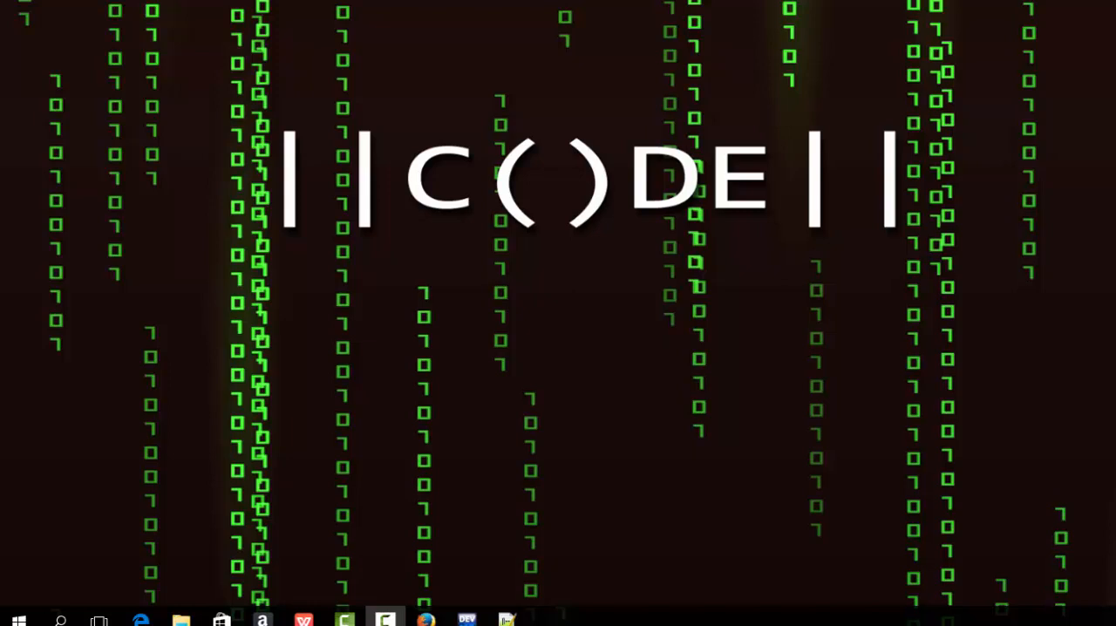
mouse_move(147, 565)
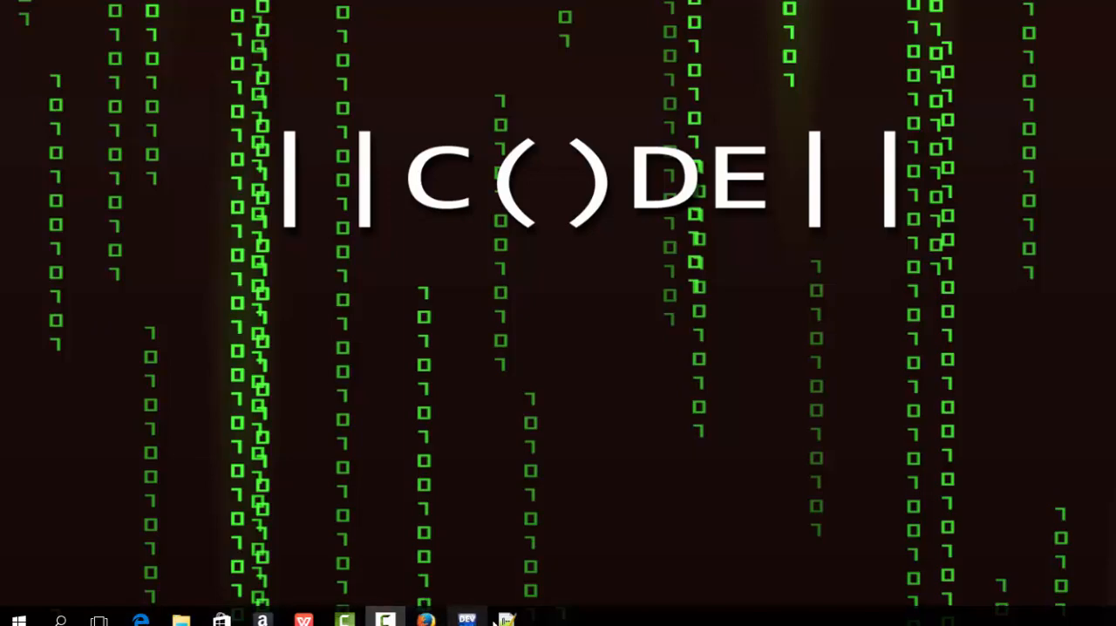
Launch Dev-C++ and start a new Console Application project.
click(467, 619)
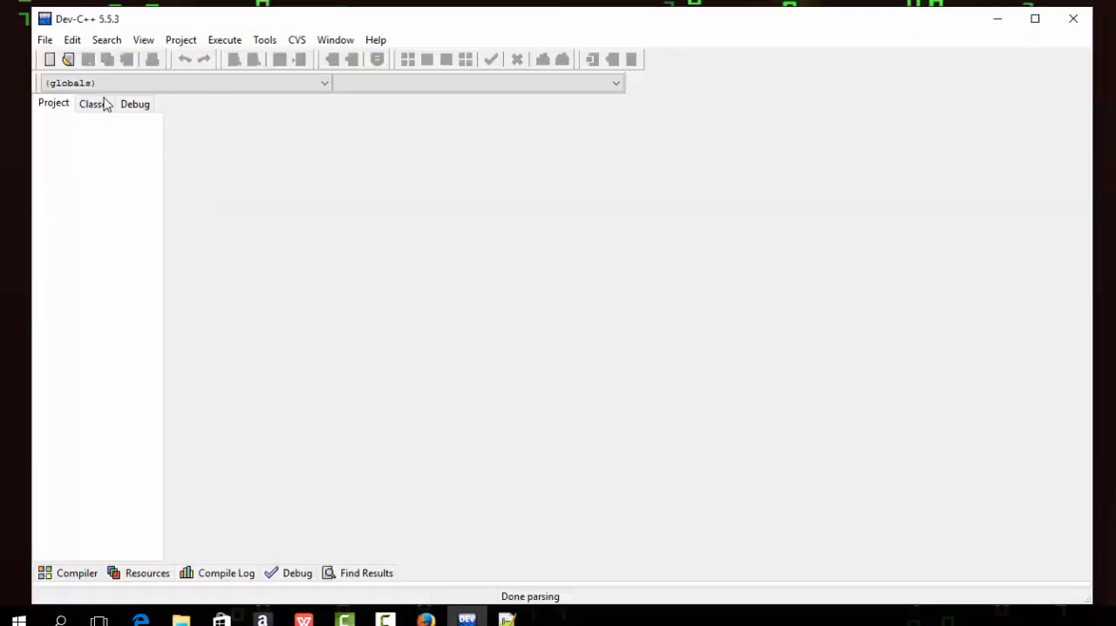
click(45, 39)
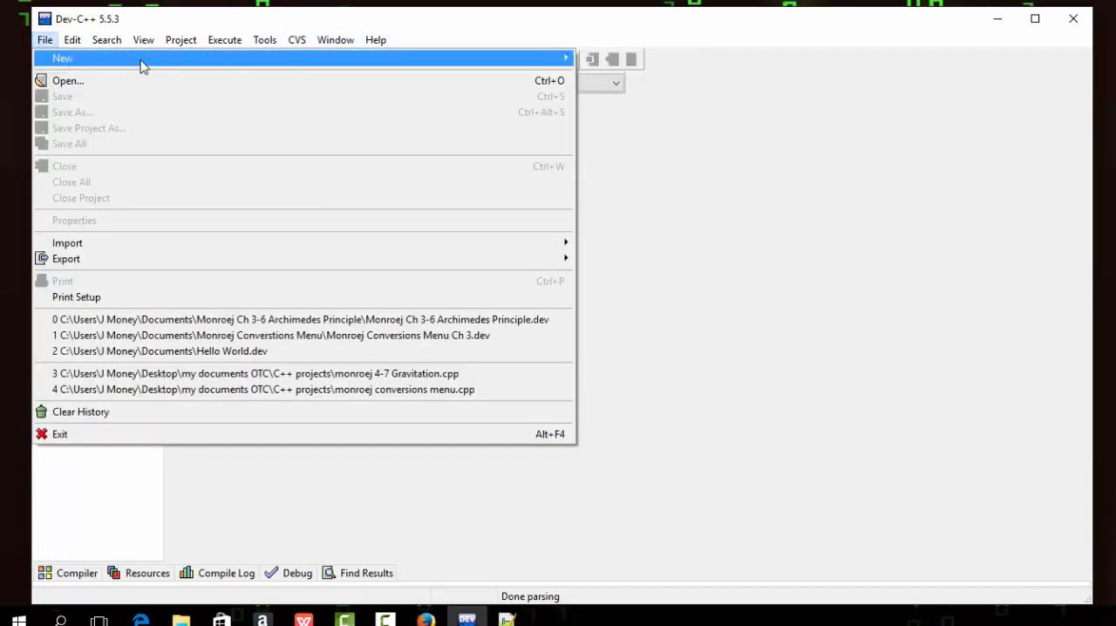
mouse_move(62, 58)
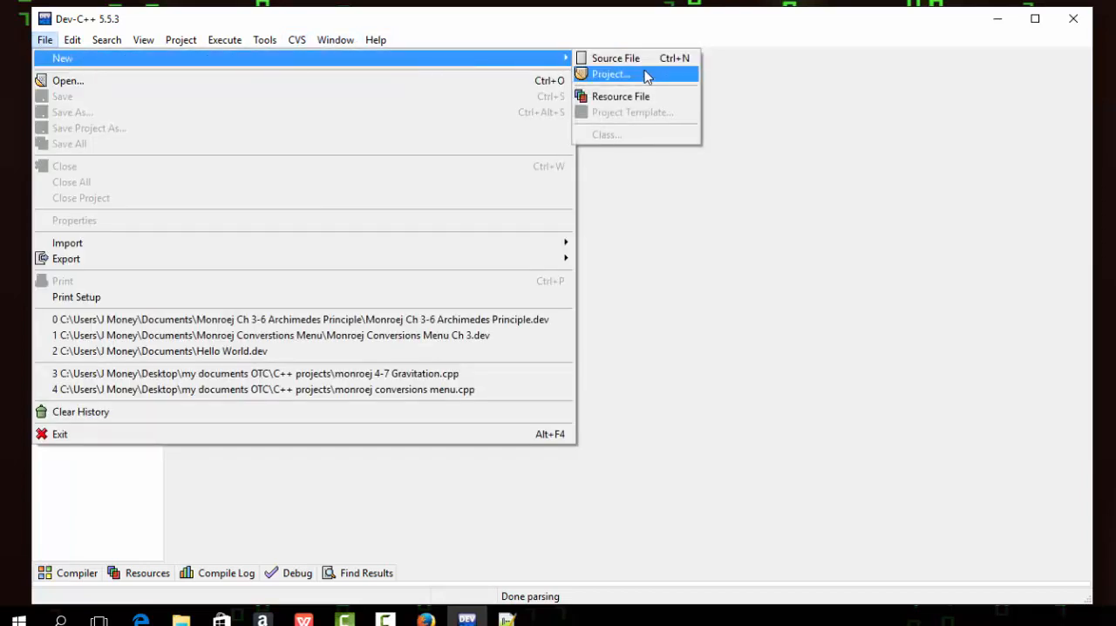
click(610, 73)
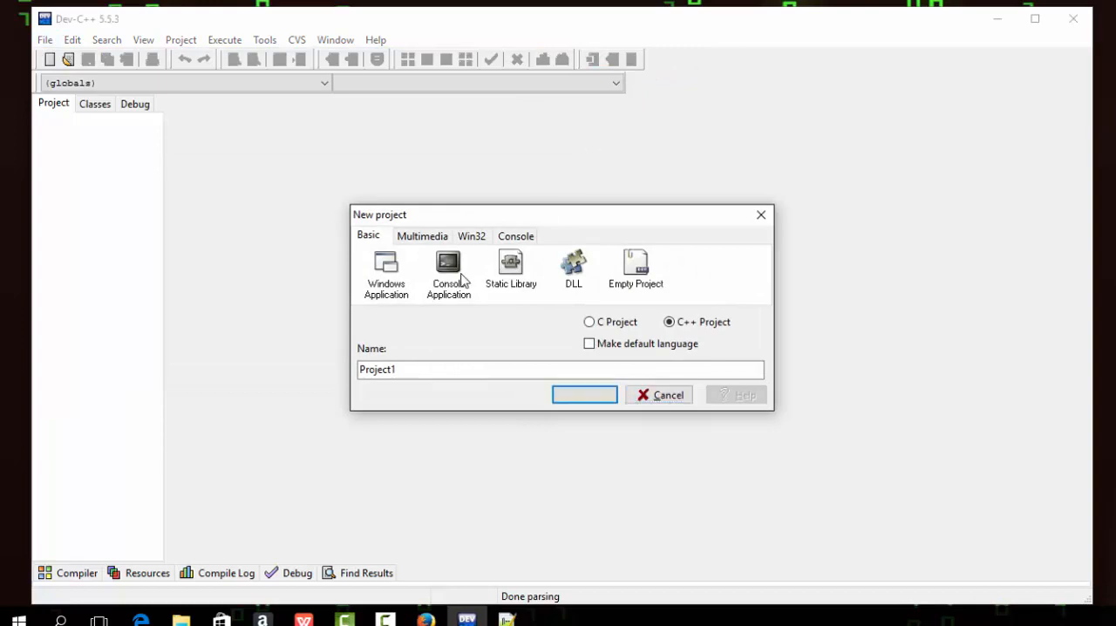
click(448, 270)
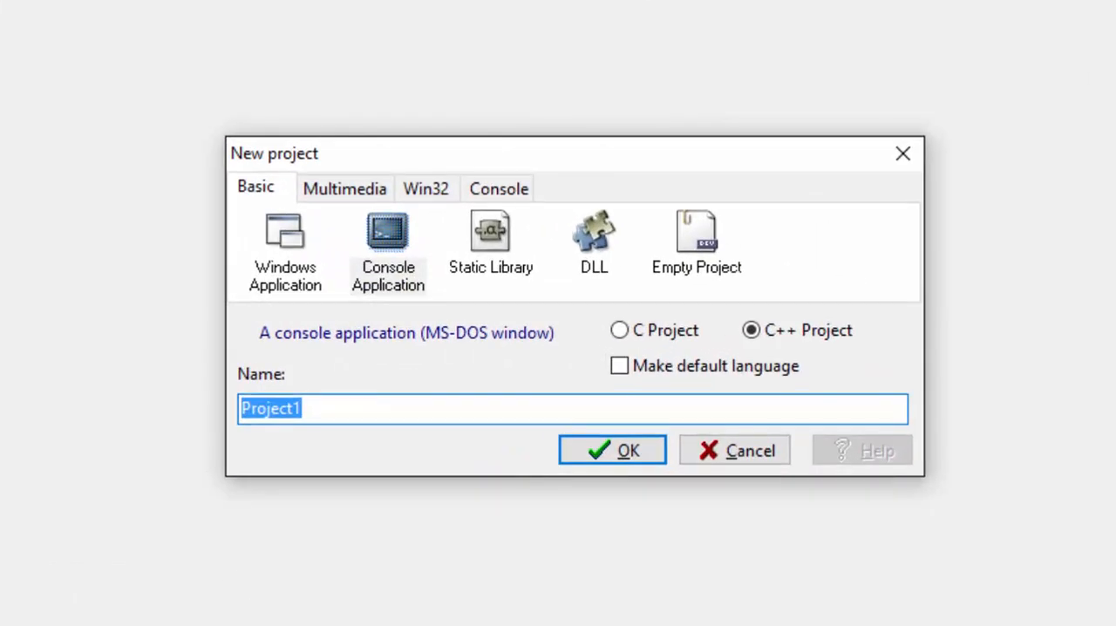
Name the project "Monroej 4-7 Gravitational Force" and confirm its creation.
text(Monroej)
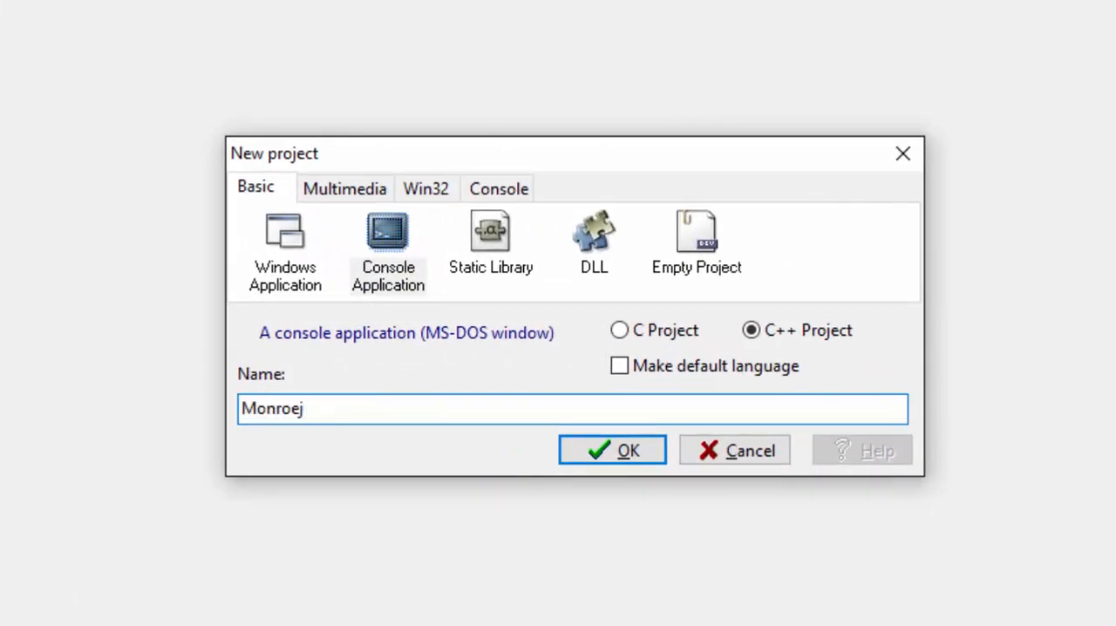
text(4-7)
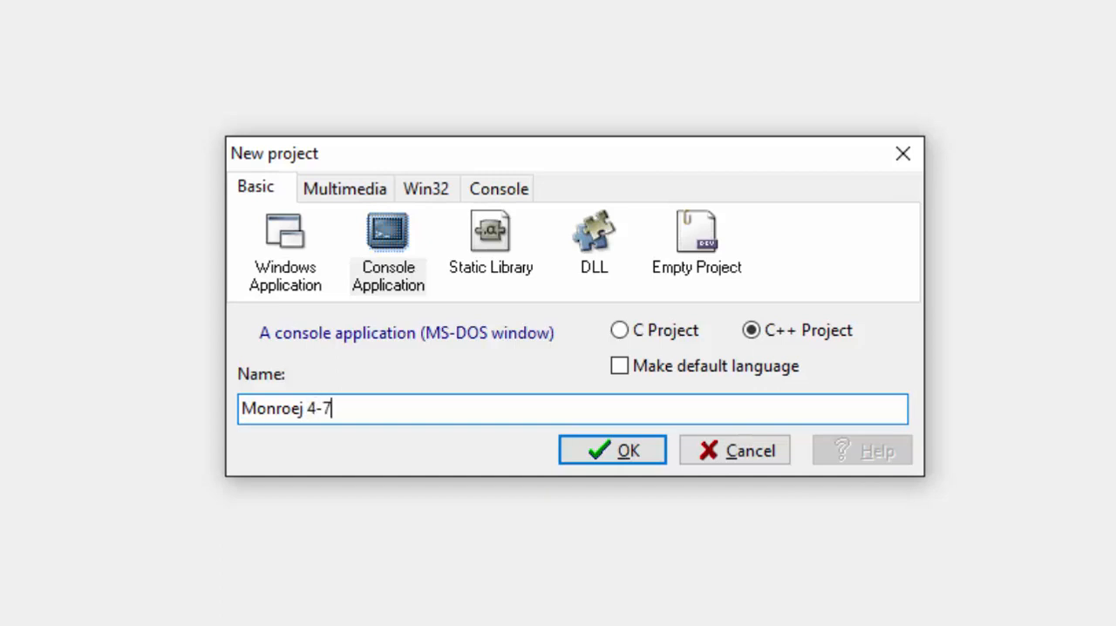
text(Gravit)
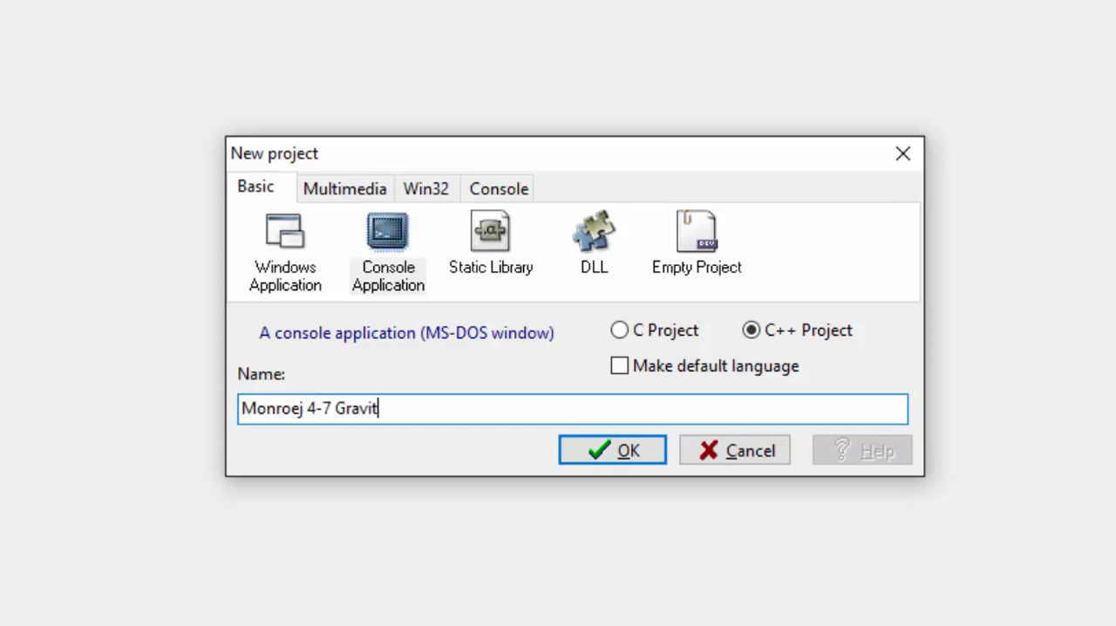
text(ational Fo)
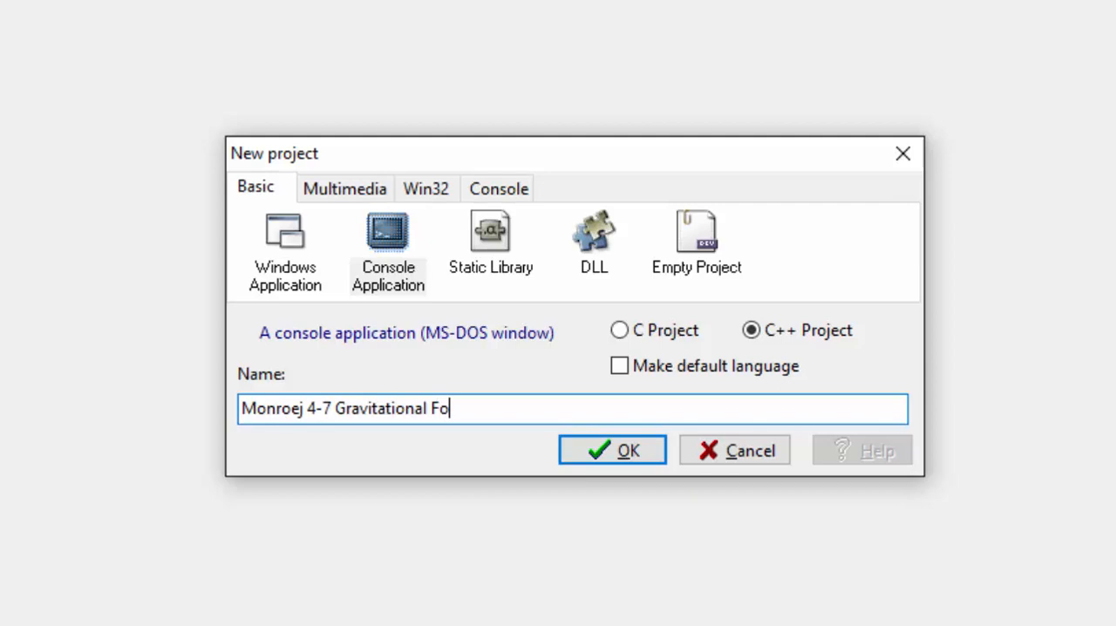
click(612, 449)
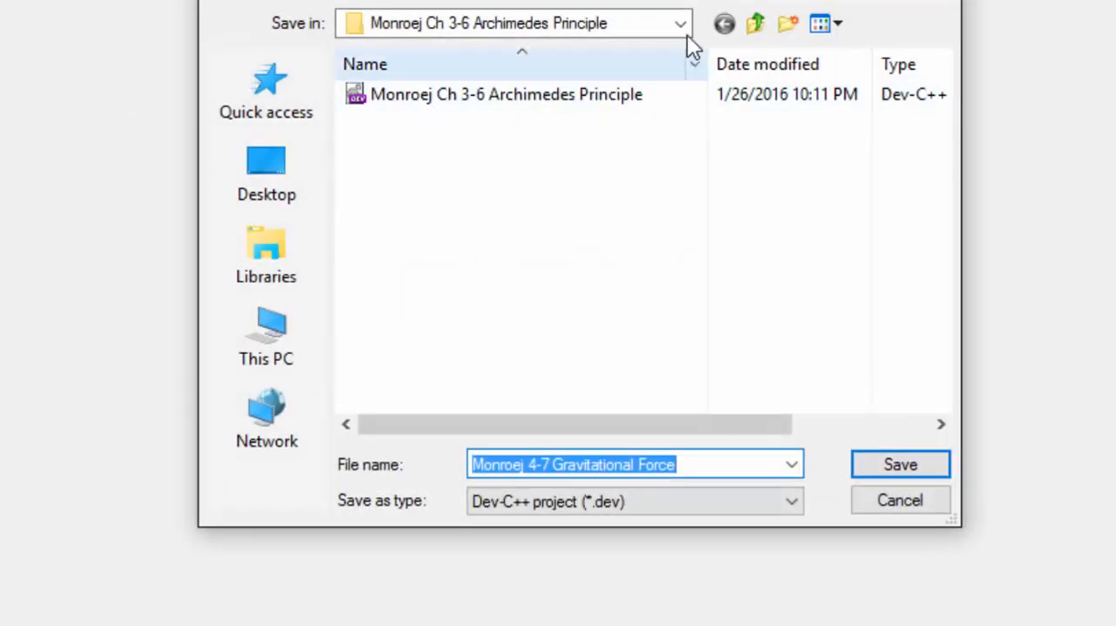
Create a "Monroej 4-7 Gravitational Force" folder in Documents and save the project inside it.
click(755, 24)
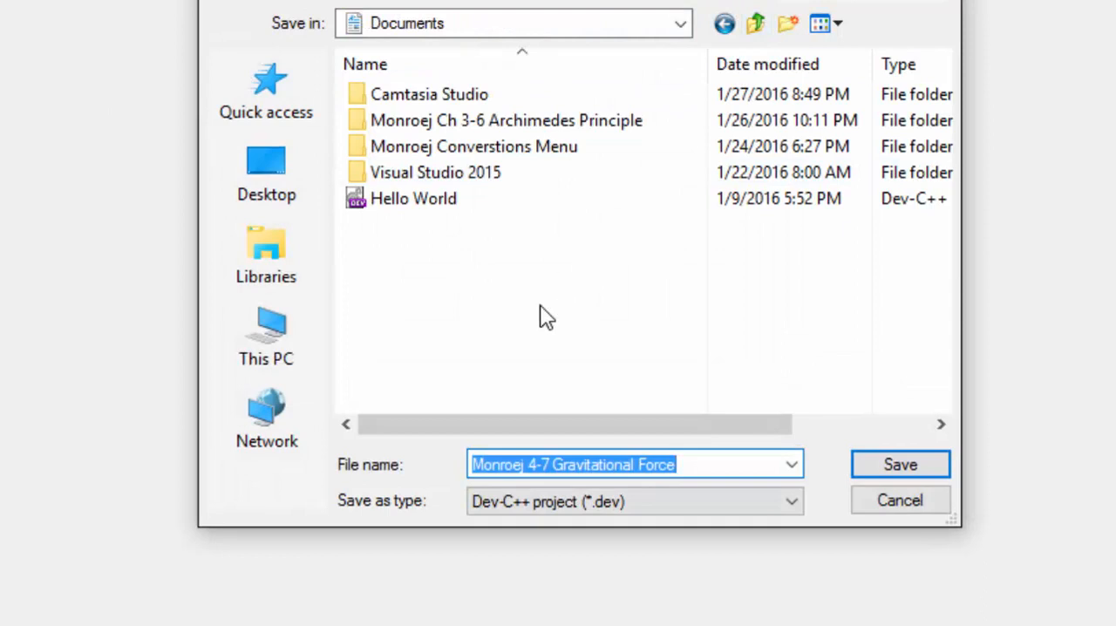
right_click(544, 310)
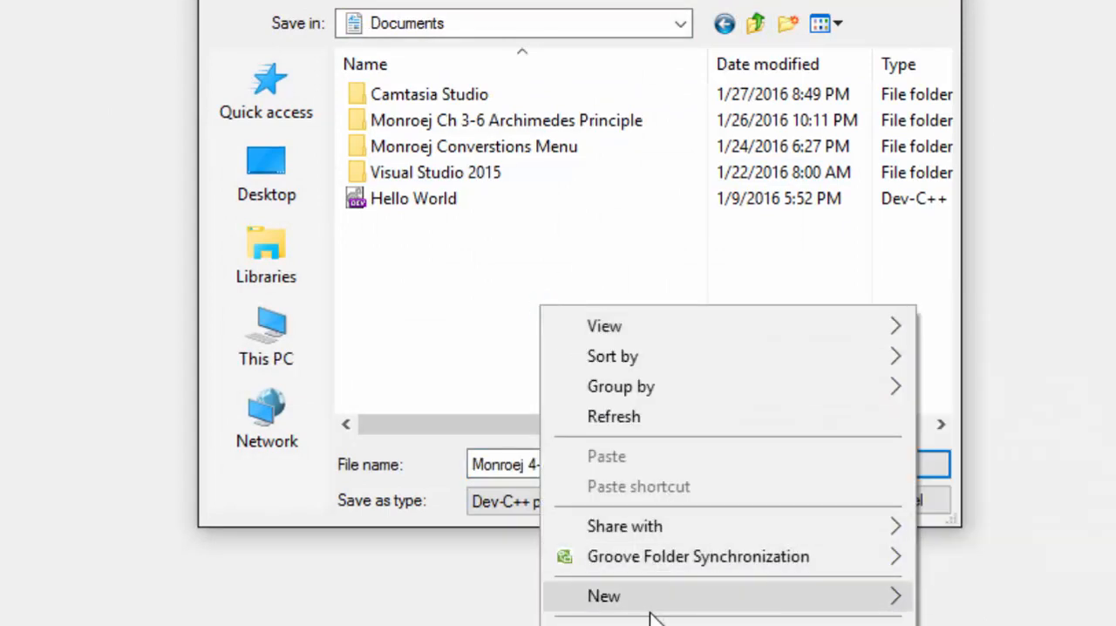
click(604, 596)
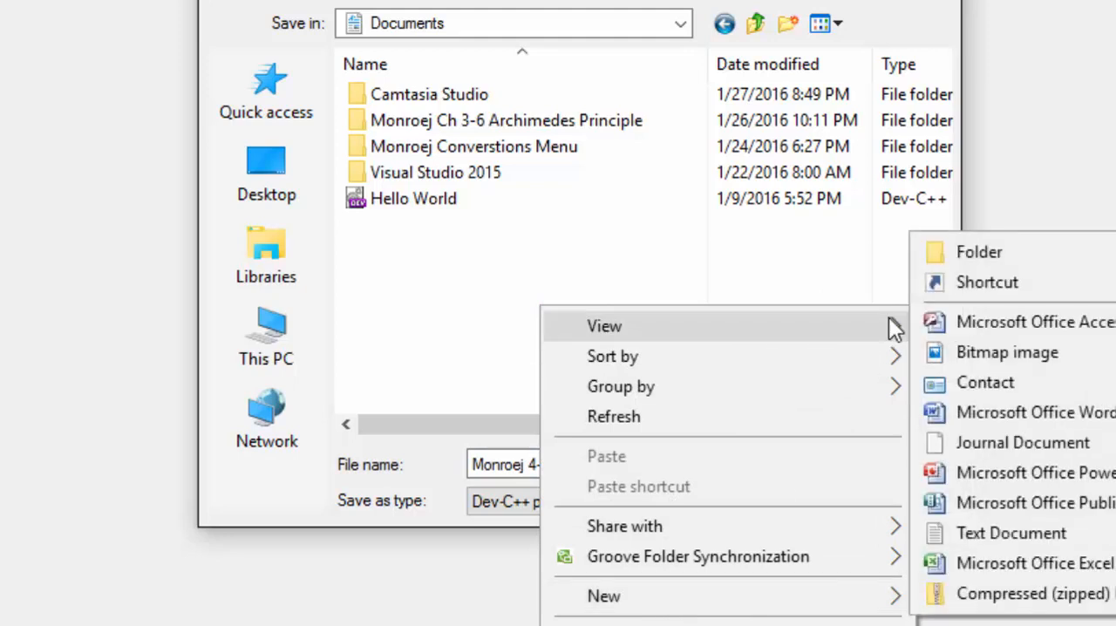
click(980, 251)
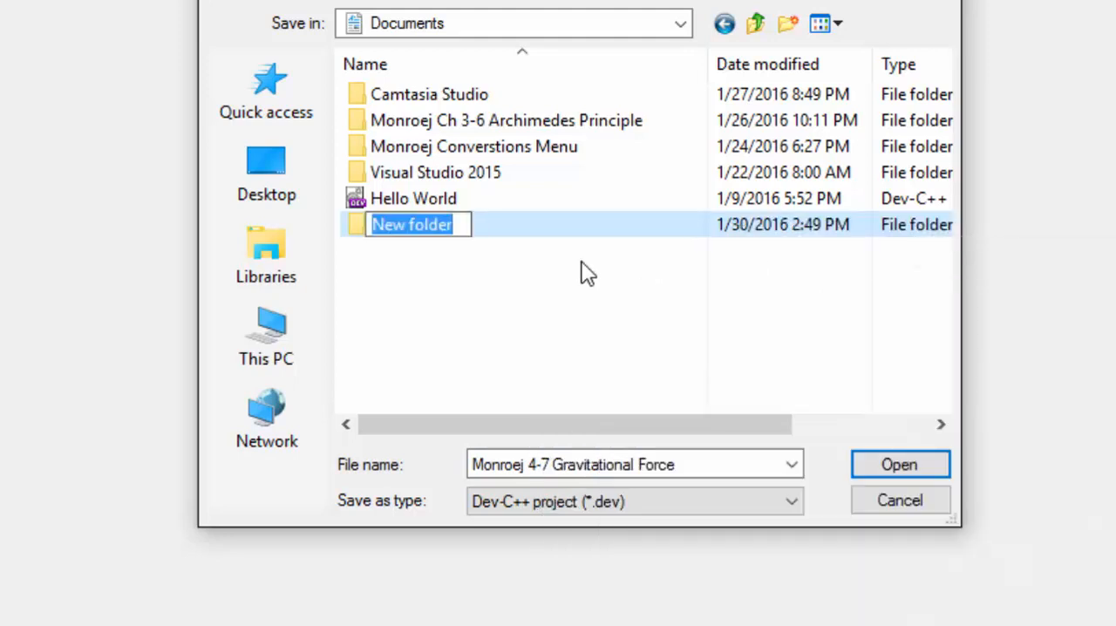
text(Monroej)
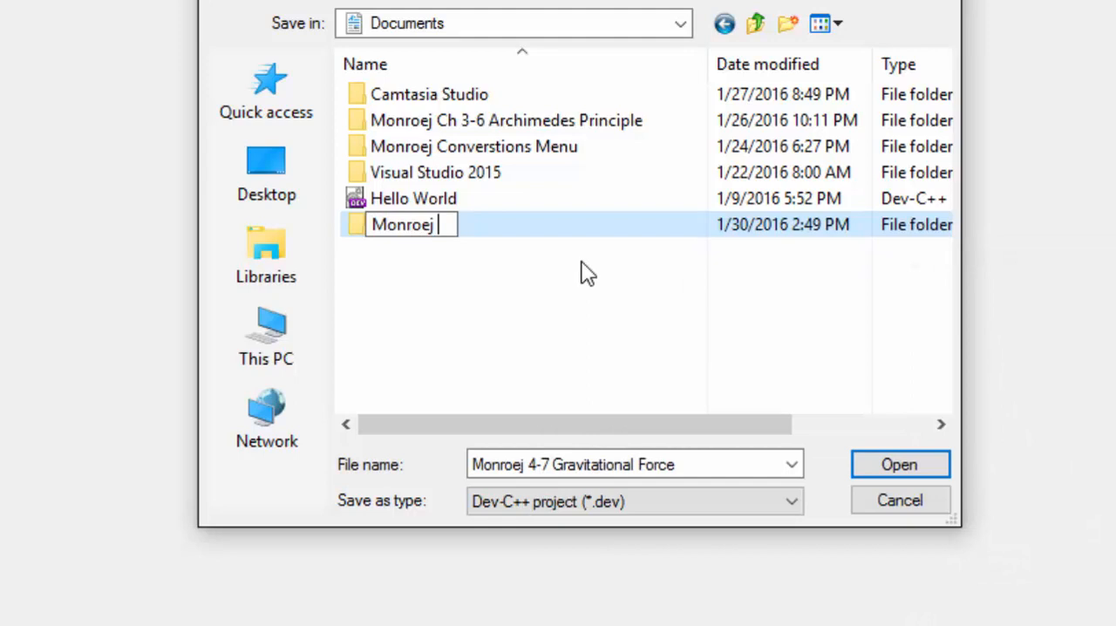
text(4-7 Gravitational Force)
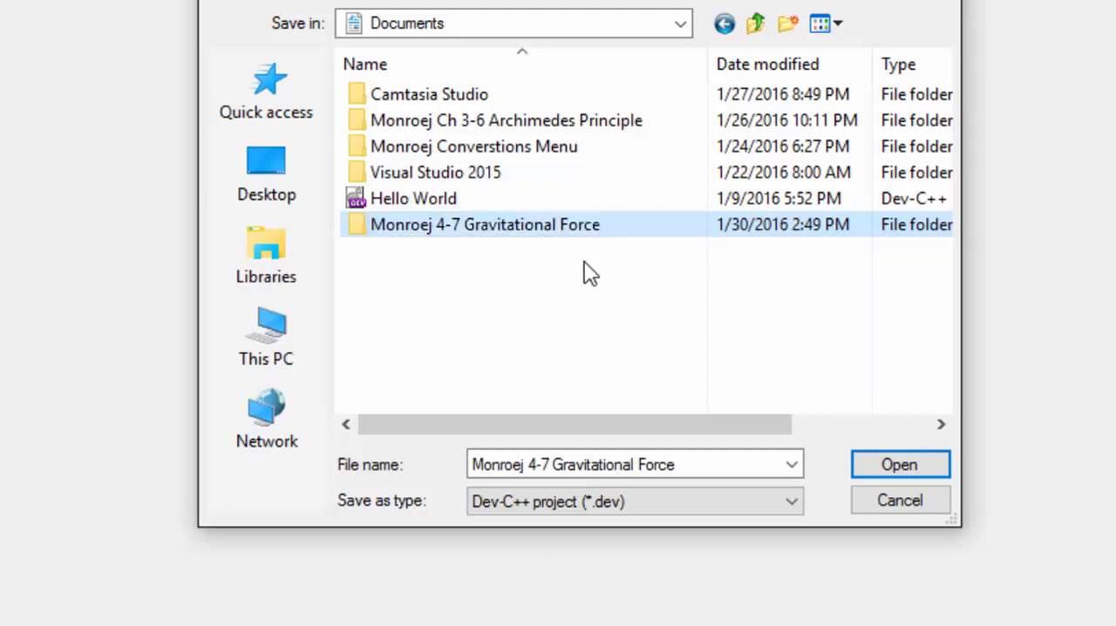
double_click(485, 224)
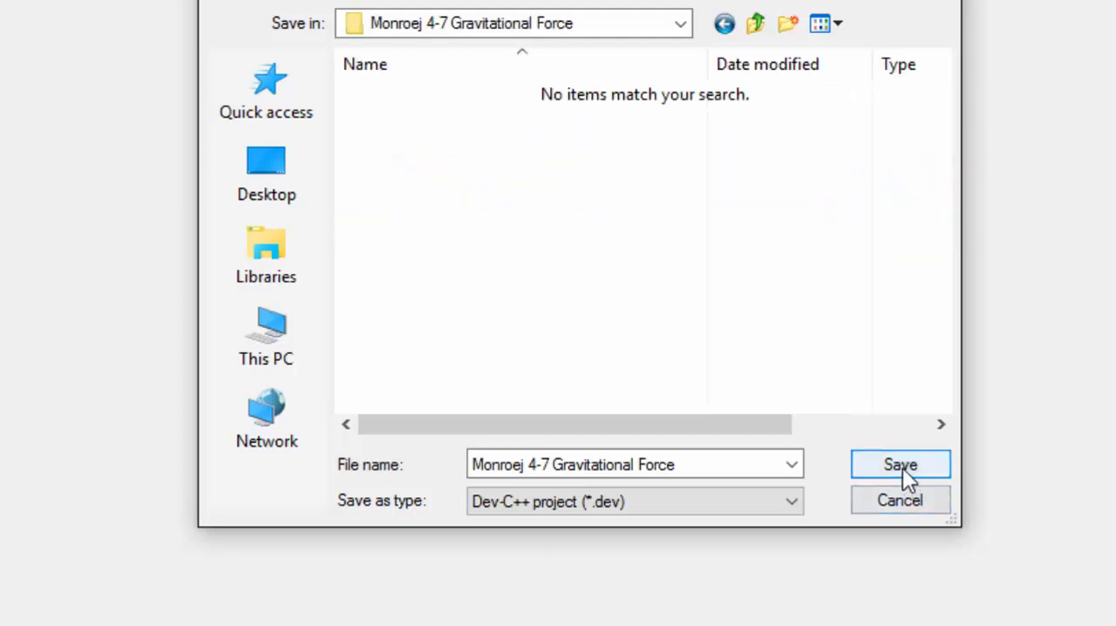
click(899, 464)
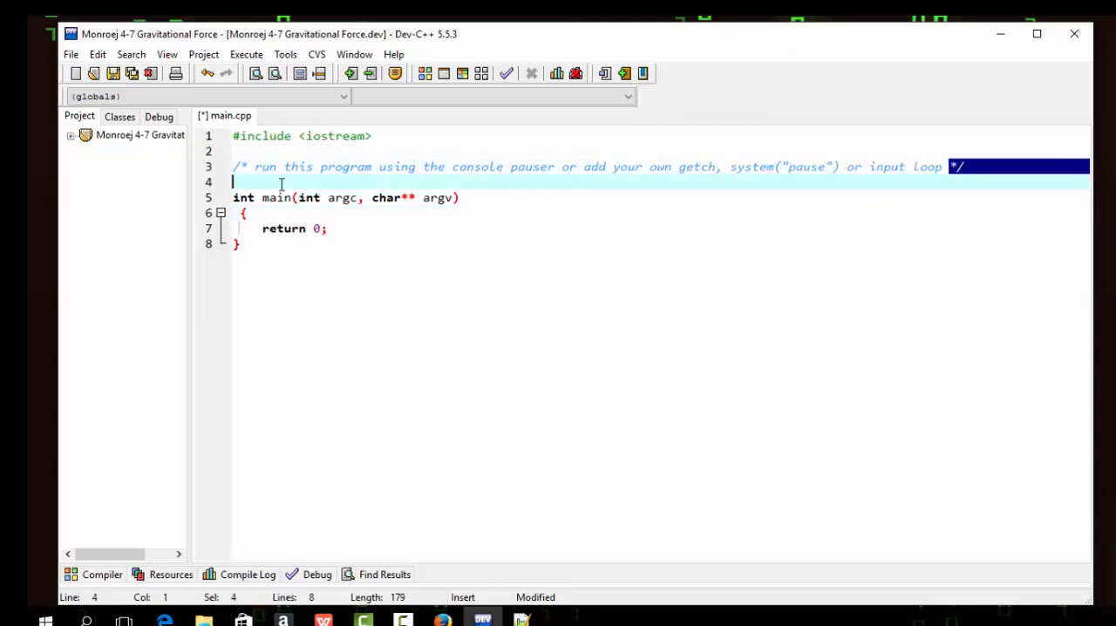
key(Delete)
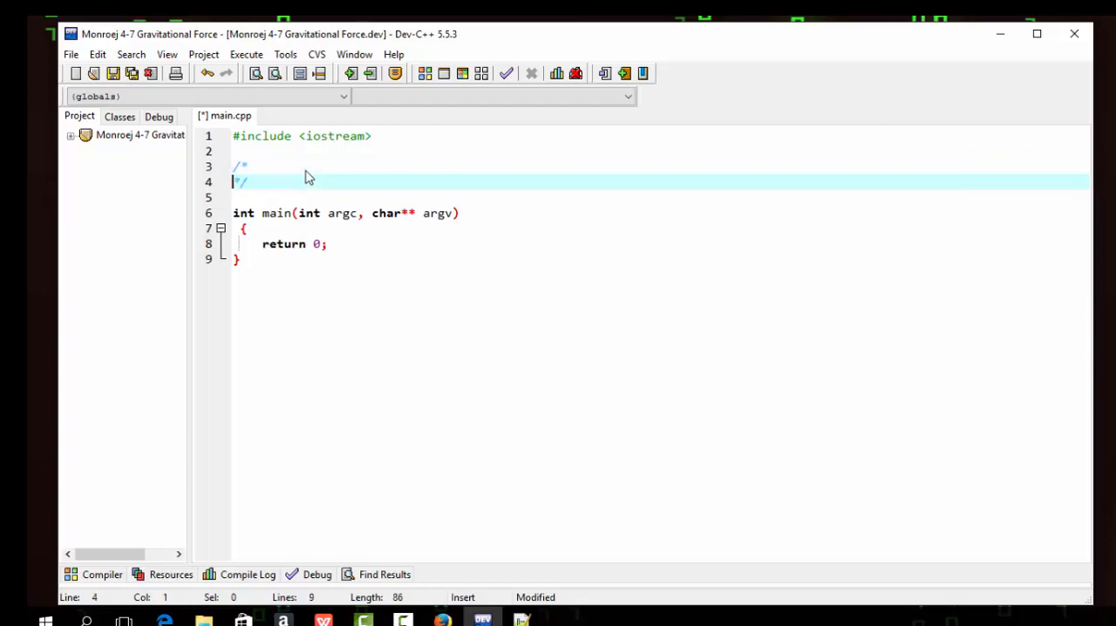
key(Enter)
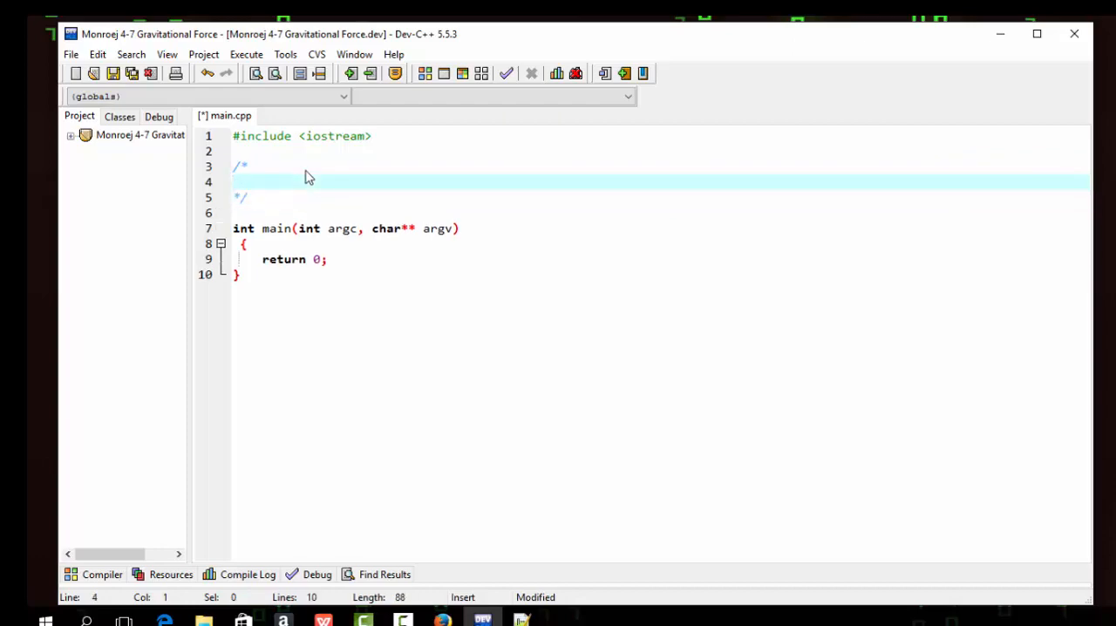
text(naem)
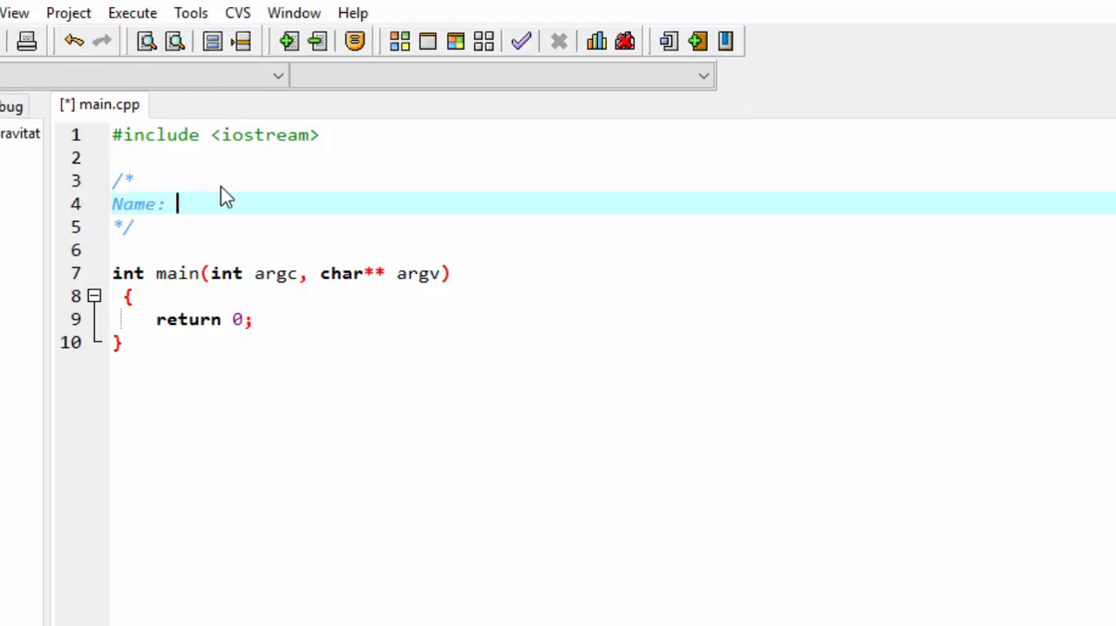
text(Jason Monroe)
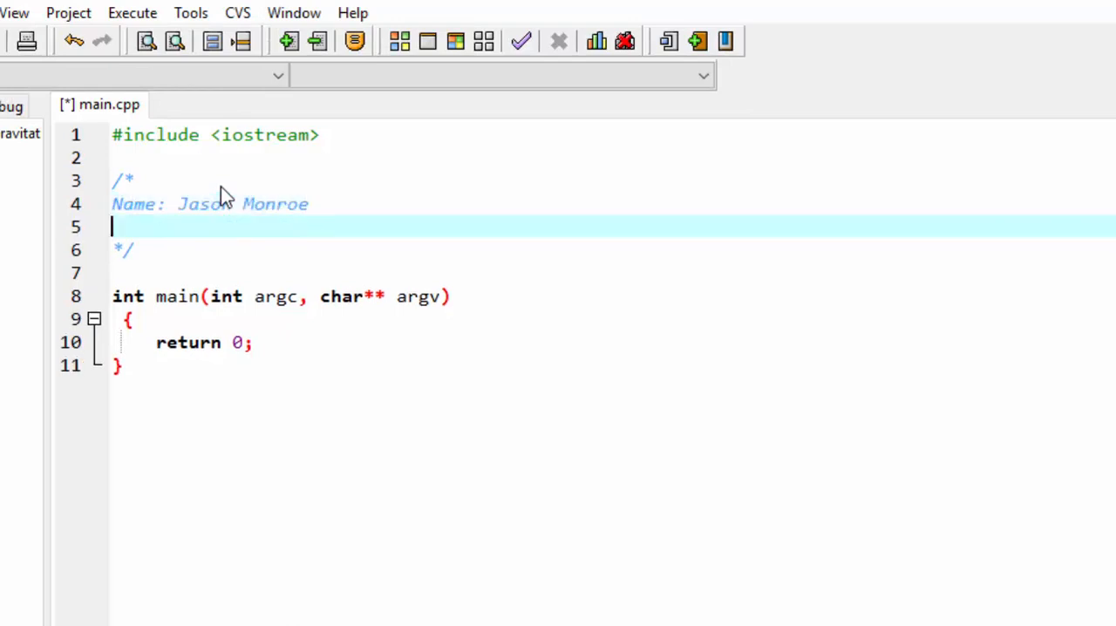
text(Date: 1)
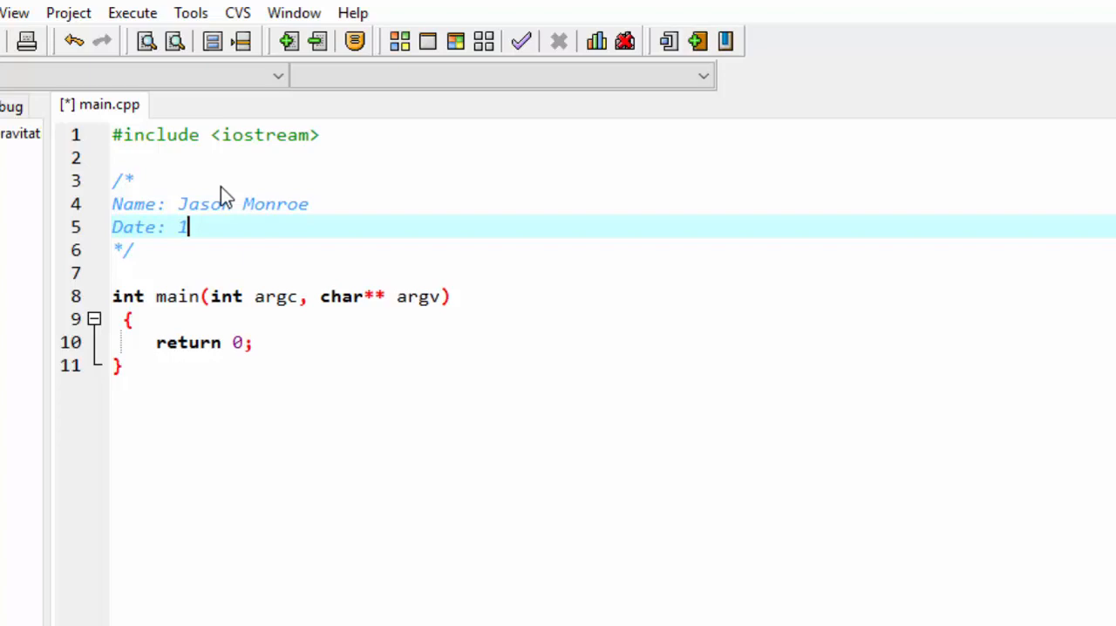
text(-30-2)
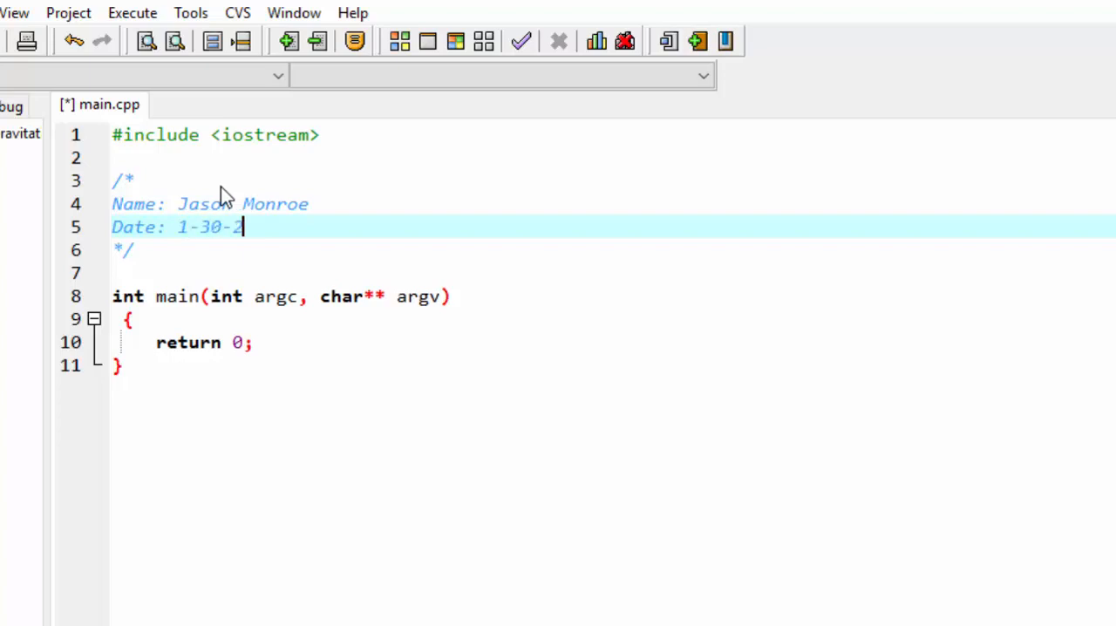
text(016)
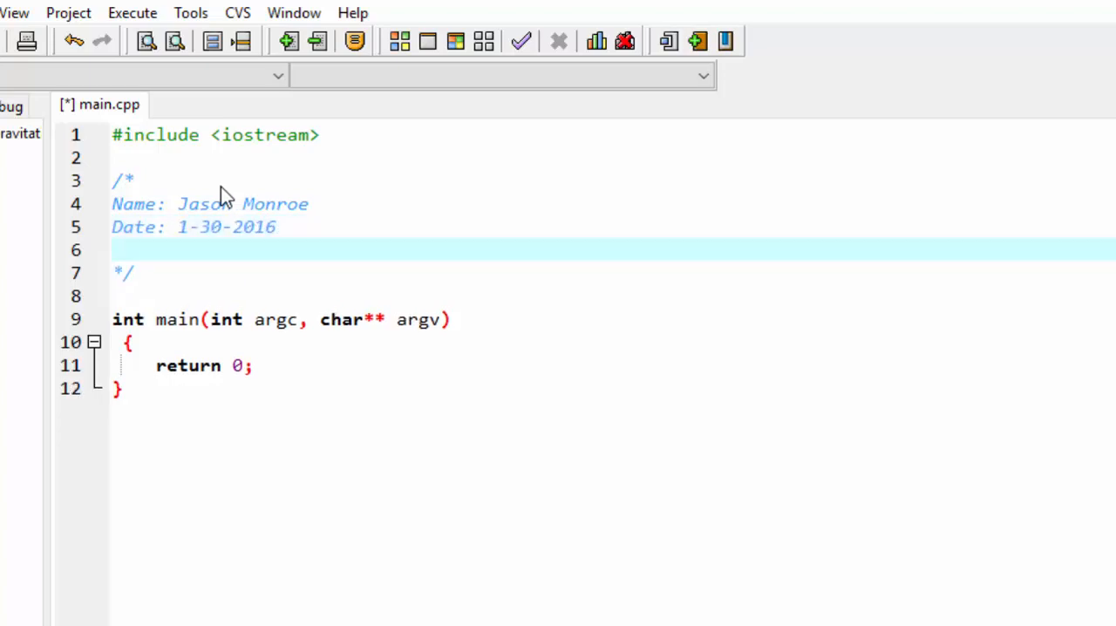
text(F)
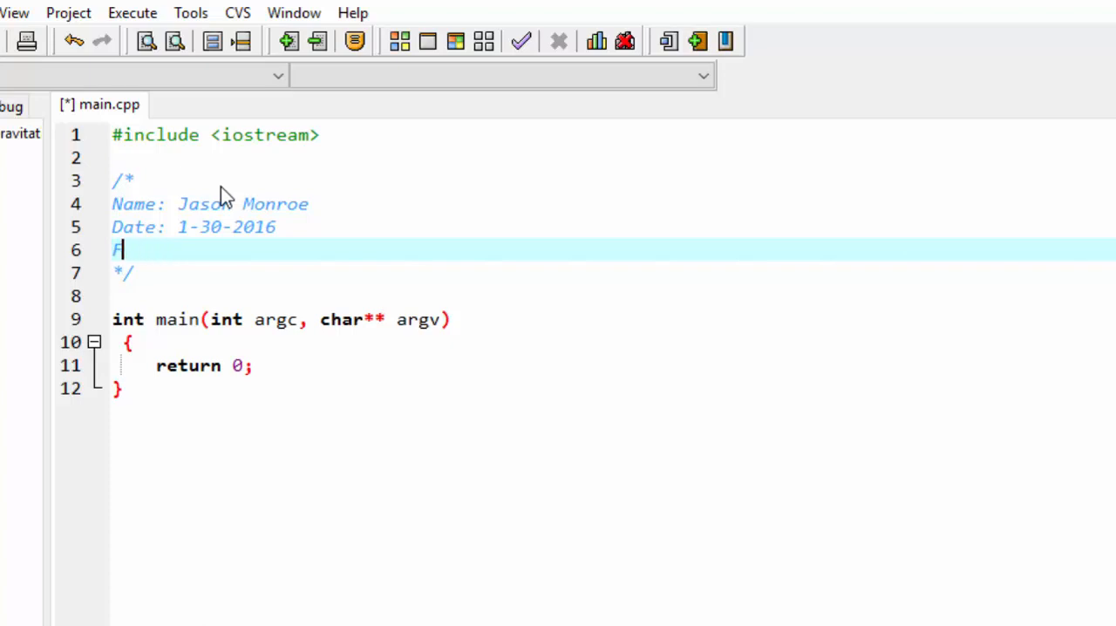
text(ileName:)
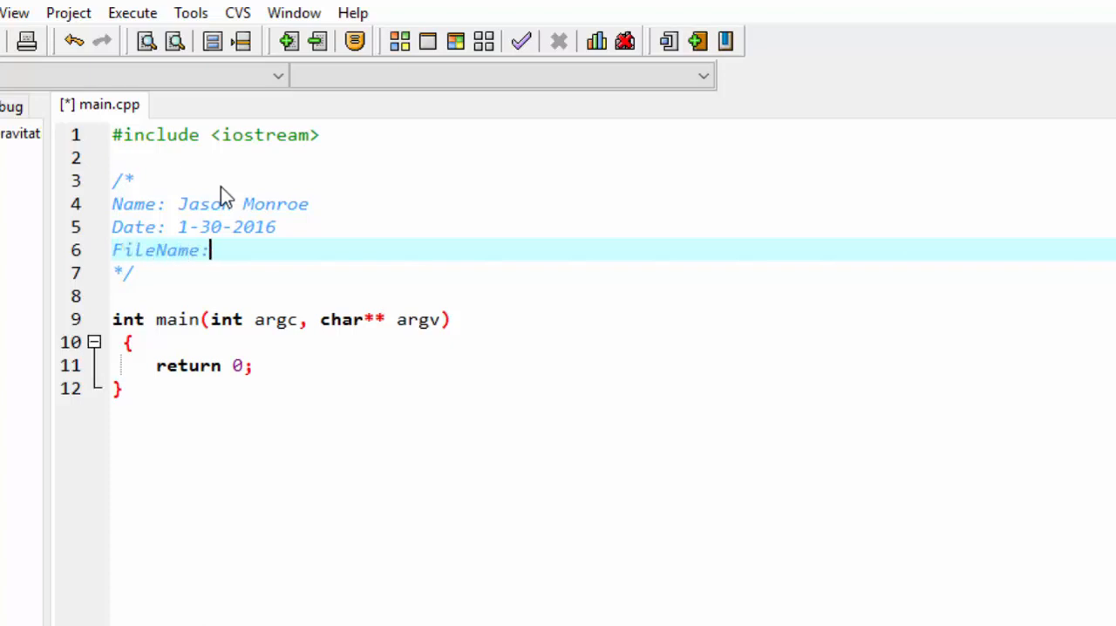
text(M)
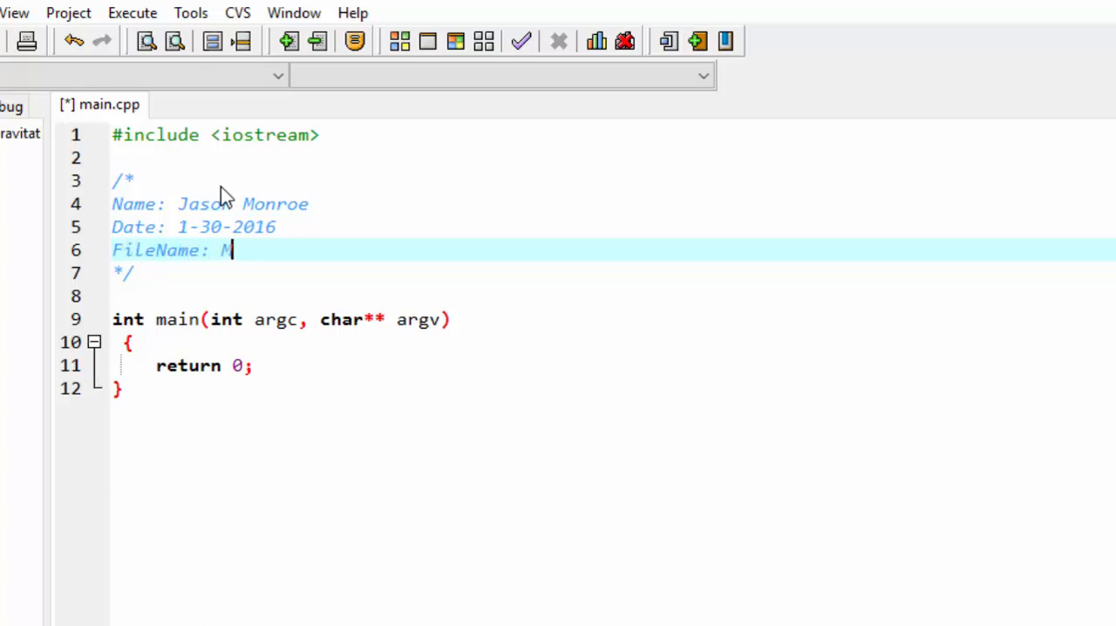
text(onroej)
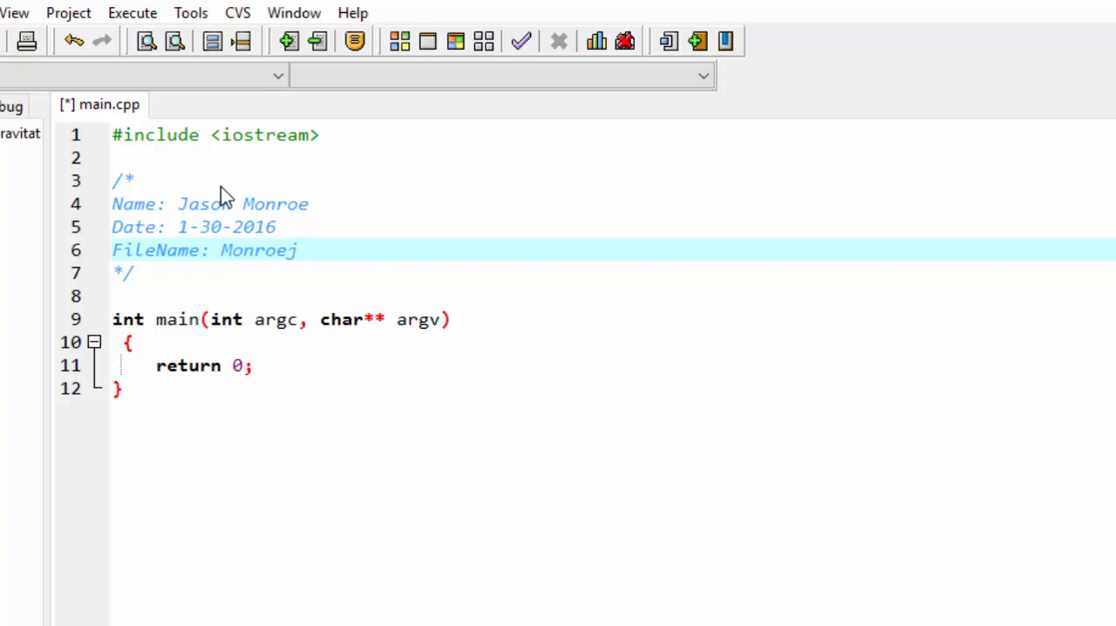
text(4-7 Gravi)
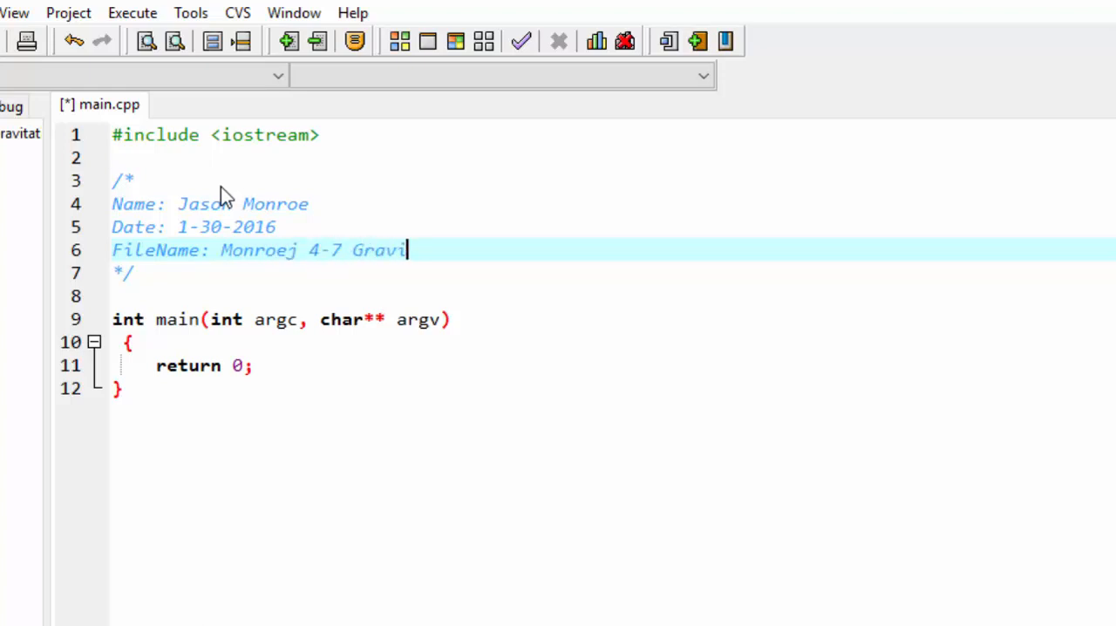
text(tational Force)
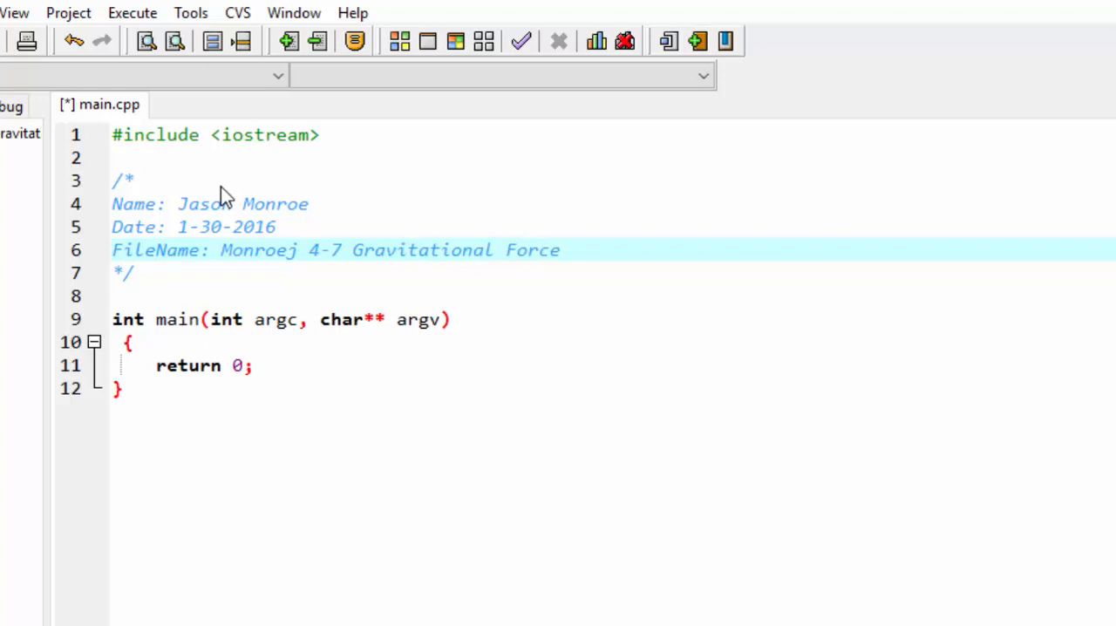
Add a Description line: computes the gravitational force from two objects' masses and distance.
key(enter)
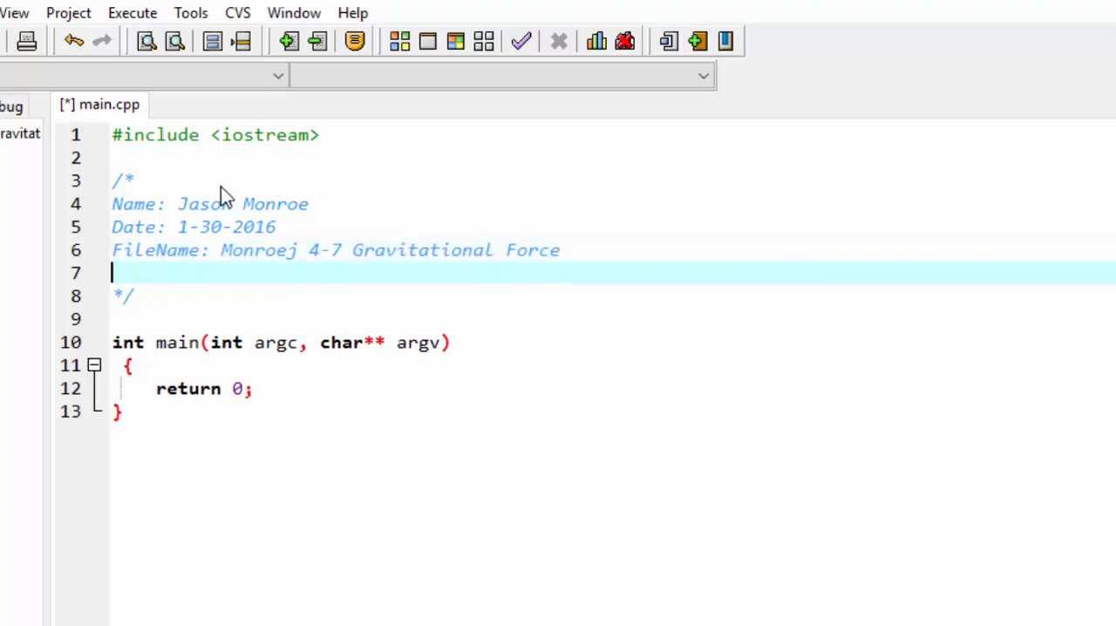
text(Descrition:)
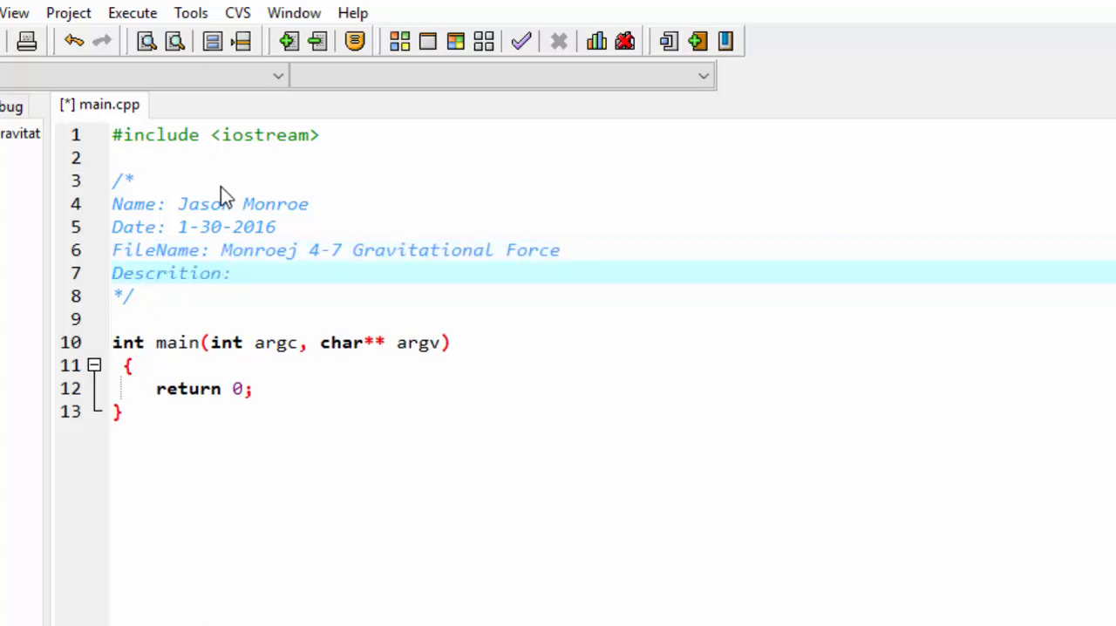
text(This program)
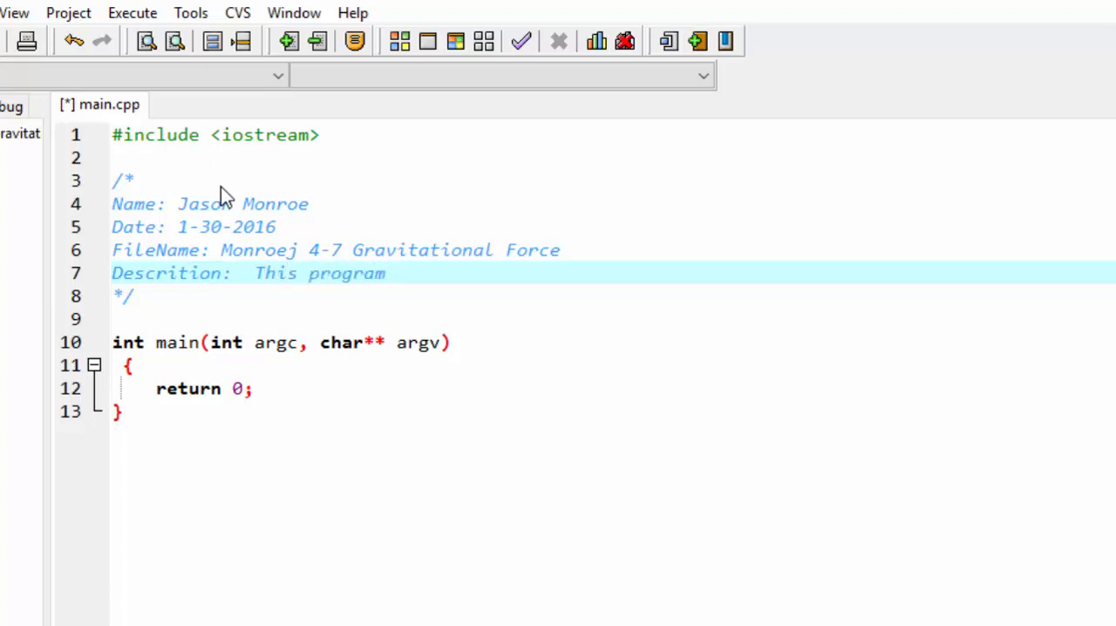
text(computes the Gravitational Force given the)
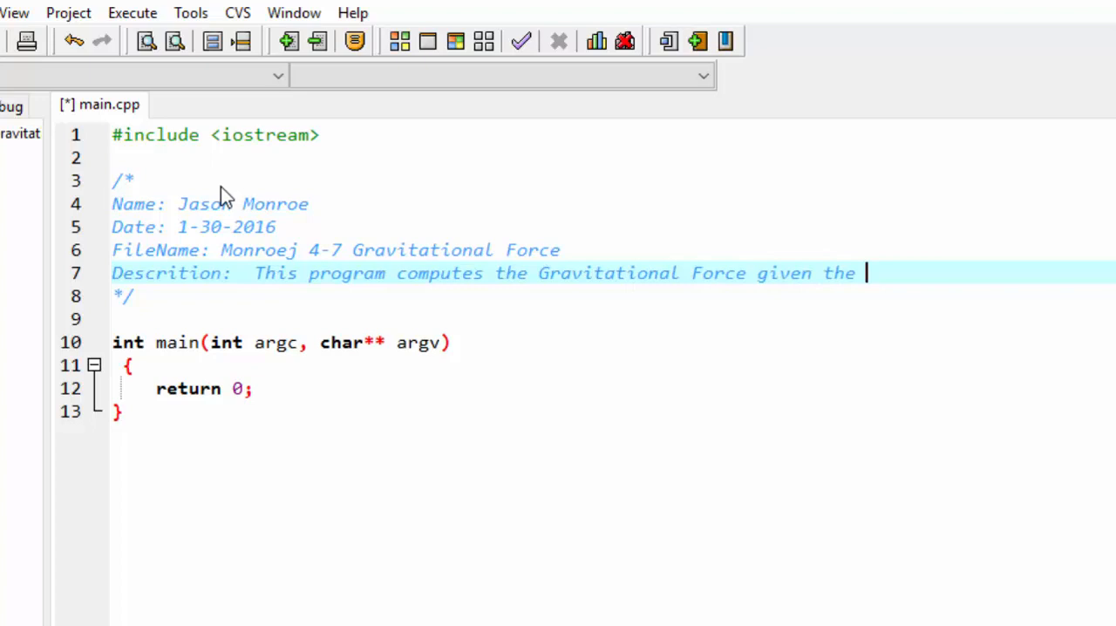
text(mass of two)
text(objects and the distance between)
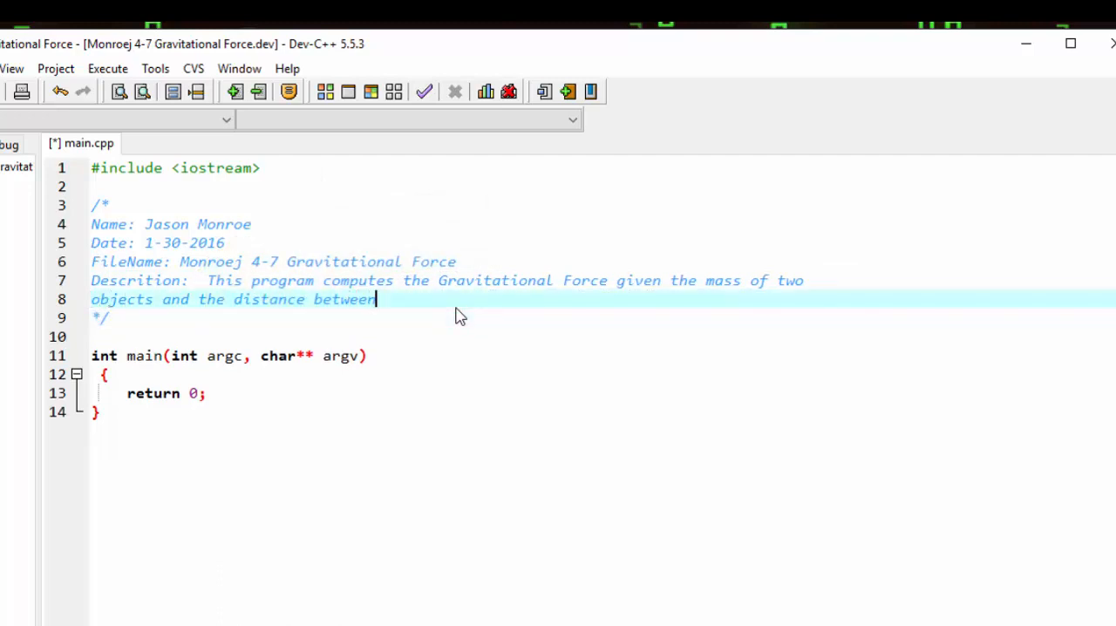
text(them.)
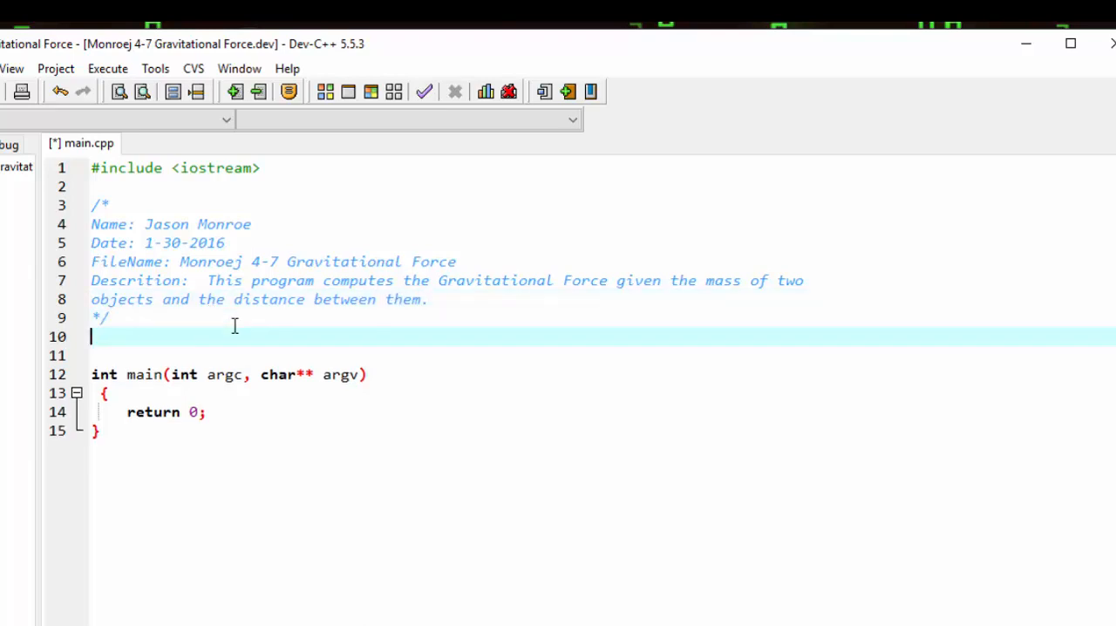
Add the 'using namespace std' declaration below the header comment.
text(using names)
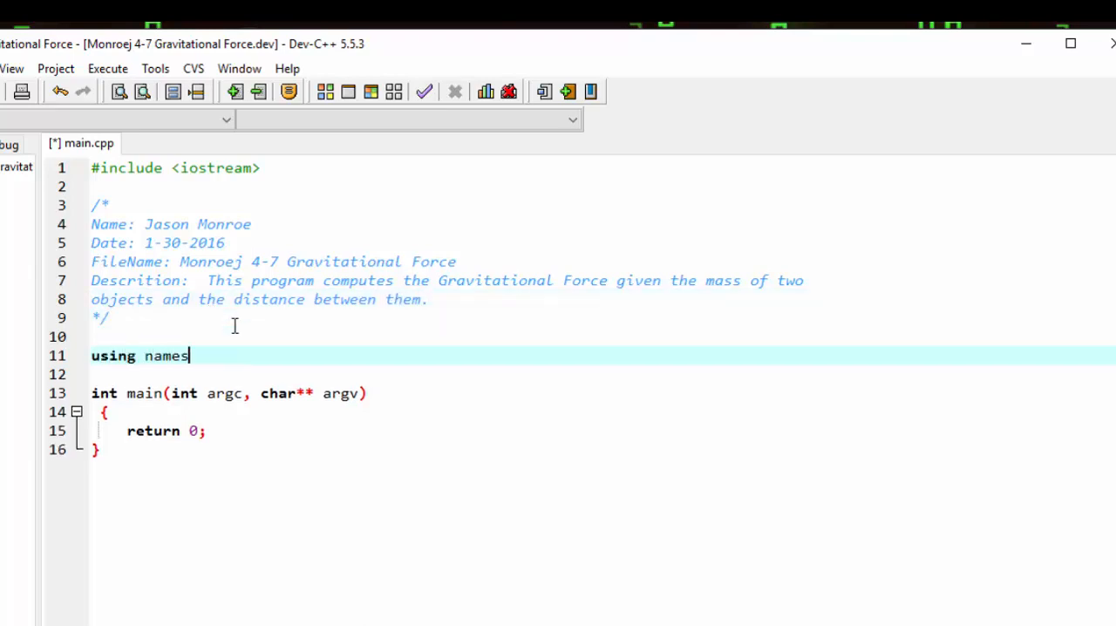
text(pace st)
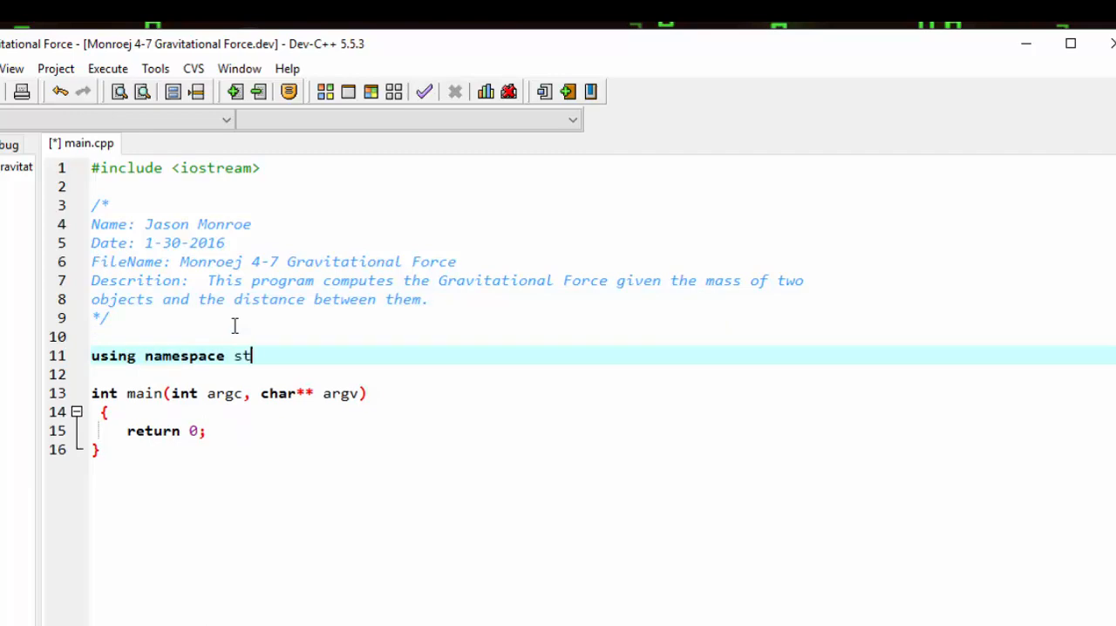
text(d;)
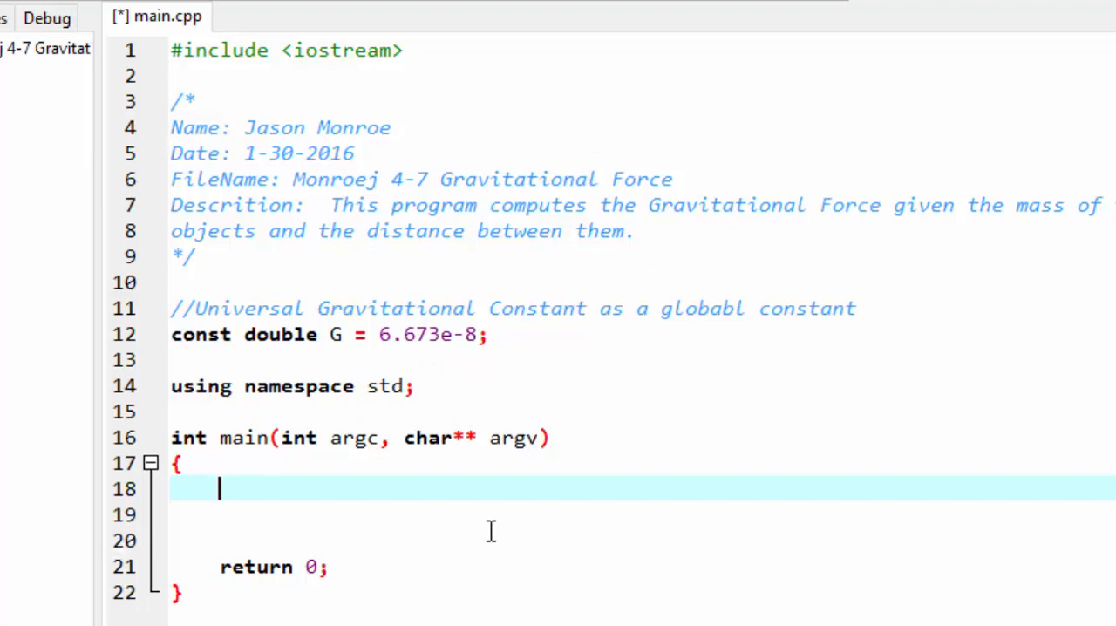
Add a //declare variables comment and declare double mass1, mass2, distance in main.
text(//)
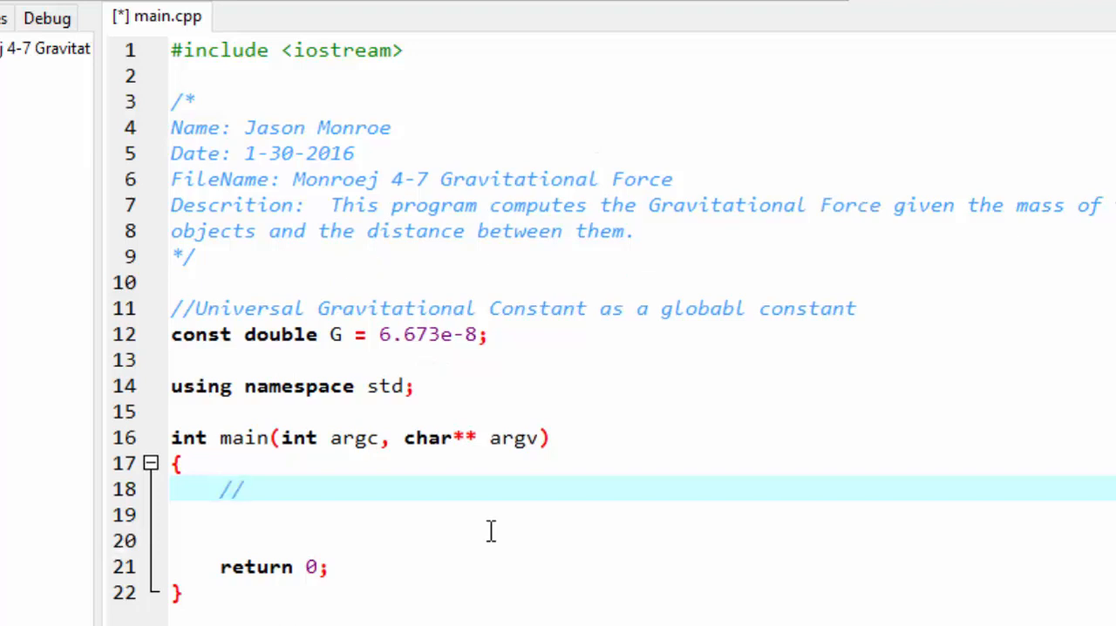
text(d)
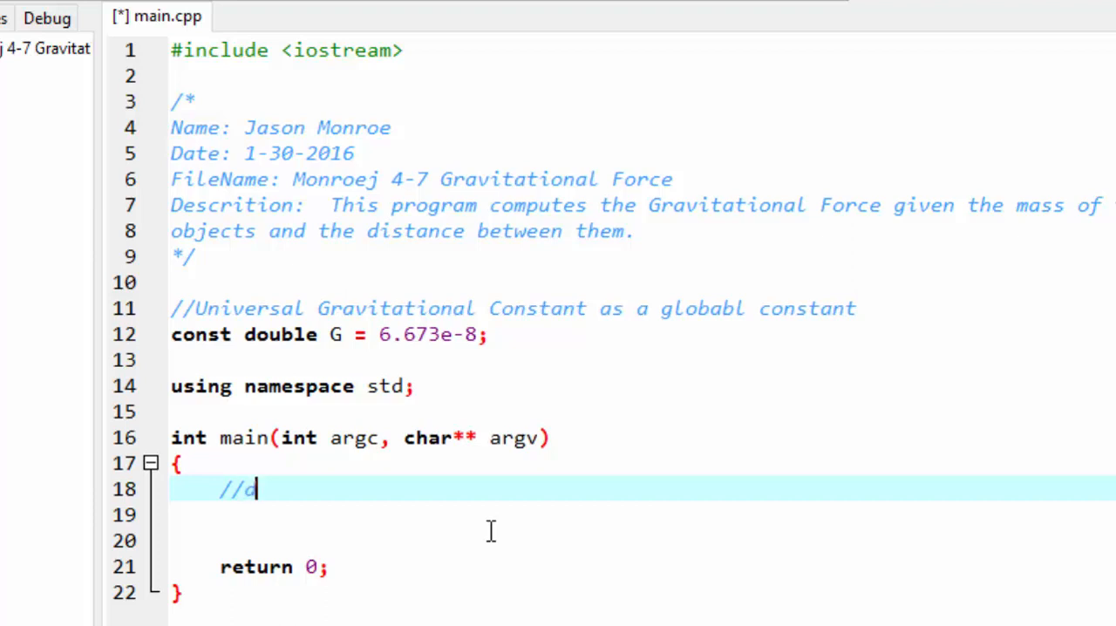
text(eclare)
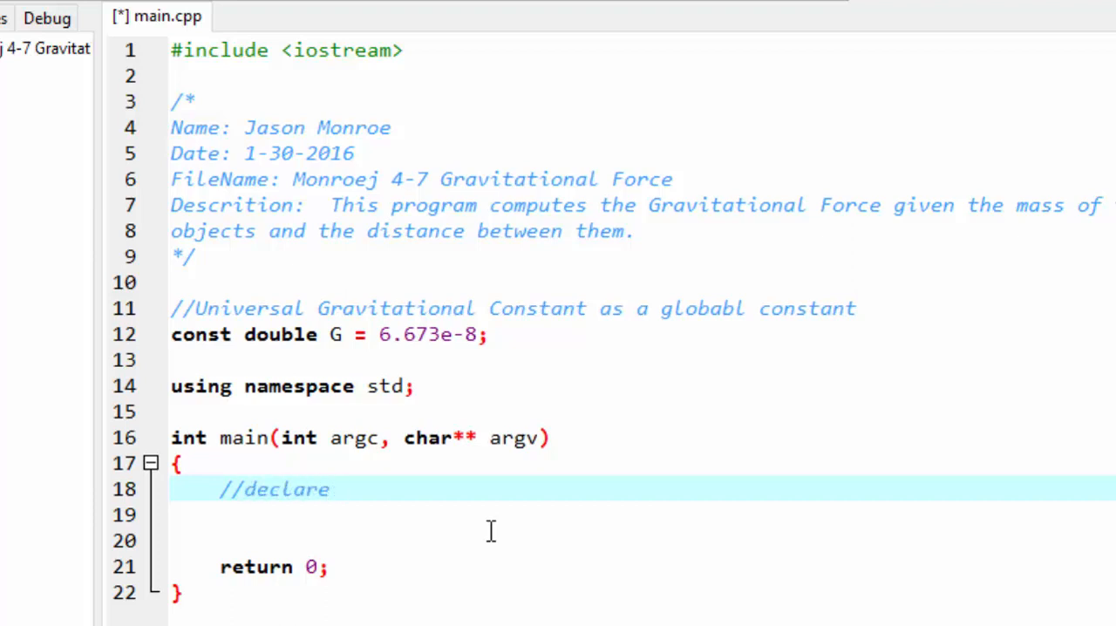
text(variables)
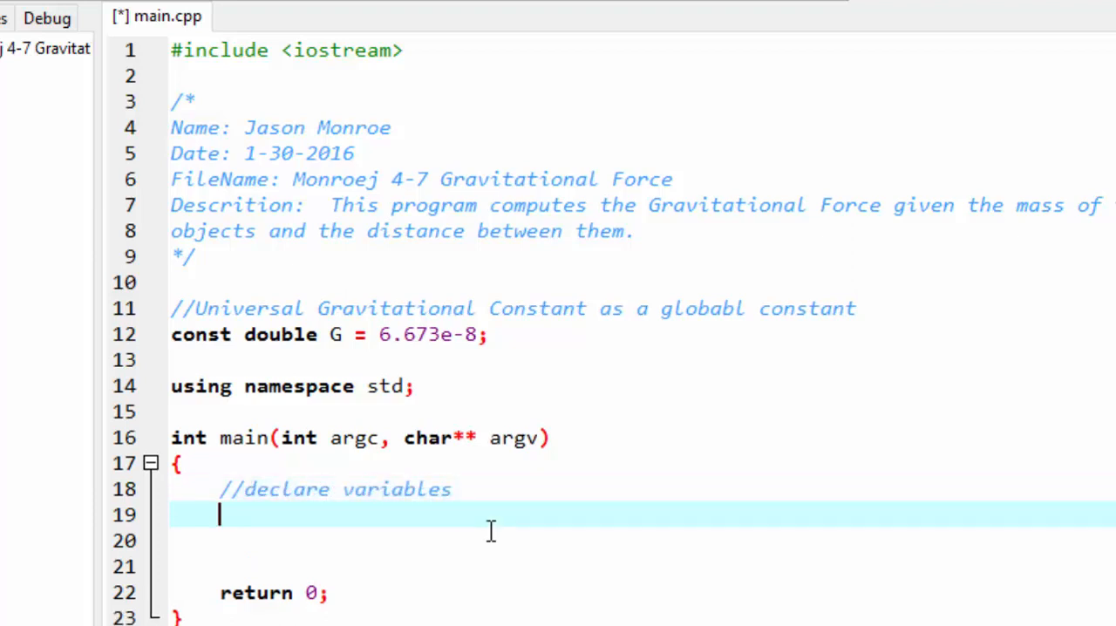
text(double)
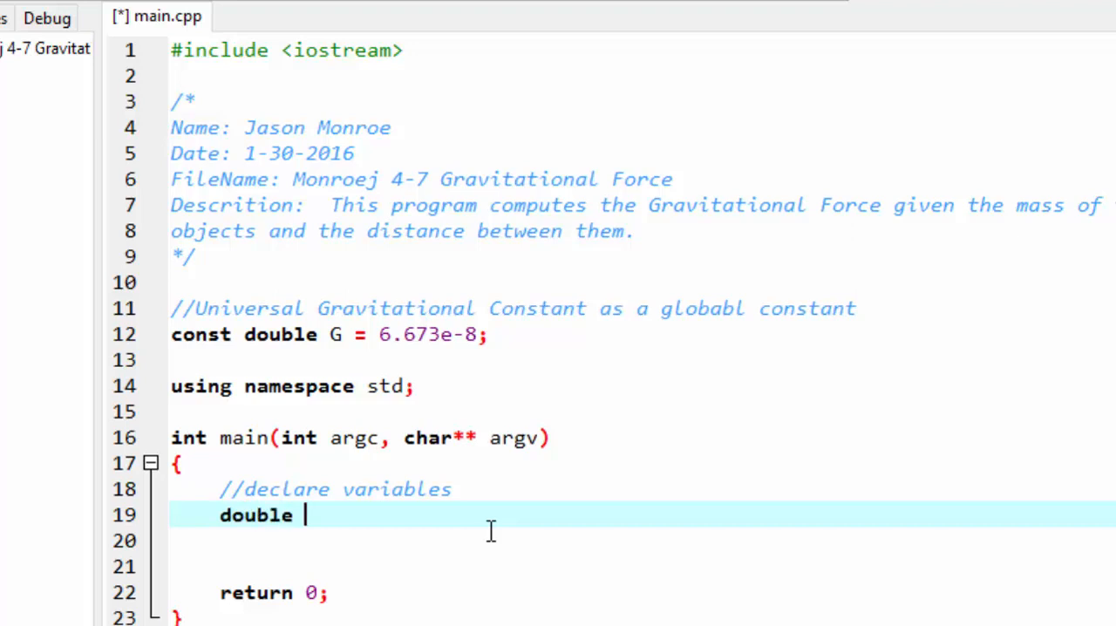
text(mass1,)
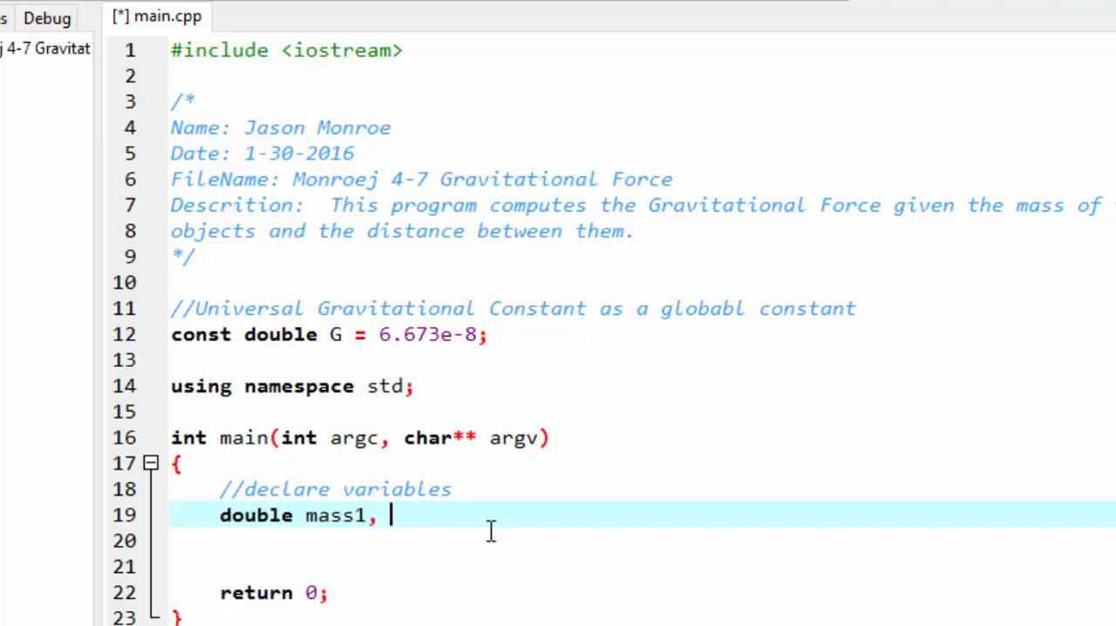
text(mass2)
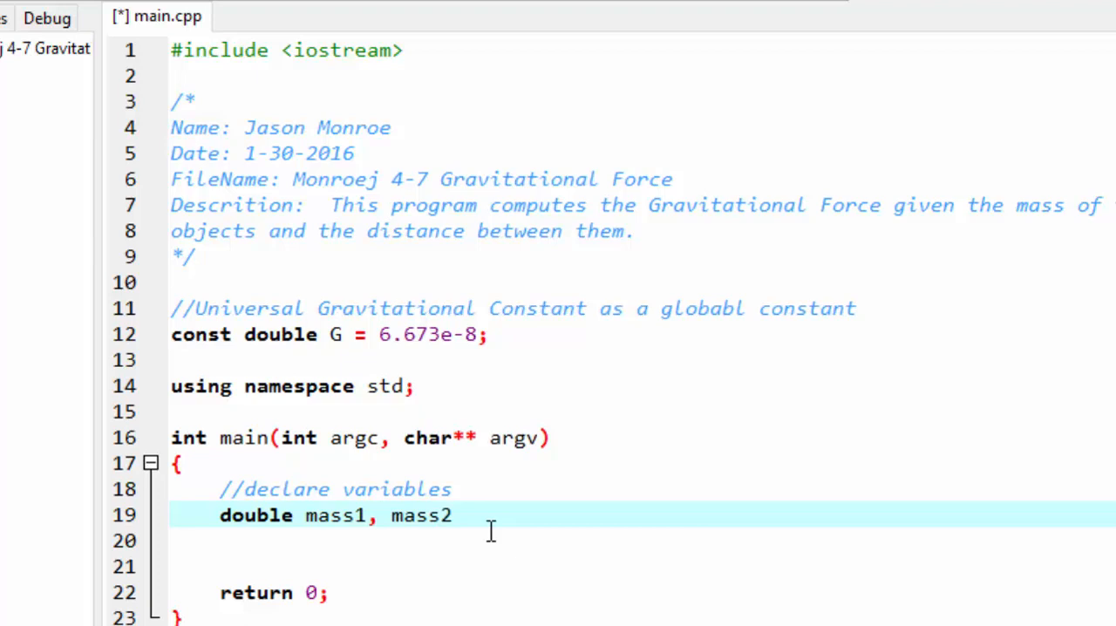
text(, d)
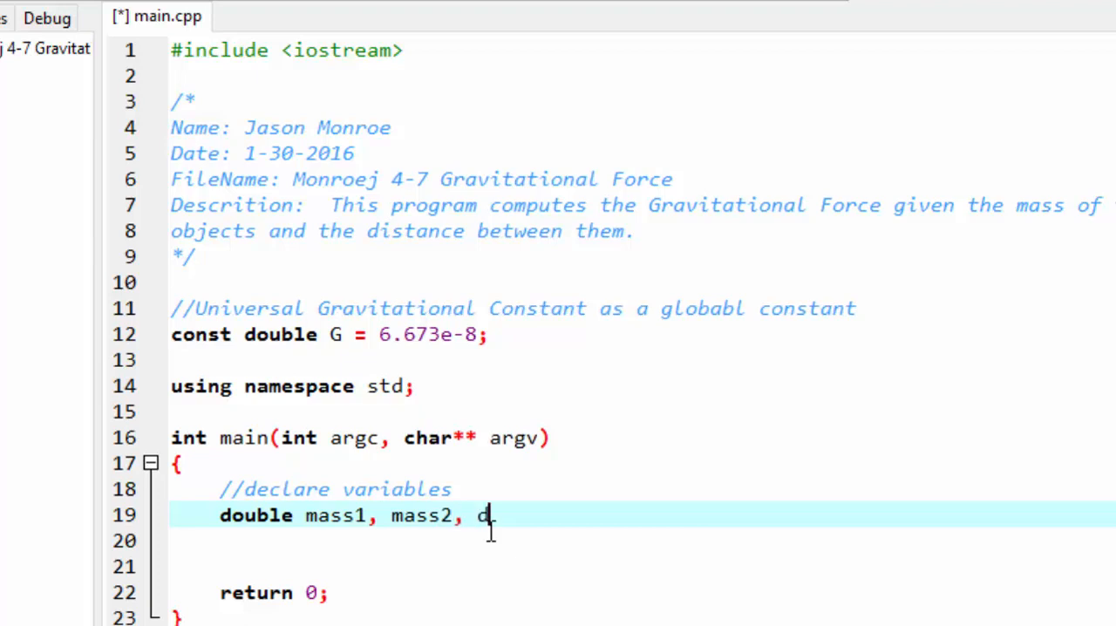
text(istance;)
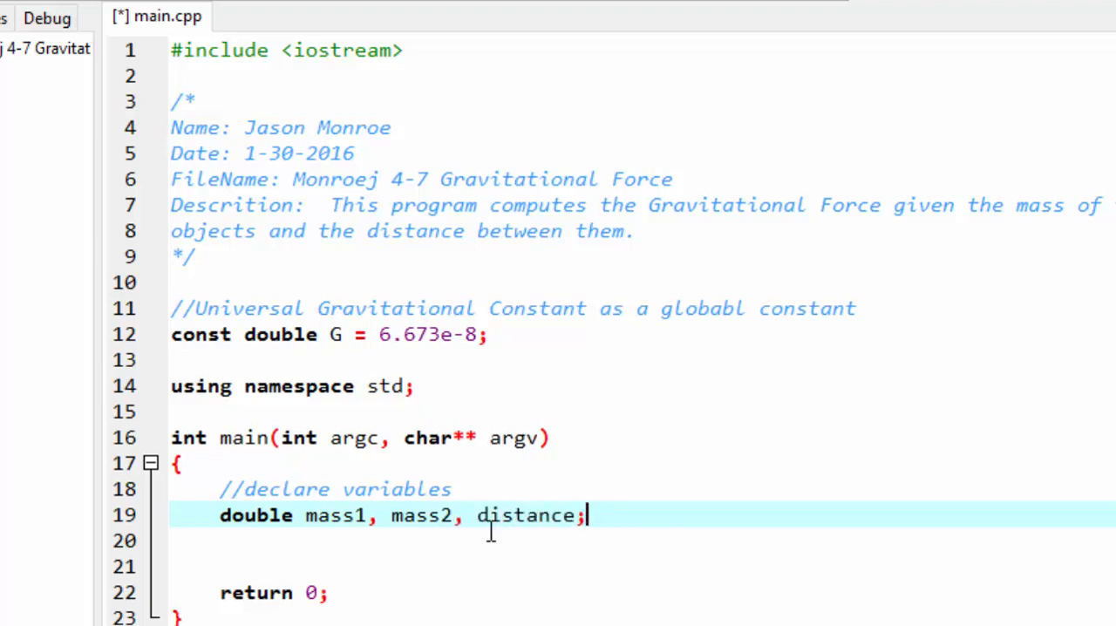
mouse_move(666, 610)
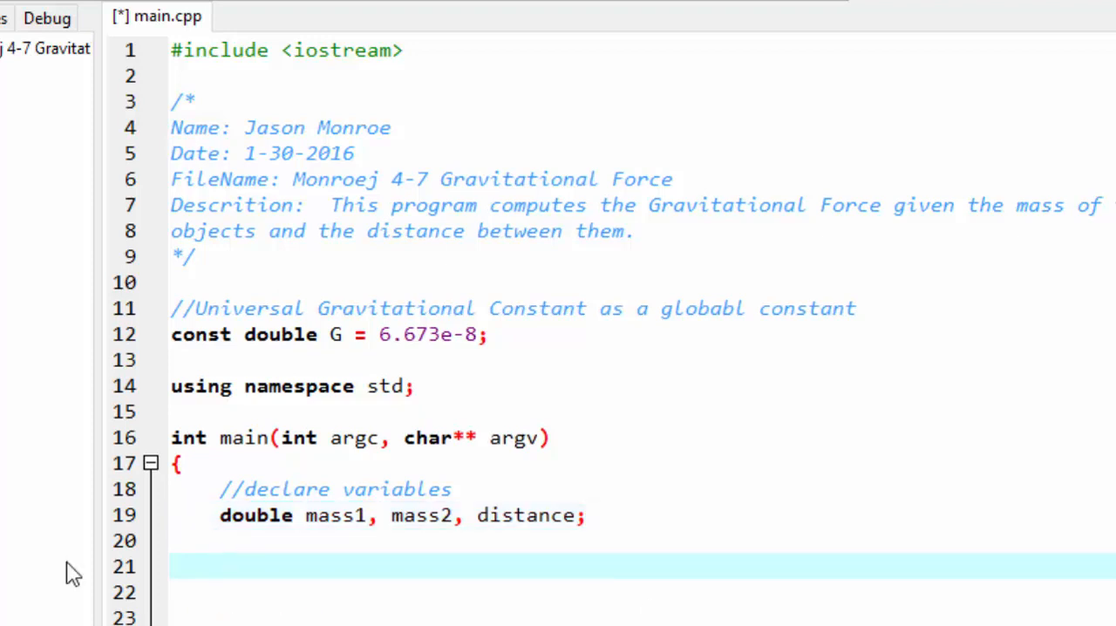
mouse_move(659, 540)
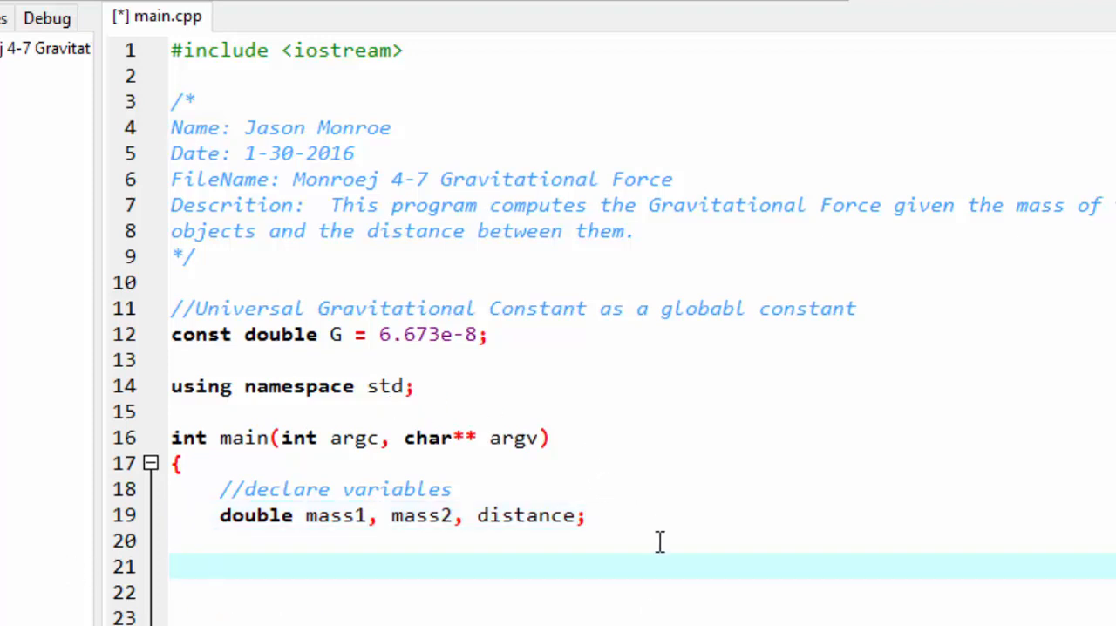
Add a //User Prompts comment and a cout prompt asking for the first object's mass (g).
text(//User)
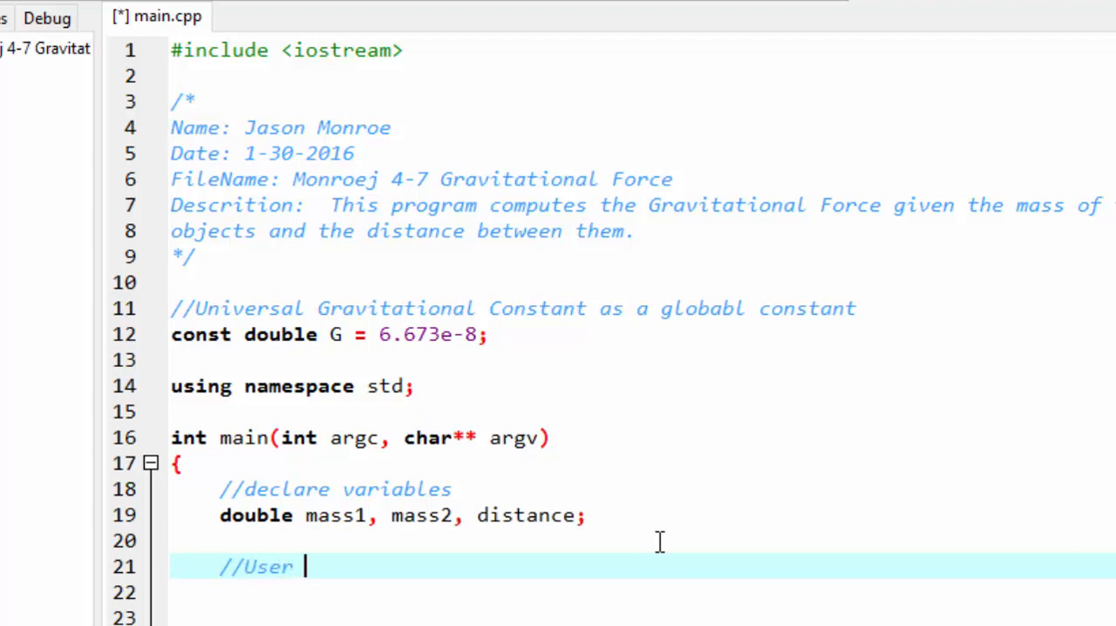
text(Prom)
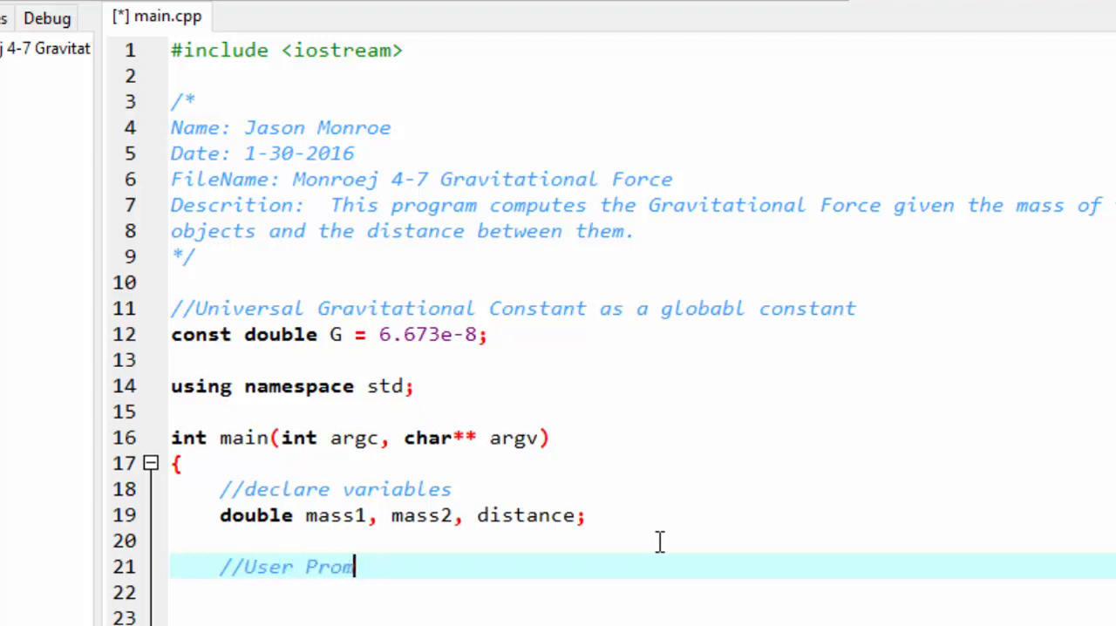
text(pts)
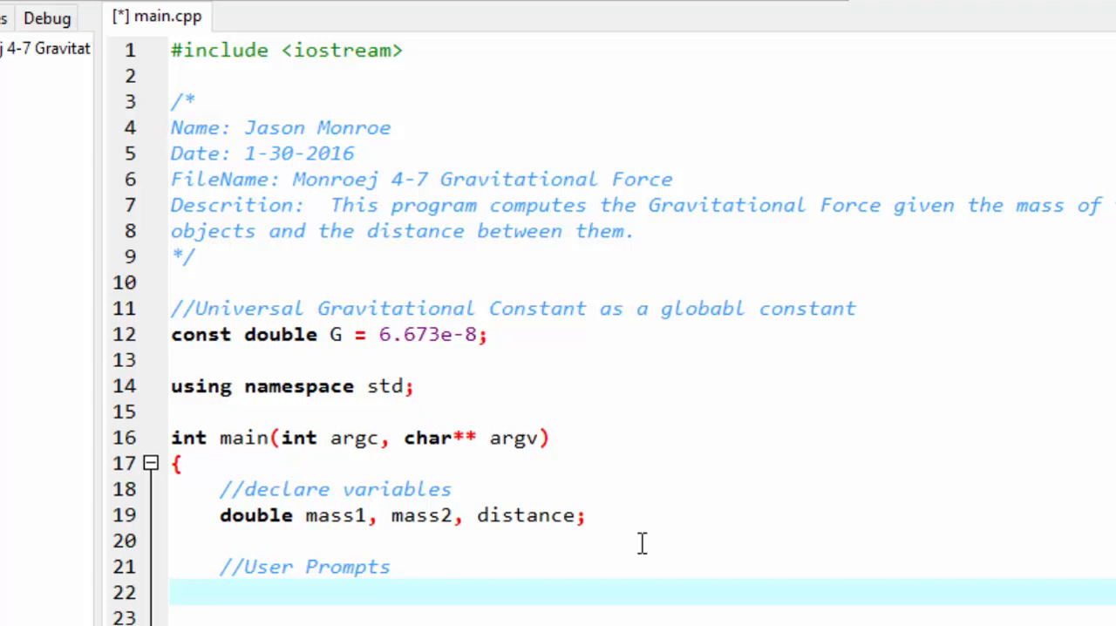
text(cout <)
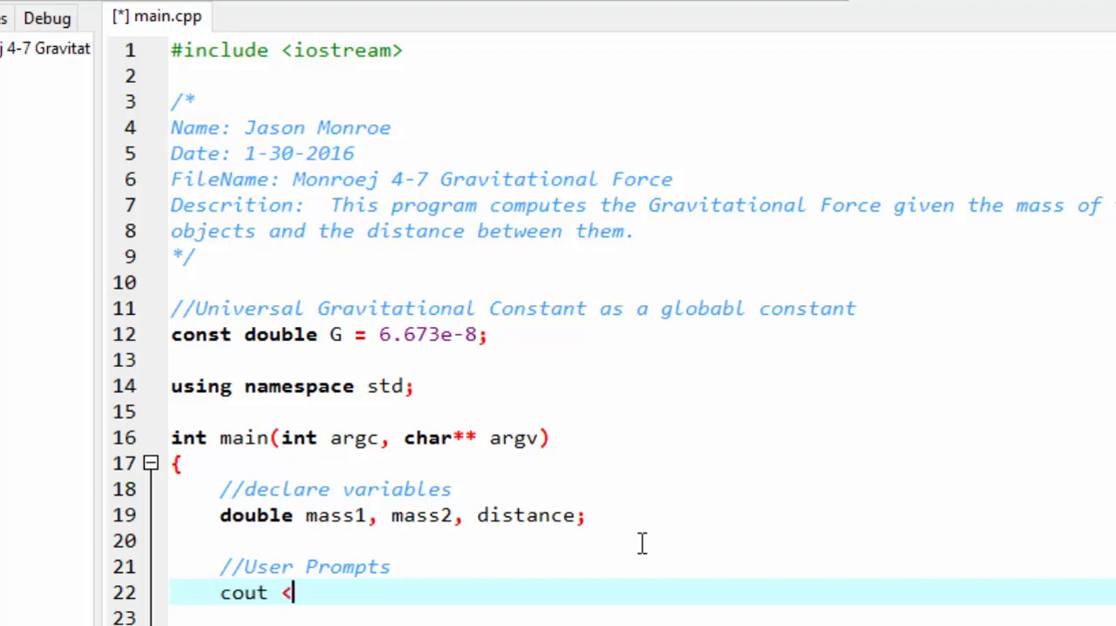
text(< ")
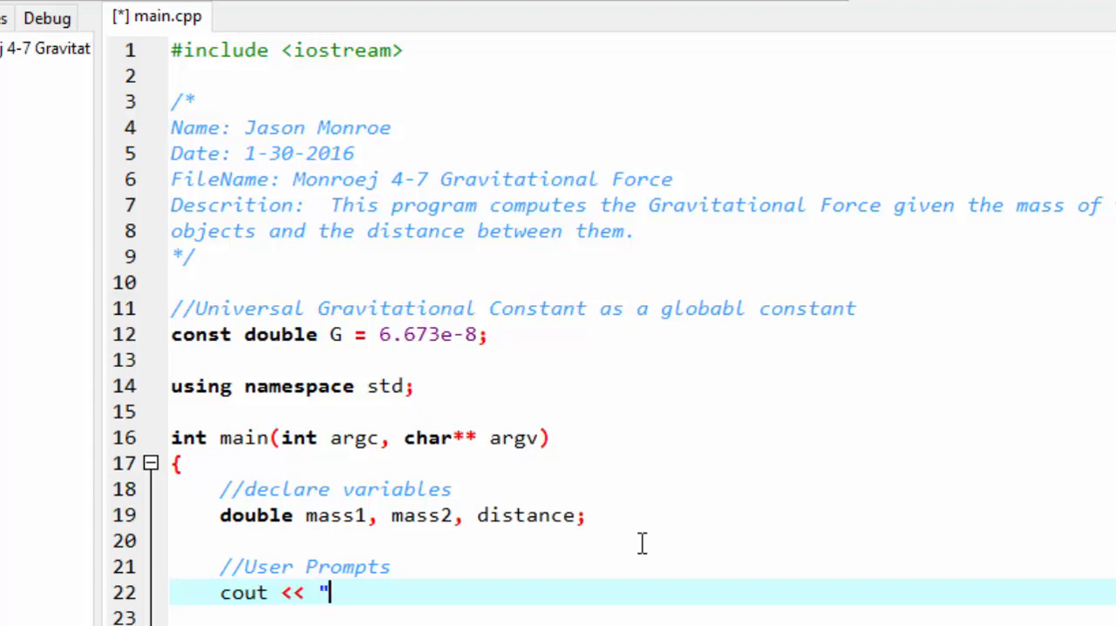
text(Enter the mass of the first o)
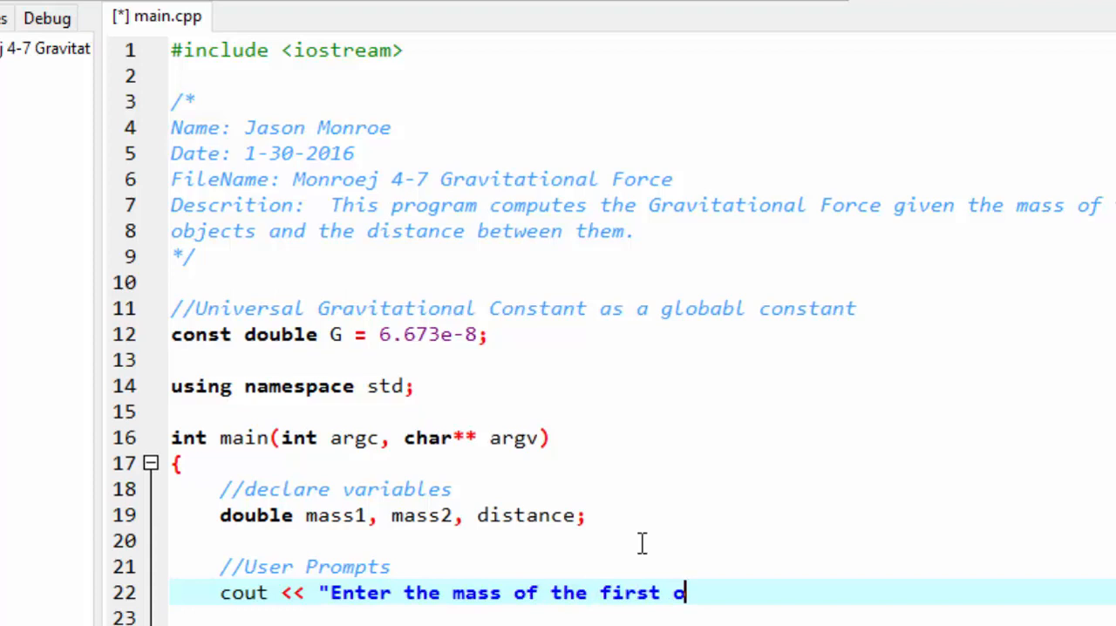
text(bject)
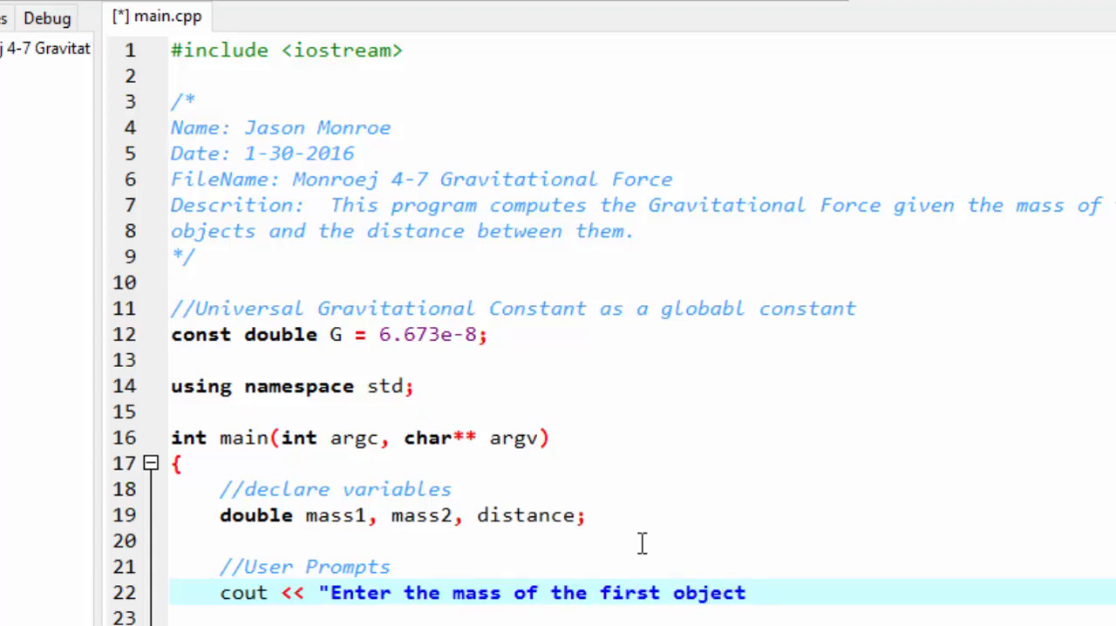
text((g))
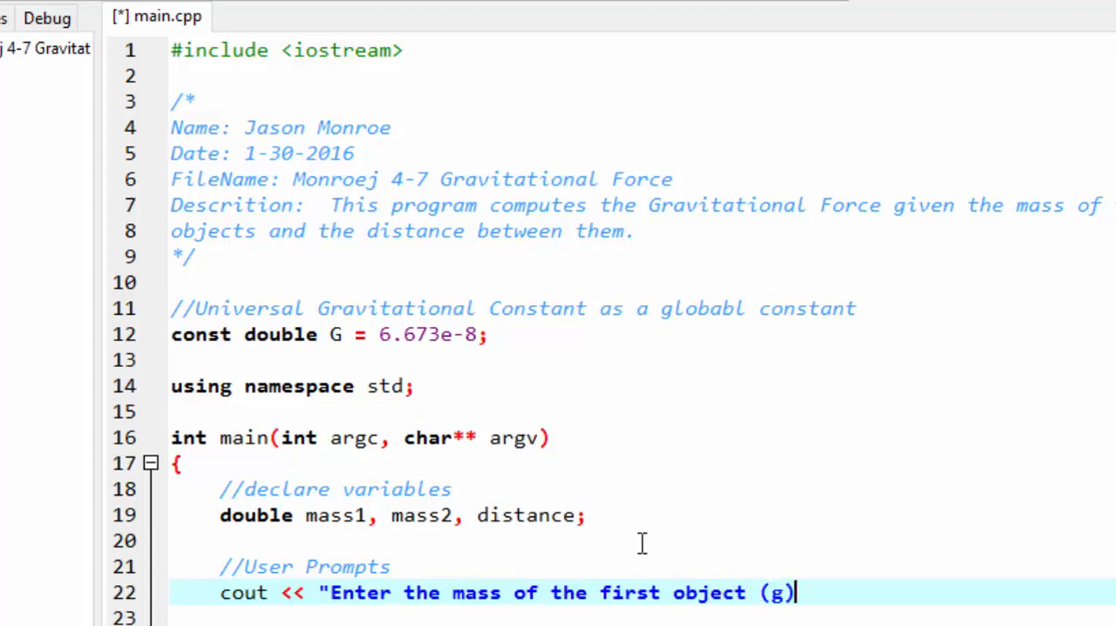
text(:)
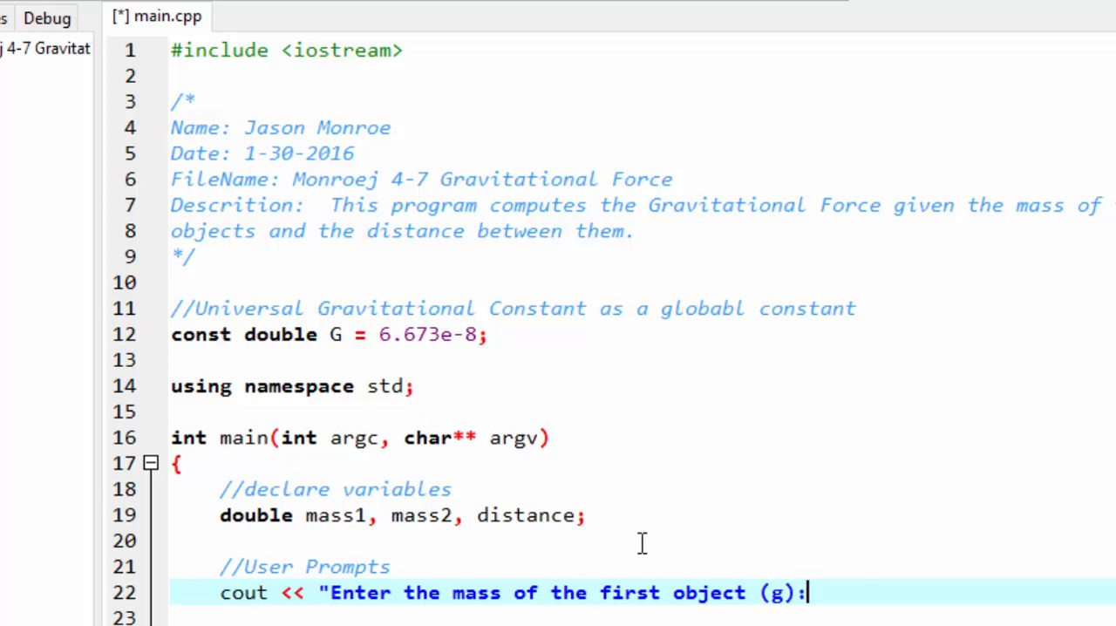
text(";)
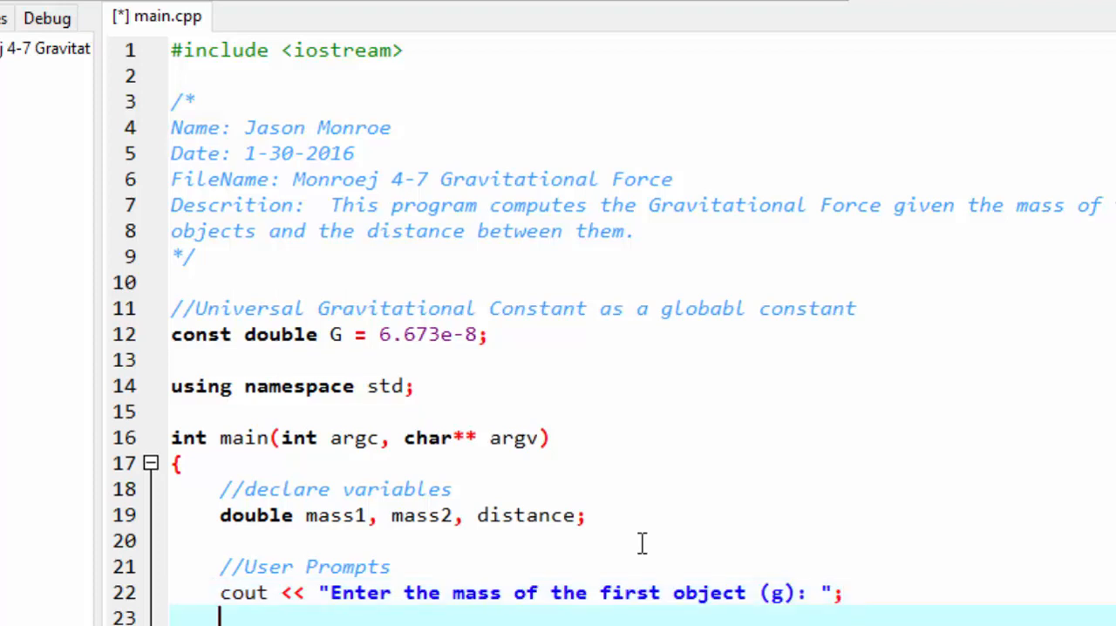
Read the entered value into mass1 with cin.
text(cin)
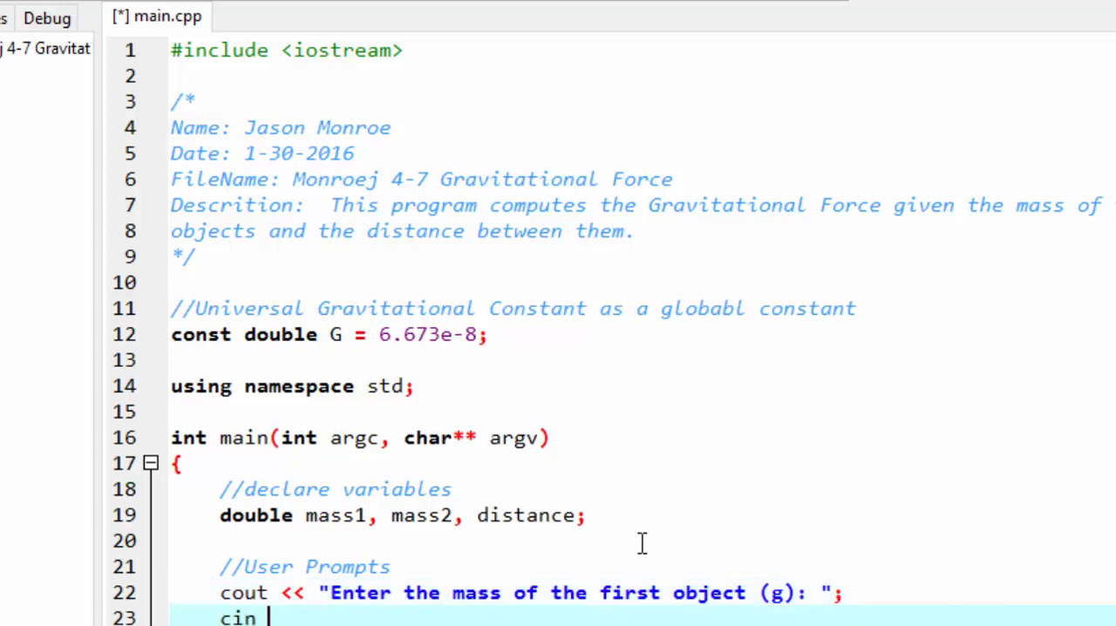
text(>>>)
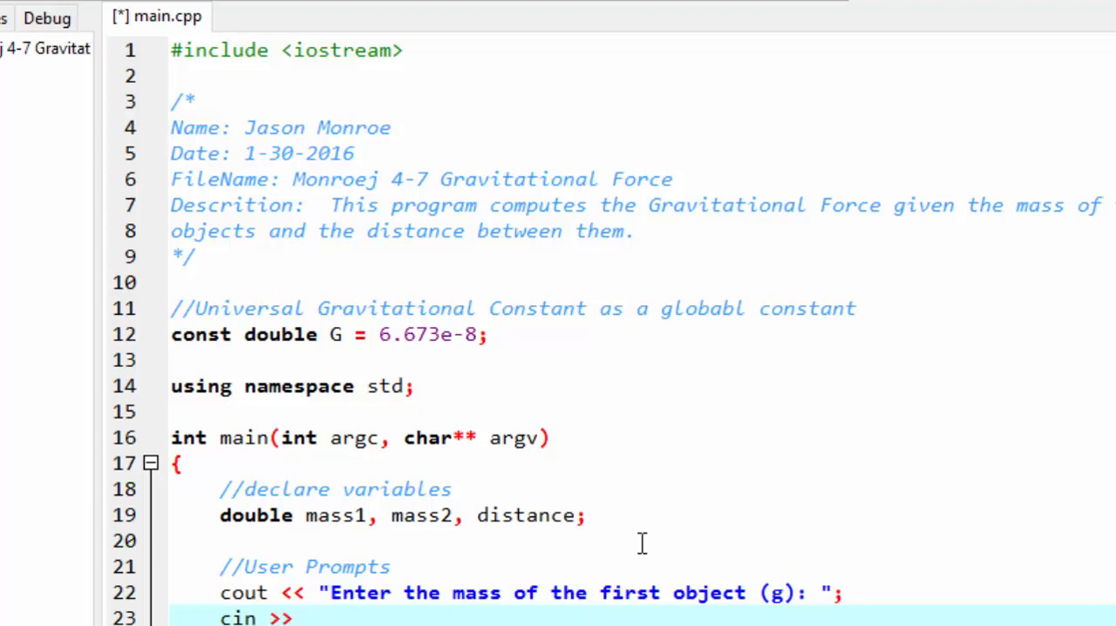
text(mass1;)
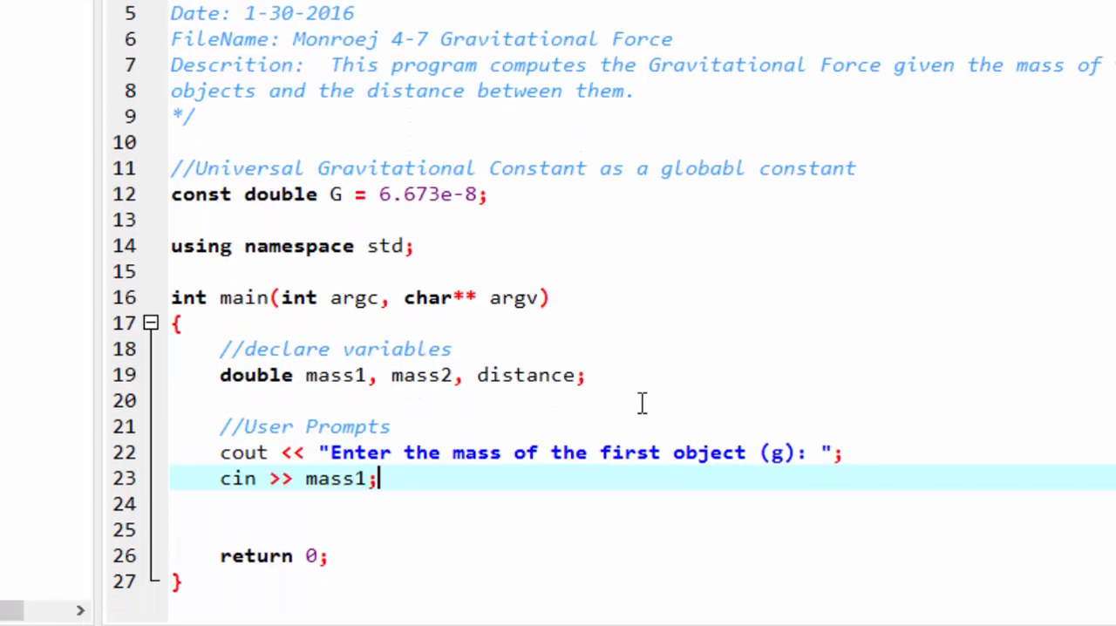
Prompt for the second object's mass (g) and read it into mass2.
text(d)
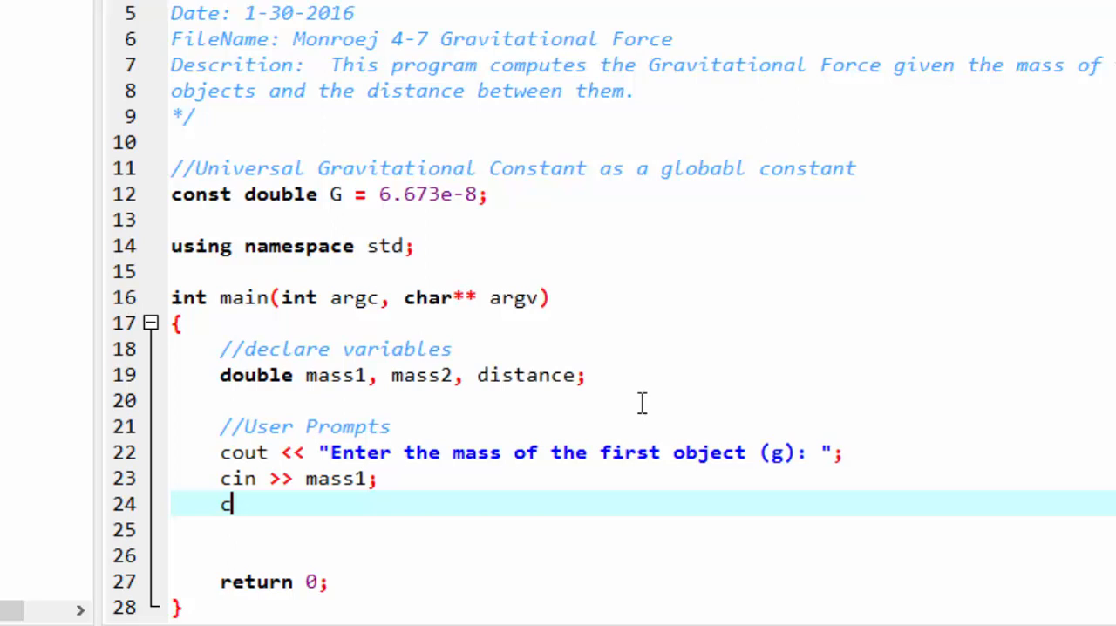
text(out << ")
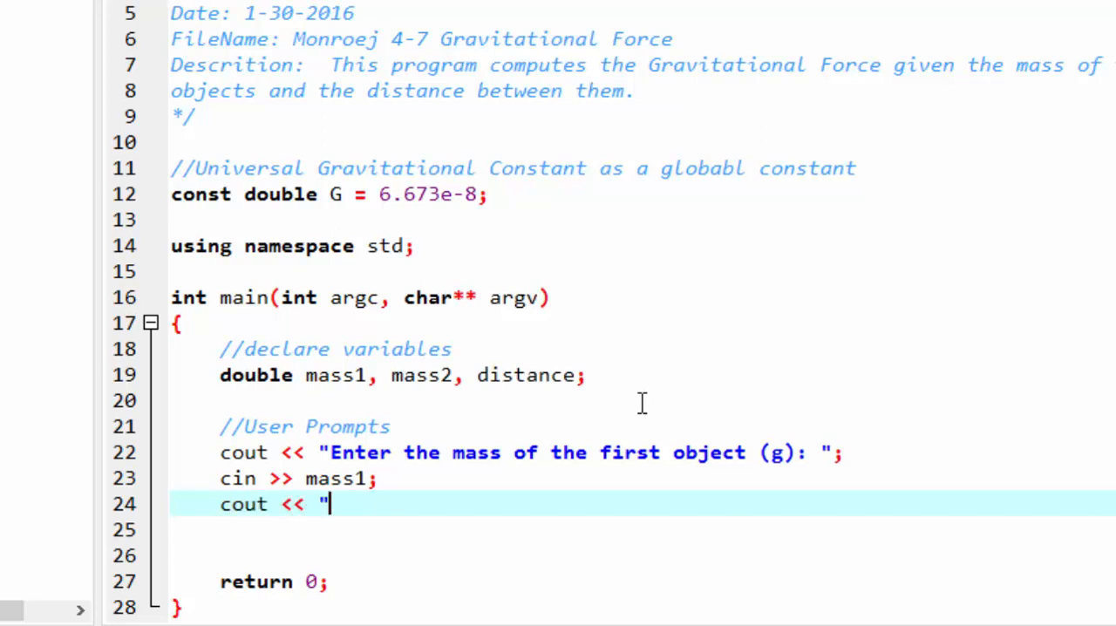
text(Enter the mass of the second j)
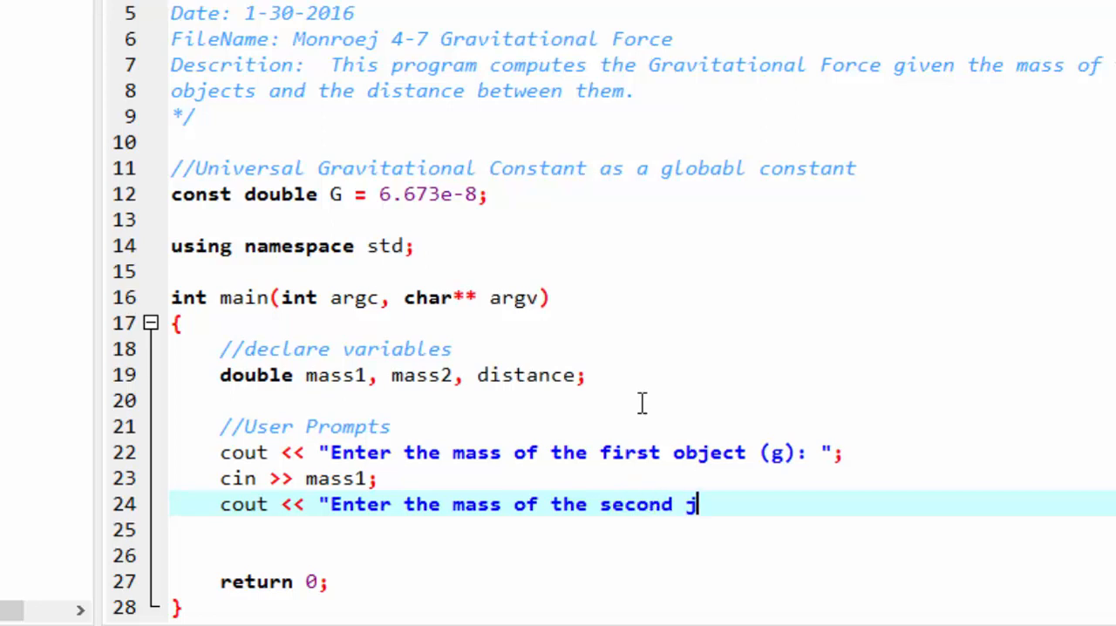
text(object (g): ";)
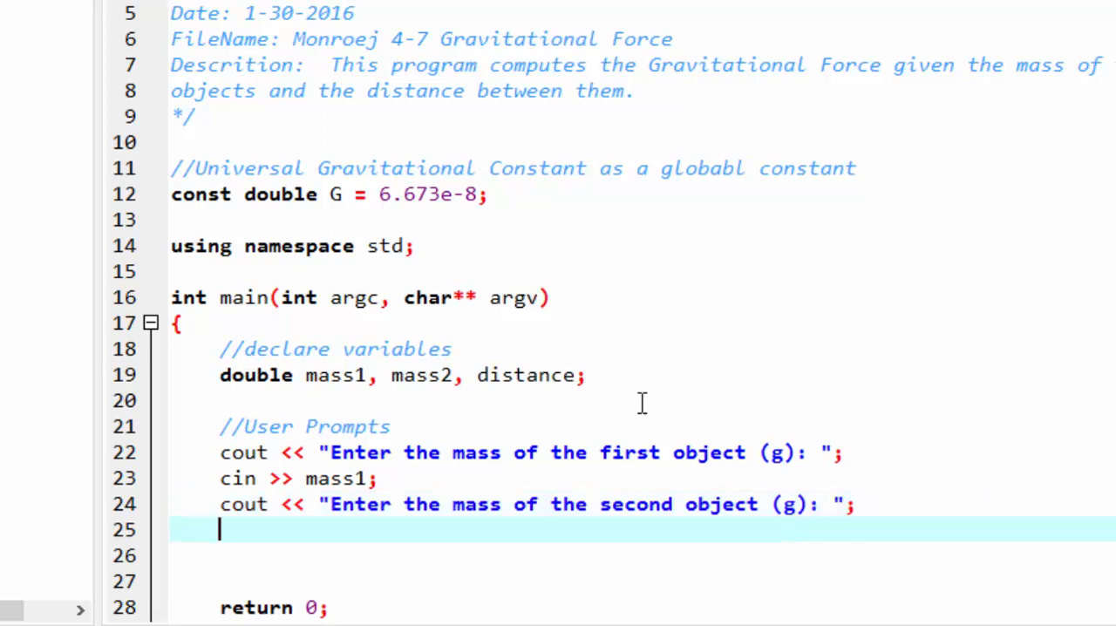
text(cin >>)
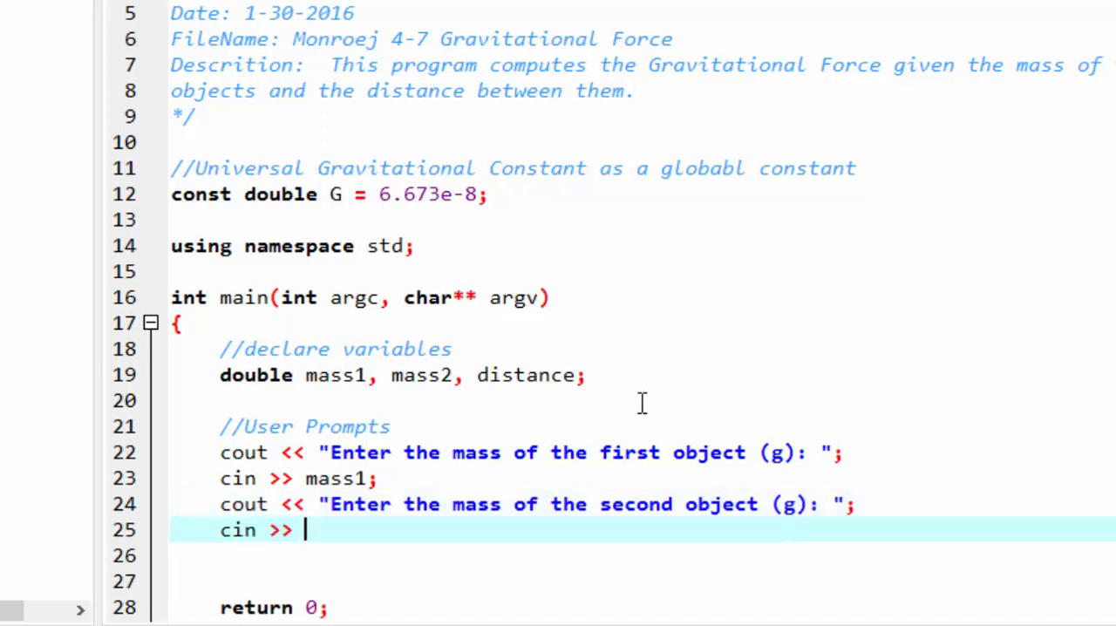
text(mass2;)
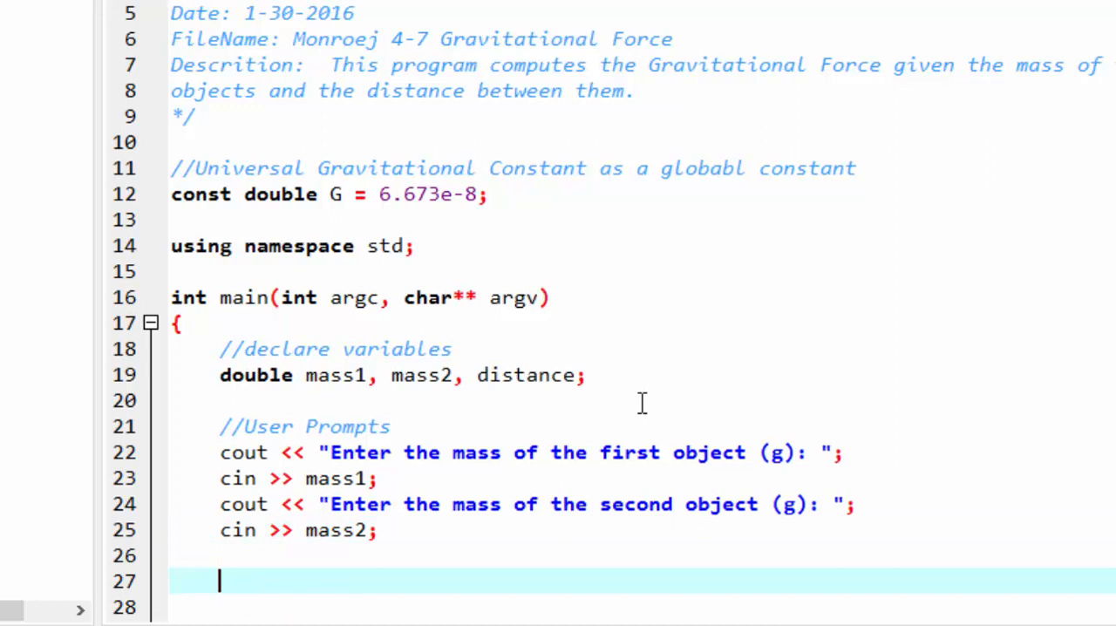
scroll(down, 3)
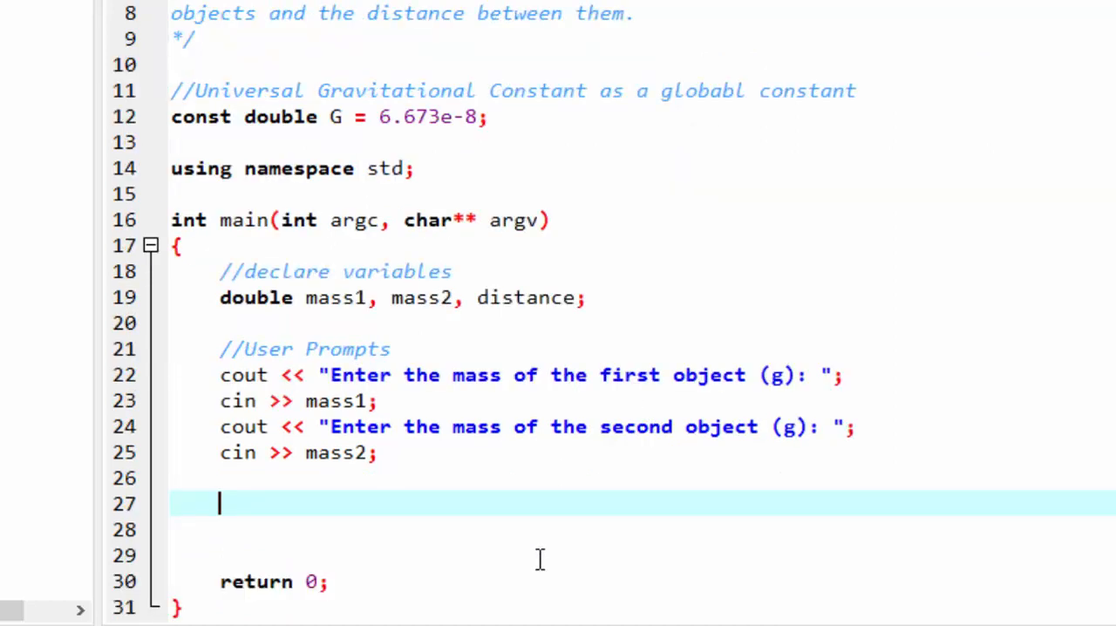
Prompt for the distance between the two objects (cm) and read it into distance.
text(cint)
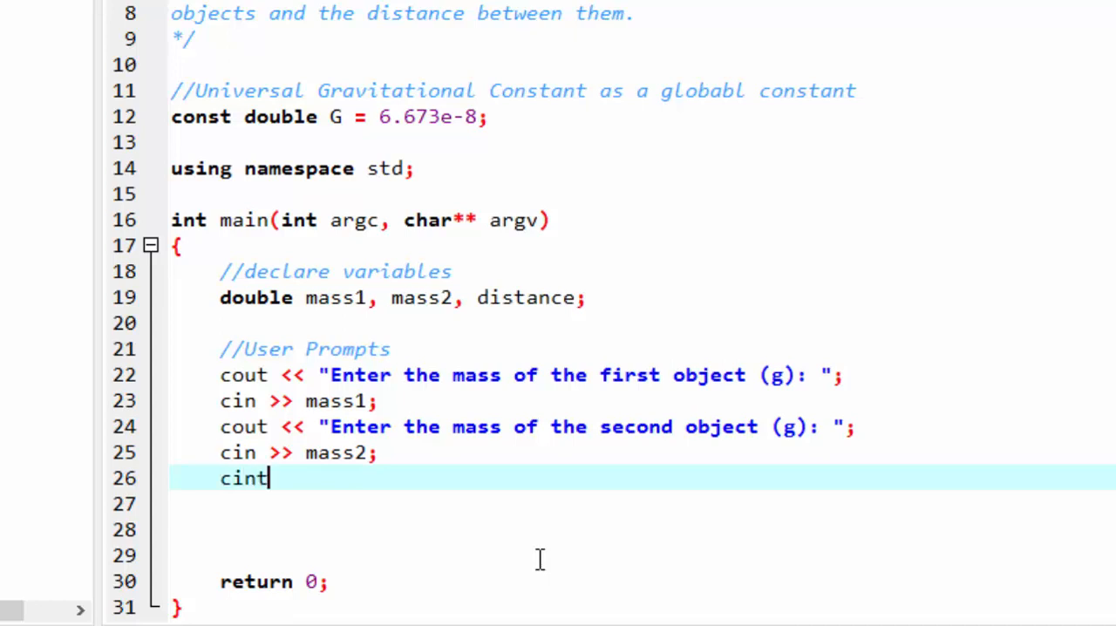
key(BackSpace)
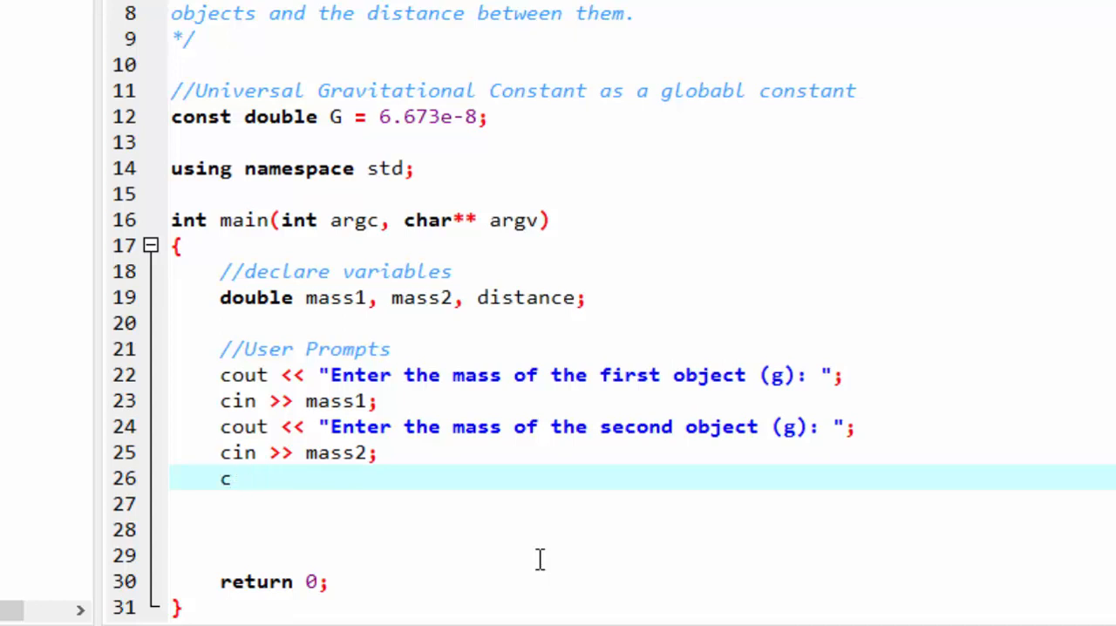
text(out)
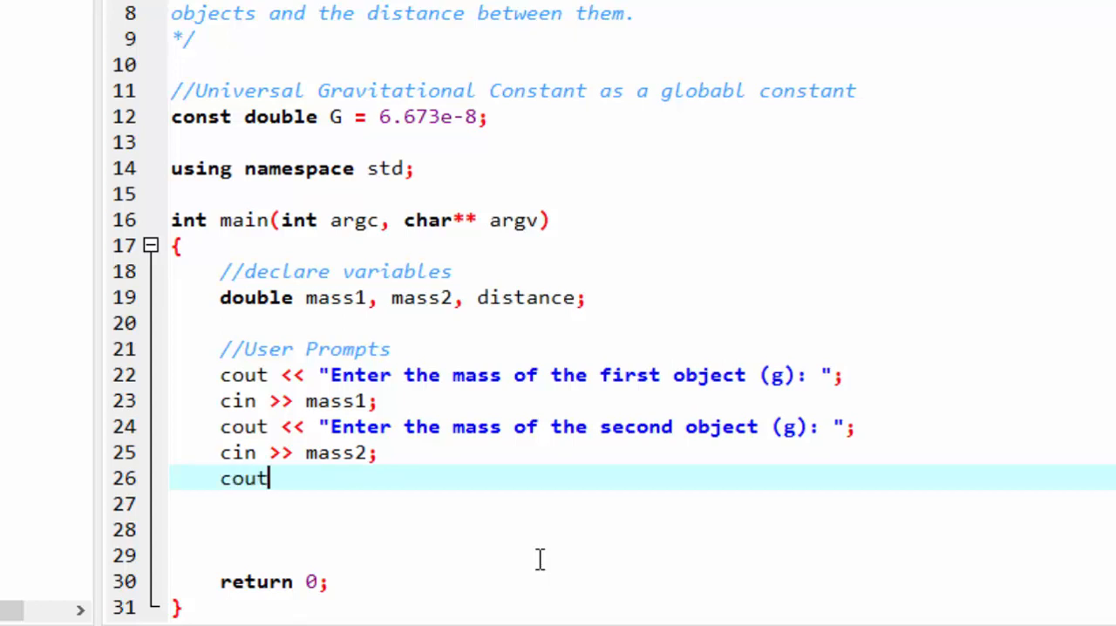
text(<< "Enter the the distance b)
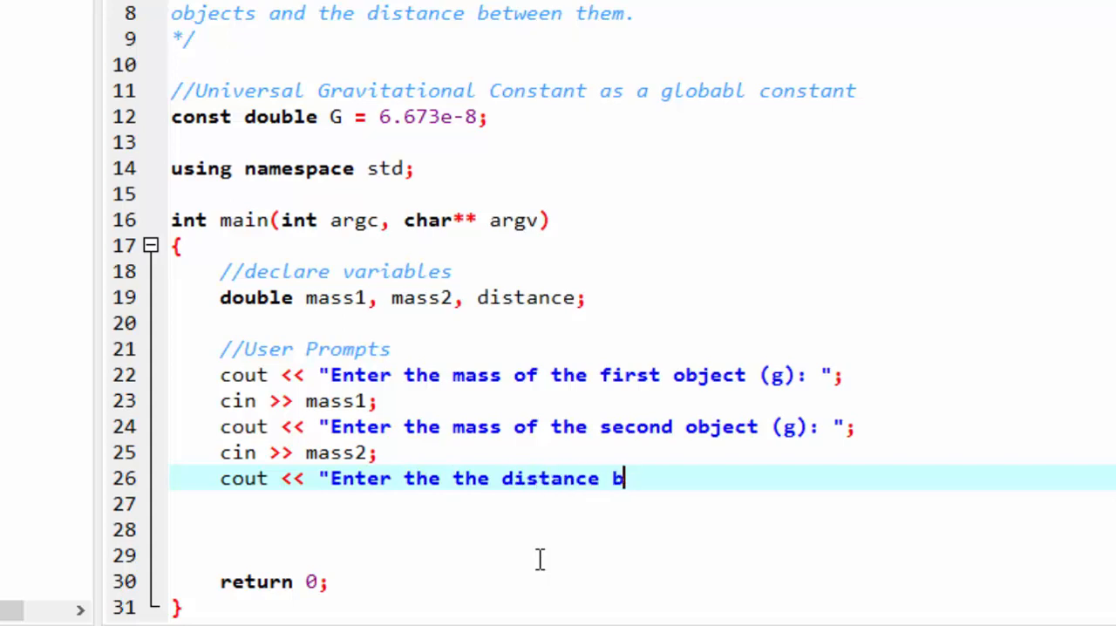
text(etween the two objects (cm): ";)
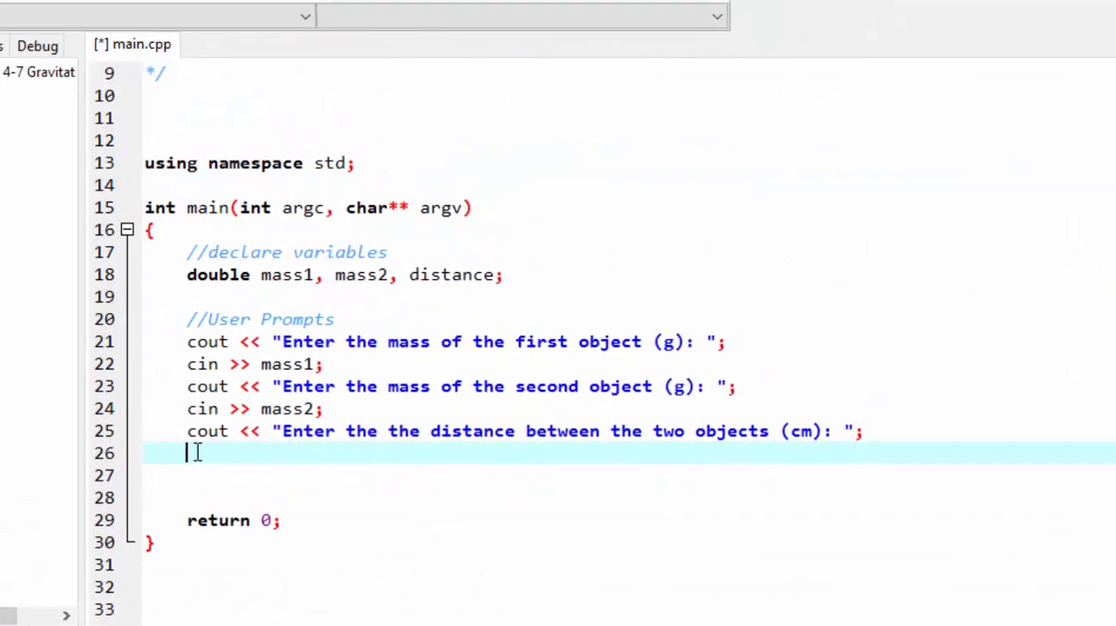
text(cin)
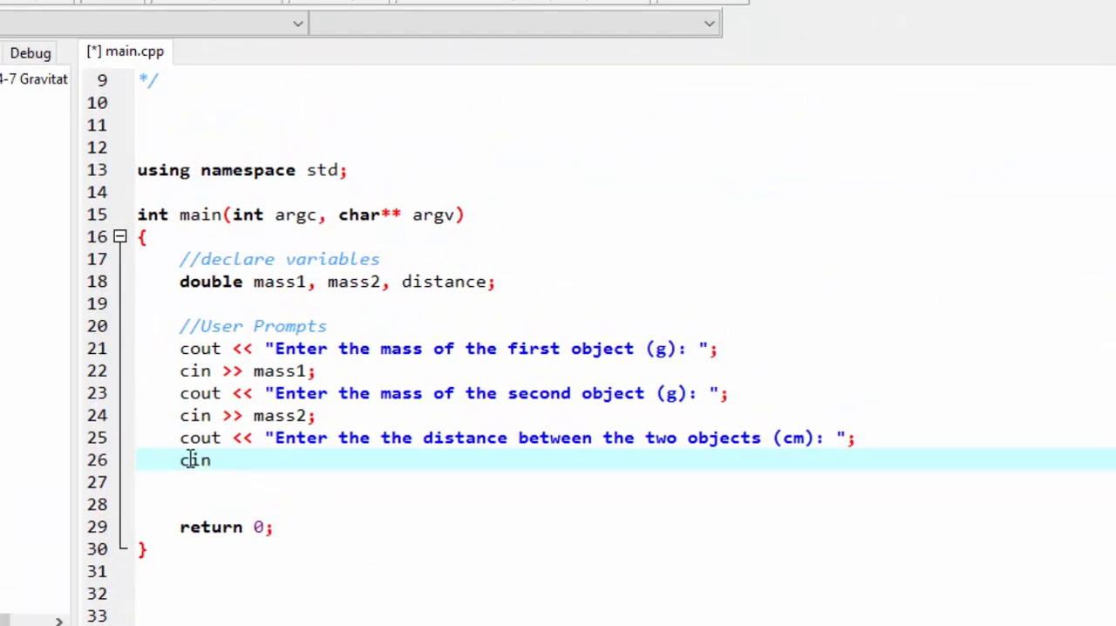
text(>>)
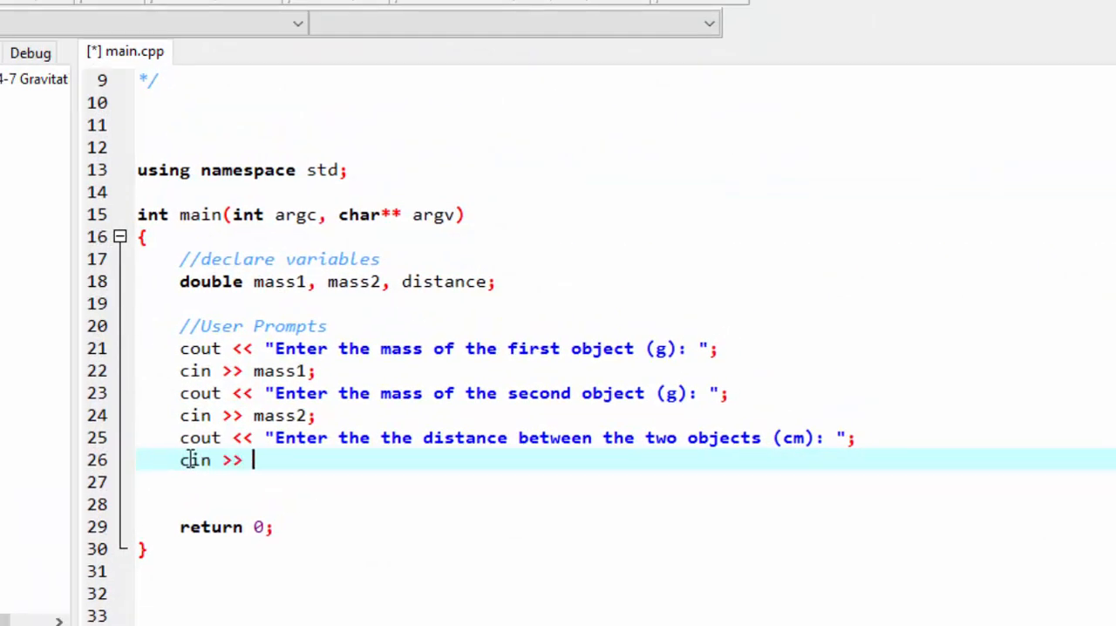
text(distance;)
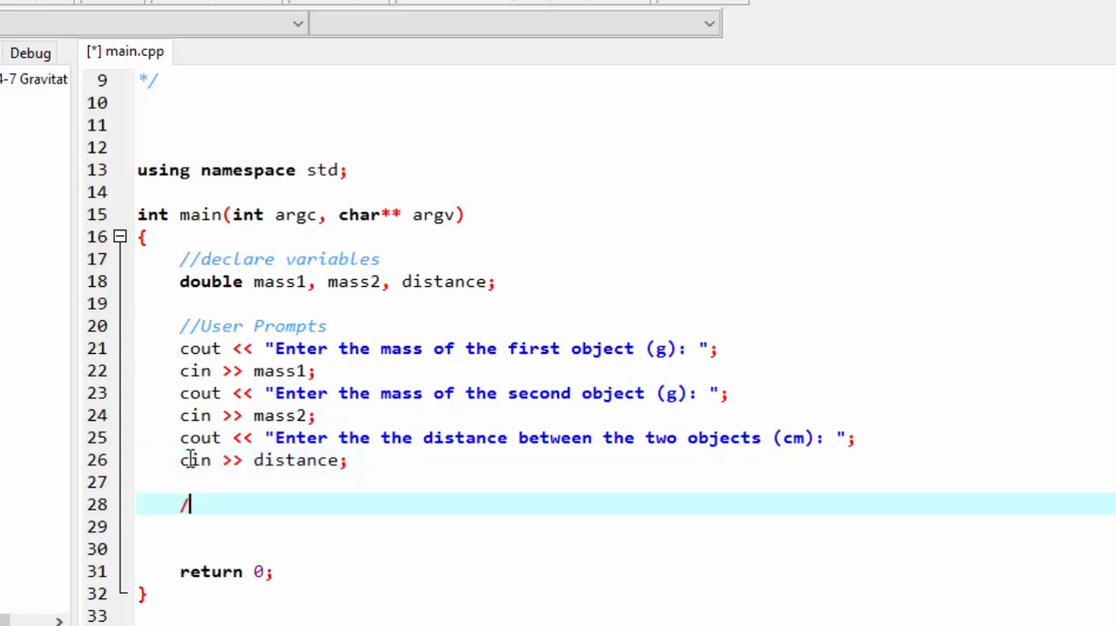
Add a //function call and output comment in main.
text(/)
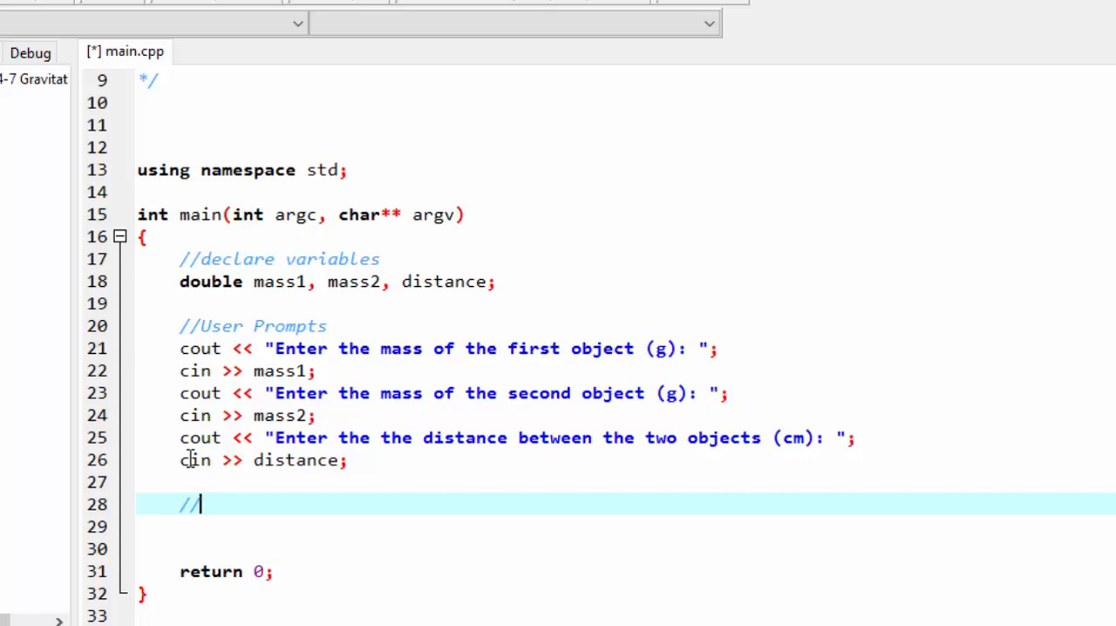
text(f)
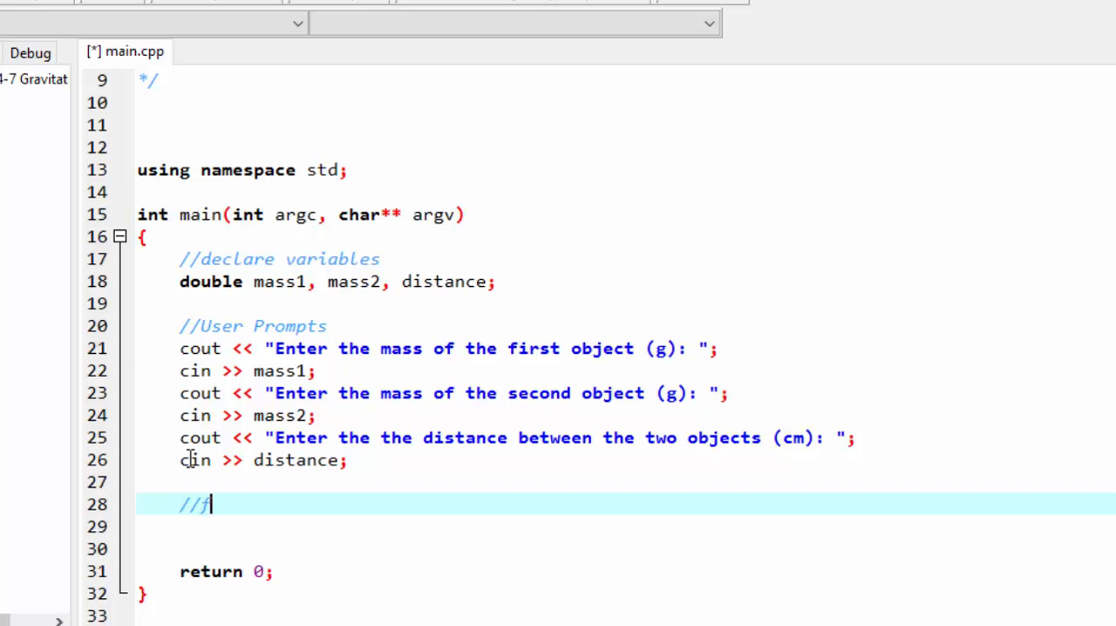
text(unctional)
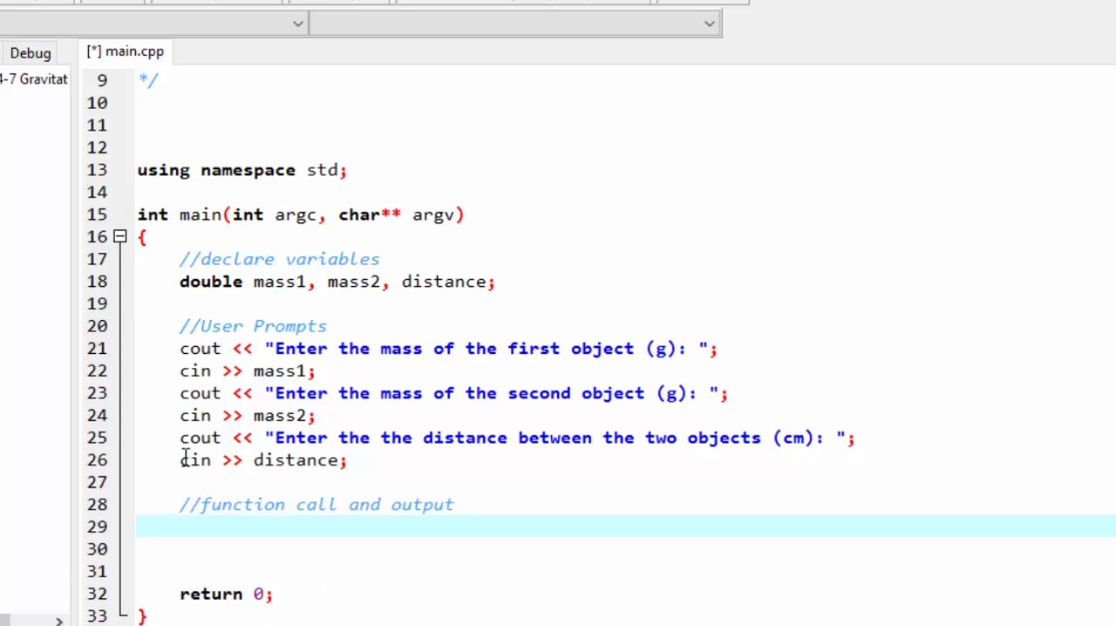
mouse_move(193, 460)
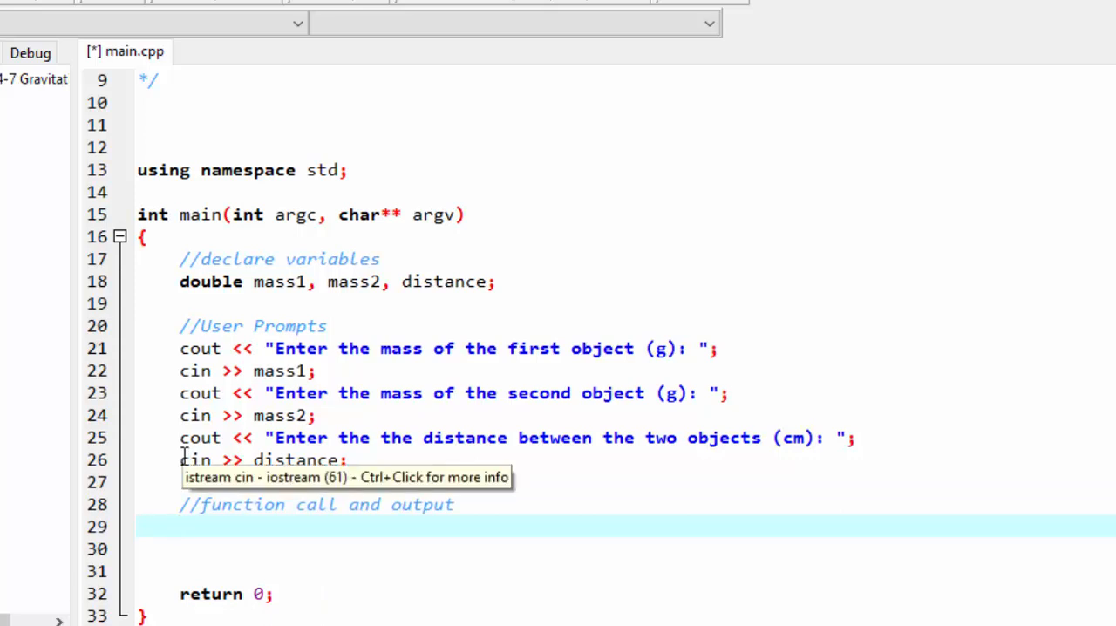
Begin the cout line: "The force of attraction between object 1 and object 2 \n at a distance of".
text(cout <<)
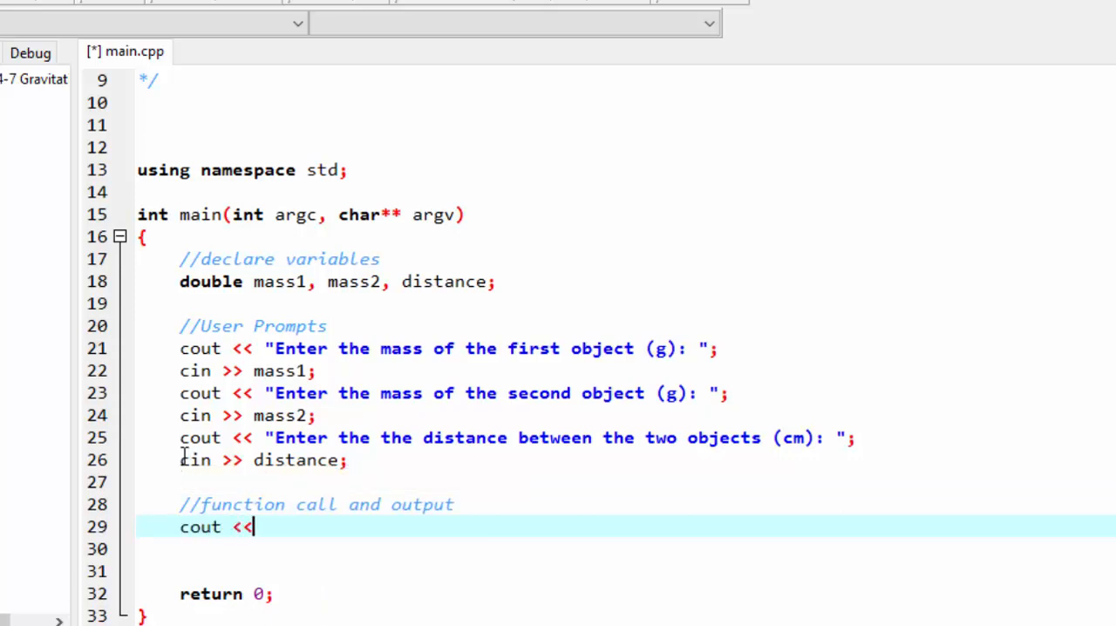
text("The)
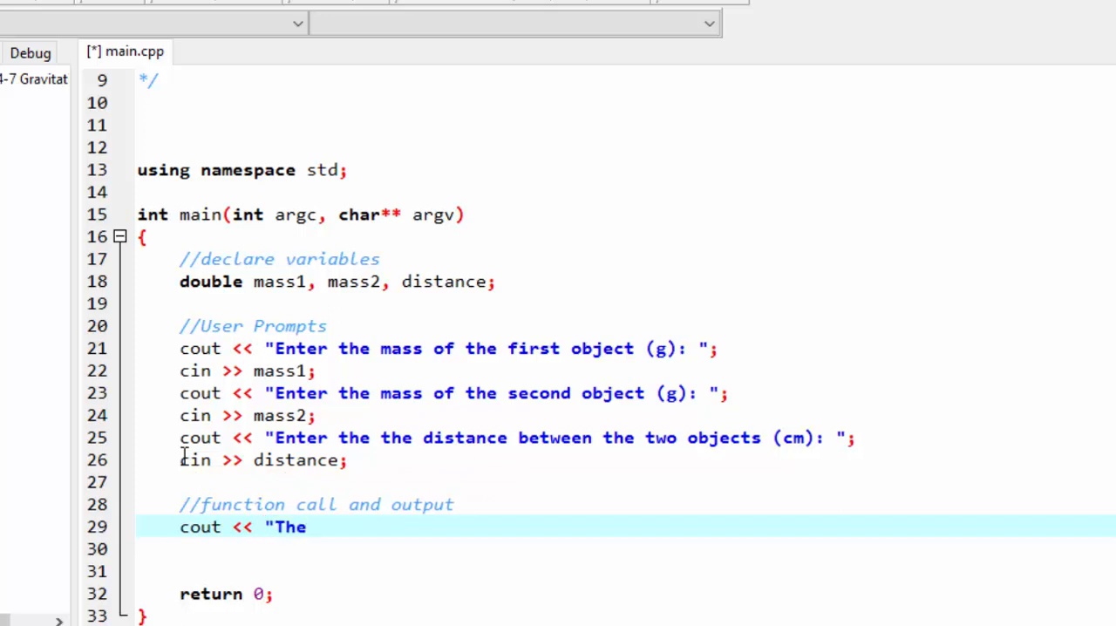
text(force of att)
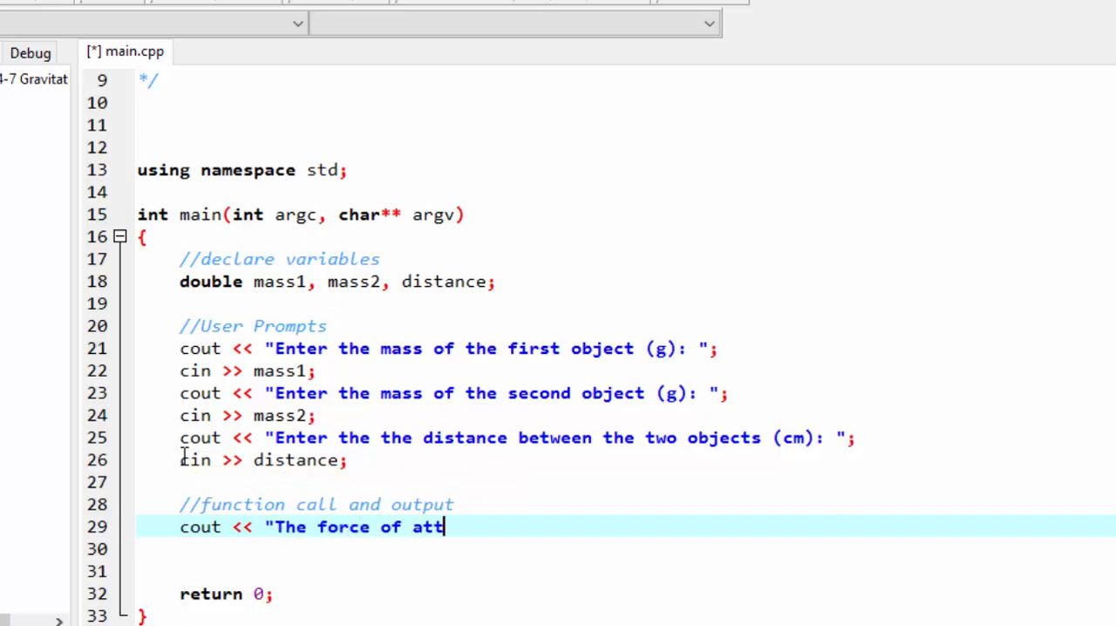
text(raction between o)
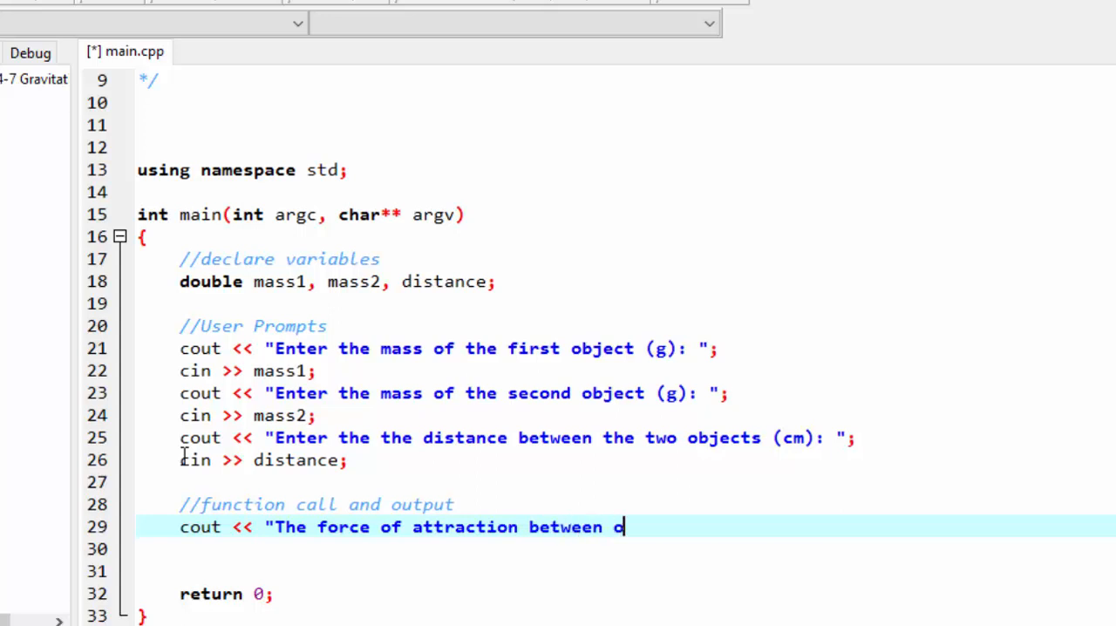
text(bject 1 and)
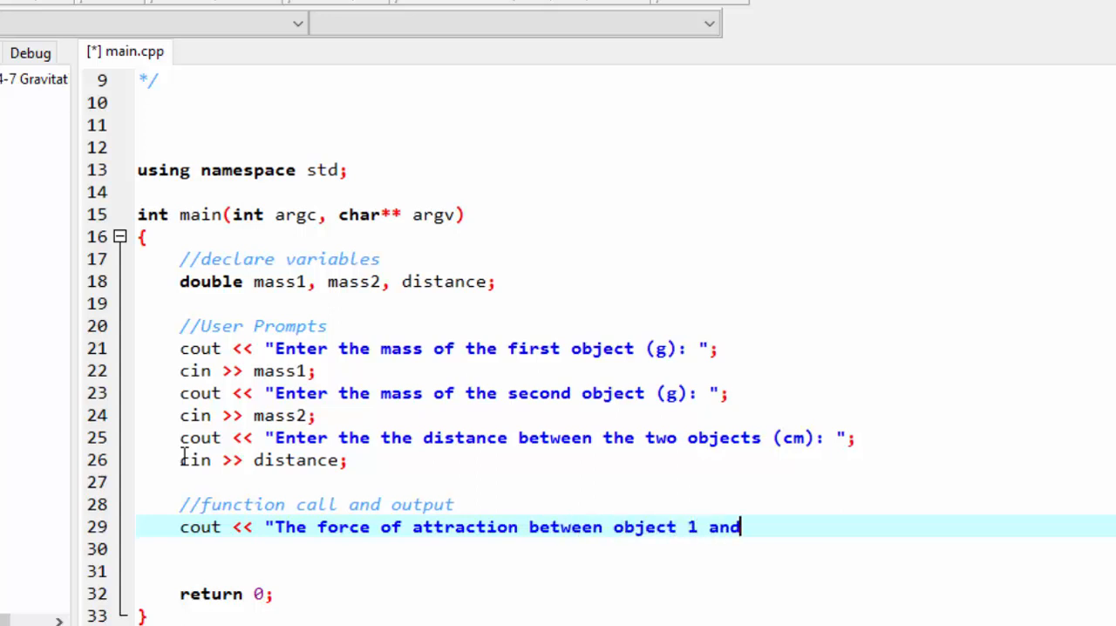
text(object)
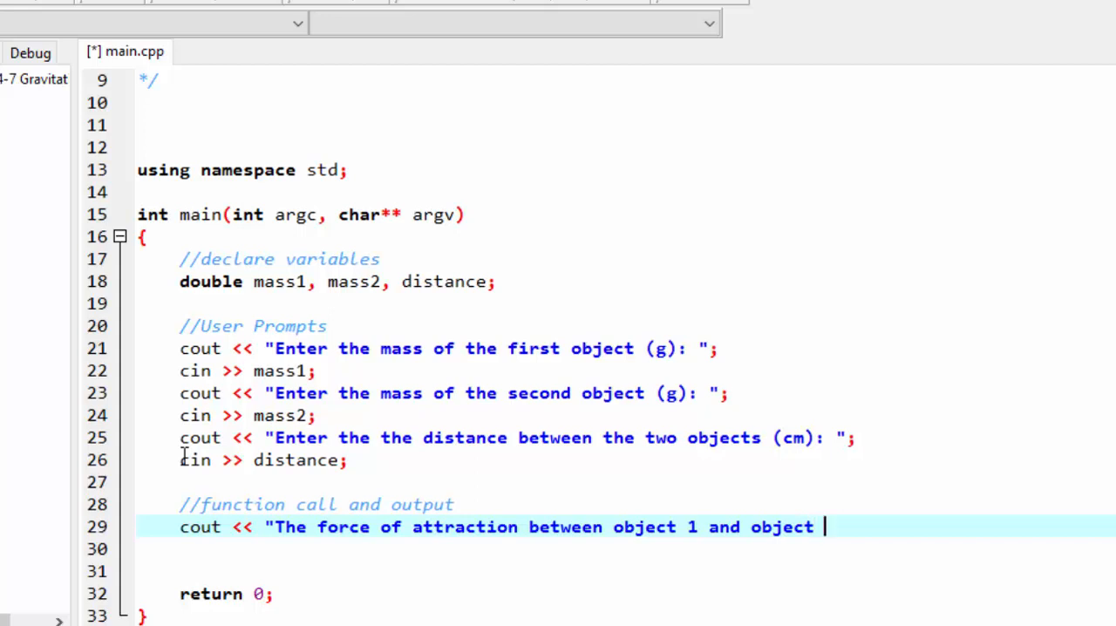
text(2)
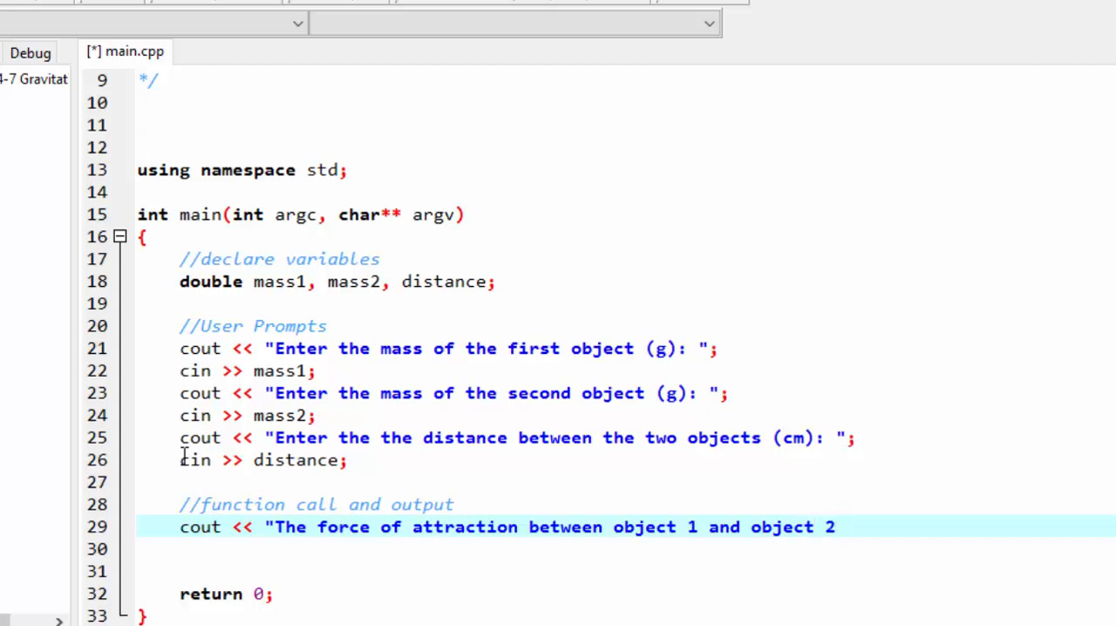
text(\n)
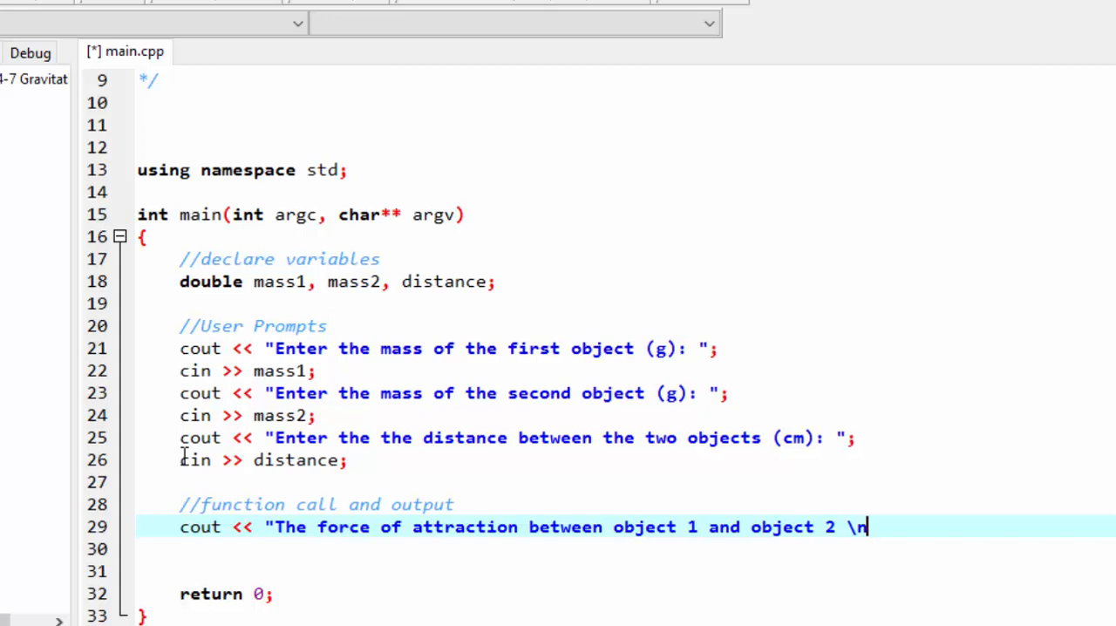
text(dis)
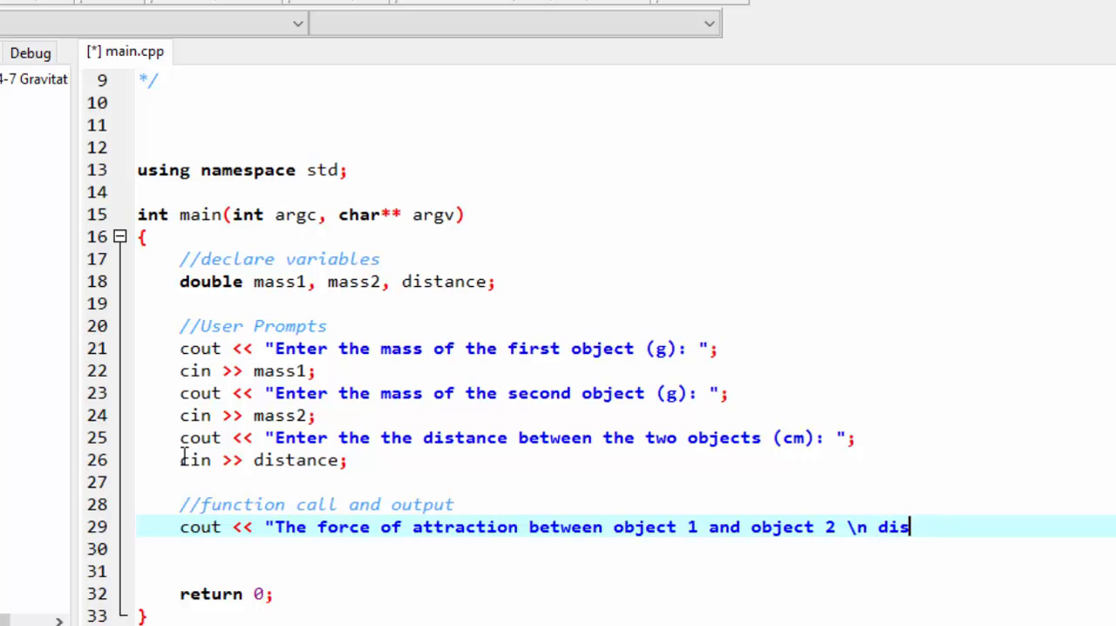
text(at a distance of)
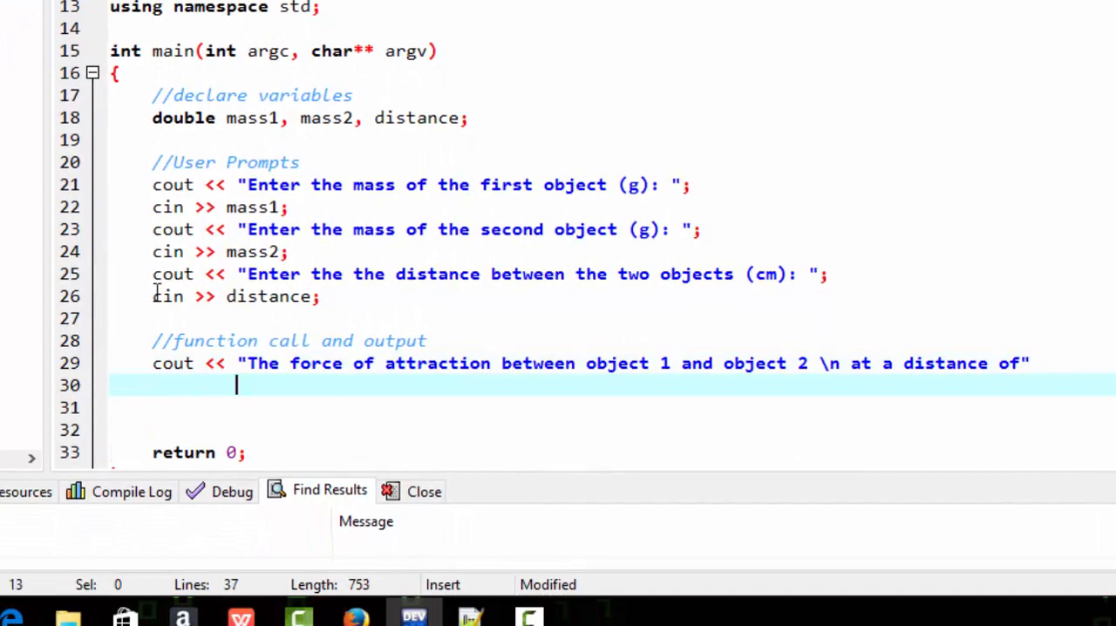
Extend the output with << distance << " is " << and the start of a gravitationalForce call.
text(<<)
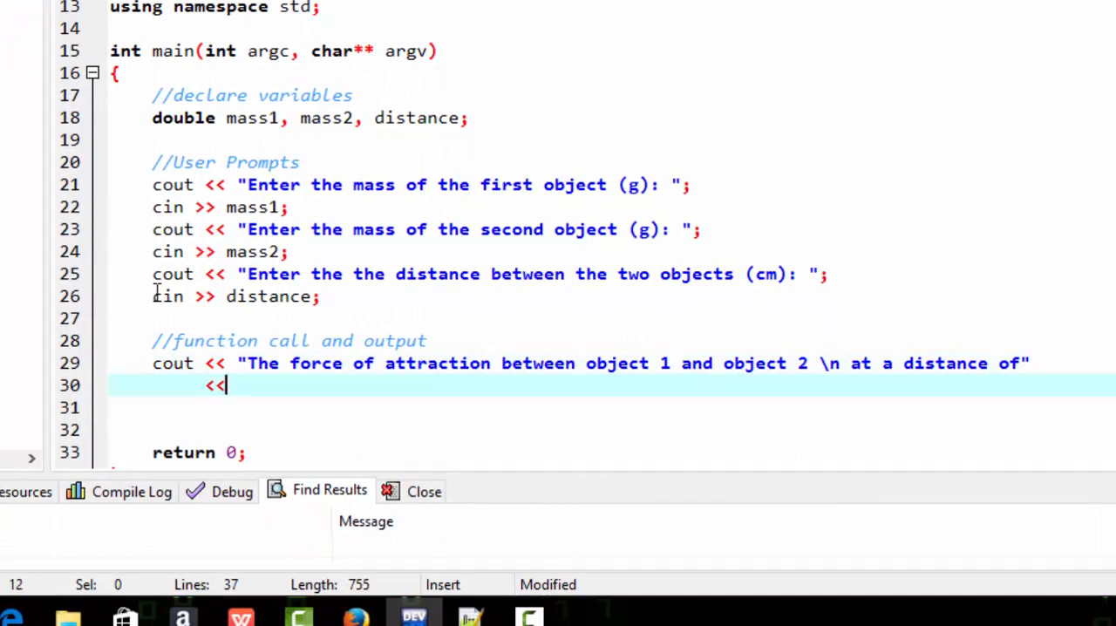
text(")
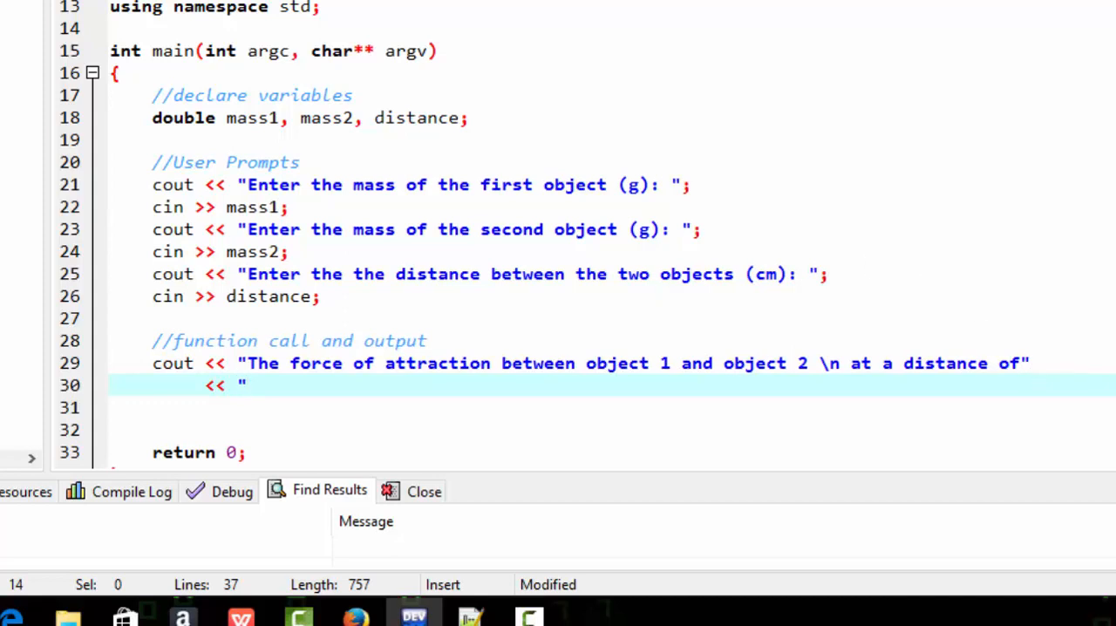
mouse_move(521, 415)
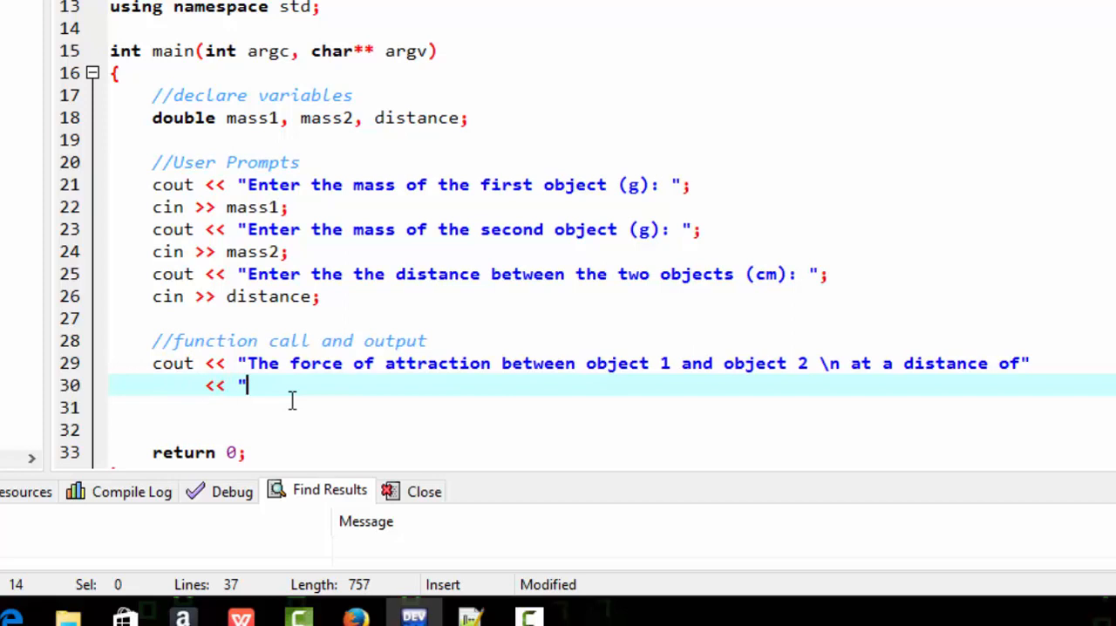
text(dis)
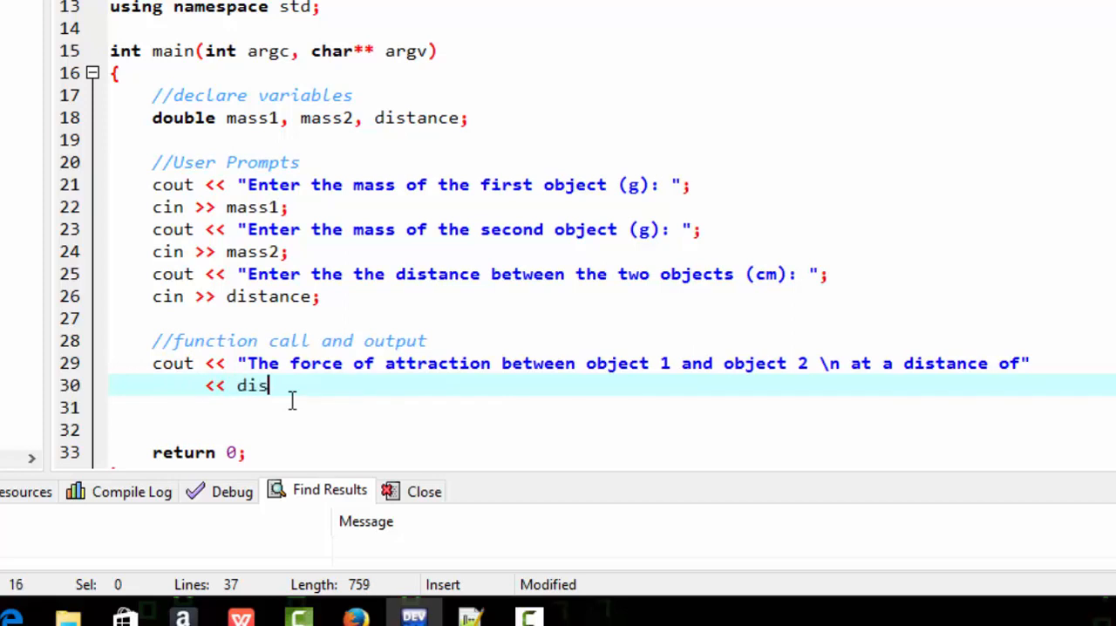
text(tance << ")
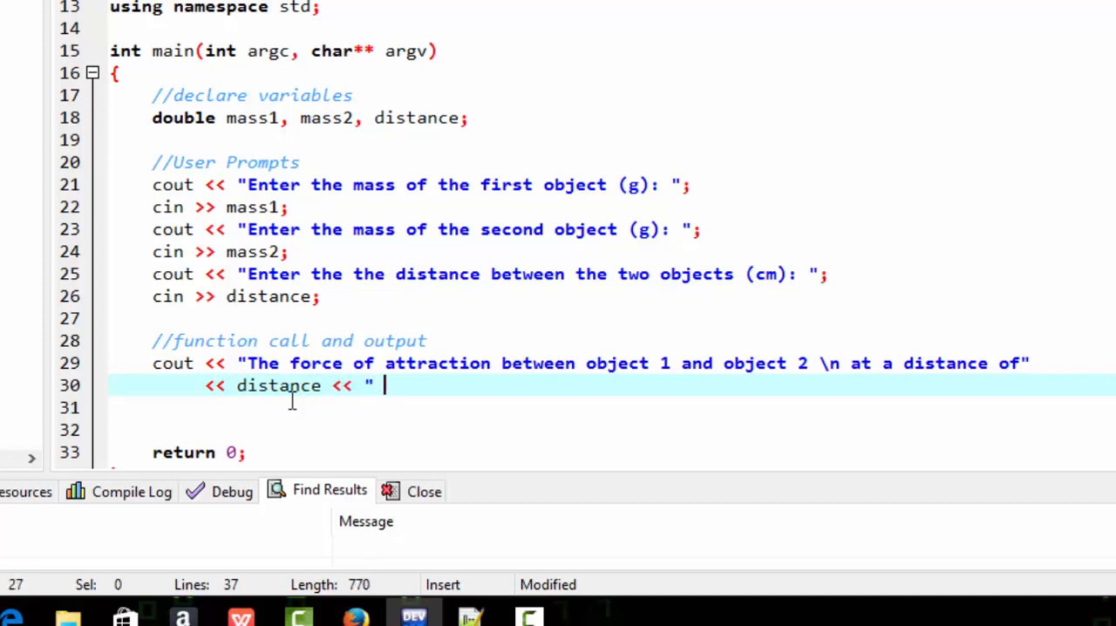
text(is ")
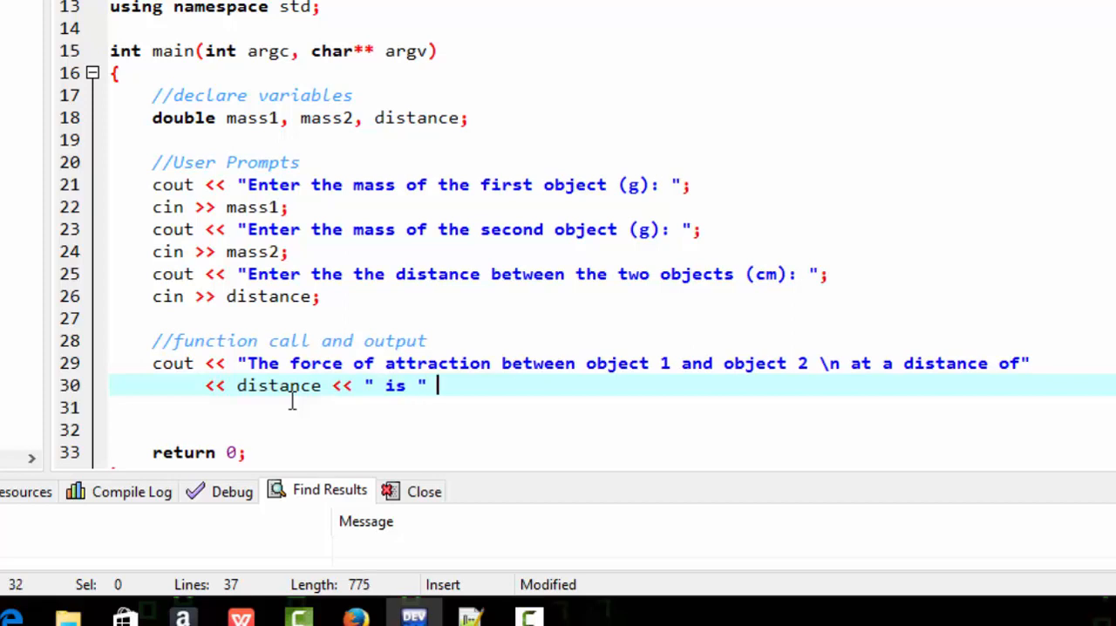
text(<< g)
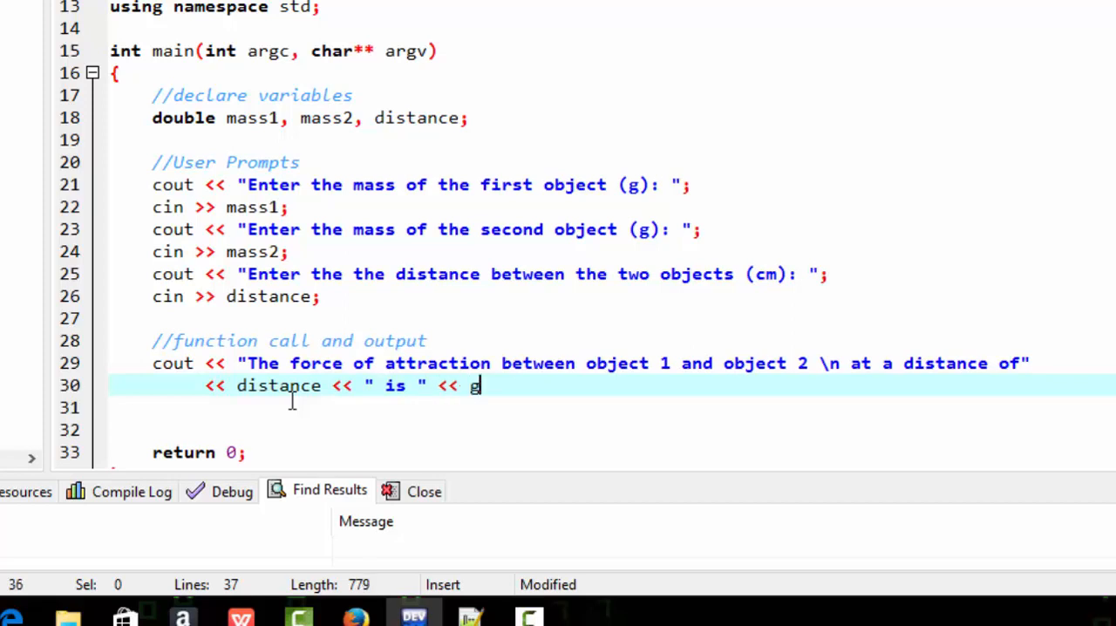
text(ra)
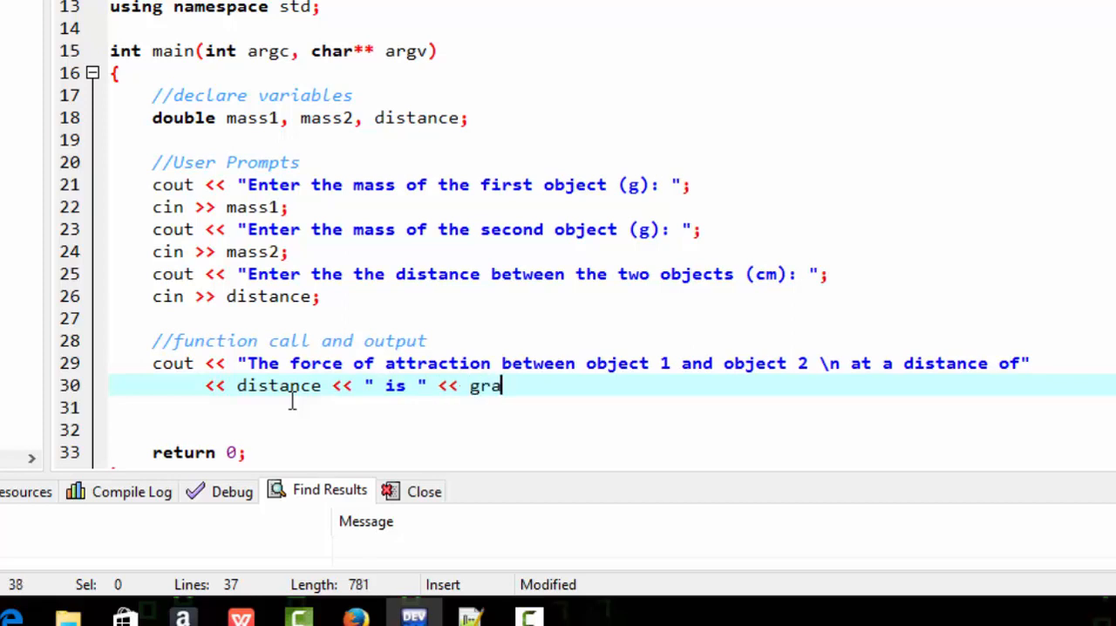
text(vitationalForce(mass)
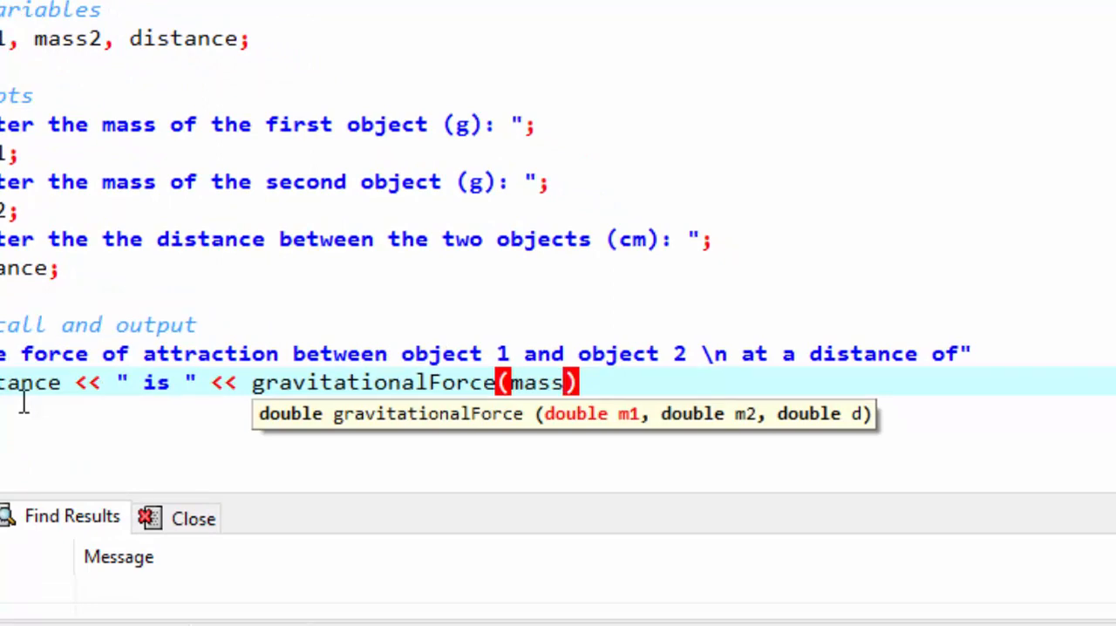
Pass mass1, mass2 and distance as the arguments to gravitationalForce in the cout line.
text(1)
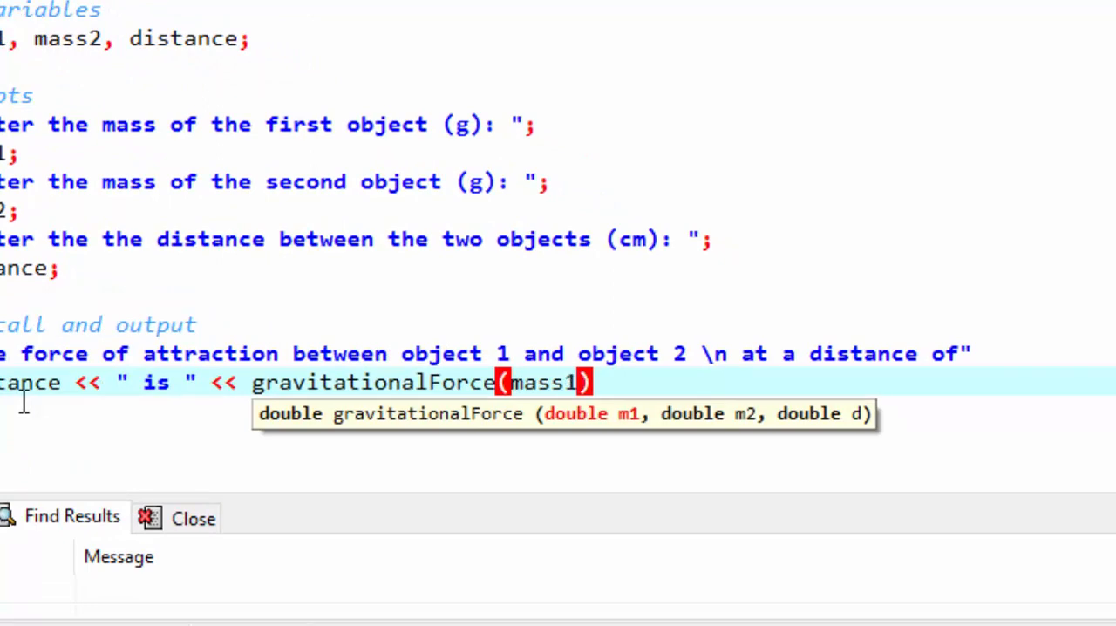
text(,)
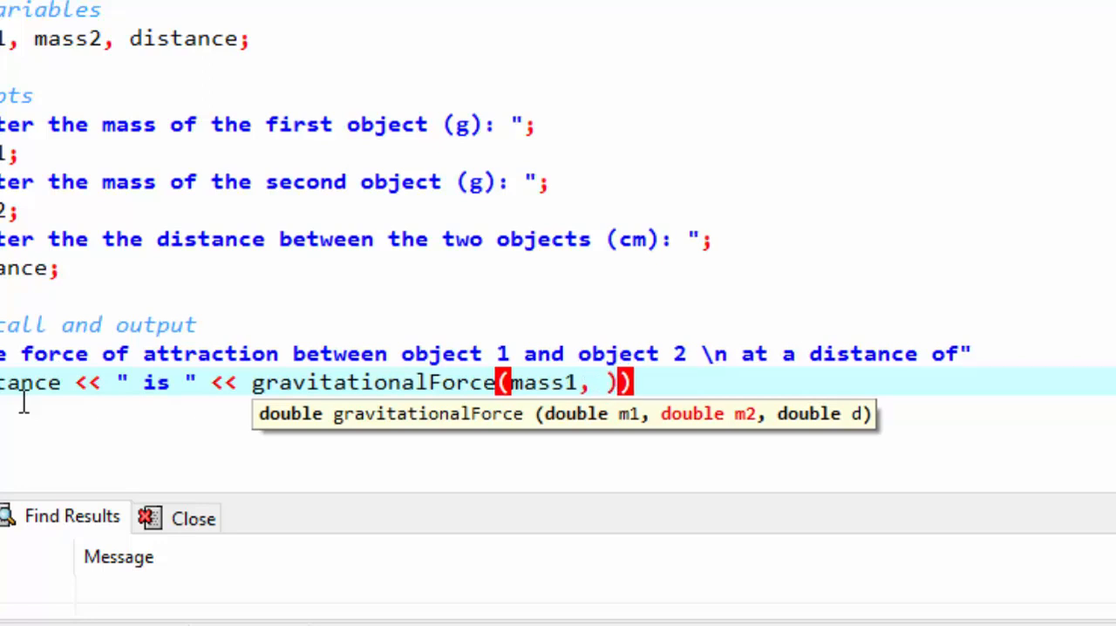
text(mass2)
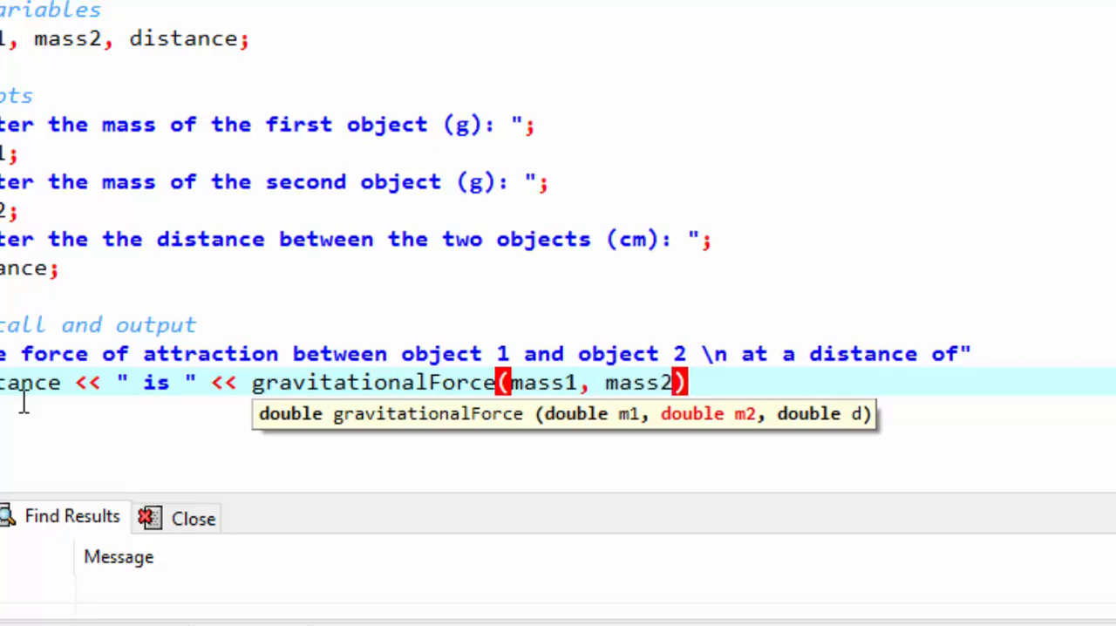
text(distance)
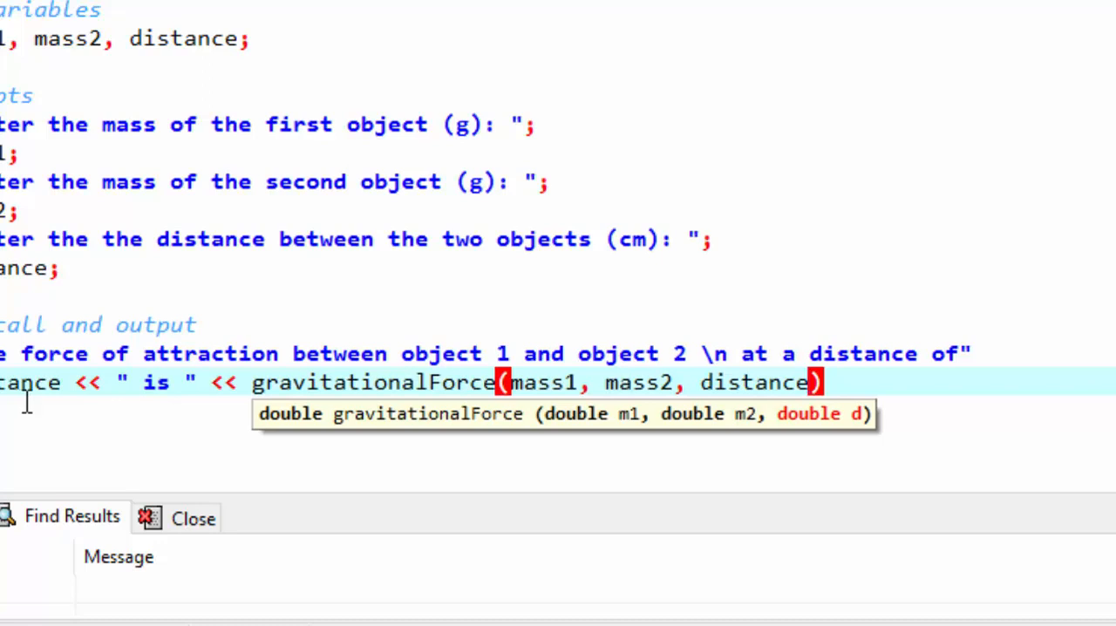
mouse_move(688, 400)
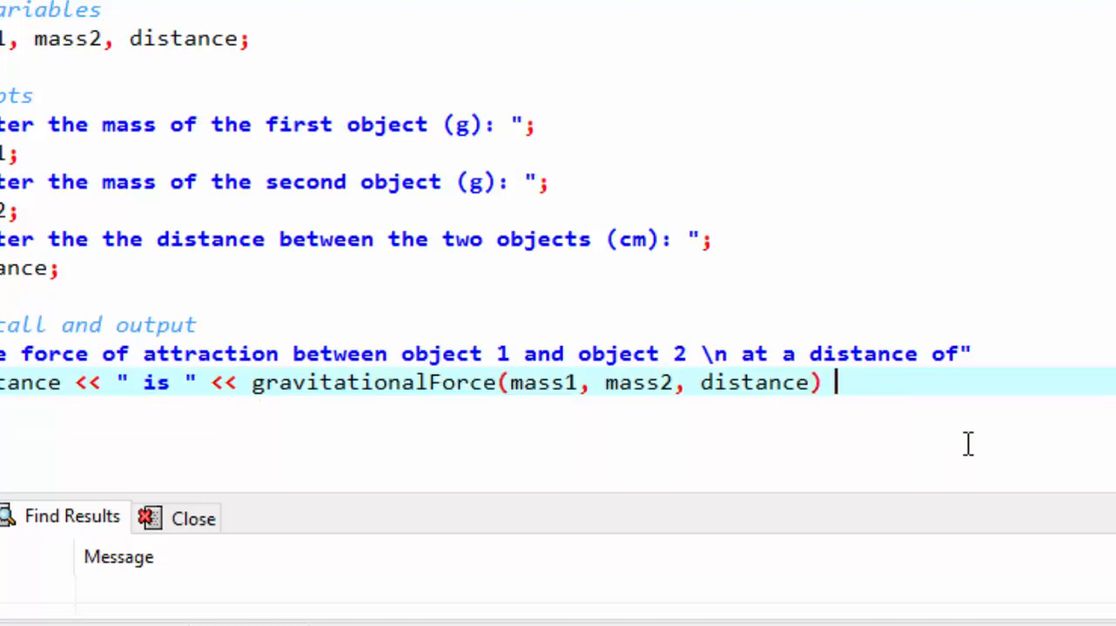
End the output line with << " dynes.\n"; after the function call.
text(<< ")
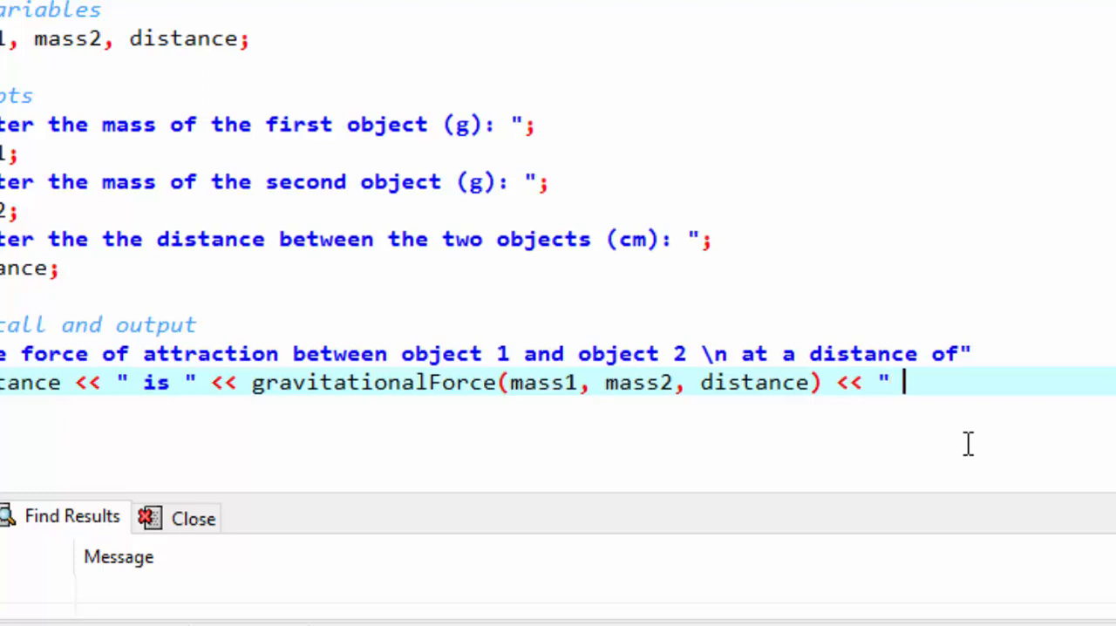
text(dya)
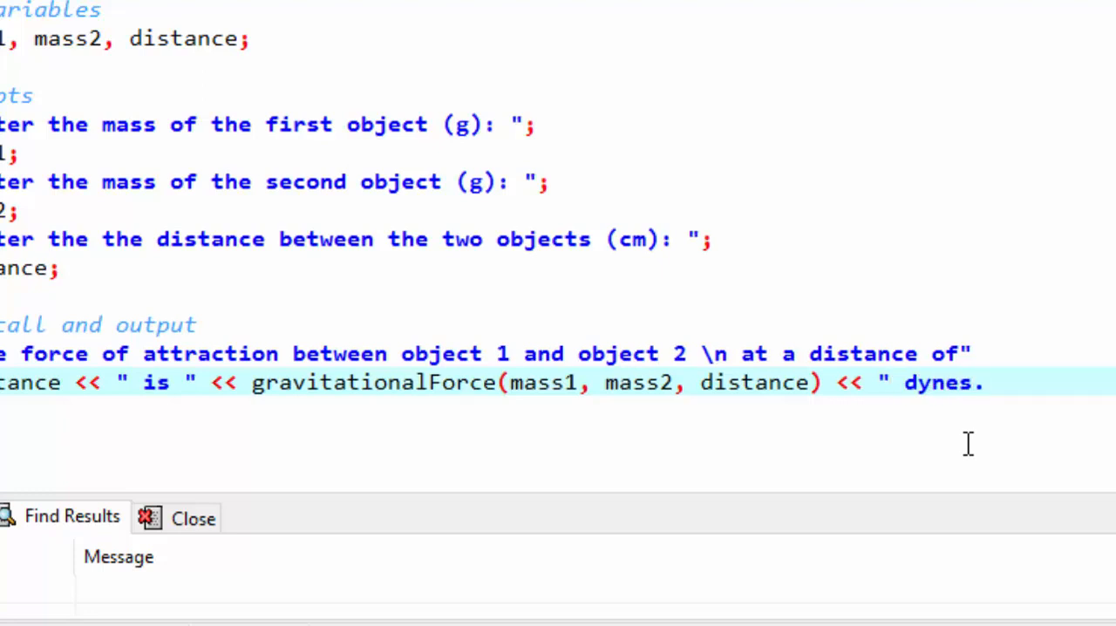
text(\n")
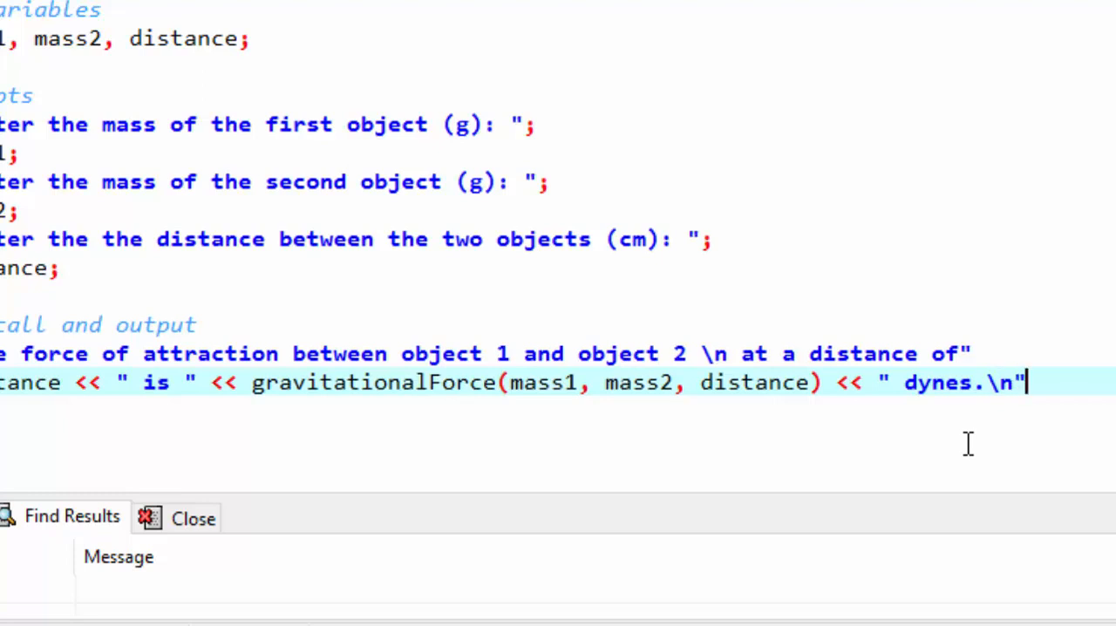
text(;)
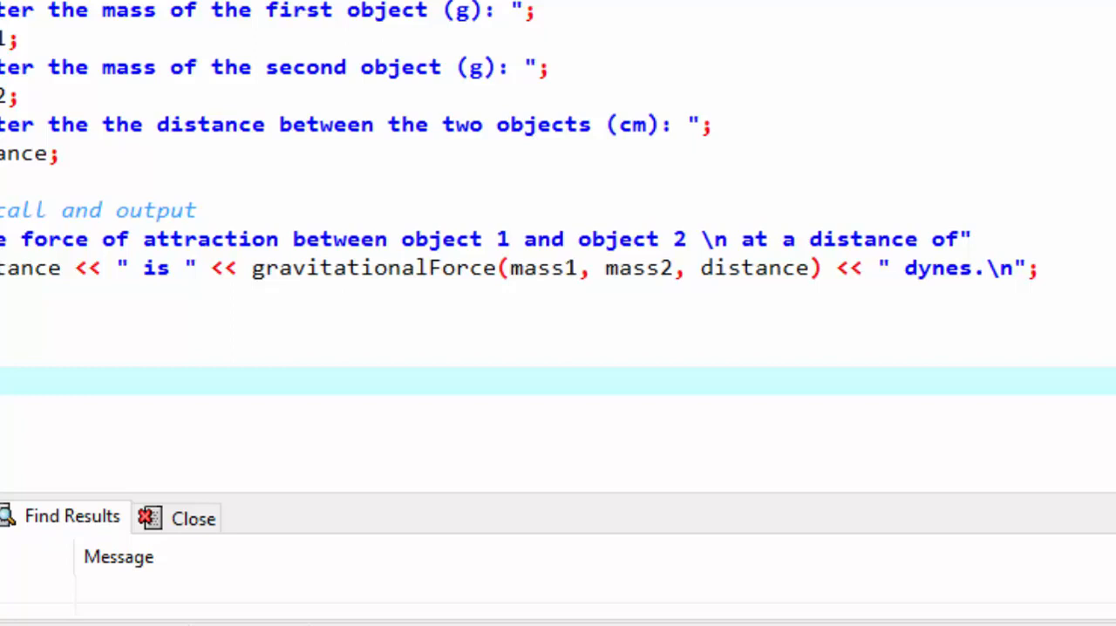
mouse_move(317, 269)
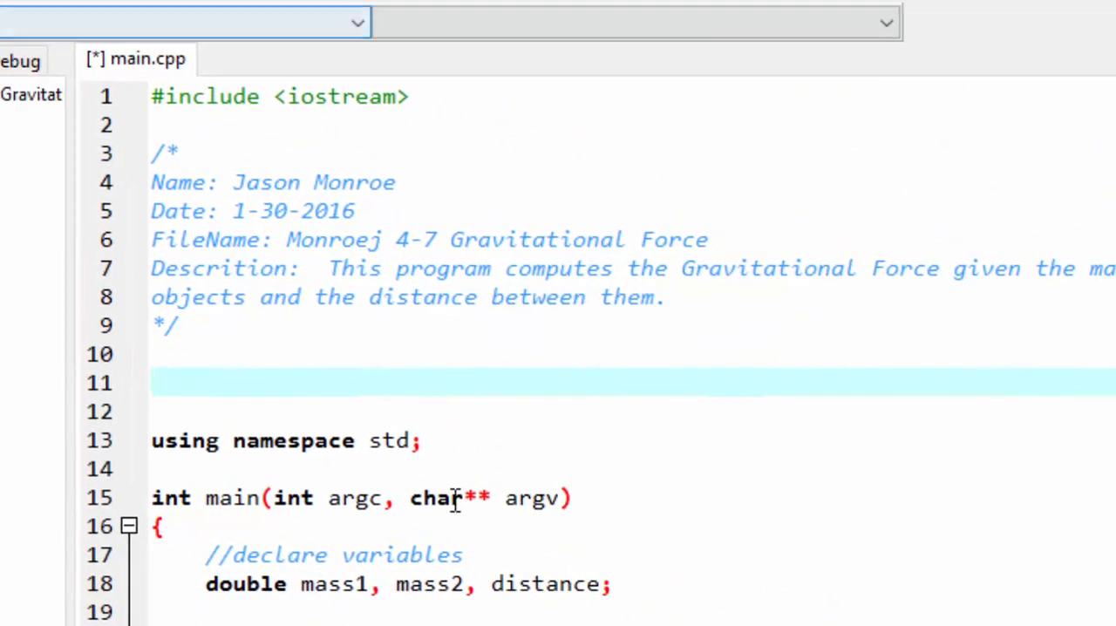
Start the prototype 'double gravitationalForce()' on line 11 above main.
text(d)
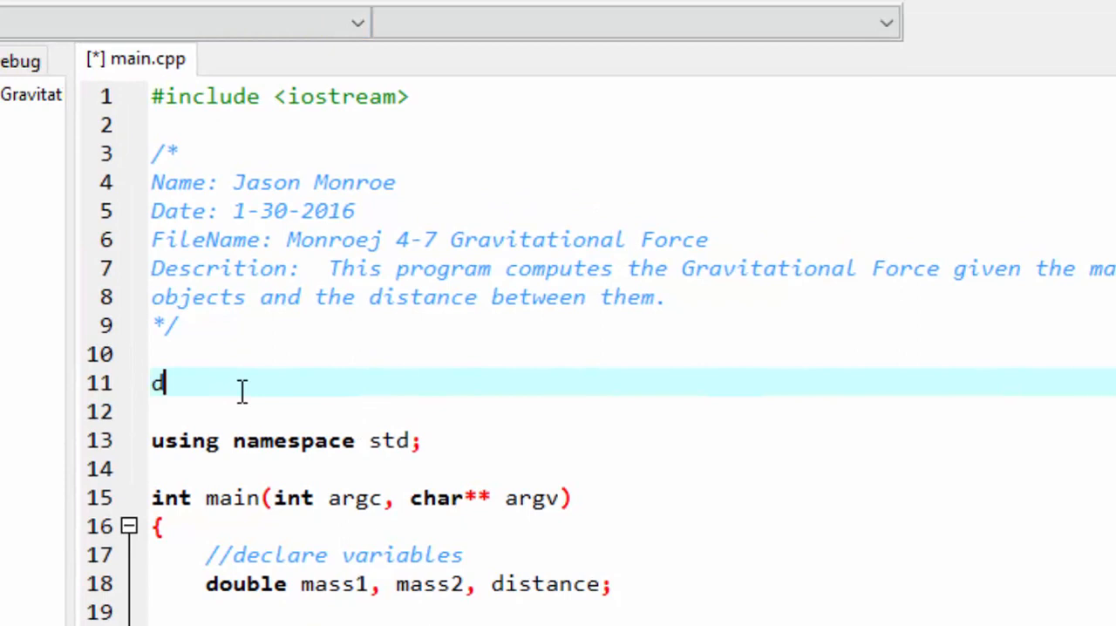
text(ouble)
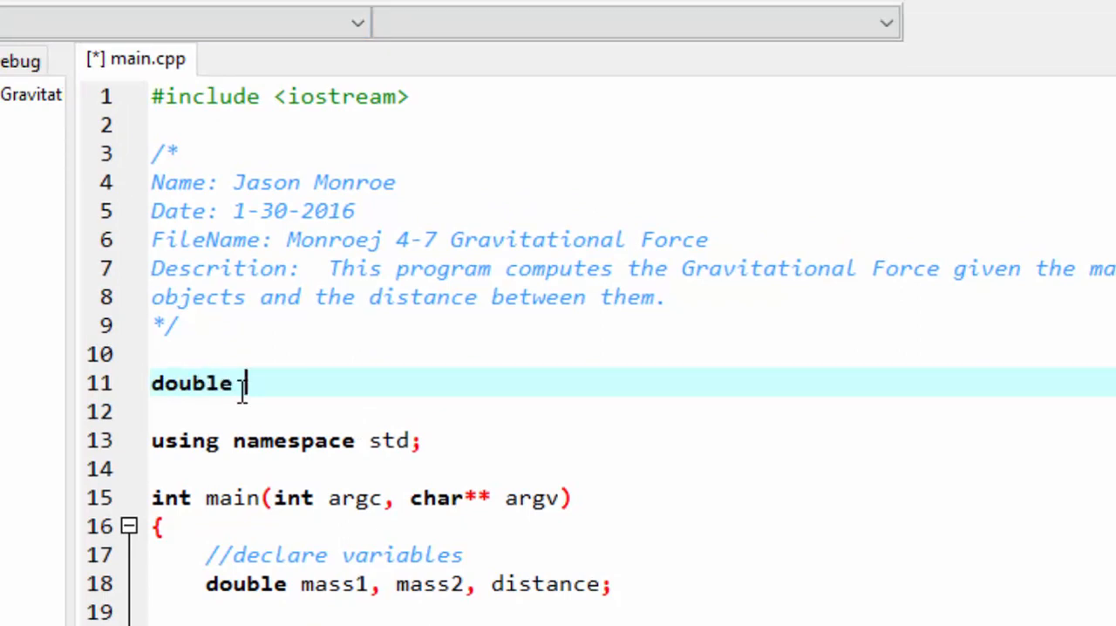
text(gravitationalF)
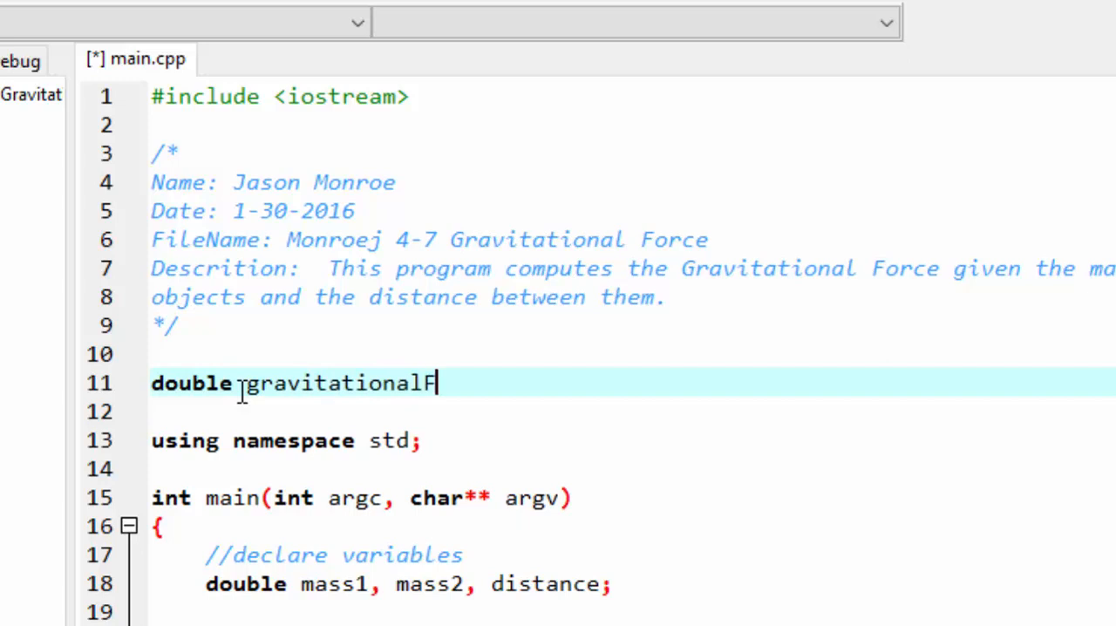
text(orce())
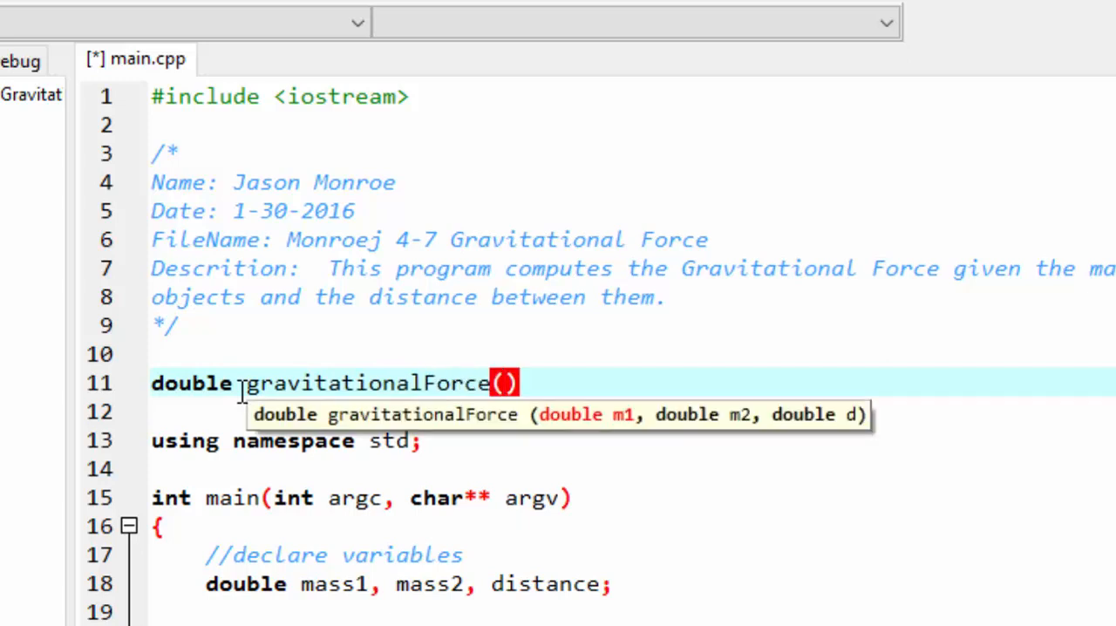
mouse_move(310, 398)
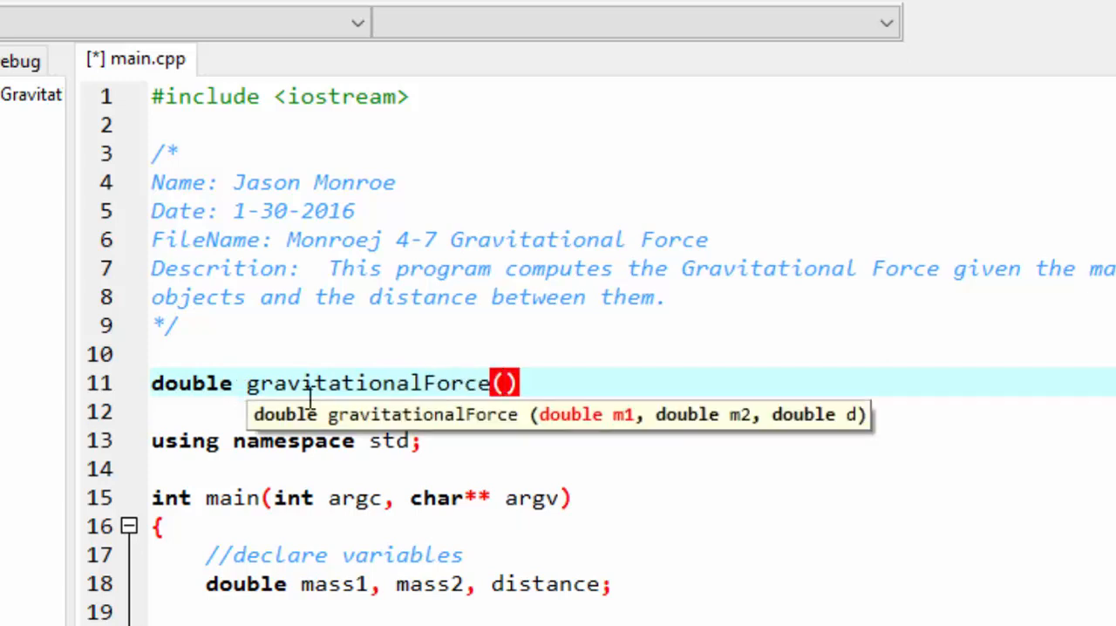
Give the prototype parameters double mass1, double mass2, double distance and begin a '//' comment below.
text(double)
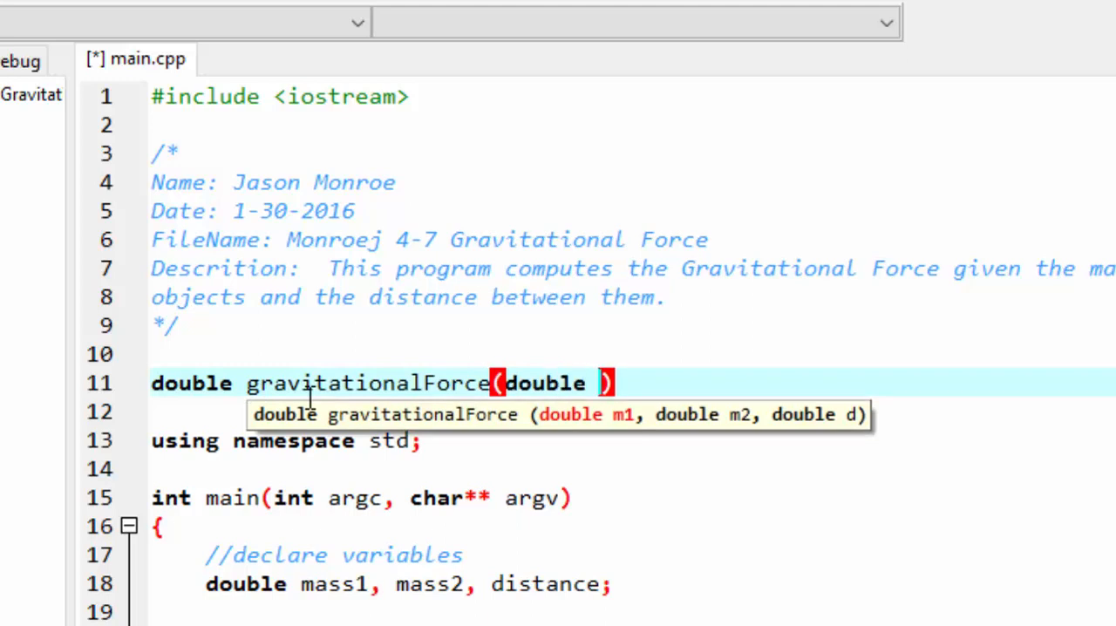
text(mass)
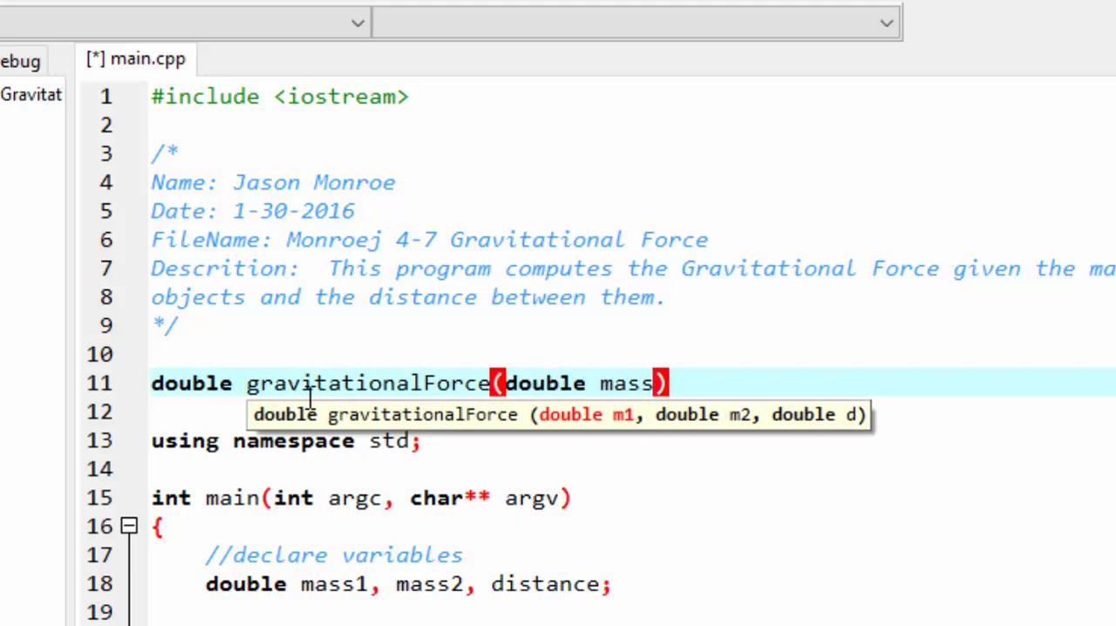
text(1,)
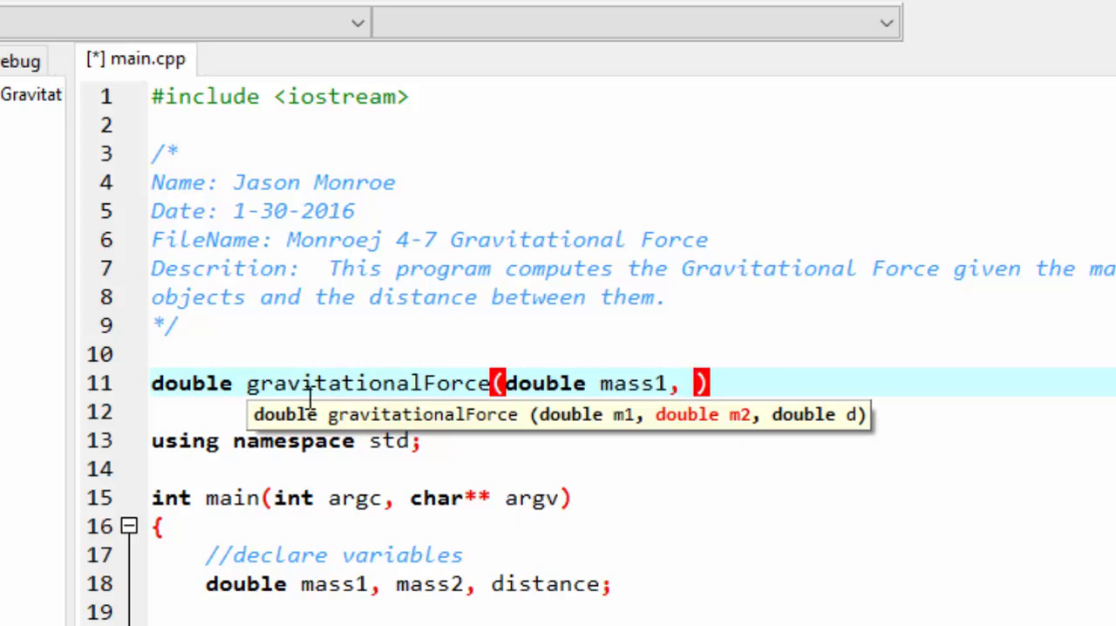
text(double)
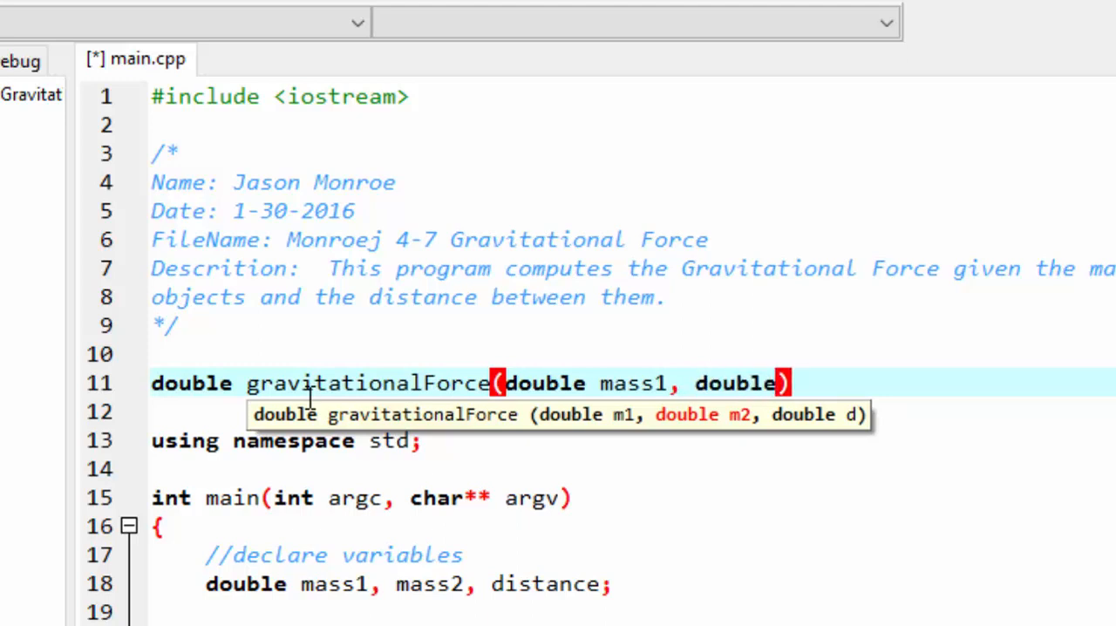
text(mass2, double distance)
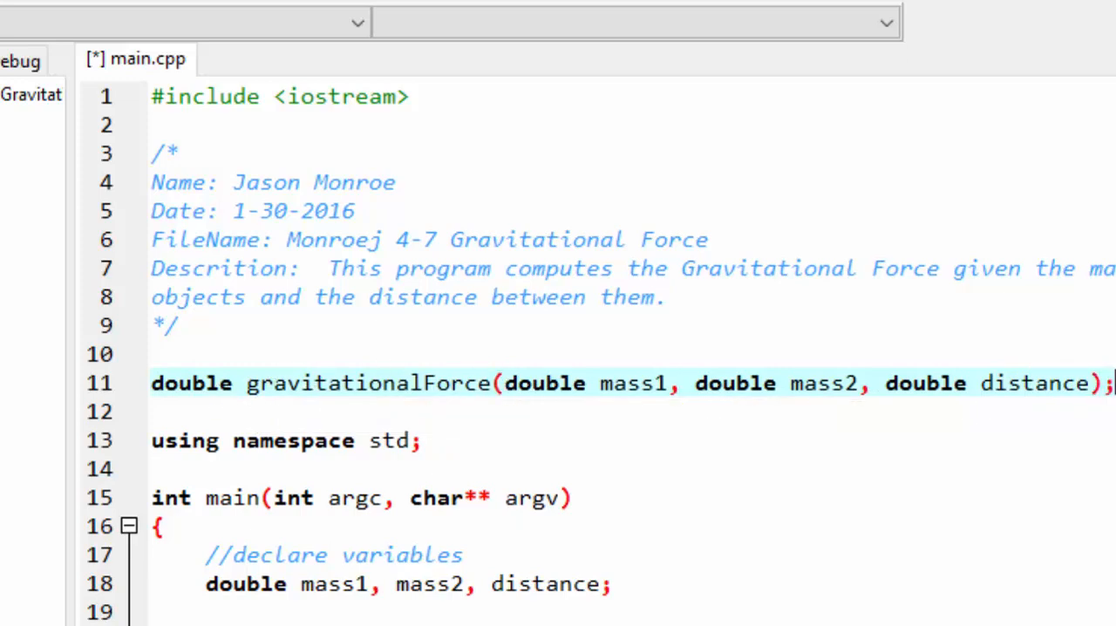
mouse_move(1070, 425)
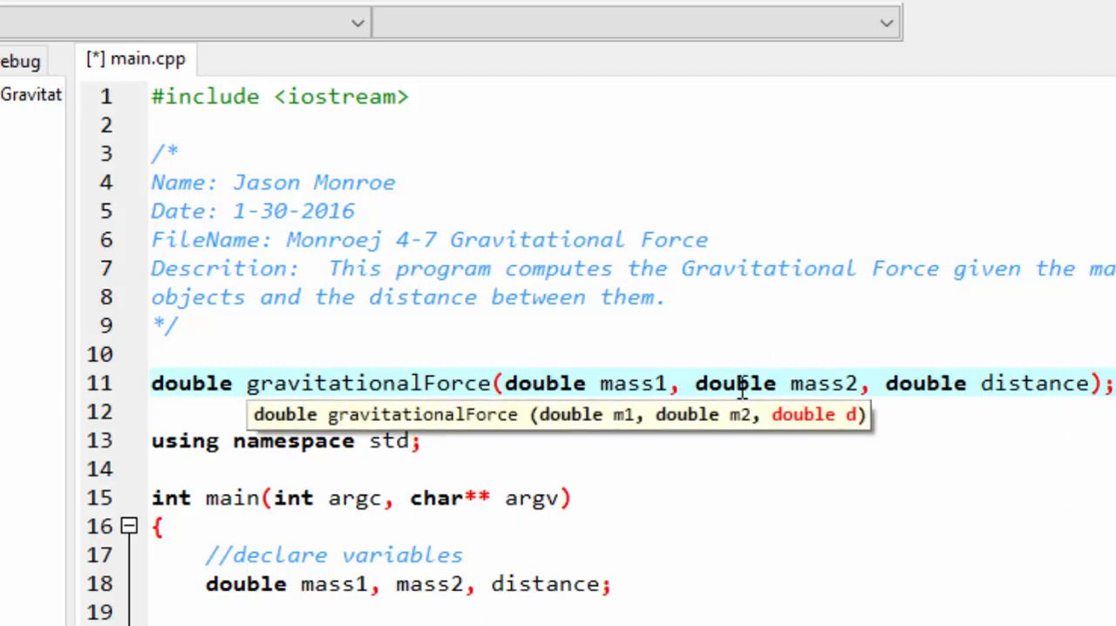
mouse_move(556, 384)
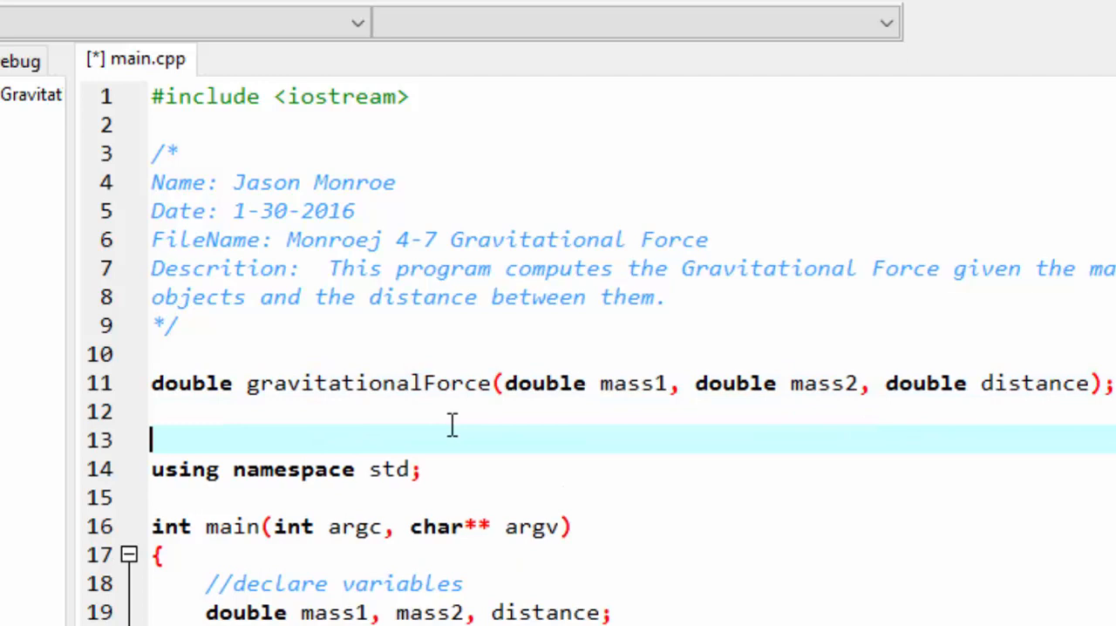
text(//)
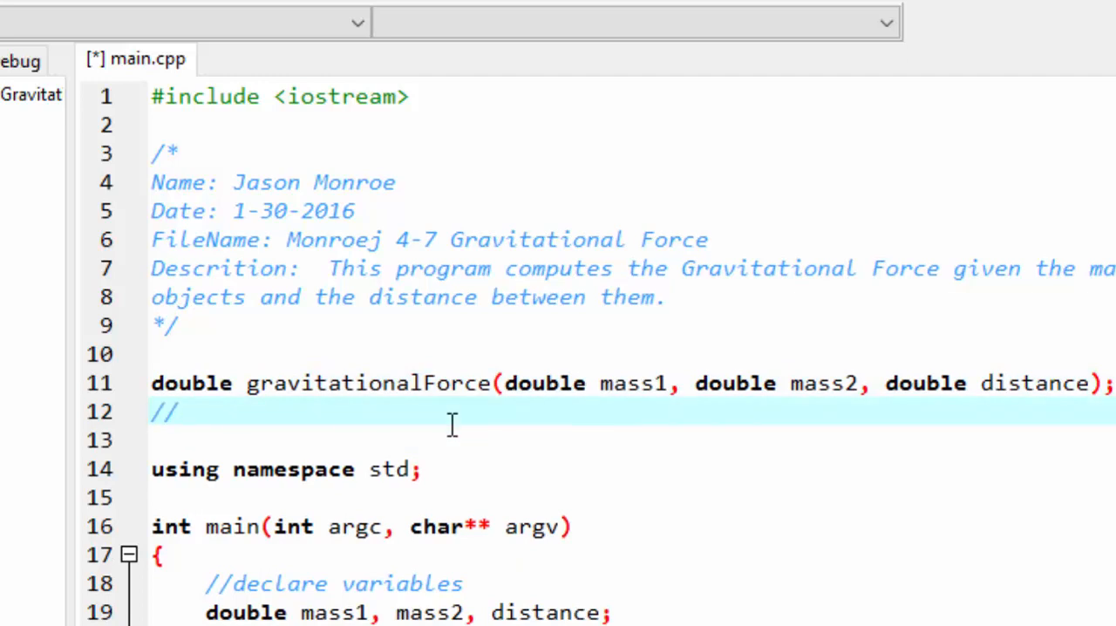
mouse_move(422, 481)
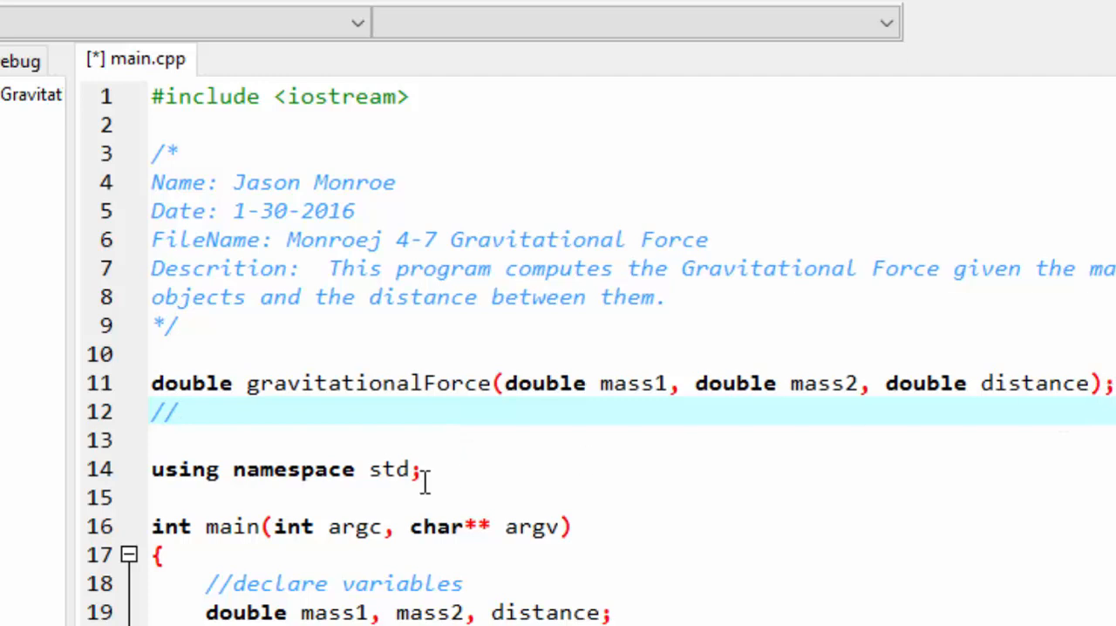
Write the first comment line: the function receives the mass in grams of two bodies and.
text(Th)
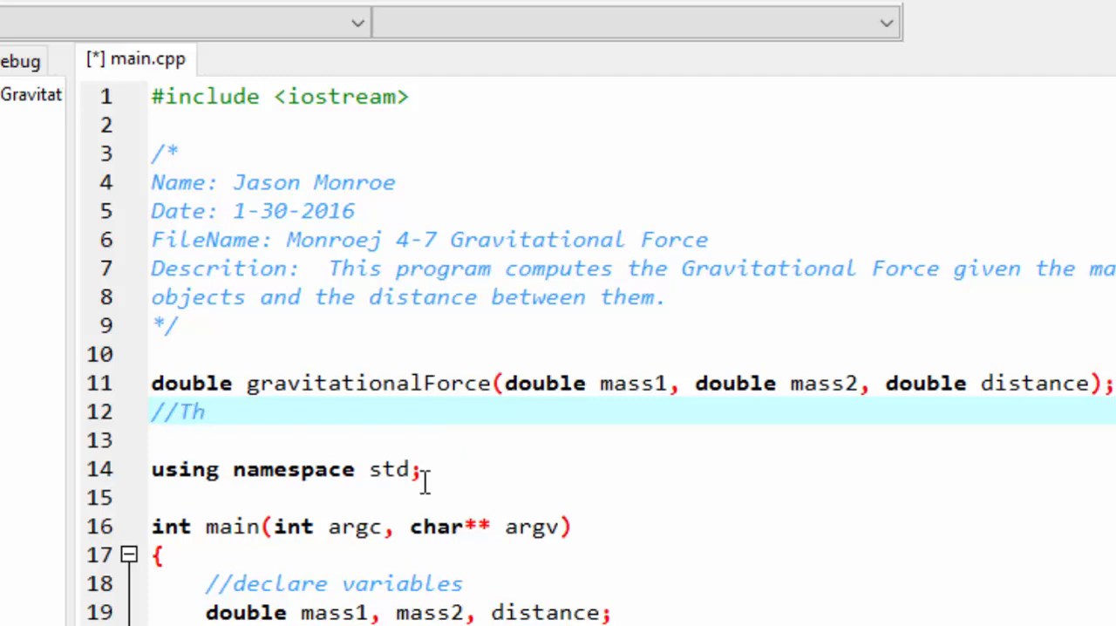
text(is function)
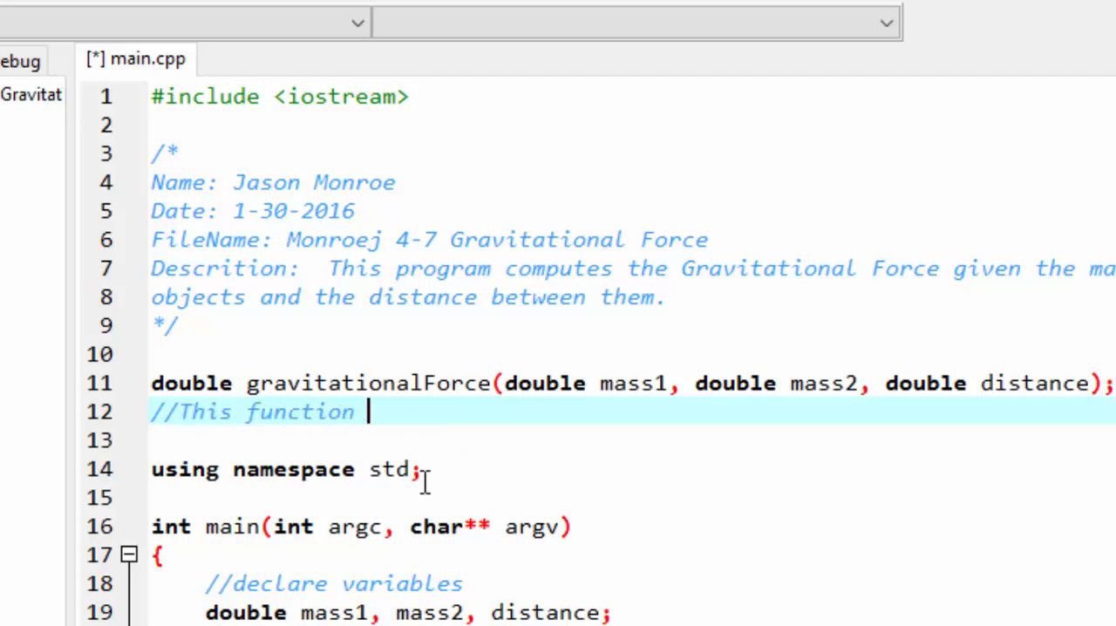
text(receives)
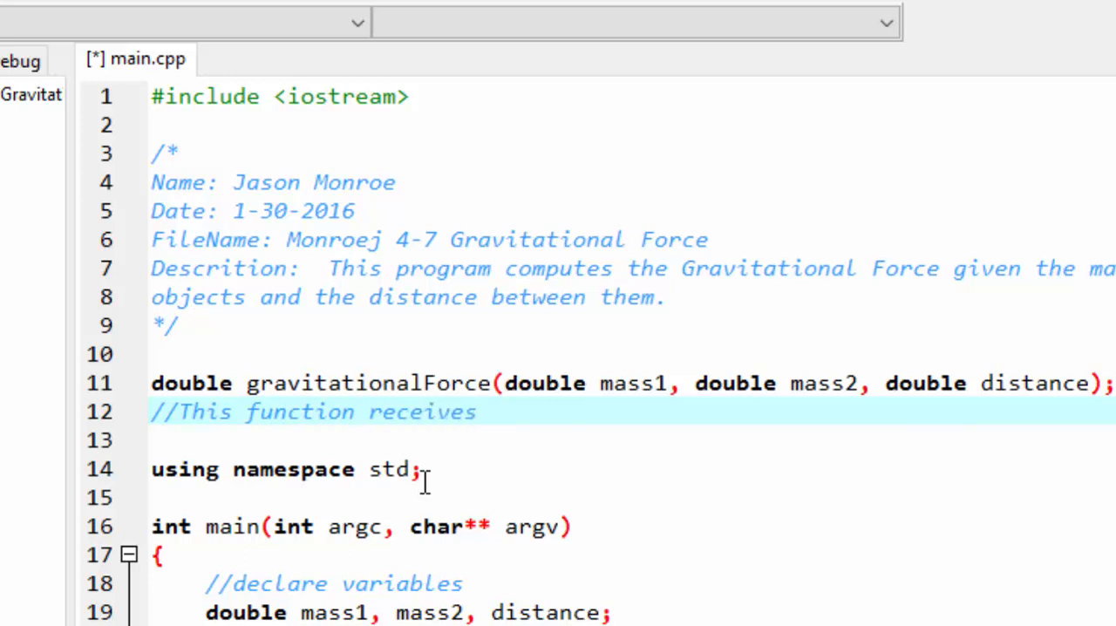
text(the mass in)
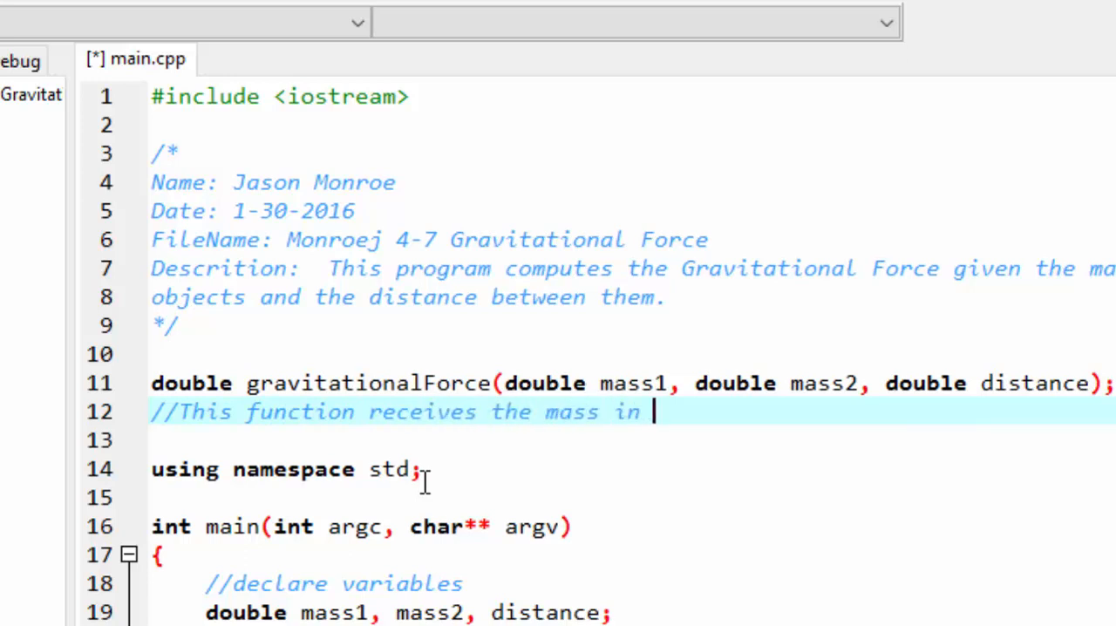
text(gram)
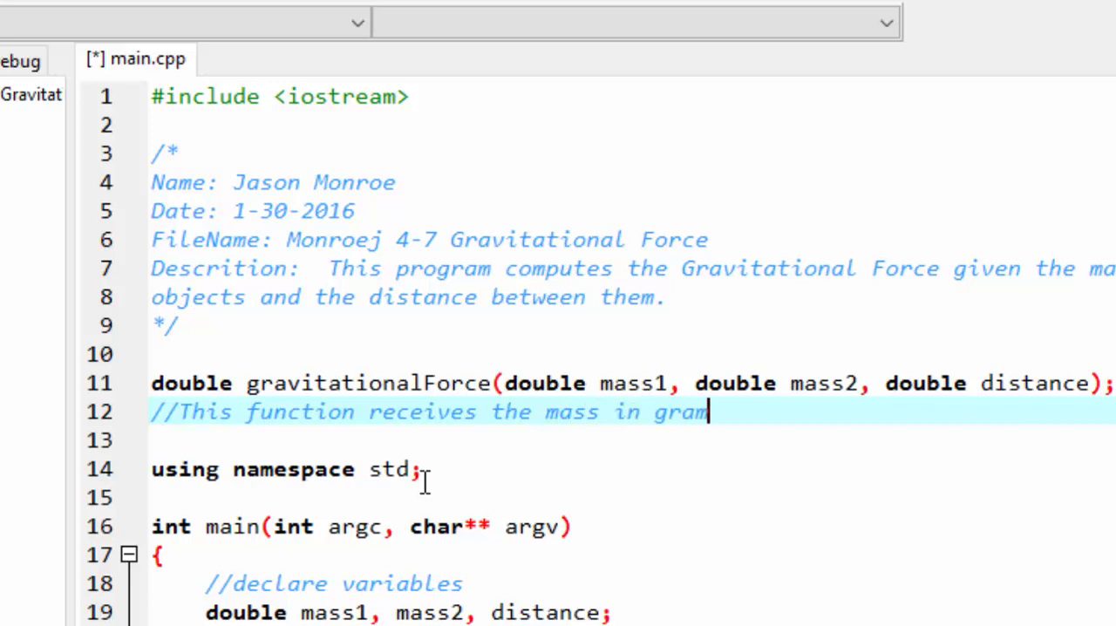
text(s of two bod)
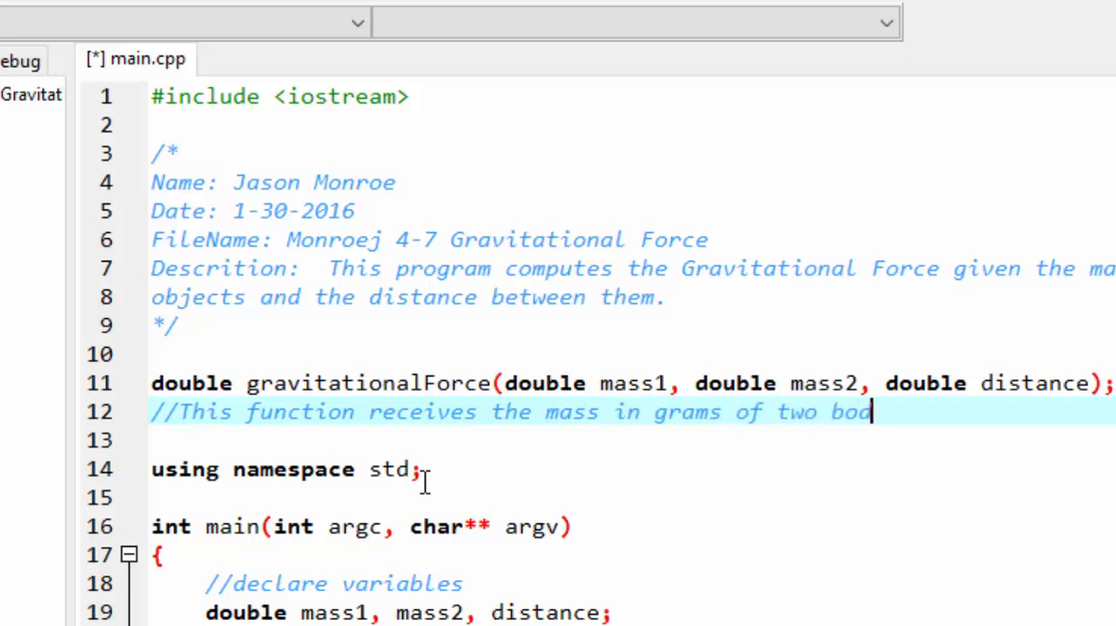
text(ies and)
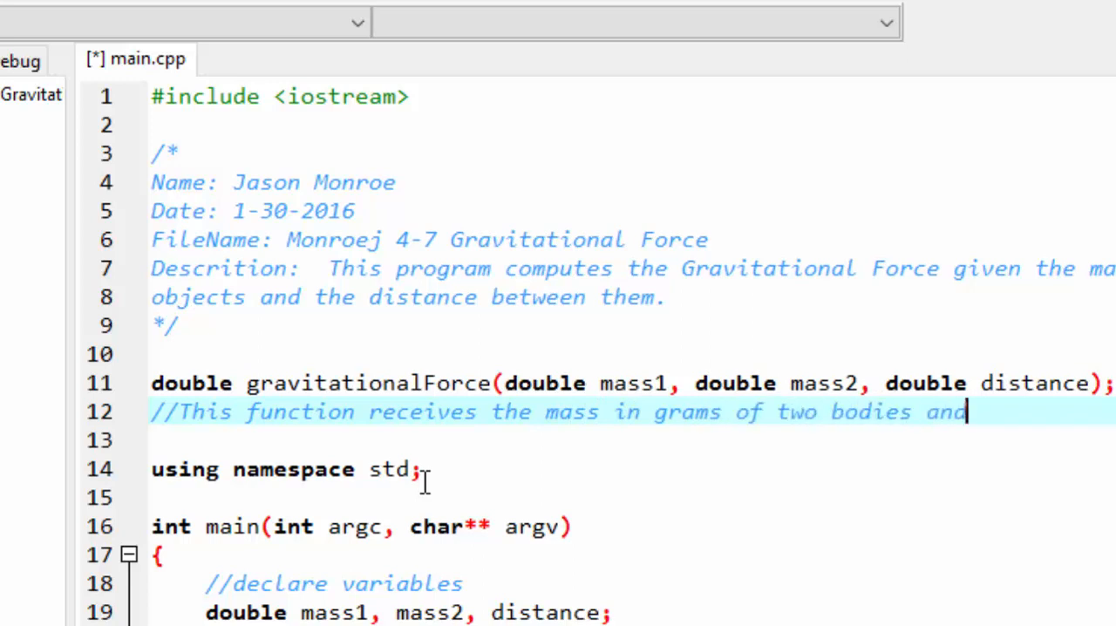
key(enter)
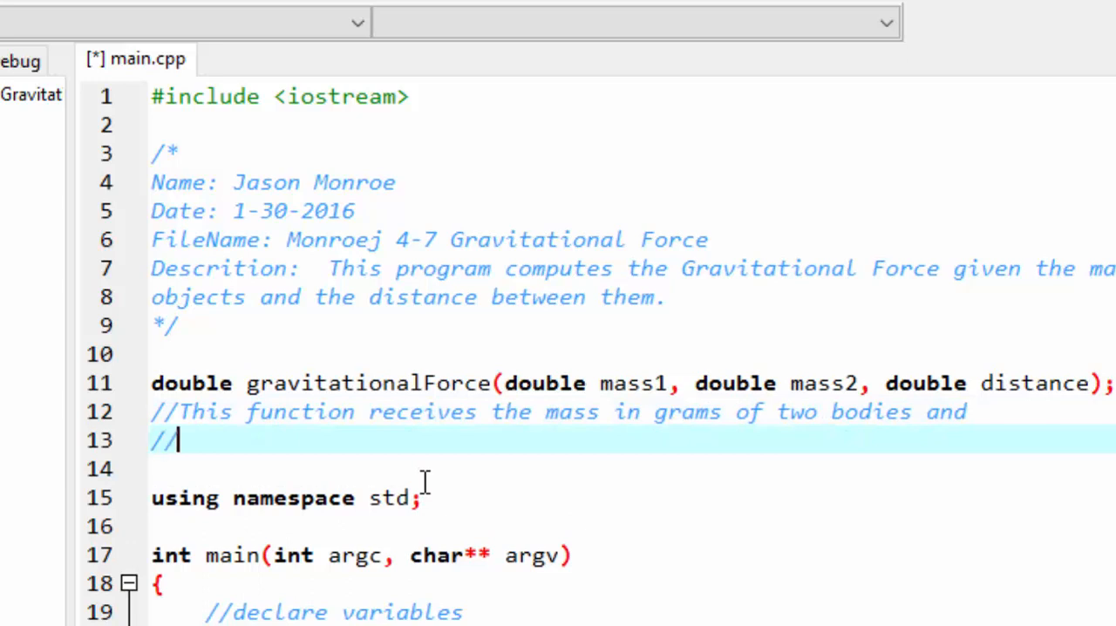
Continue the comment: the distance between them and returns the gravitational force.
text(the distance b)
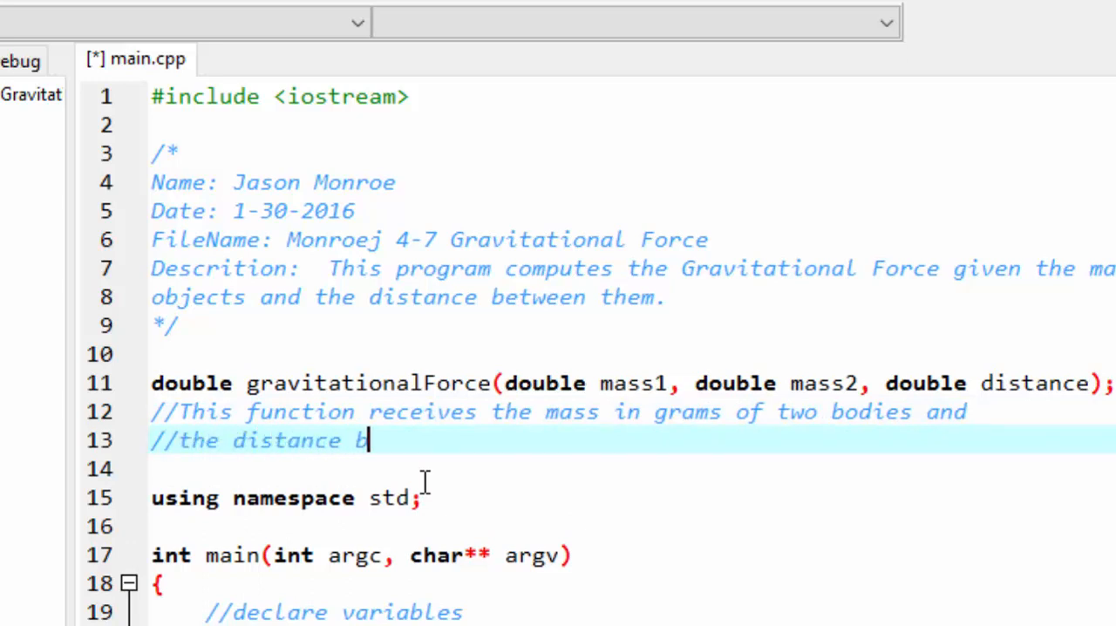
text(etween them and returns a)
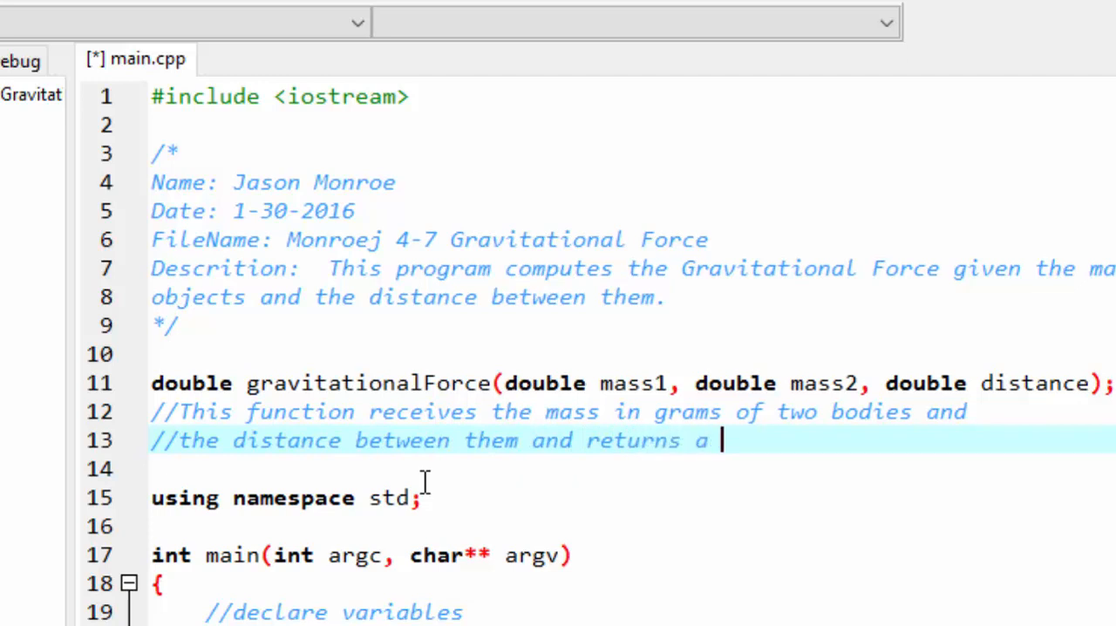
text(the gravitational force between)
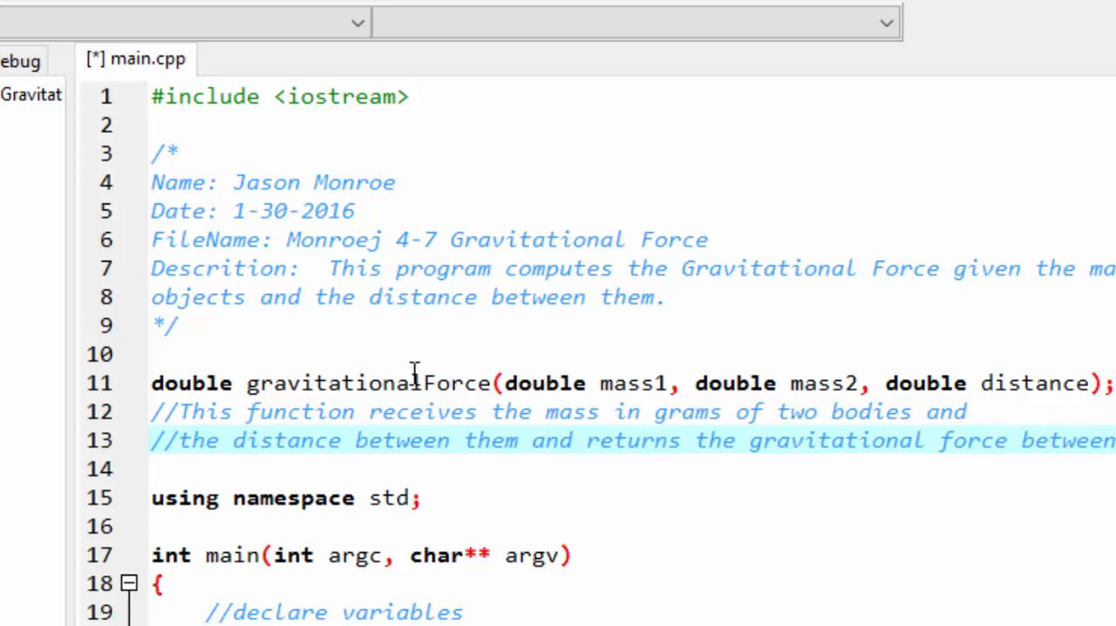
Scroll down past main's closing brace to where the function definition will go.
scroll(down, 3)
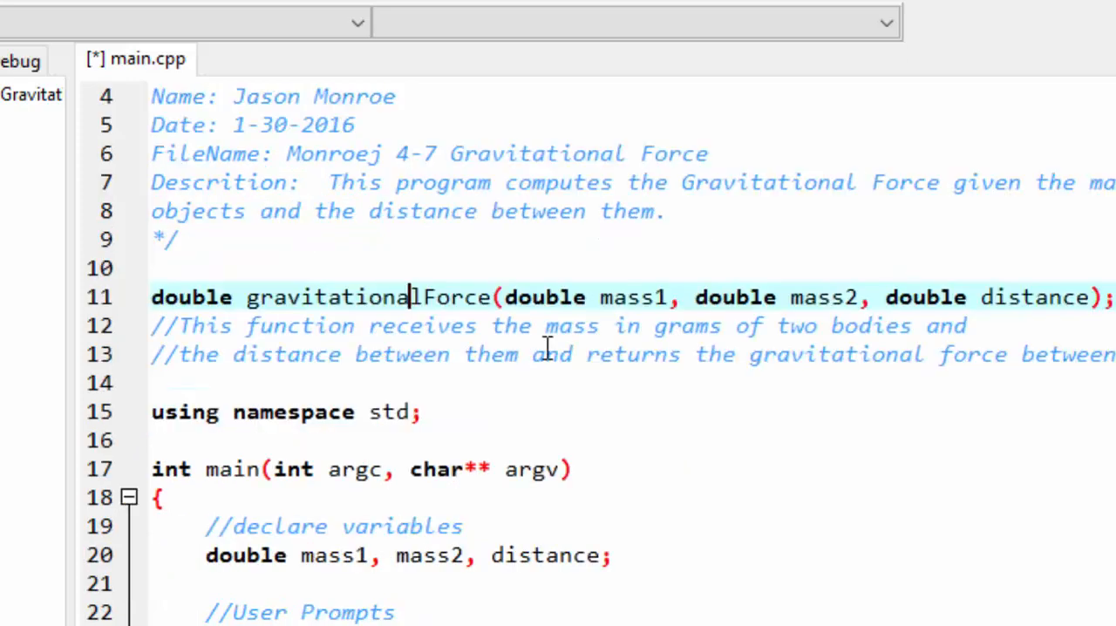
scroll(down, 3)
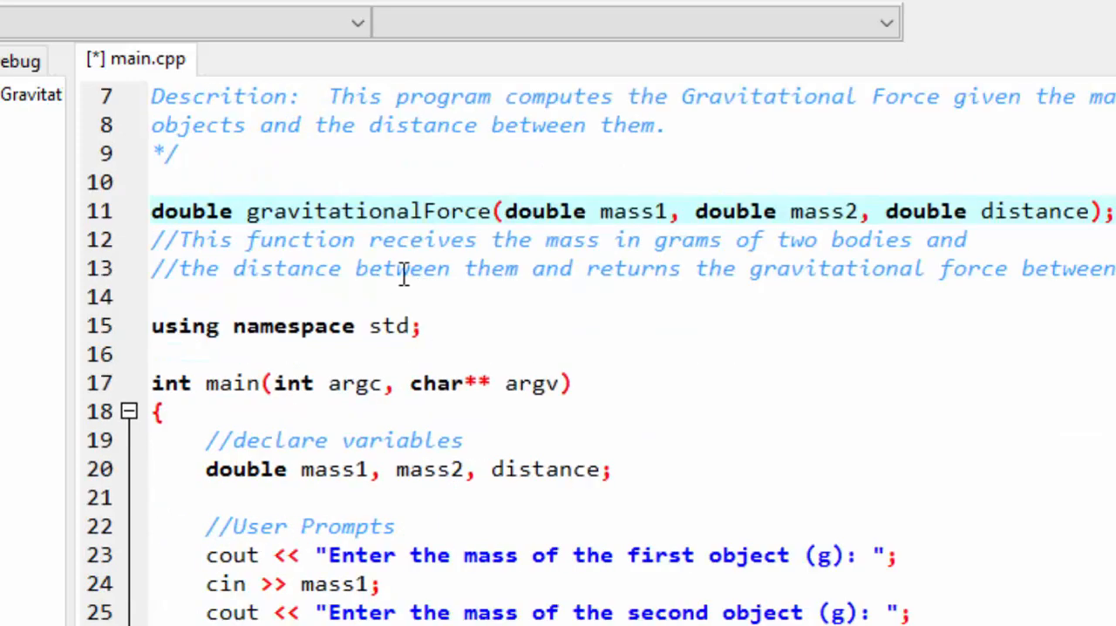
scroll(down, 3)
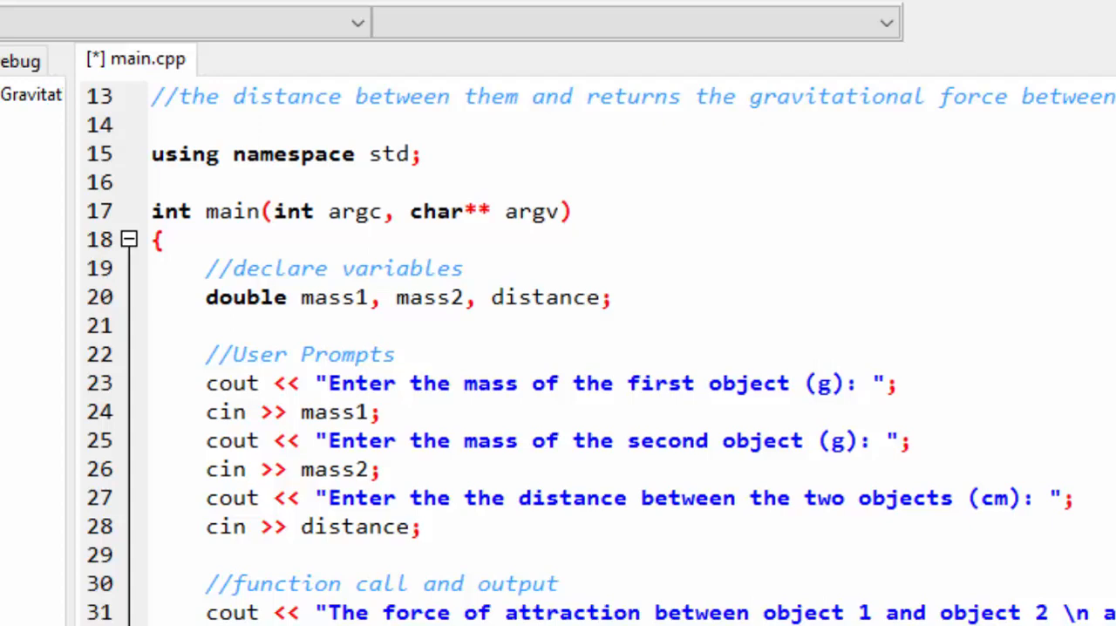
scroll(down, 3)
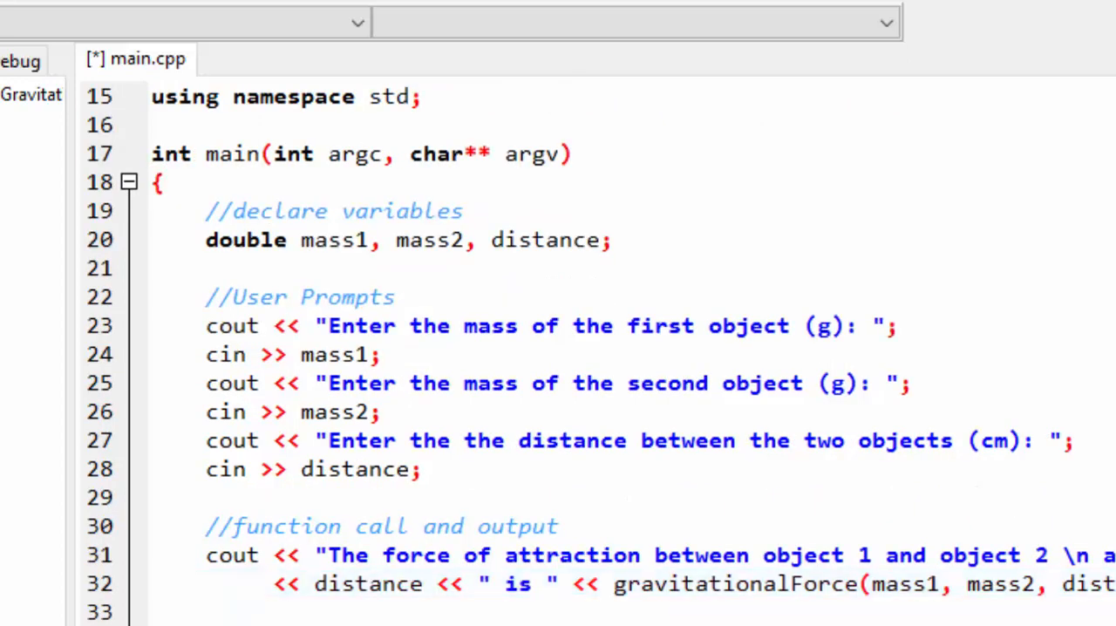
scroll(down, 3)
text(//Function d)
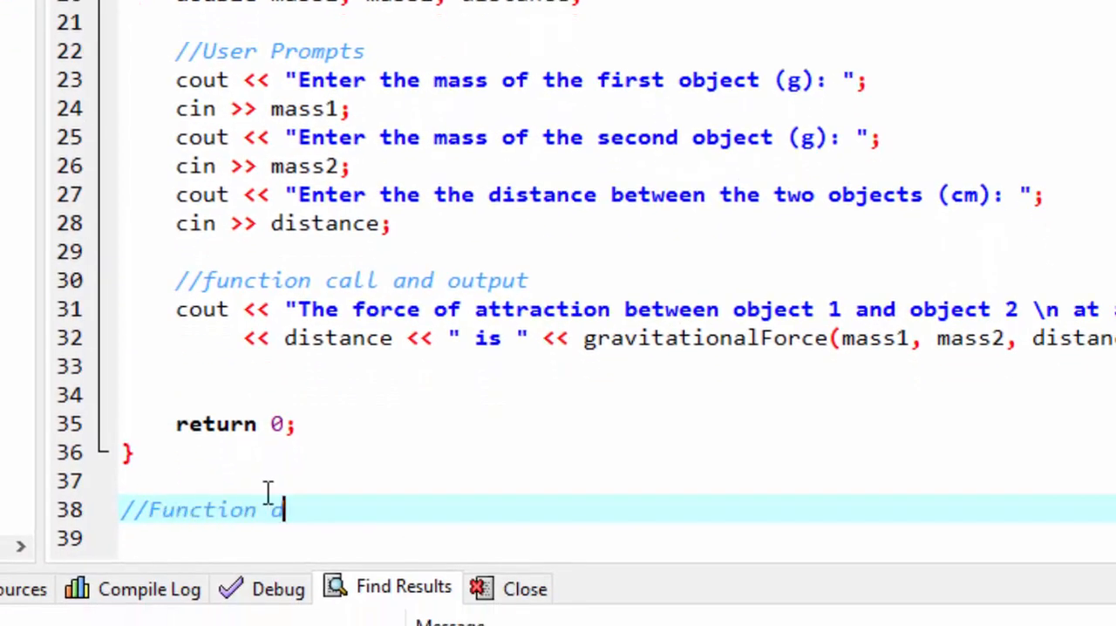
Finish the '//Function definition' comment and write 'double gravitationalForce' below it.
text(efi)
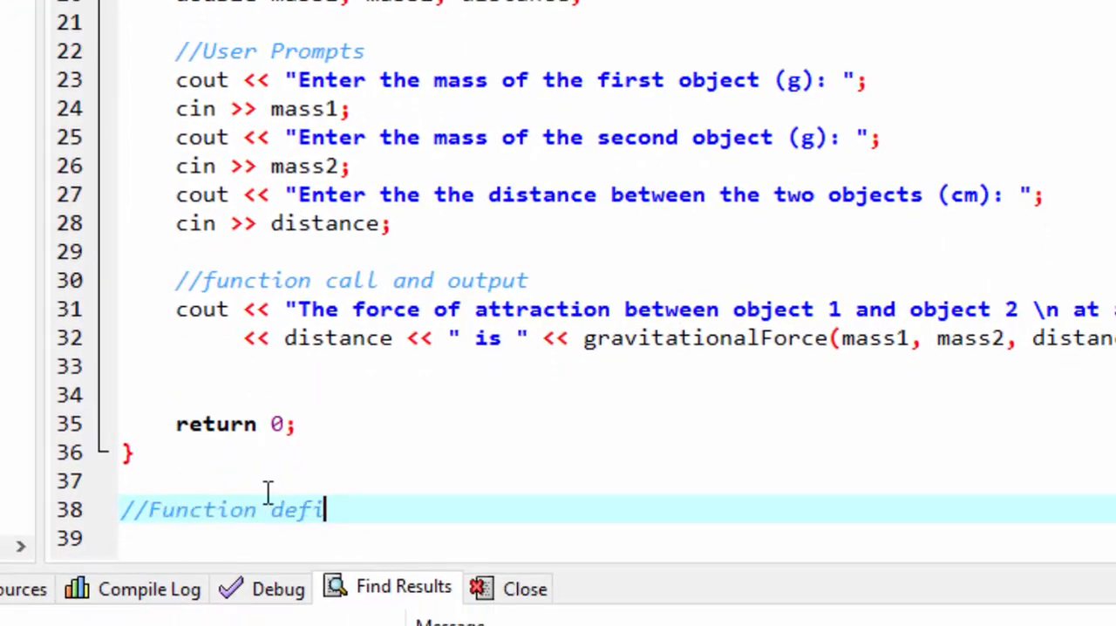
text(nition)
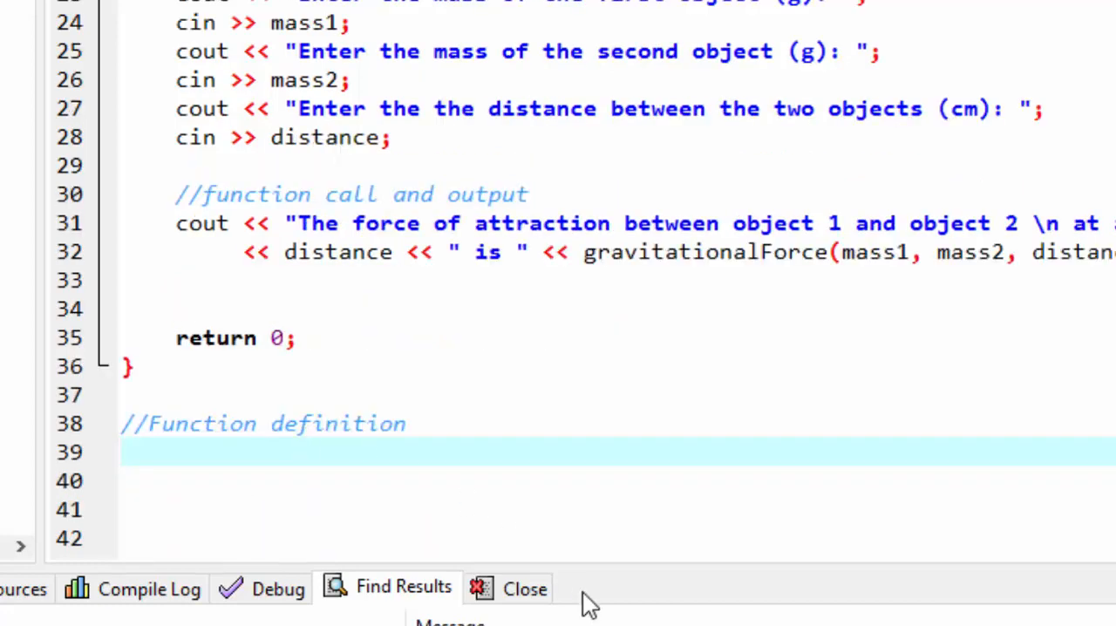
text(double)
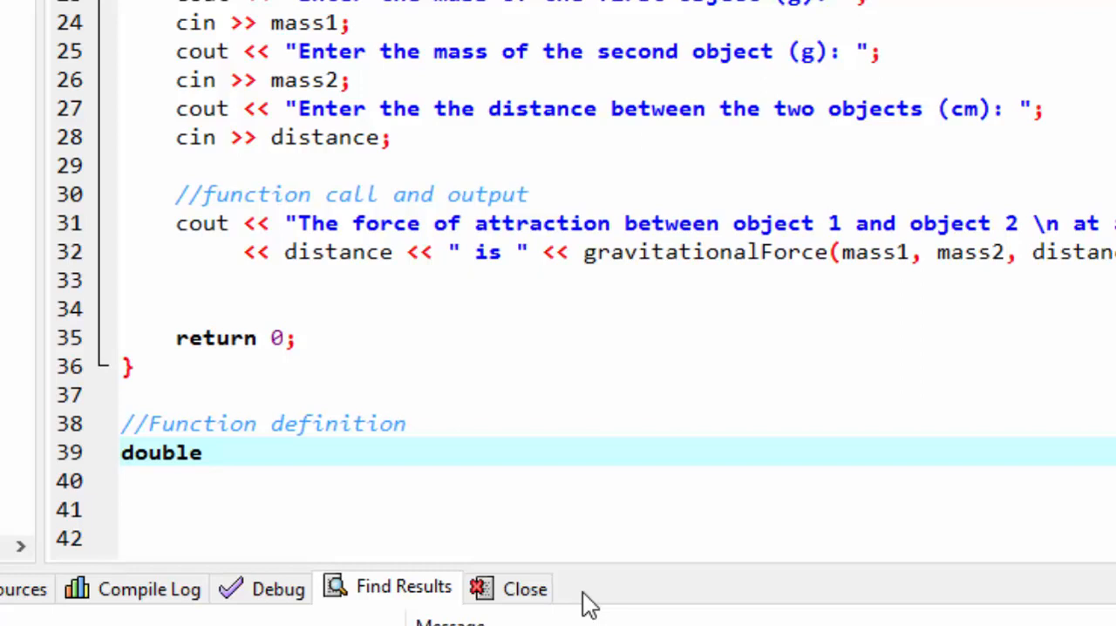
text(g)
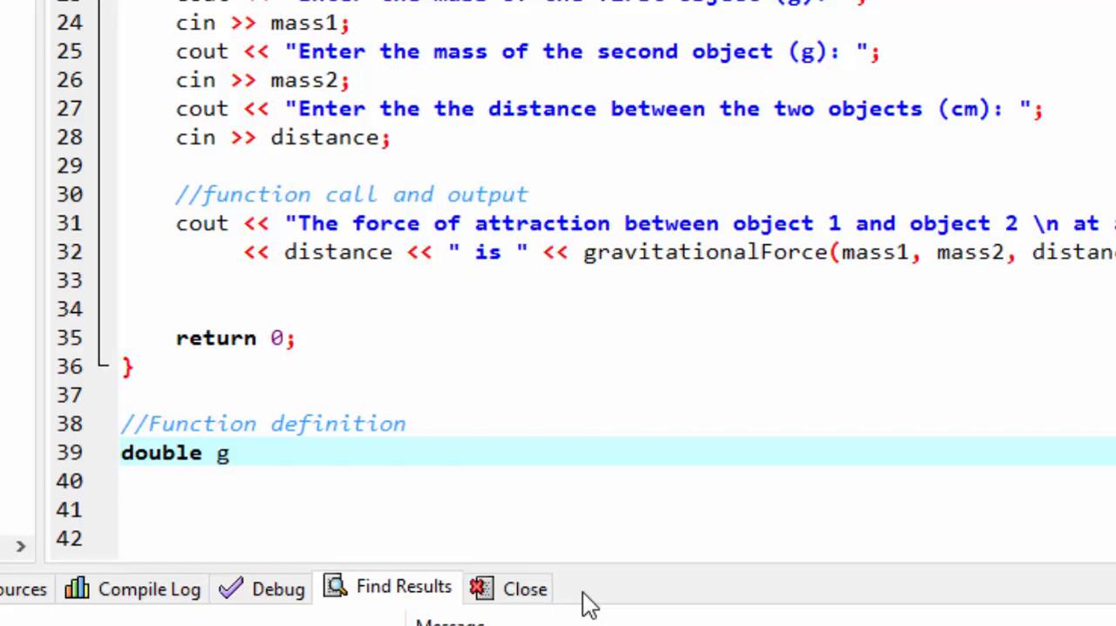
text(r)
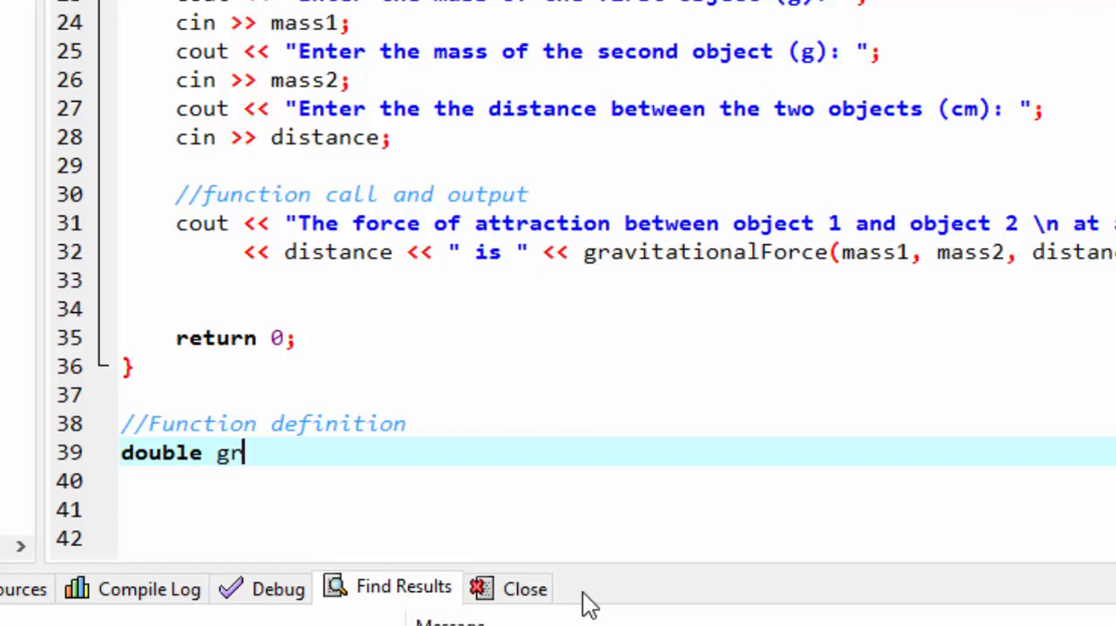
text(avita)
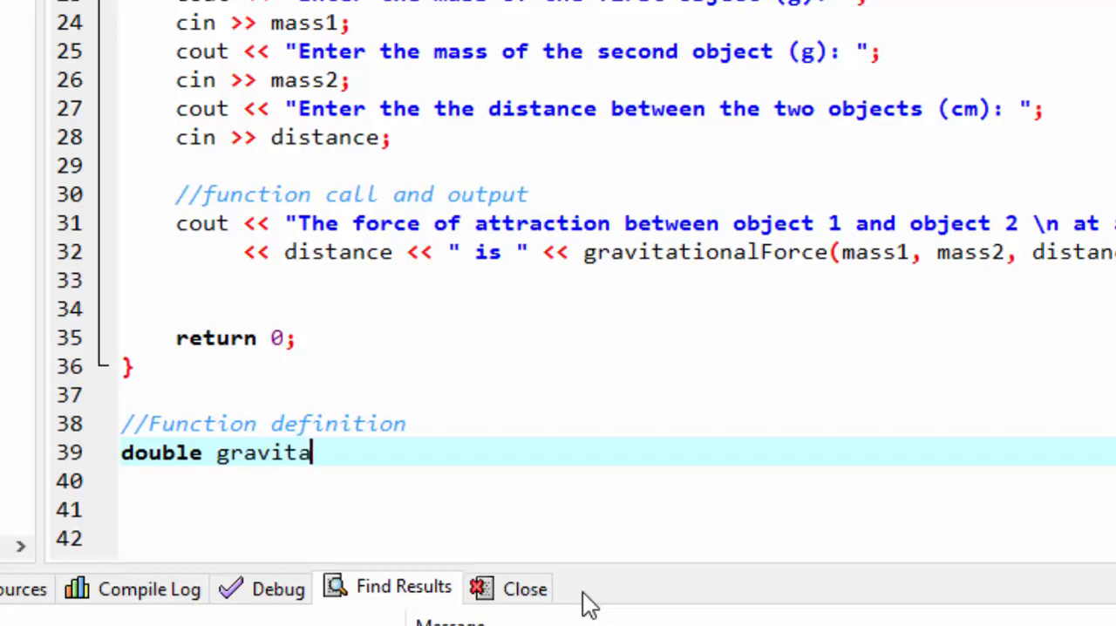
text(tiona)
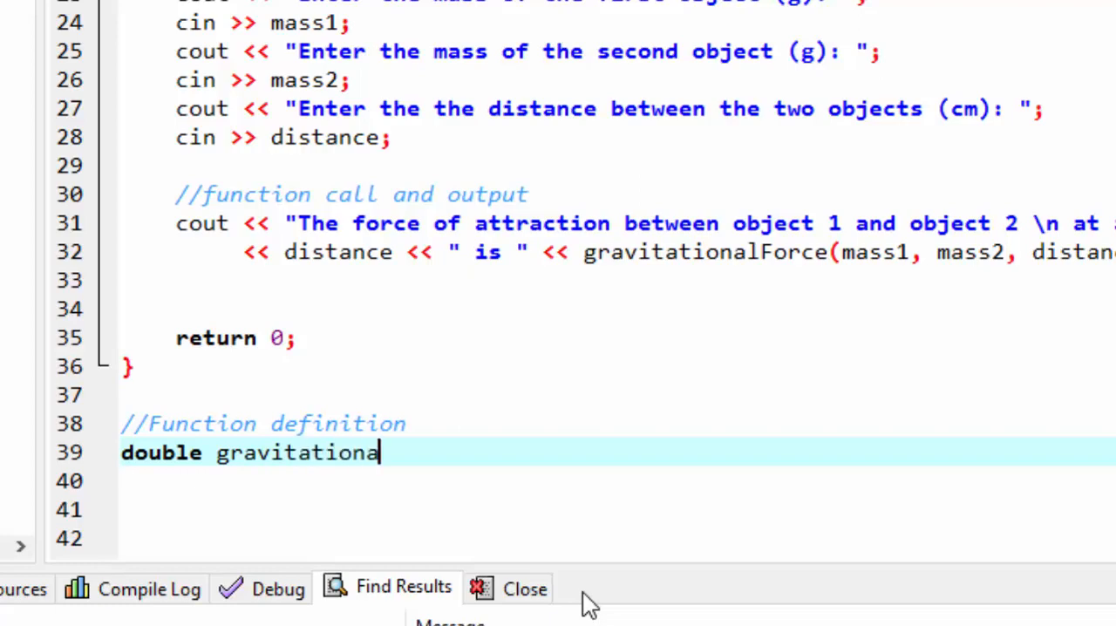
text(For)
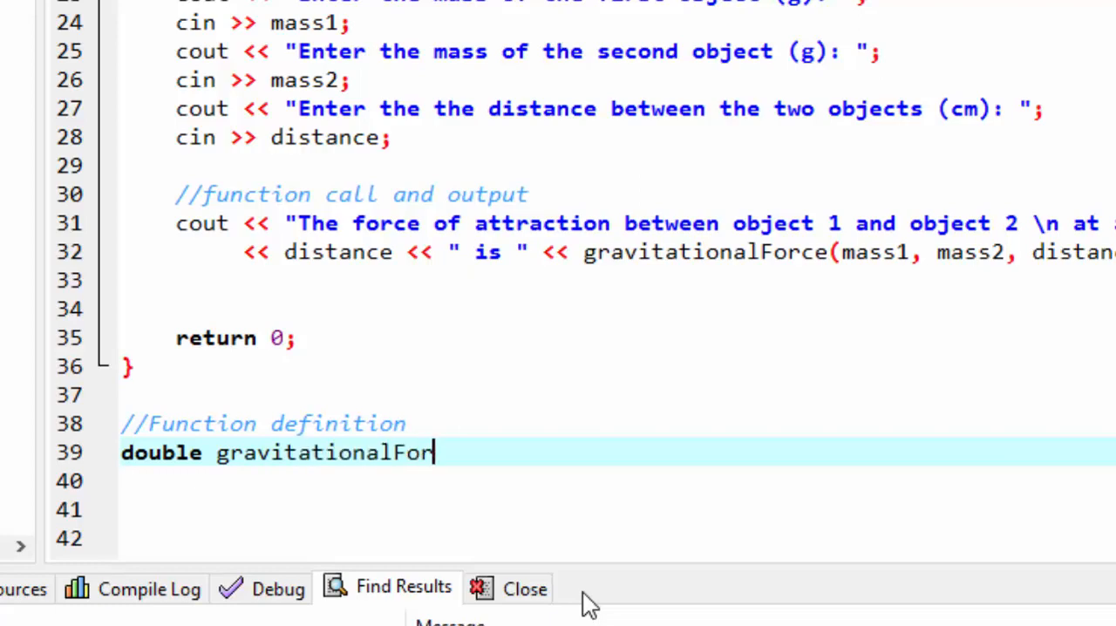
text(ce)
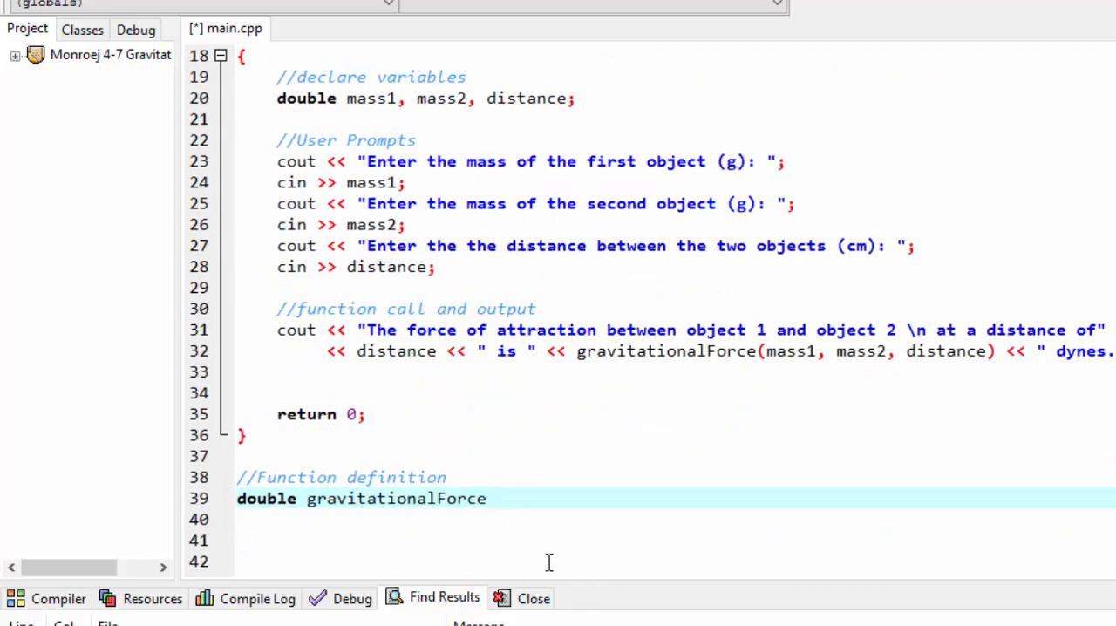
Give the definition the parameter list (double m1, double m2, double distance).
text(())
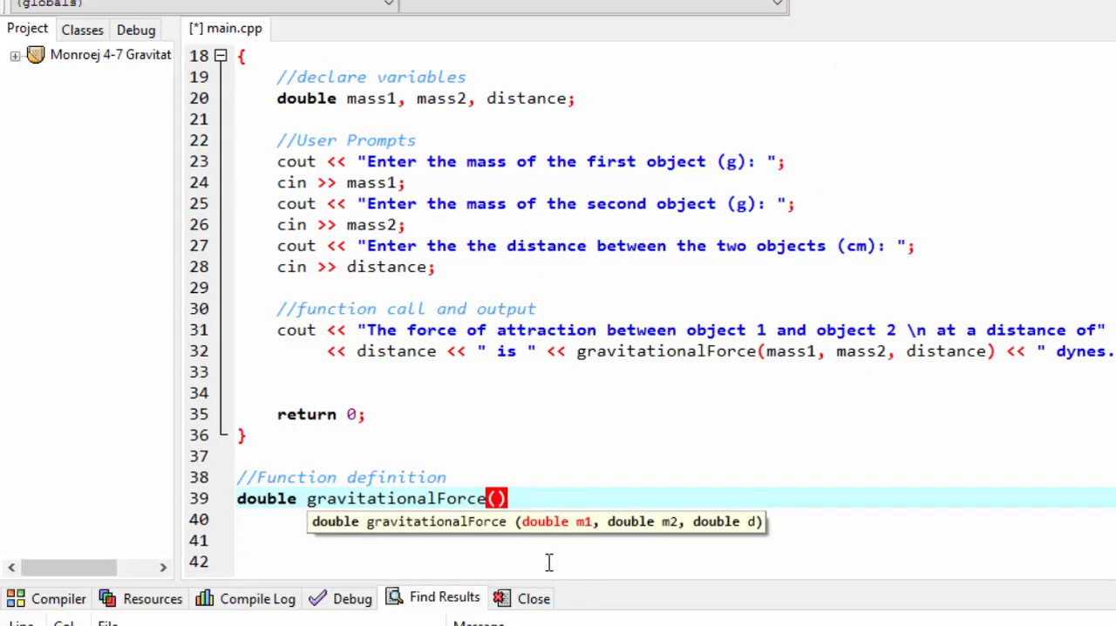
text(double)
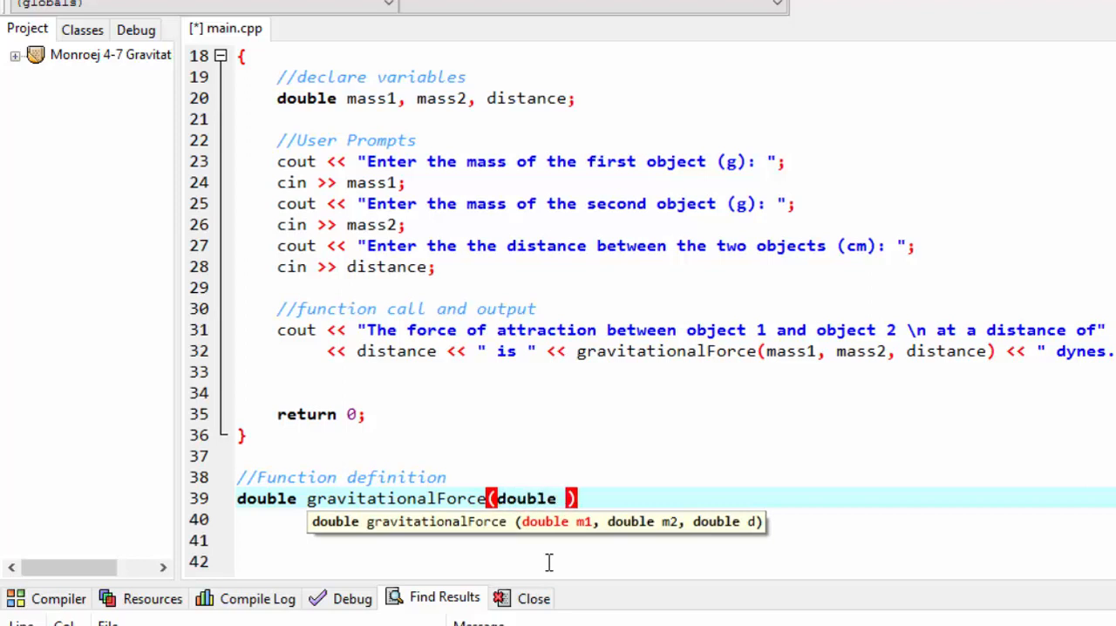
text(m1,)
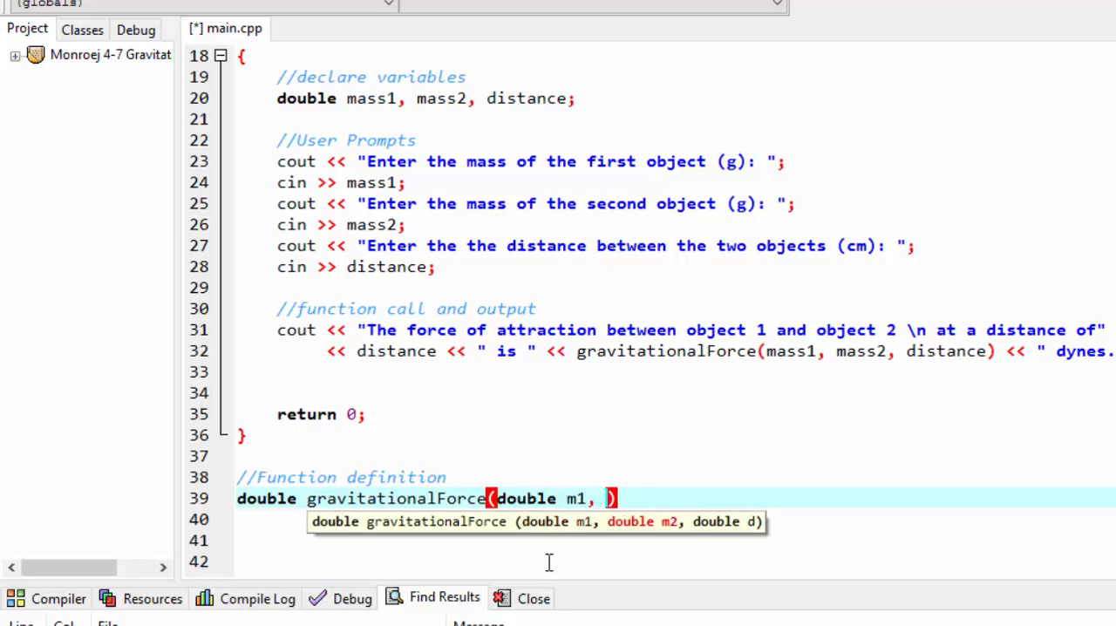
text(double,)
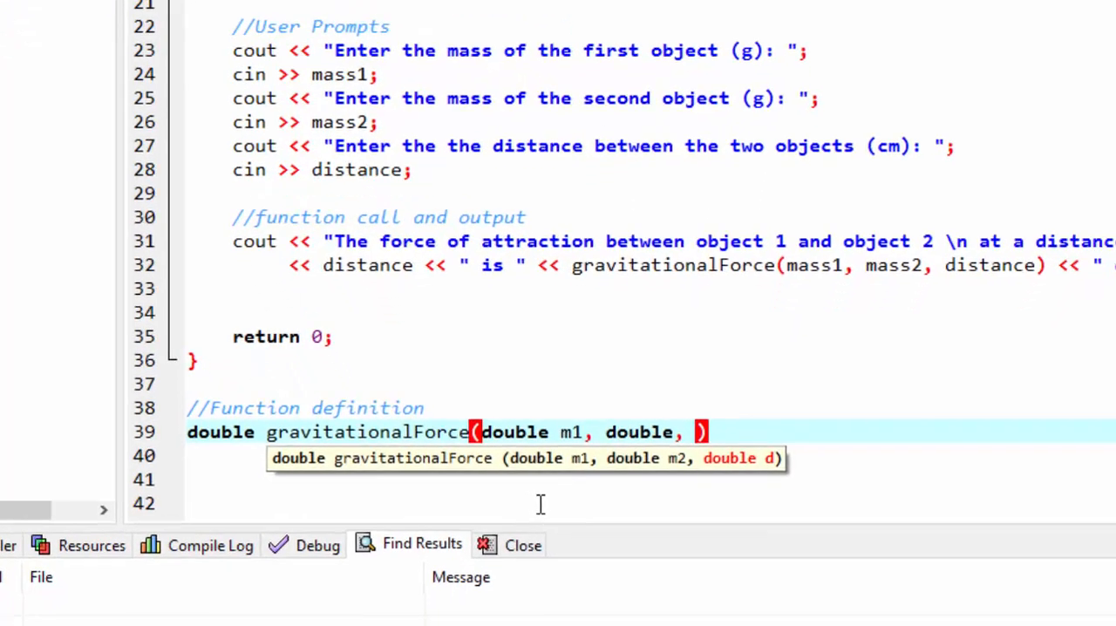
text(2)
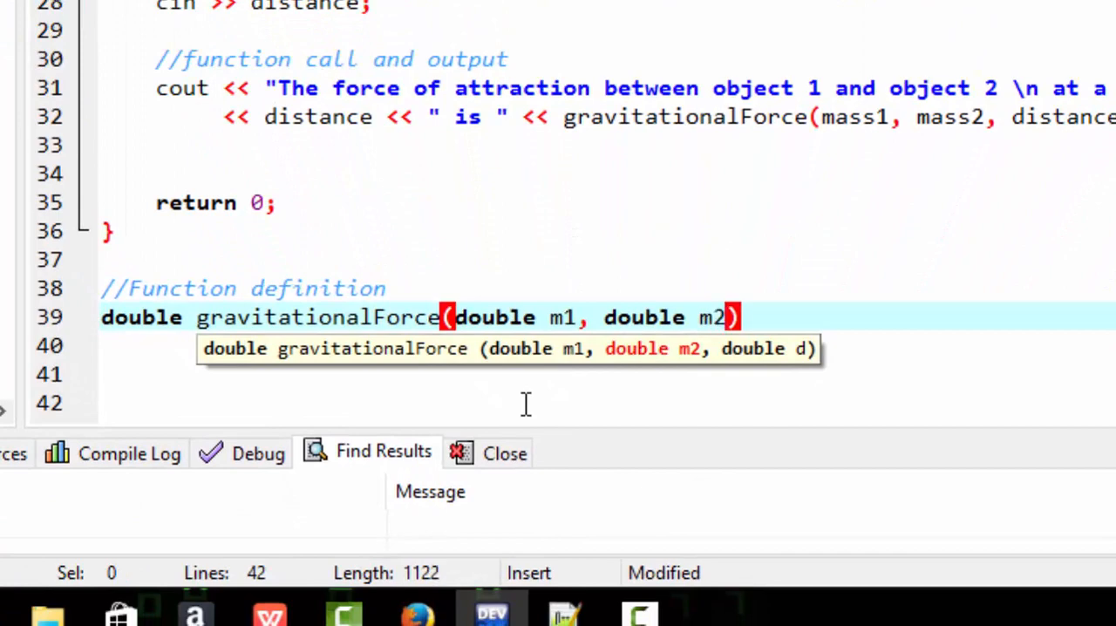
text(, double)
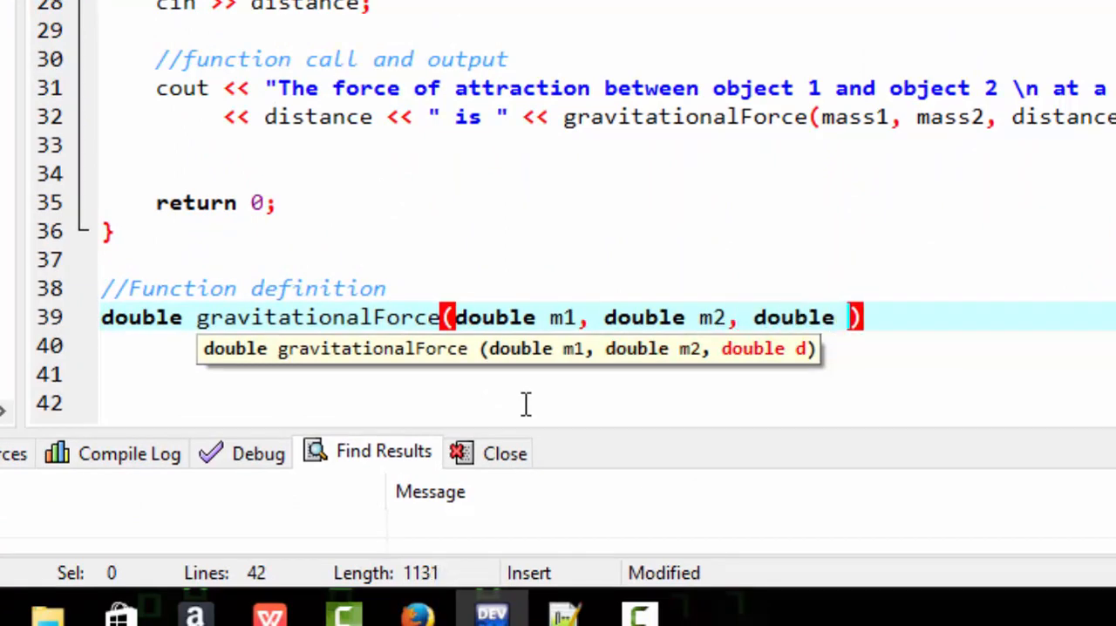
text(distanc)
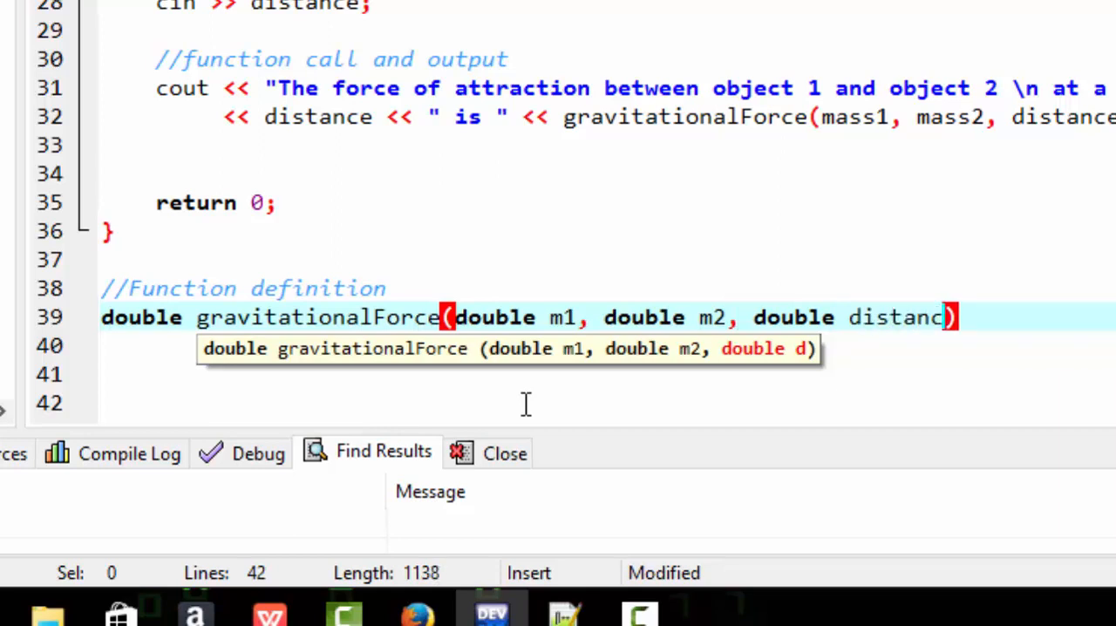
text(e)
click(605, 345)
text({)
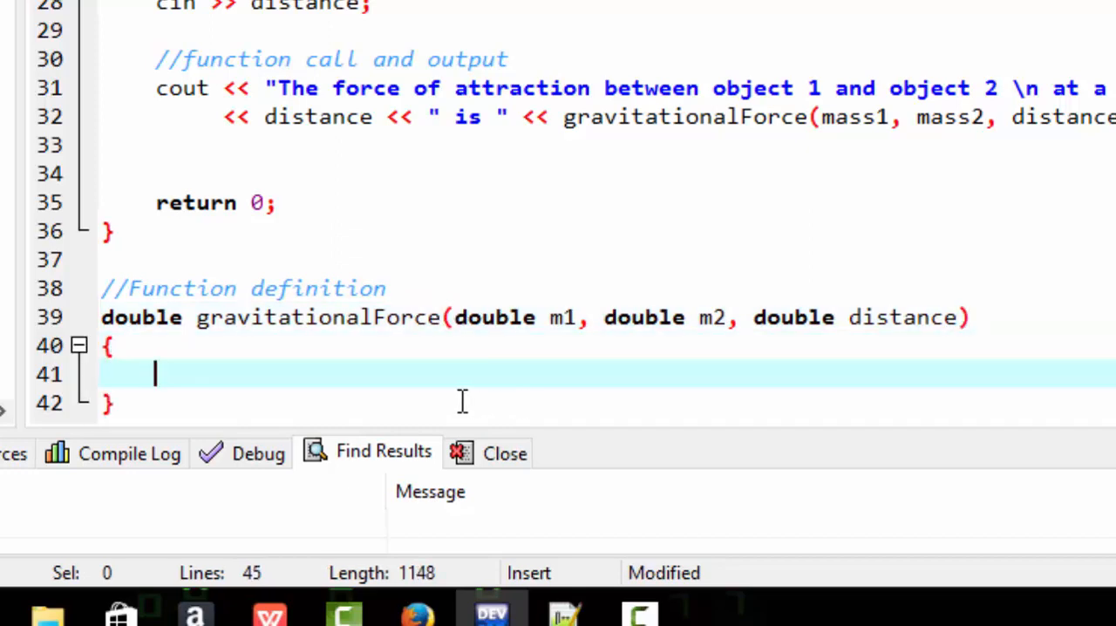
Place the cursor inside the empty function body and write the return keyword.
scroll(down, 3)
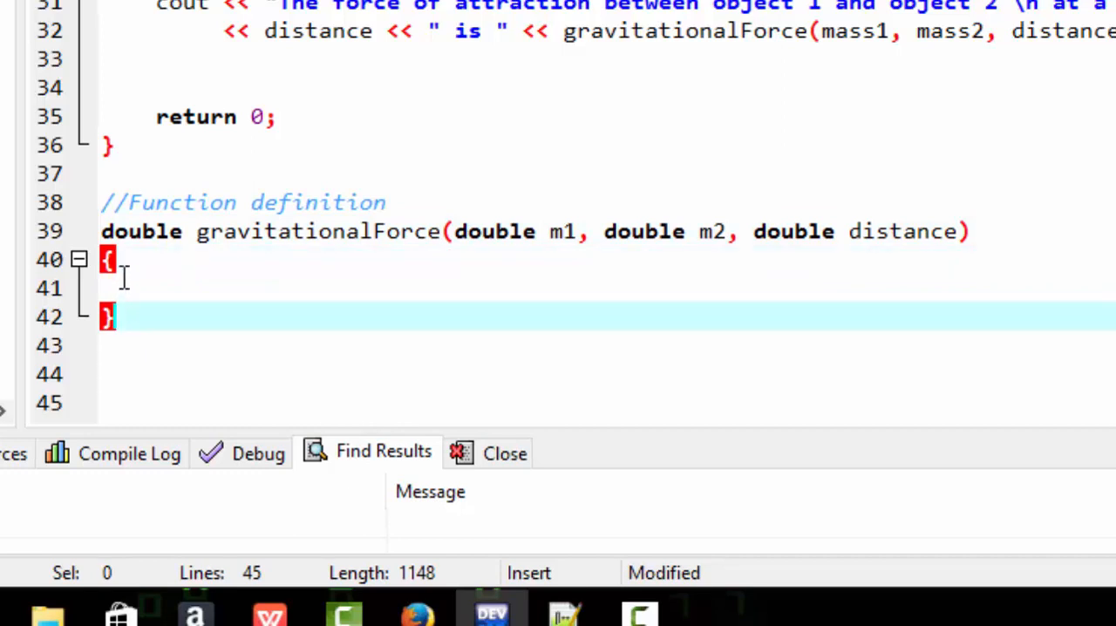
mouse_move(300, 262)
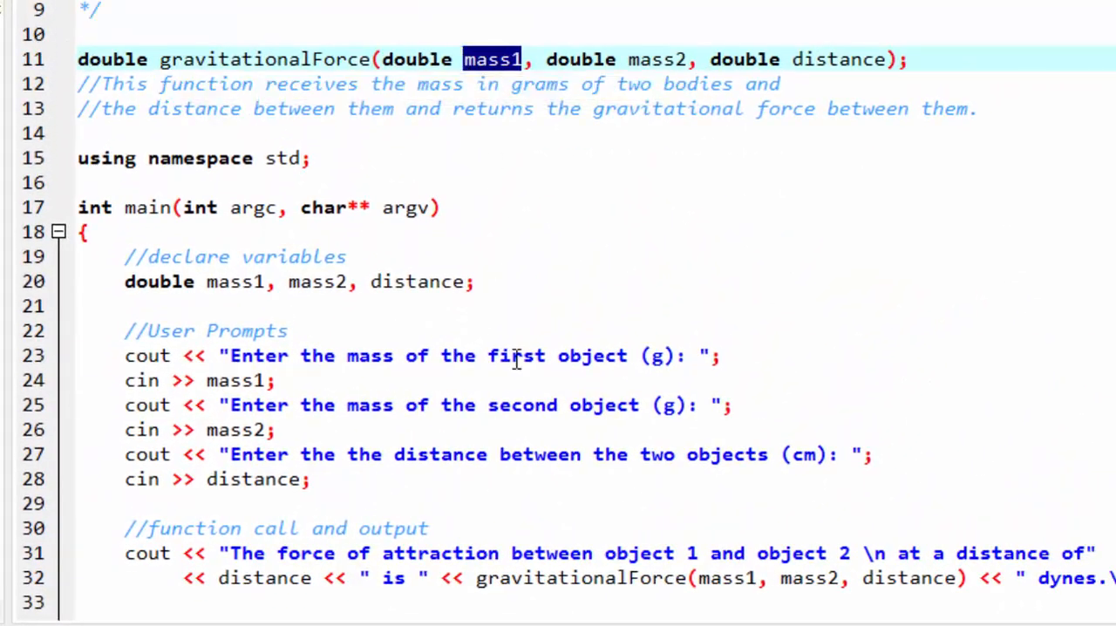
scroll(down, 3)
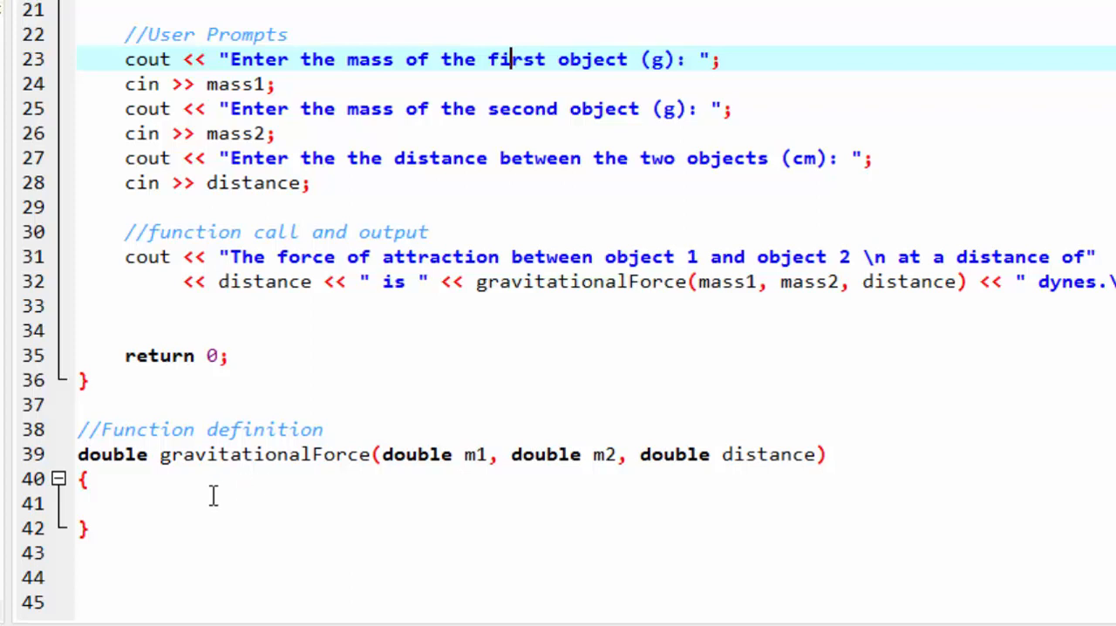
click(126, 502)
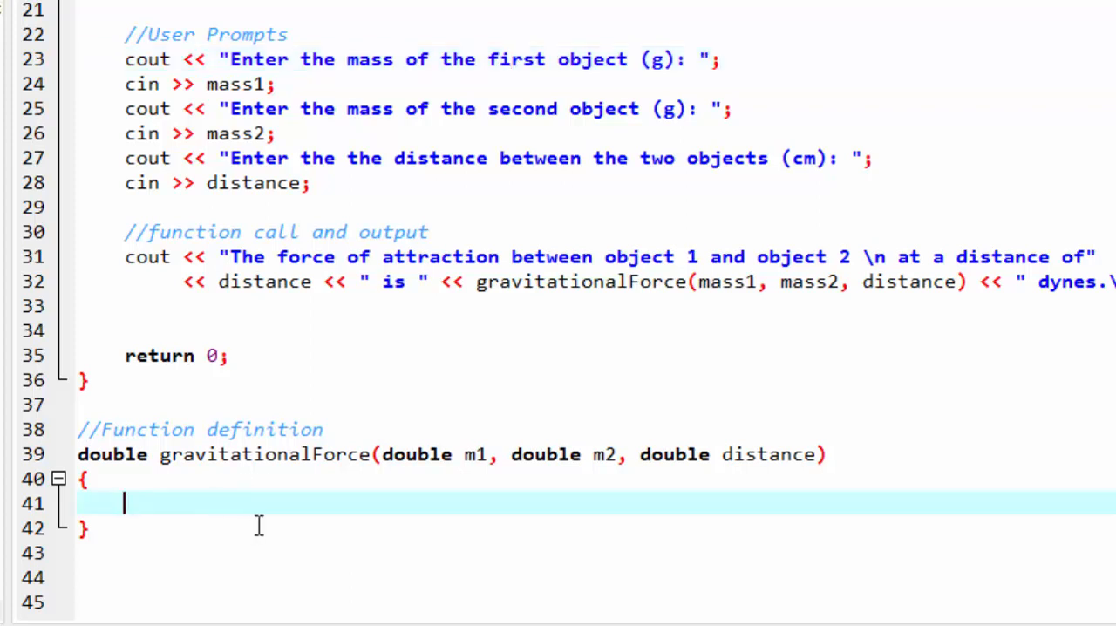
text(return)
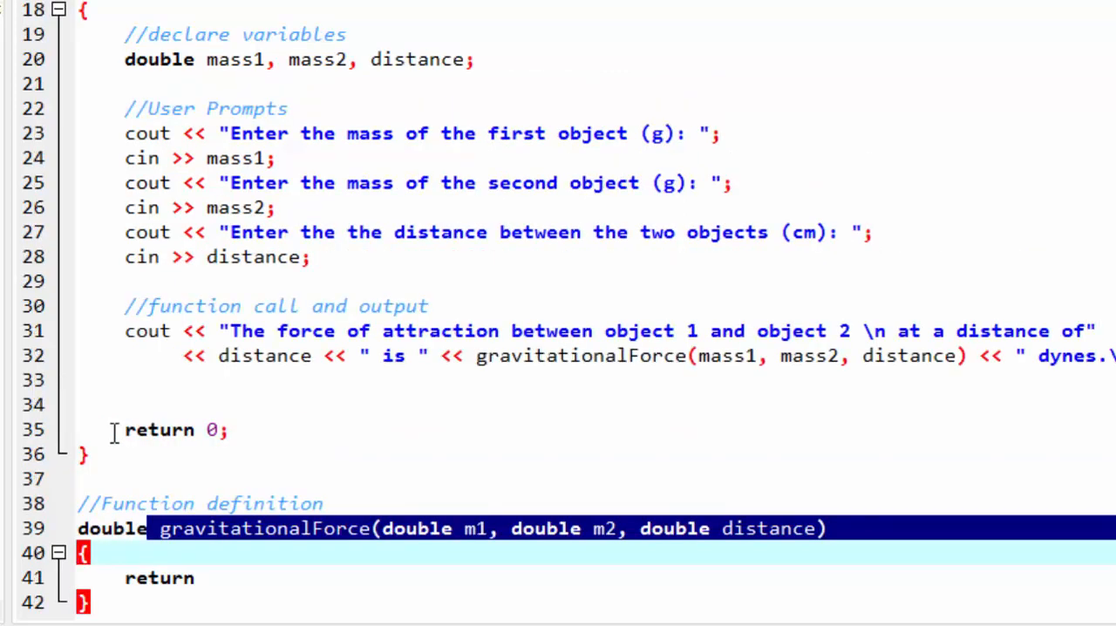
Complete the statement as return G*m1*m2/pow(distance,2);.
click(171, 429)
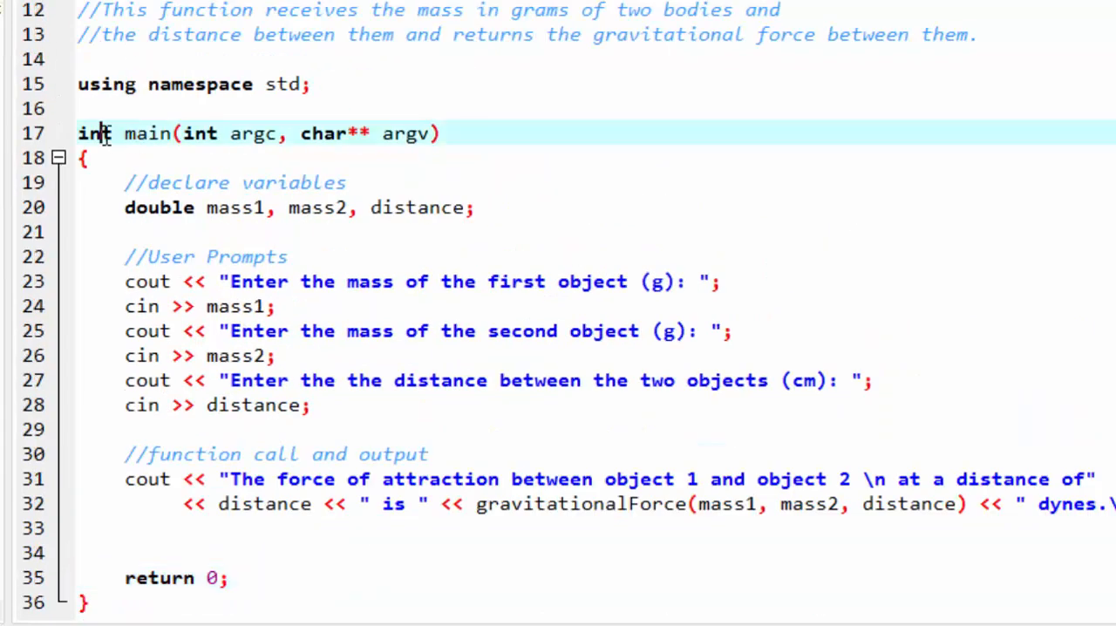
scroll(down, 3)
text(return)
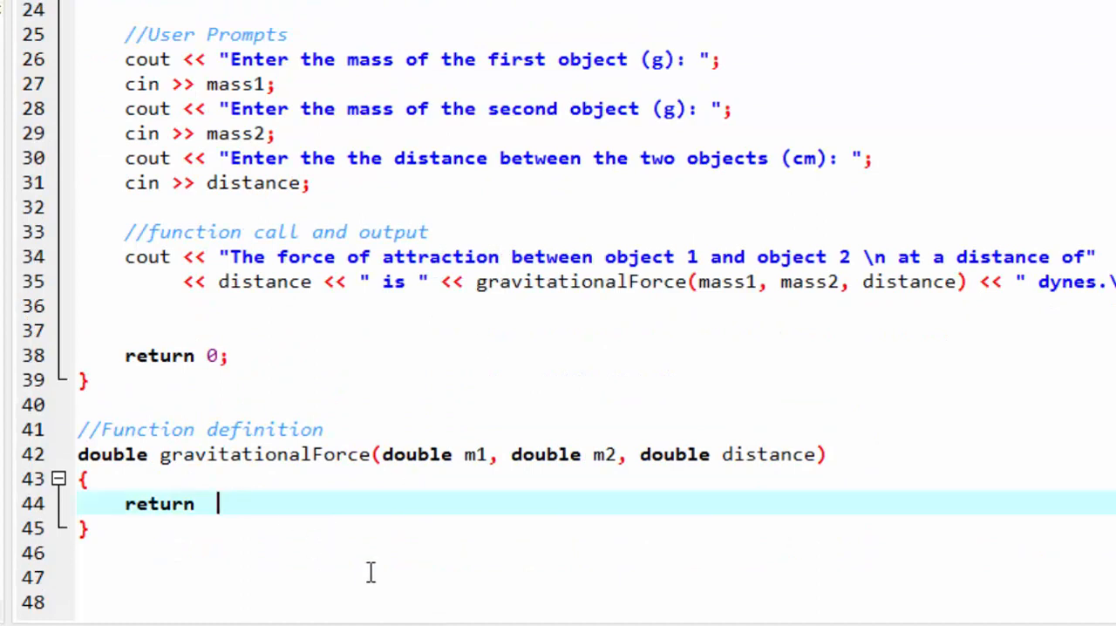
text(G)
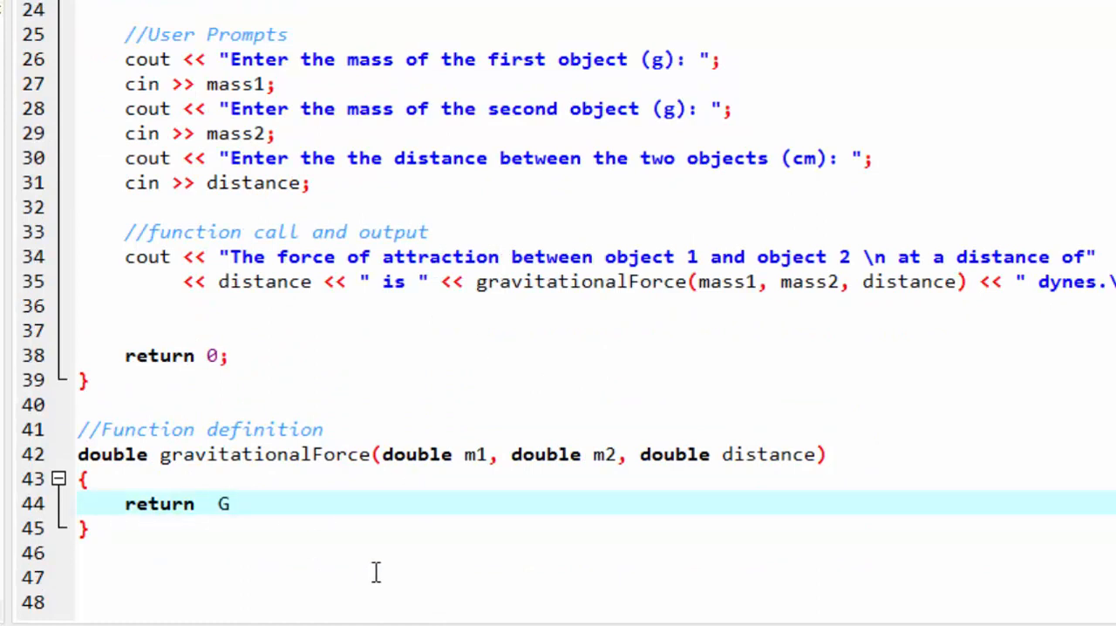
text(*)
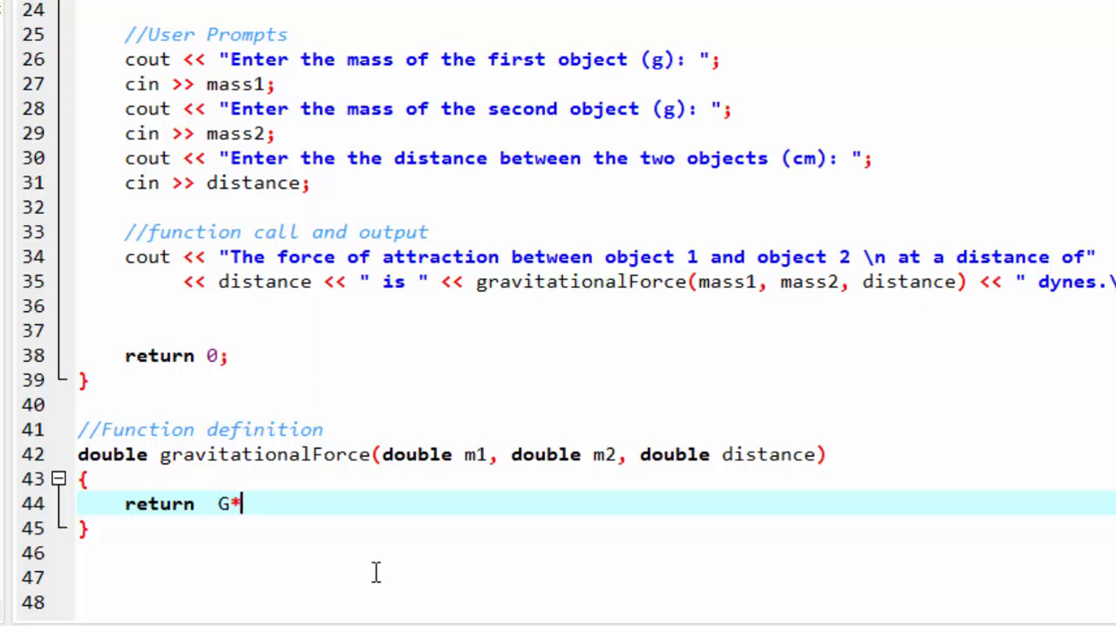
text(M)
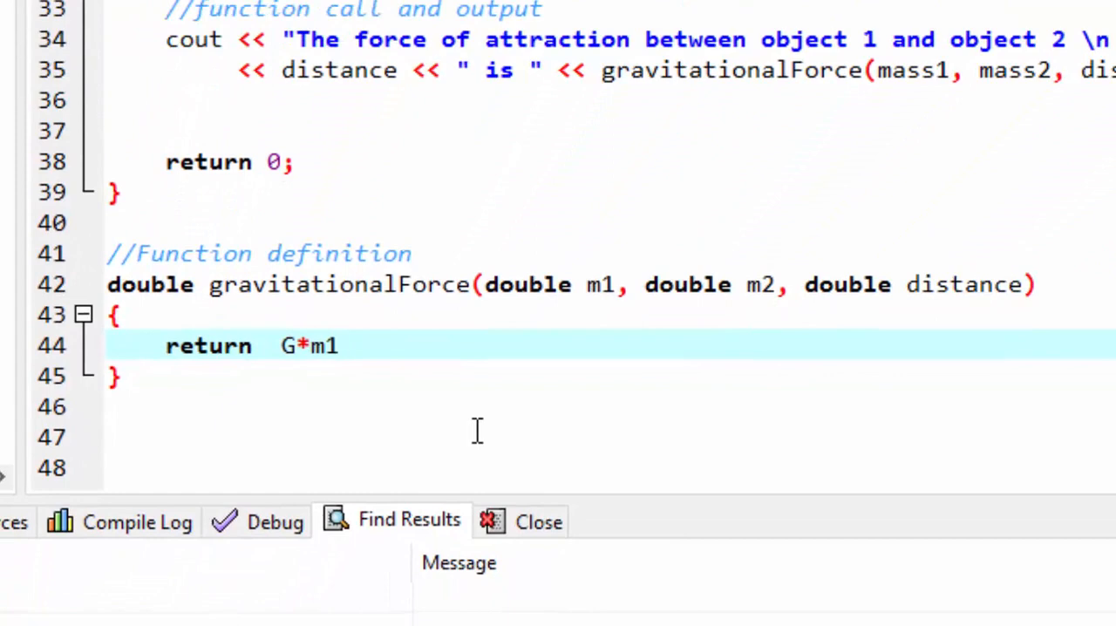
text(*m2)
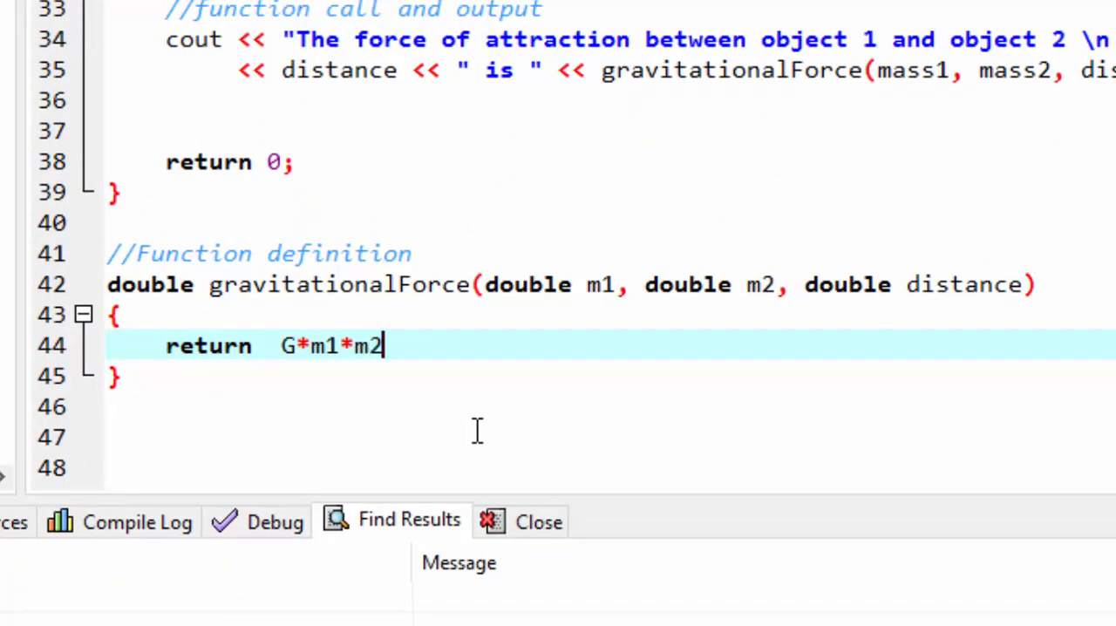
text(/)
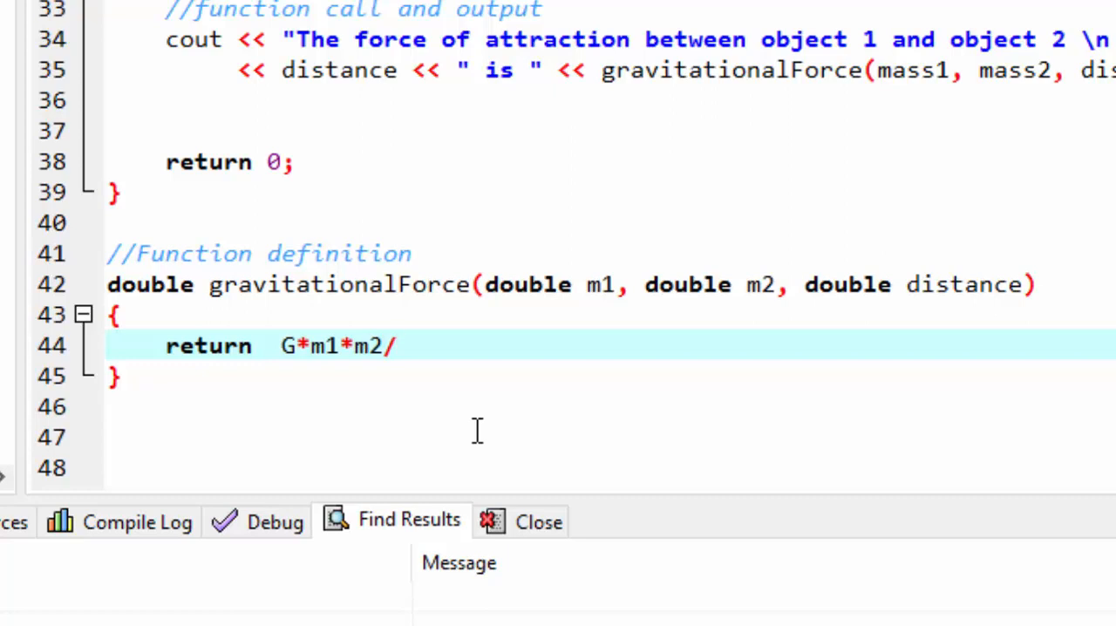
text(po)
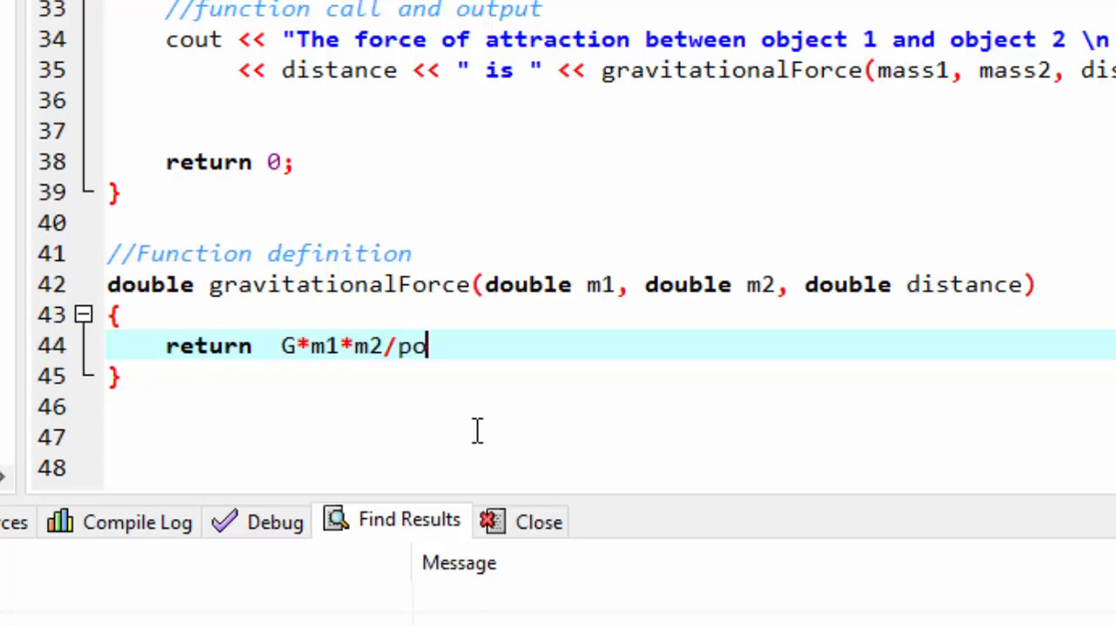
text(w()))
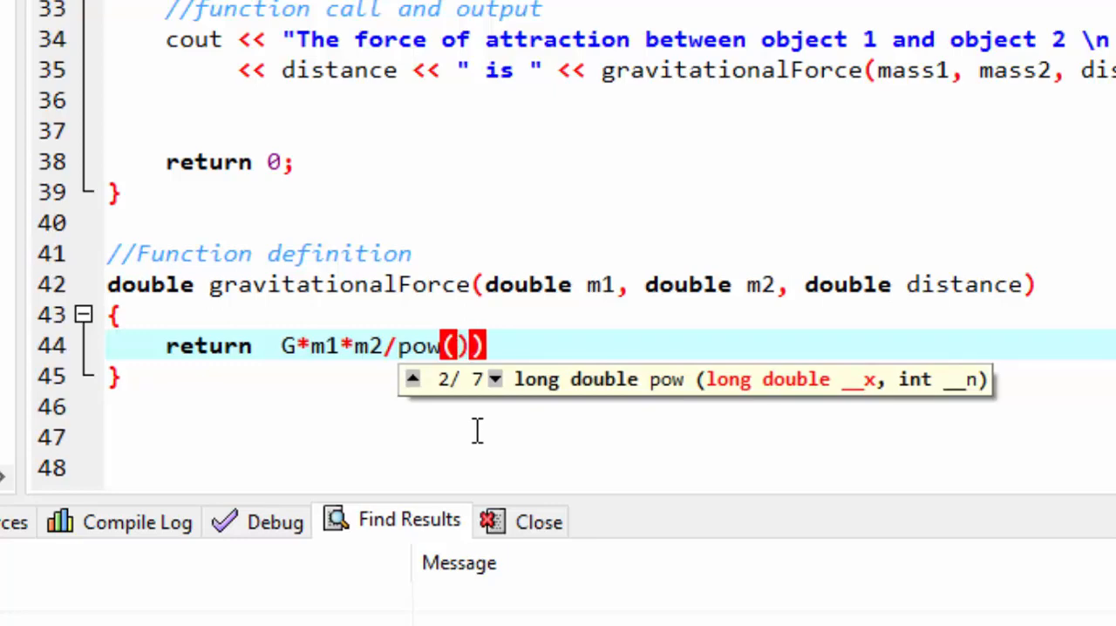
text(distance,)
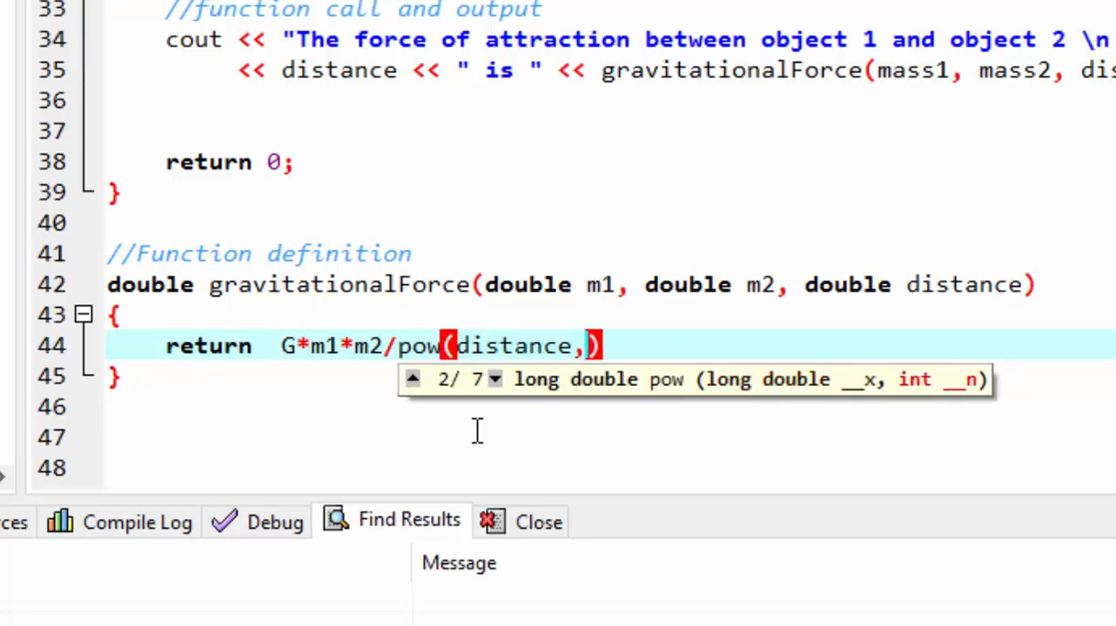
text(2)
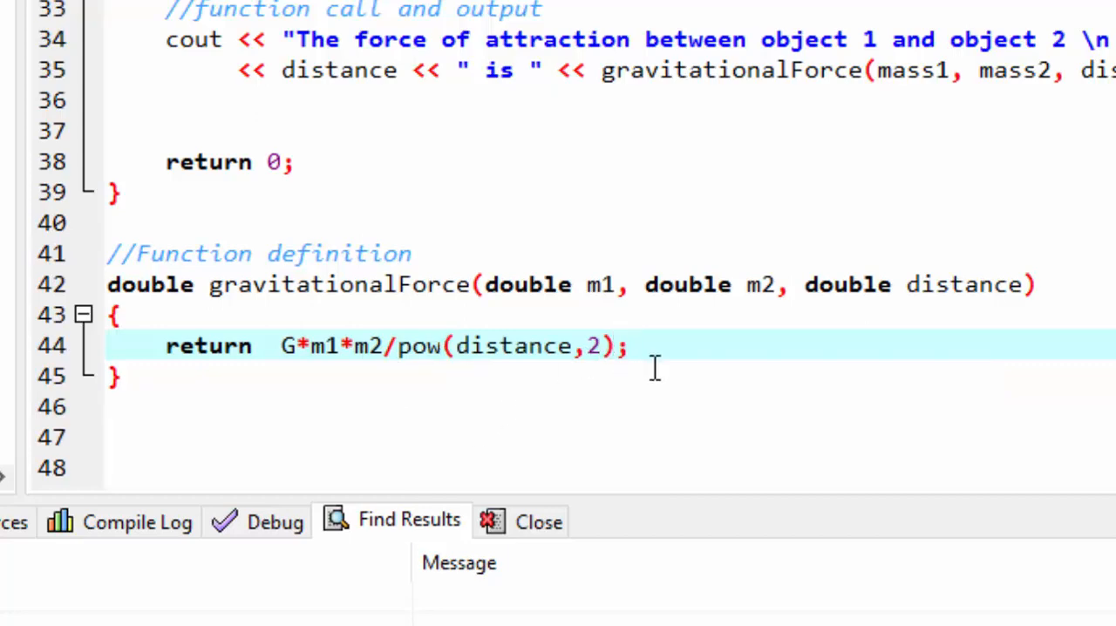
click(384, 375)
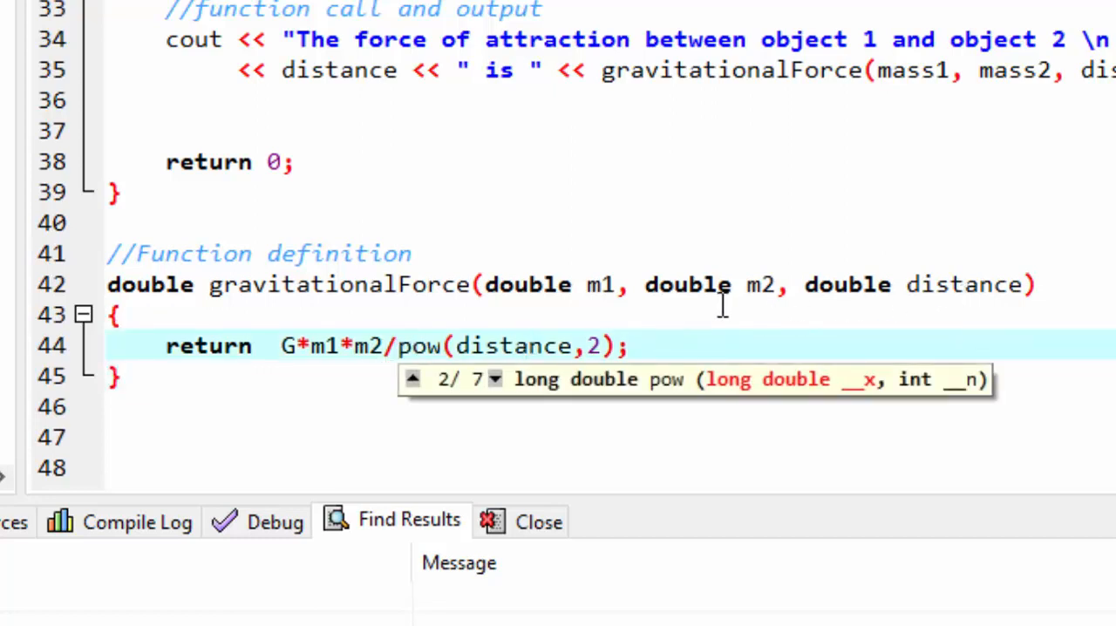
mouse_move(513, 401)
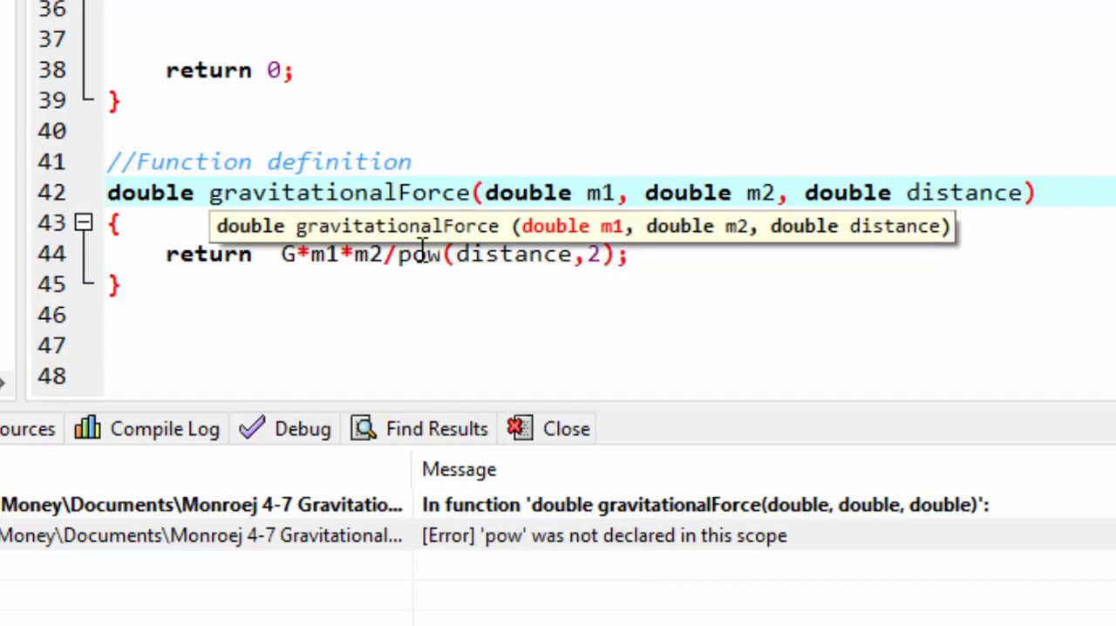
Compile the program and get the error "'pow' was not declared in this scope".
click(585, 192)
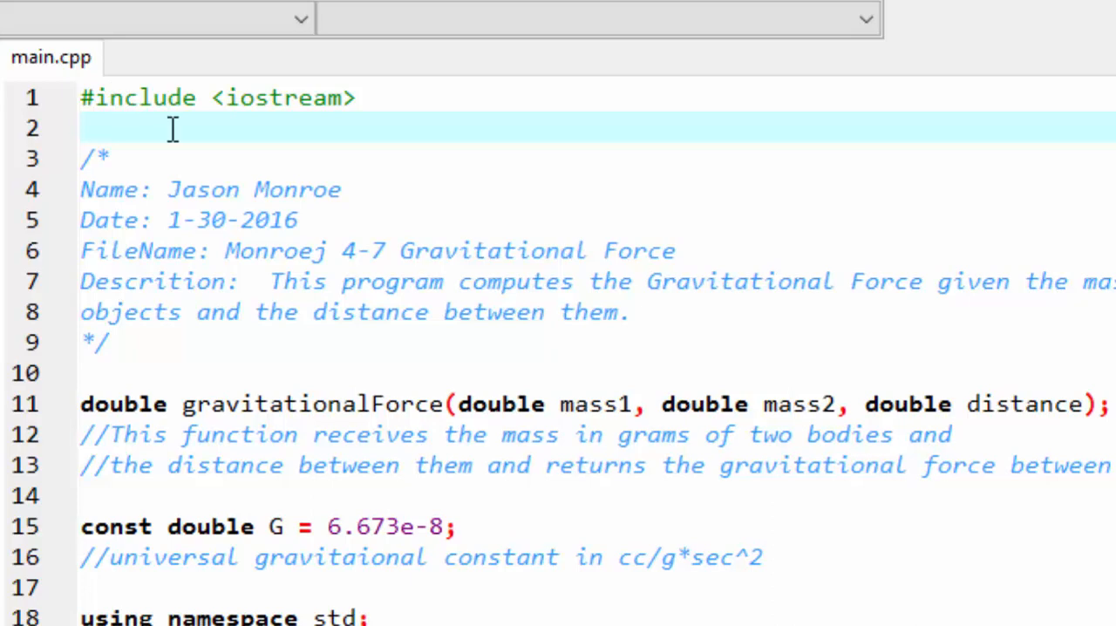
Add #include <cmath> on line 2 under #include <iostream>.
text(#include)
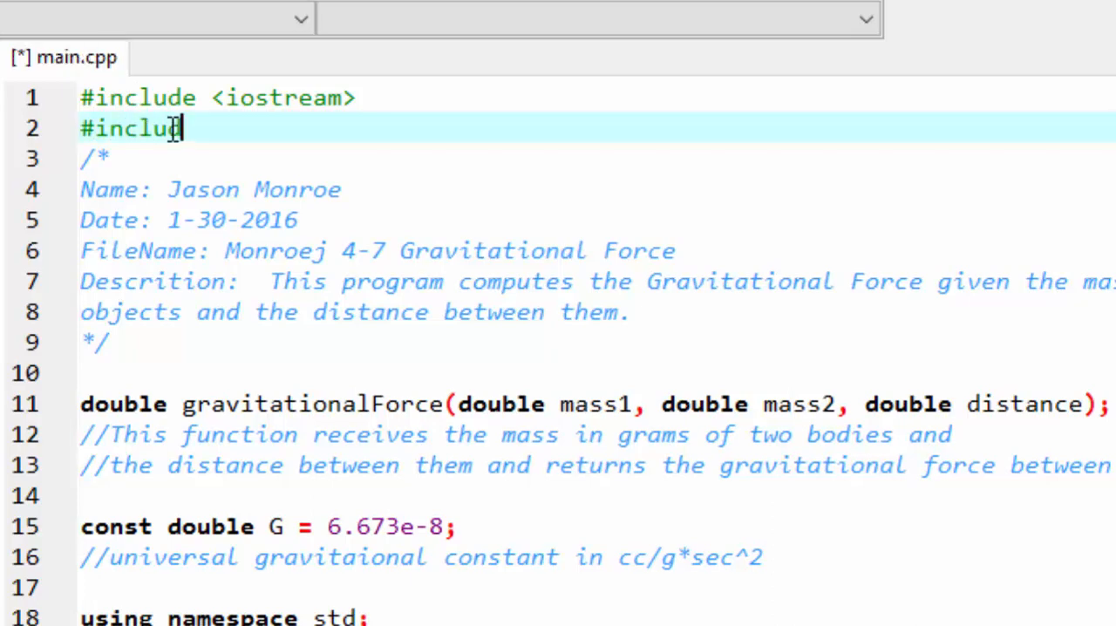
text(<>)
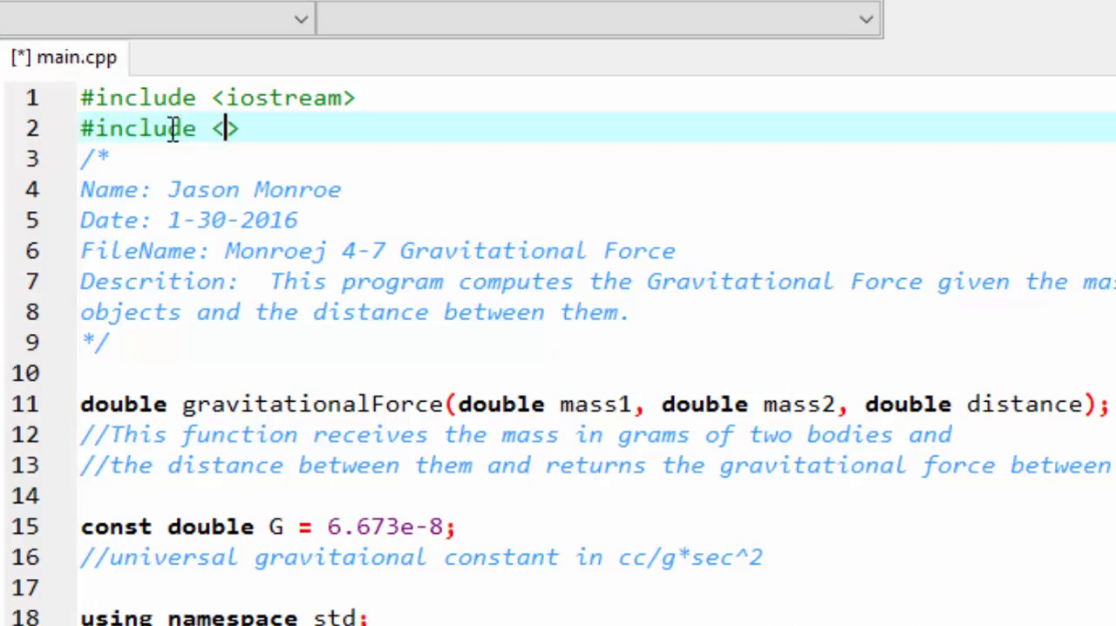
text(cmath)
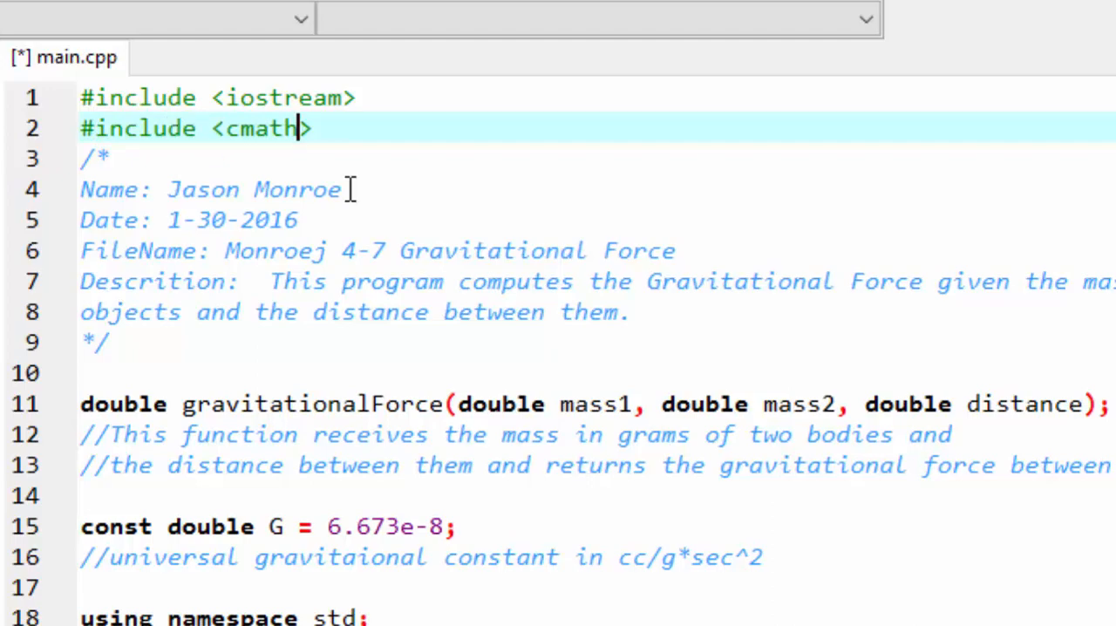
scroll(down, 3)
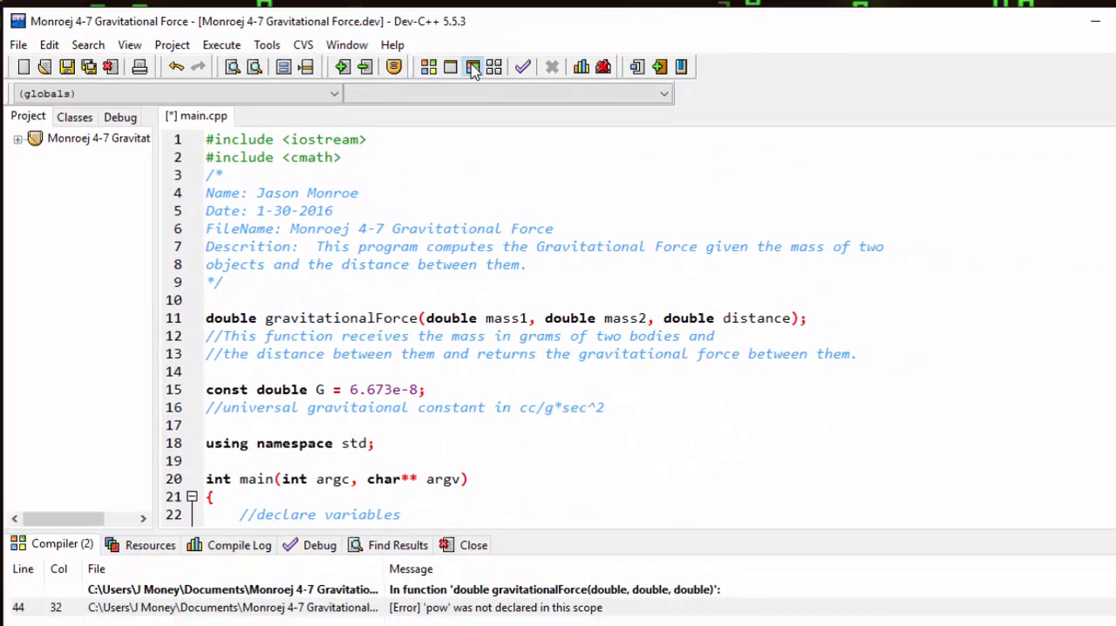
Compile and run, entering masses 25 and 500 g and distance 45 cm to get 4.11914e-007 dynes.
click(471, 67)
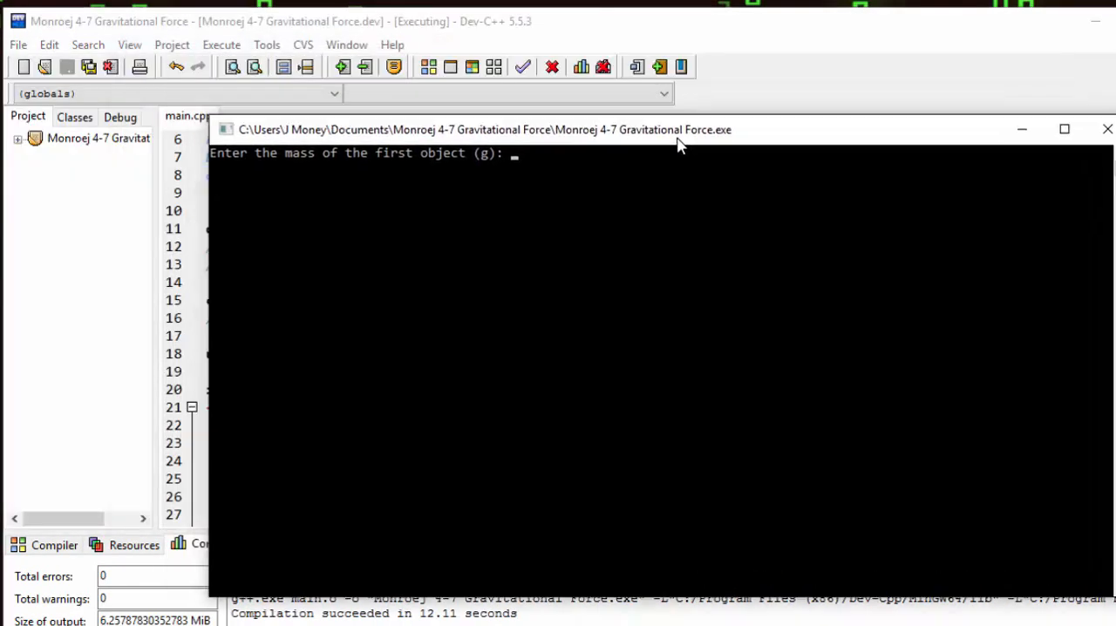
text(25)
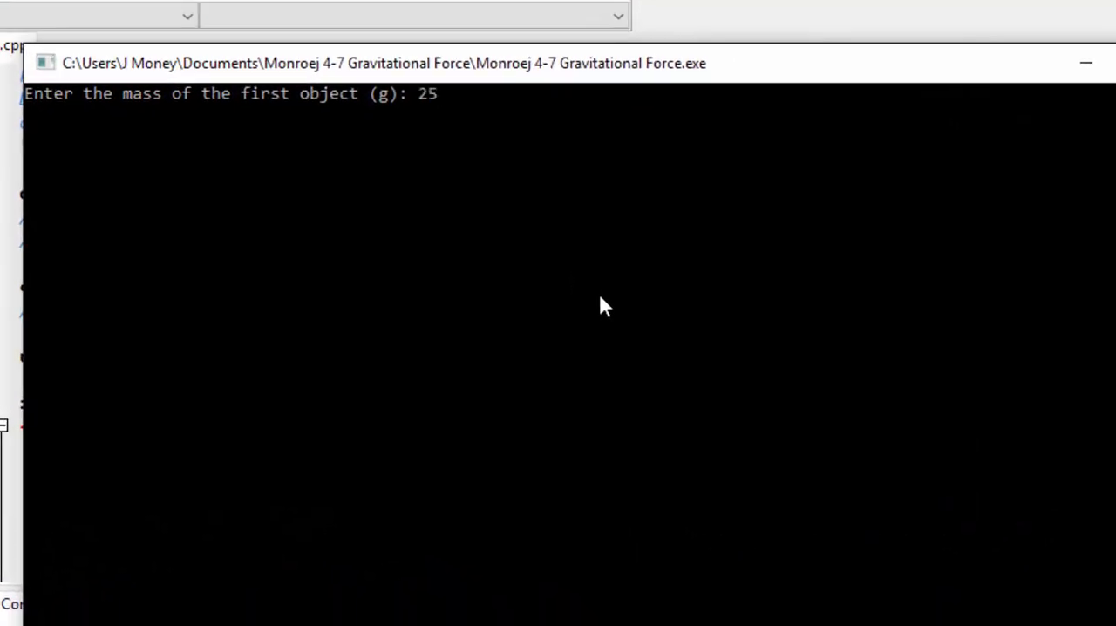
key(enter)
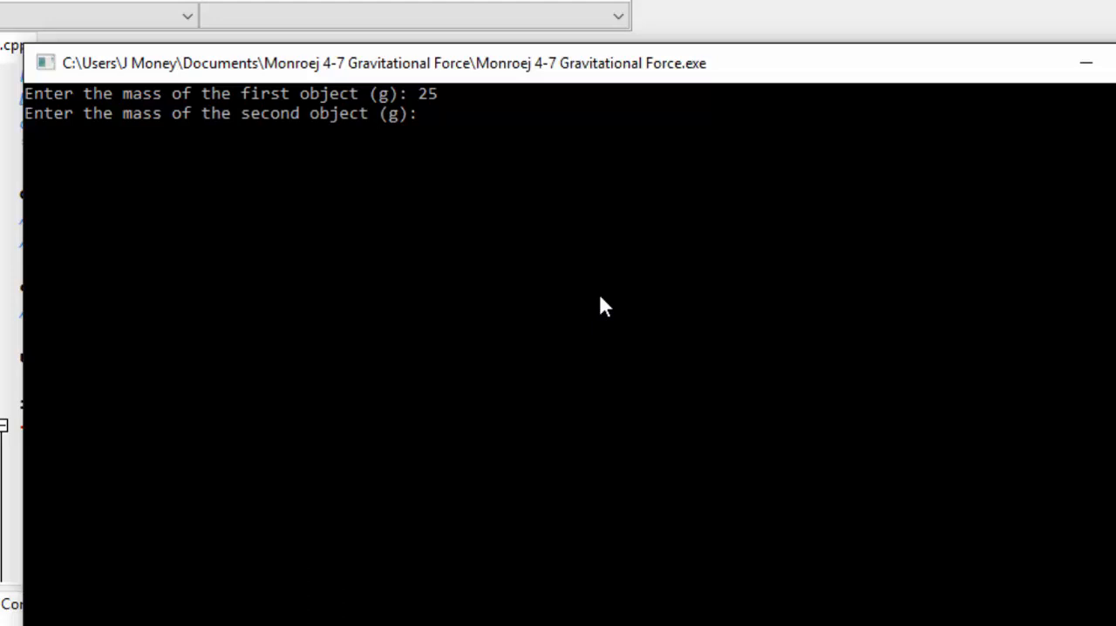
text(500)
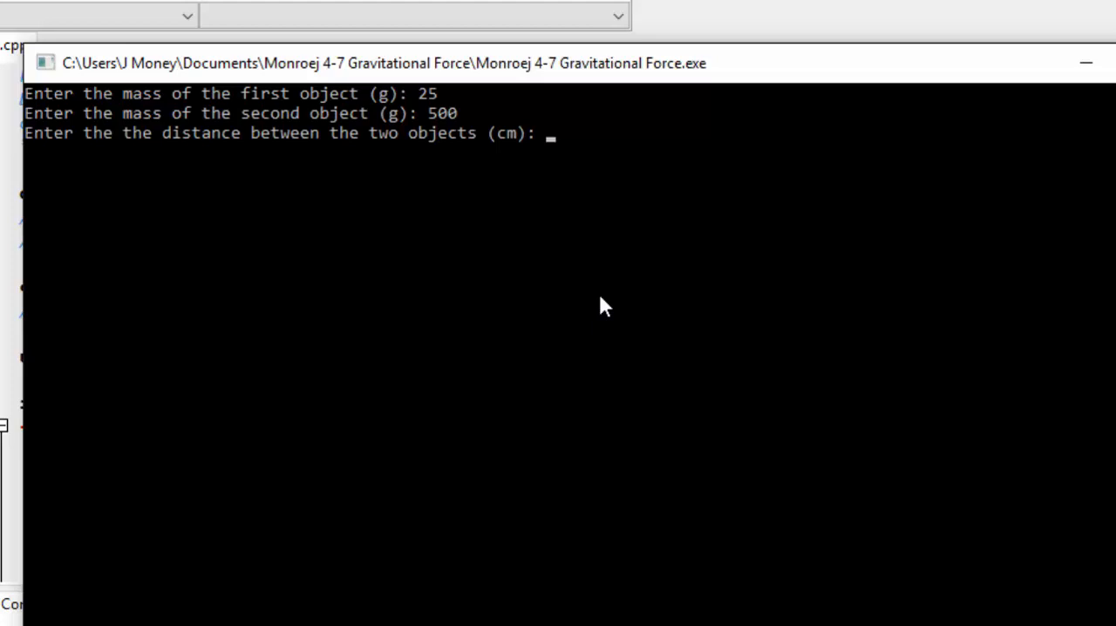
text(45)
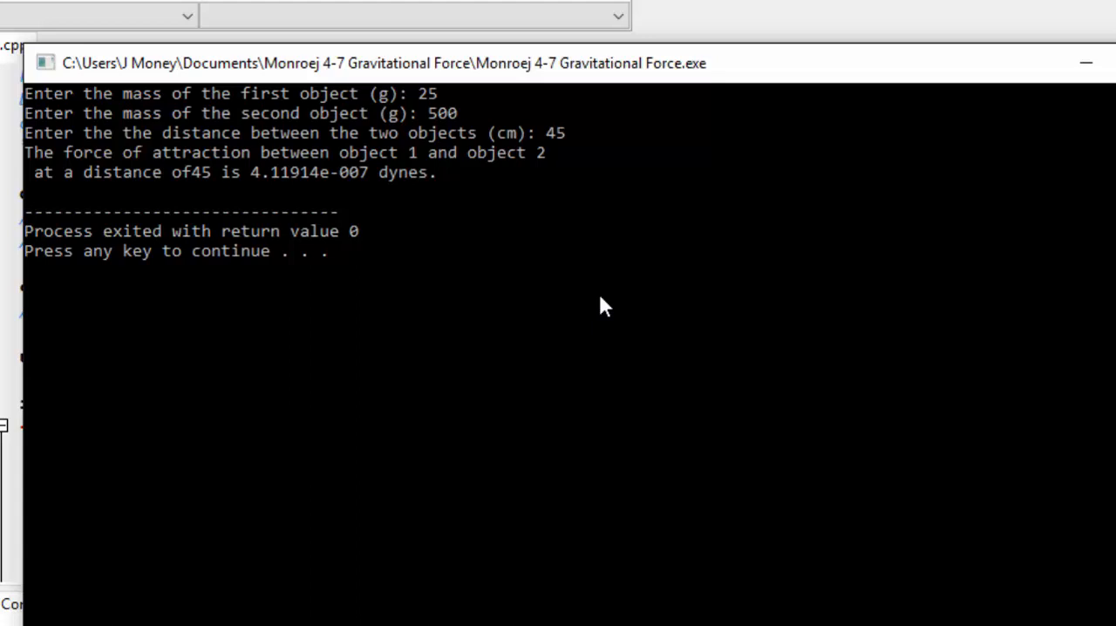
mouse_move(223, 225)
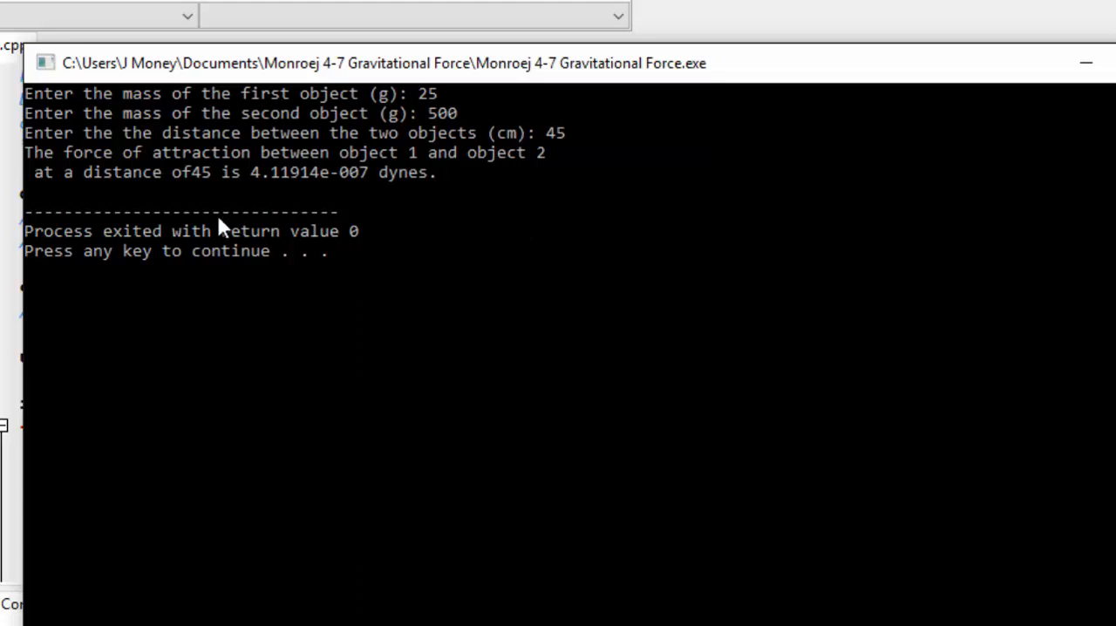
mouse_move(192, 183)
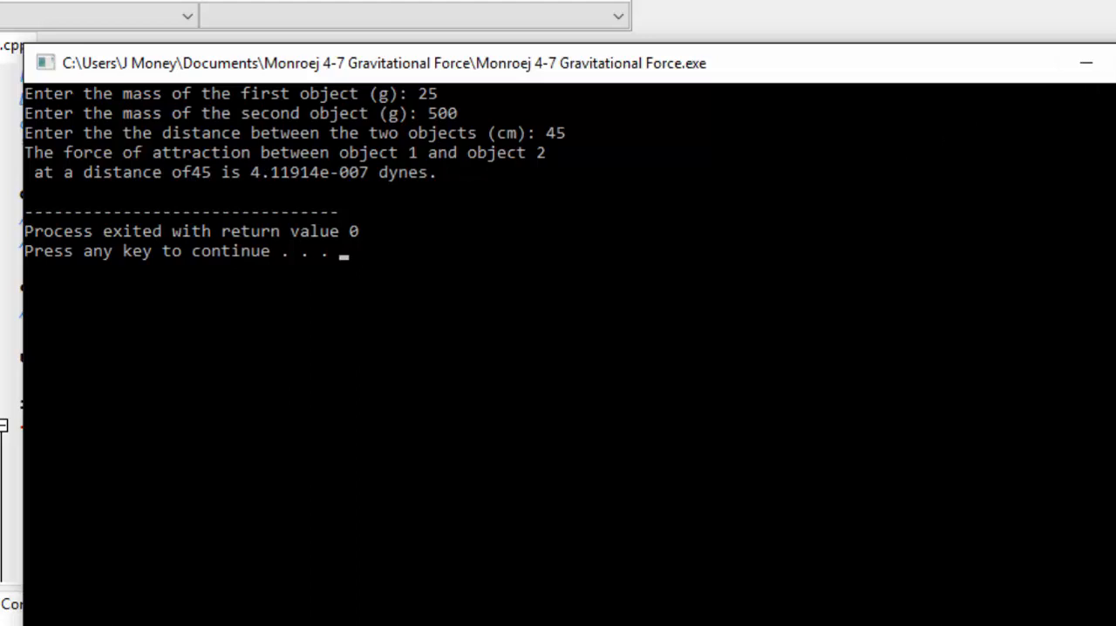
mouse_move(1086, 62)
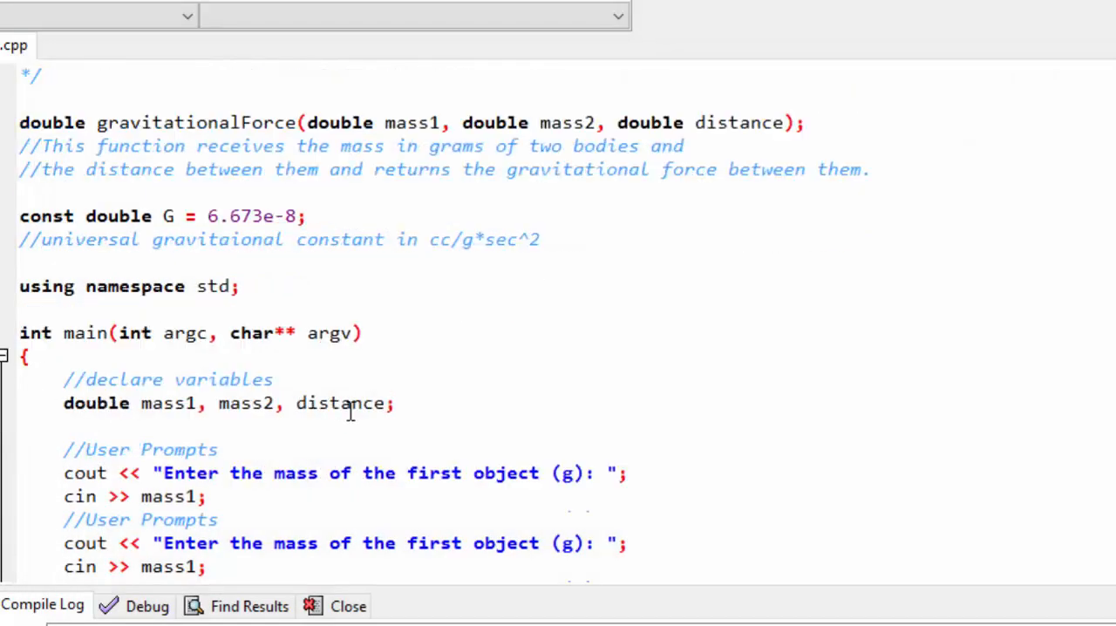
Label the distance with cm so the output string reads " cm is ".
scroll(down, 3)
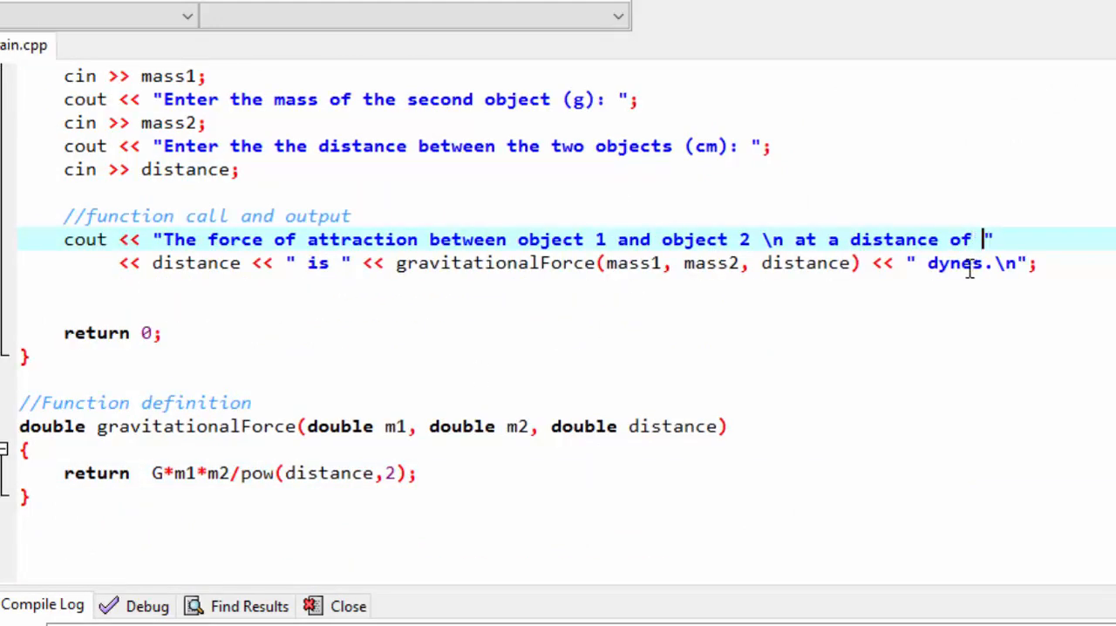
mouse_move(193, 262)
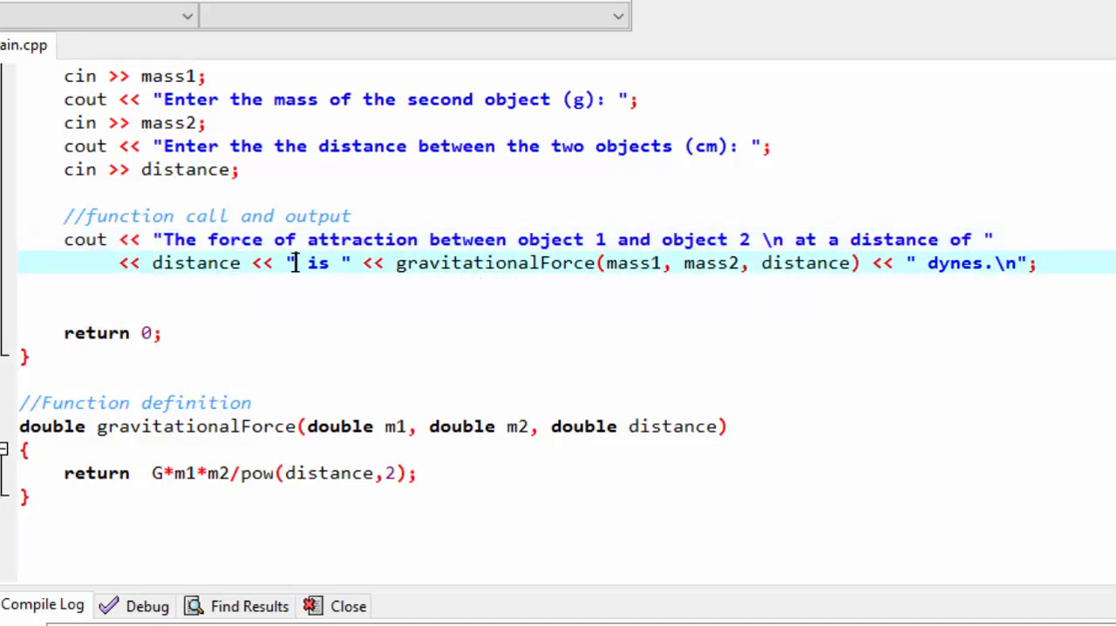
text(cm)
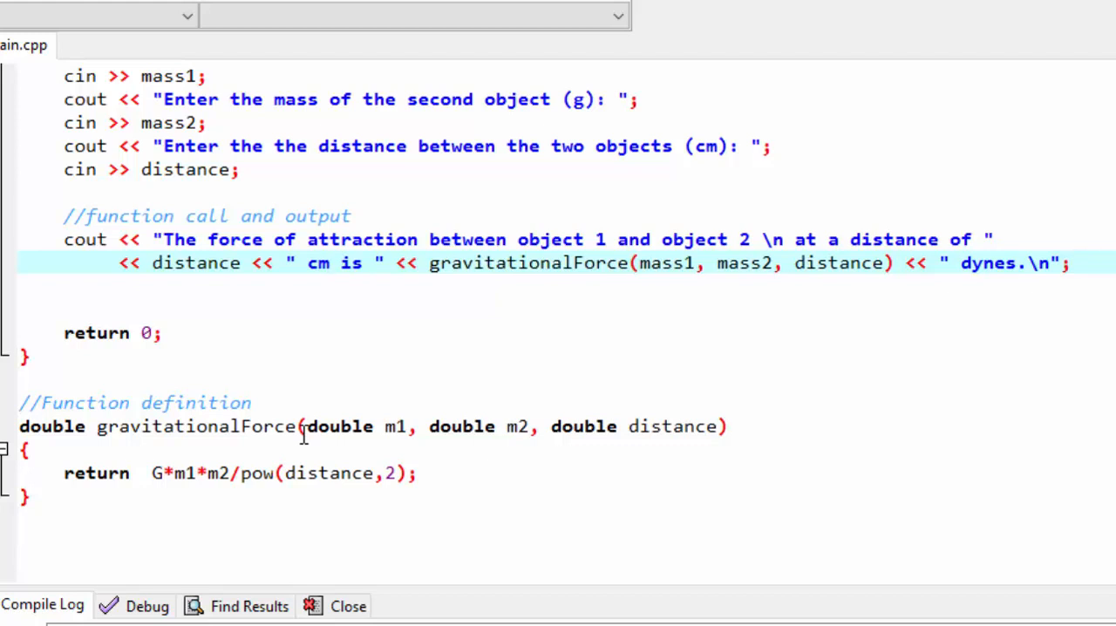
click(330, 262)
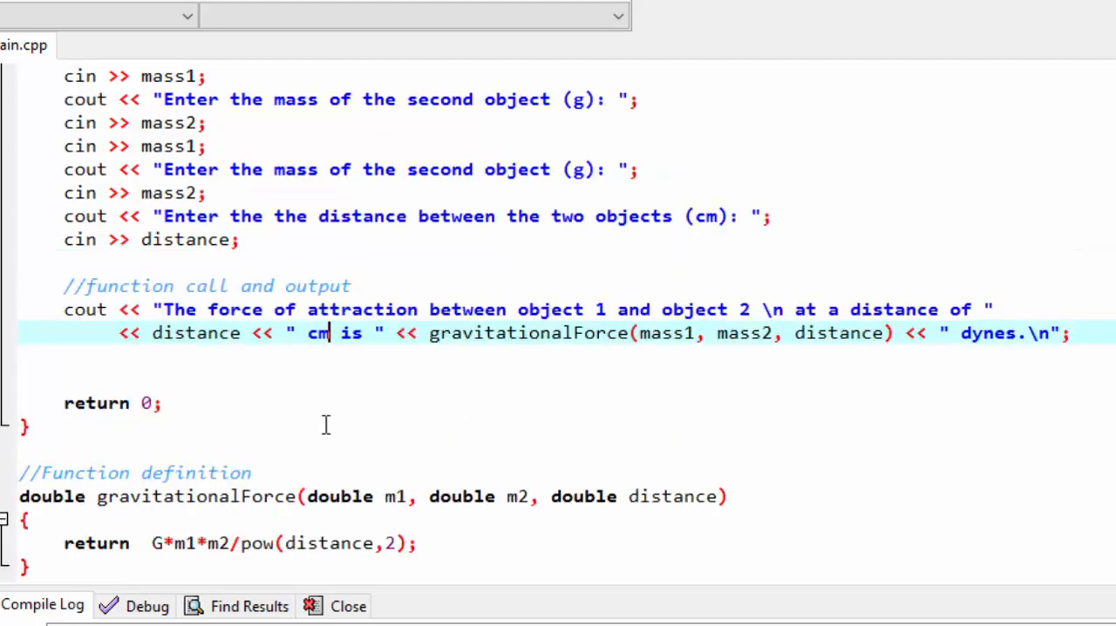
Wrap the calculation in a do { block and declare char ans with the other variables.
scroll(up, 3)
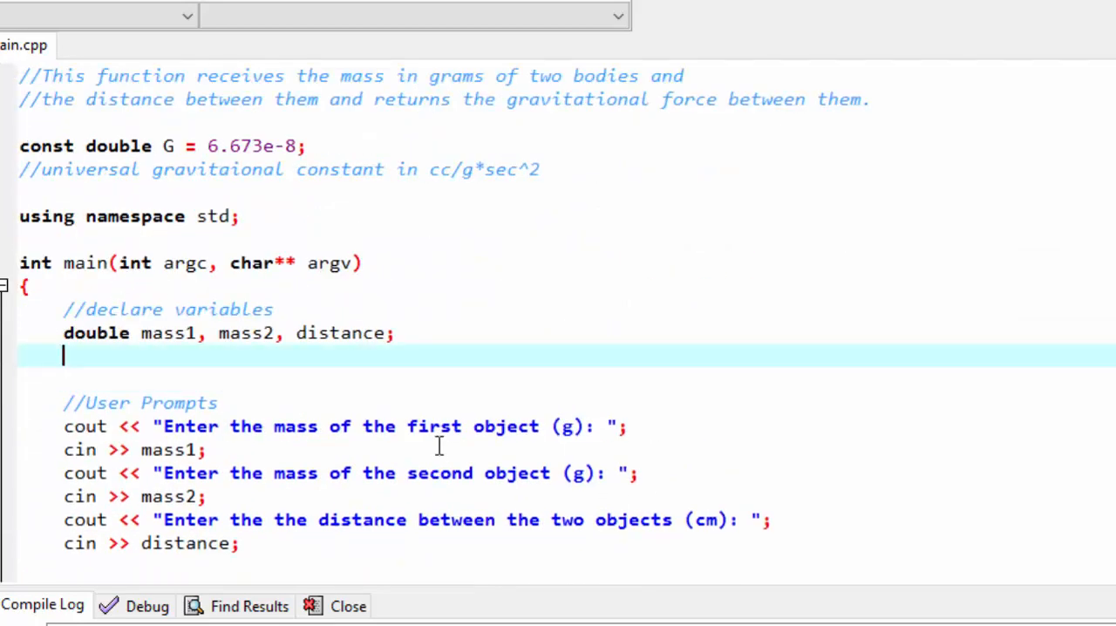
text(do)
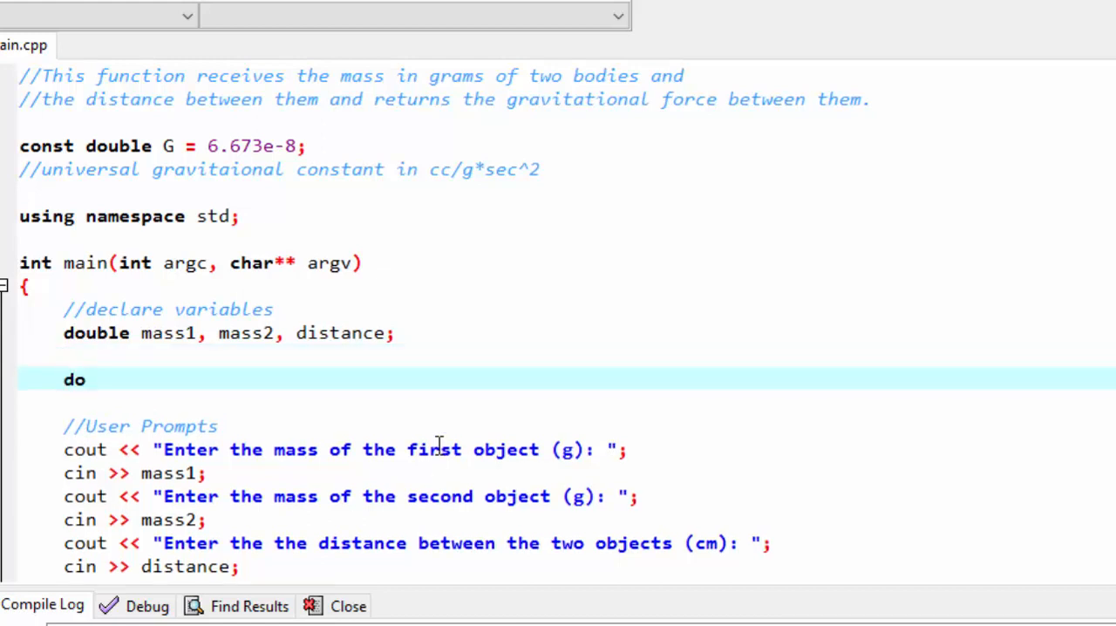
text({)
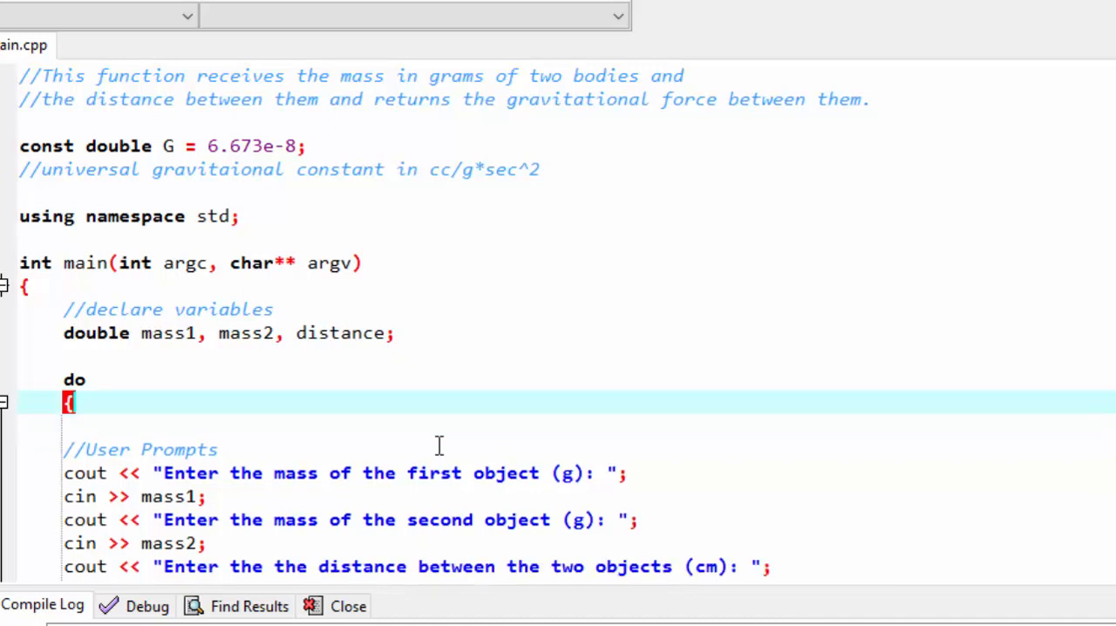
click(415, 333)
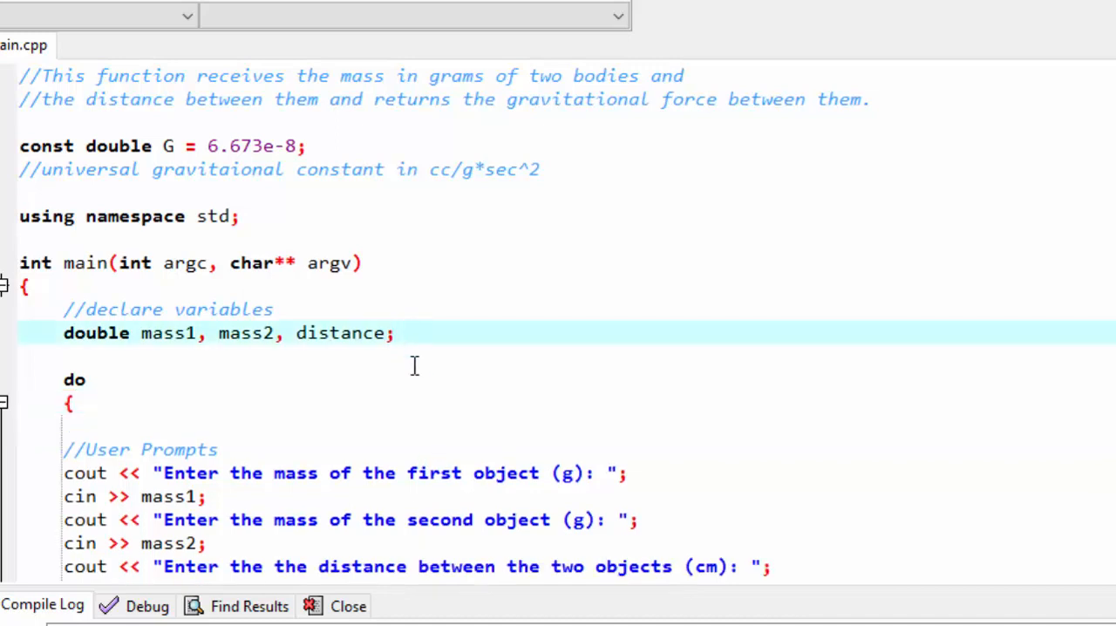
text(char)
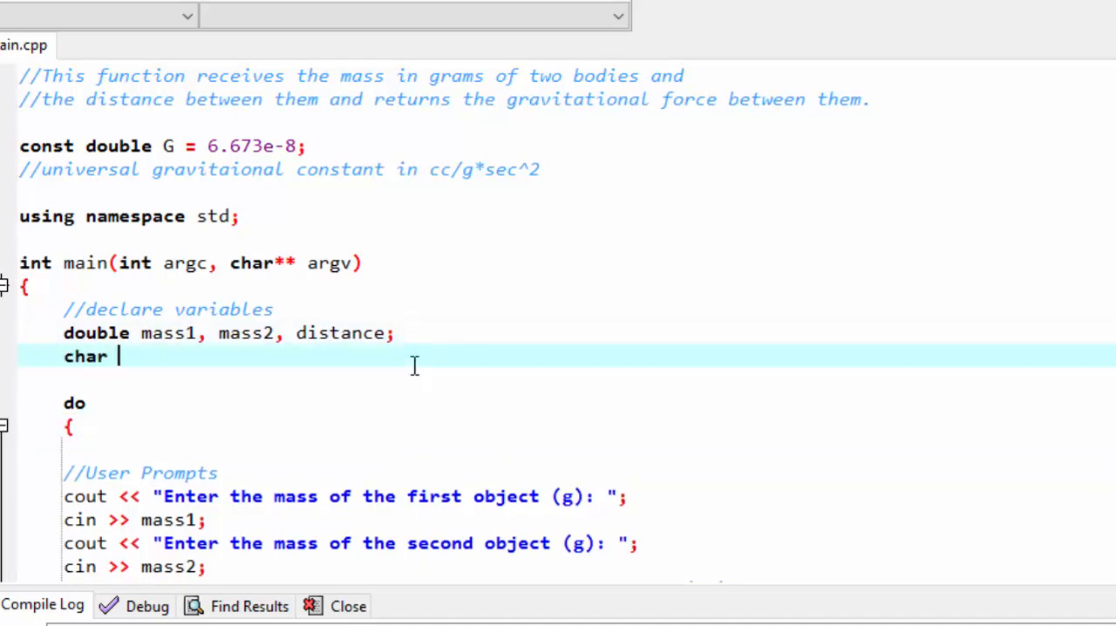
text(ans;)
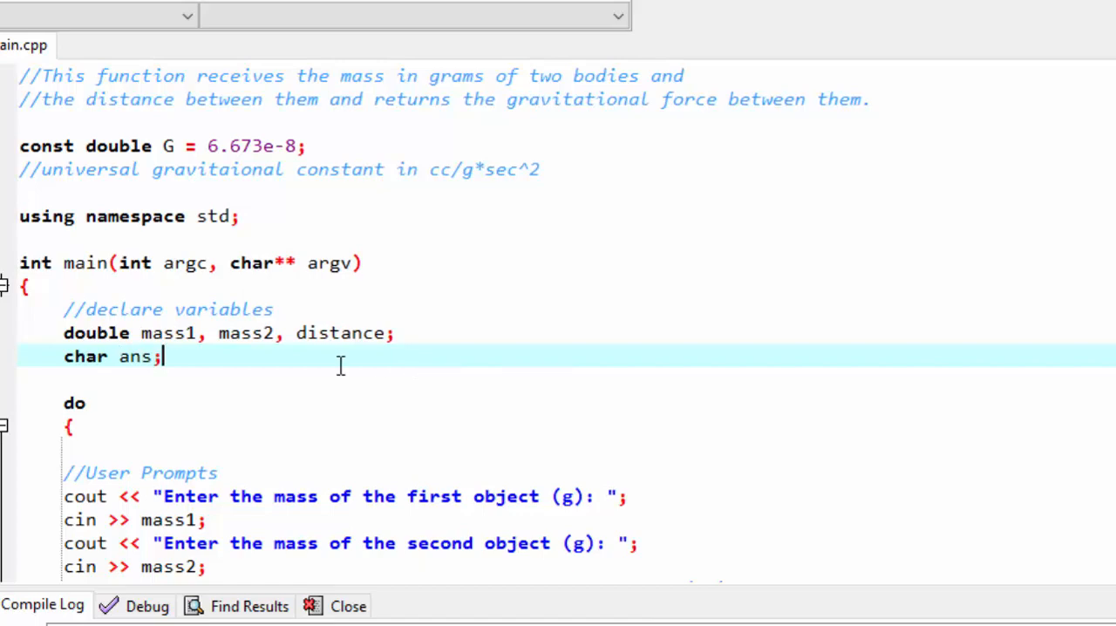
Close the block with } while (ans == 'Y' ... = ...) as the repeat condition.
scroll(down, 3)
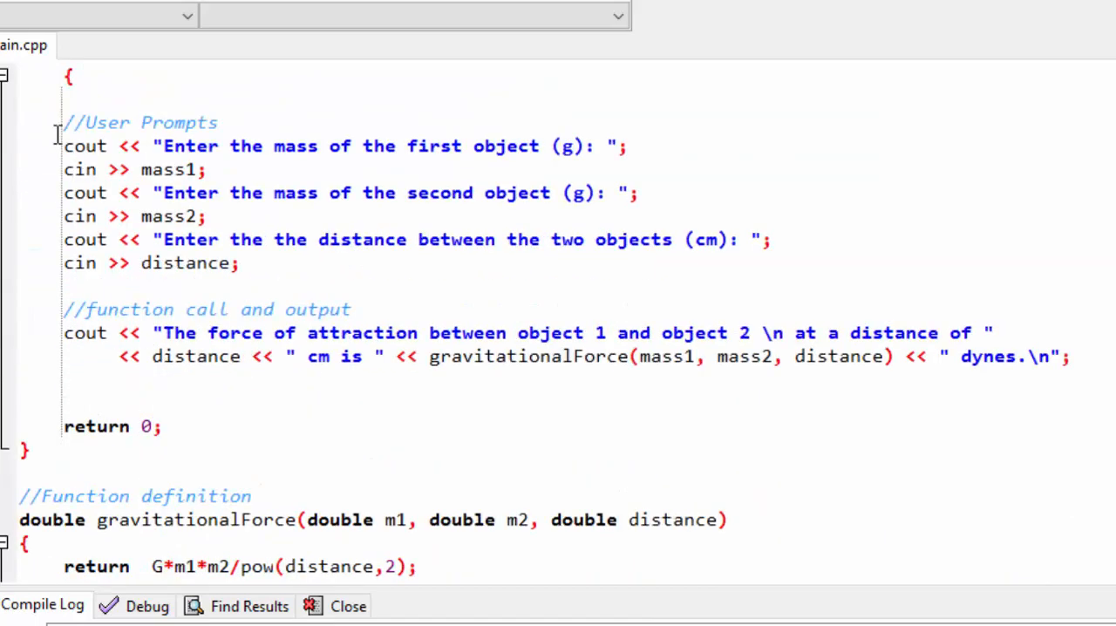
click(207, 399)
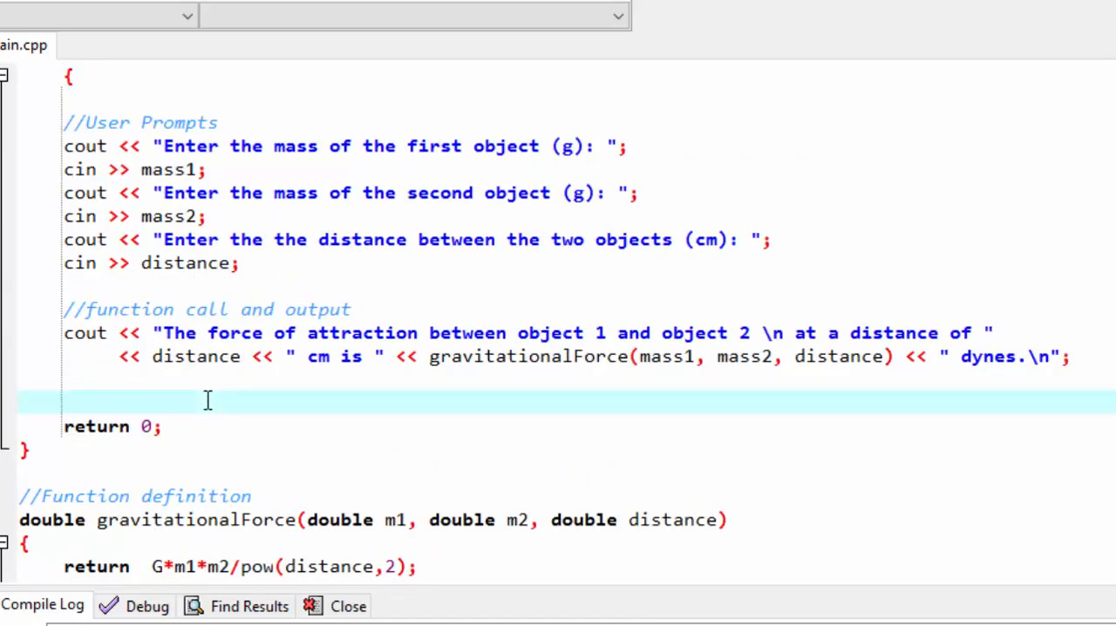
text(})
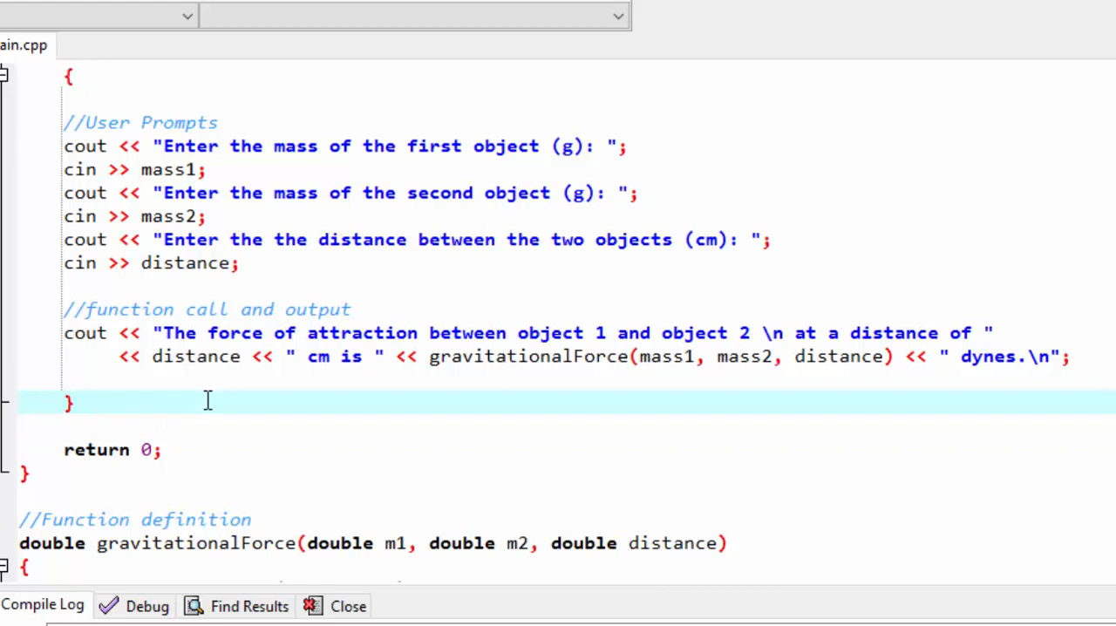
text(while (ans))
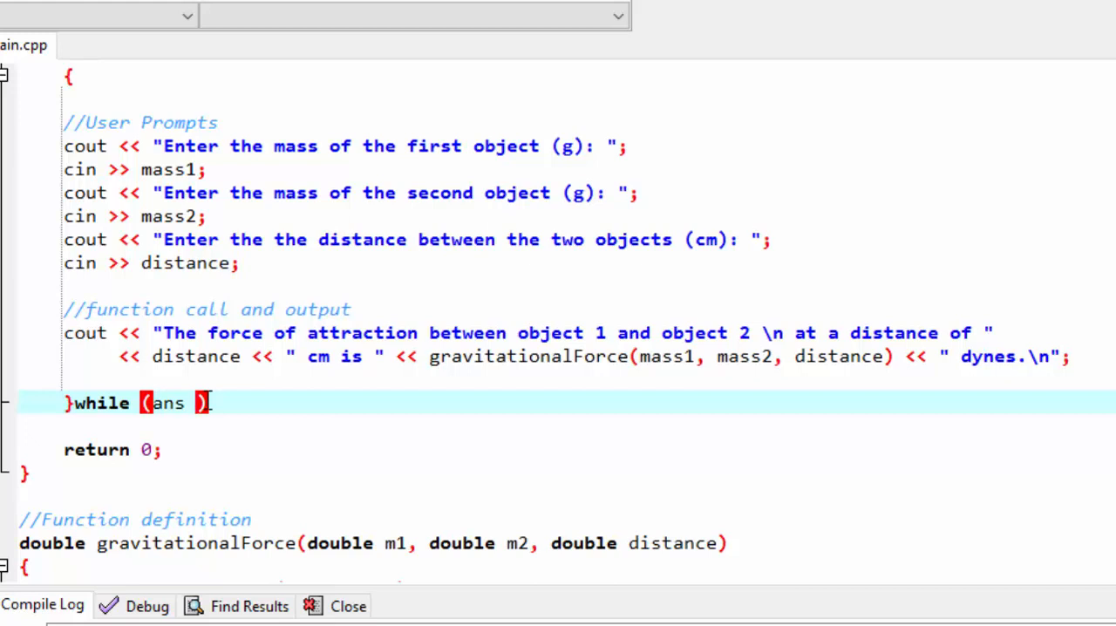
text(==)
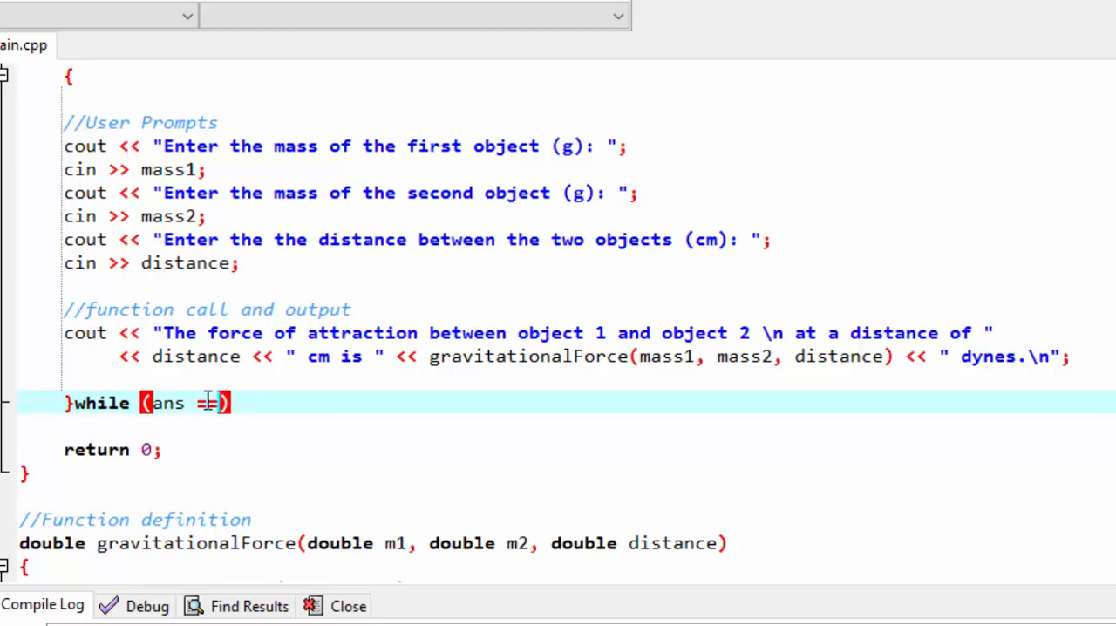
text('Y' || ans)
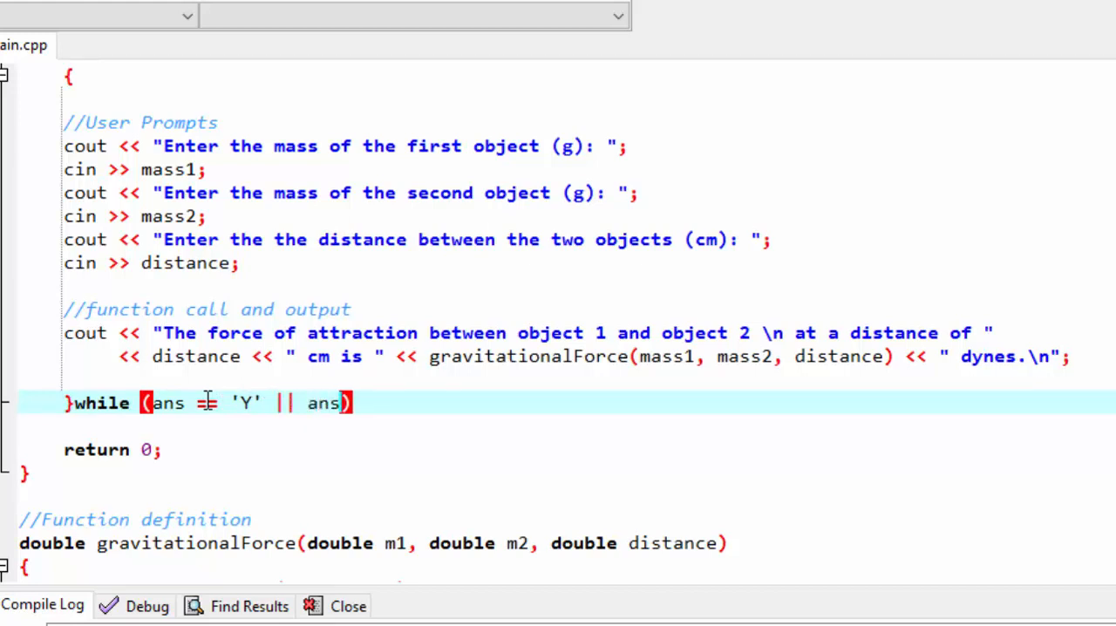
text(= 'y)
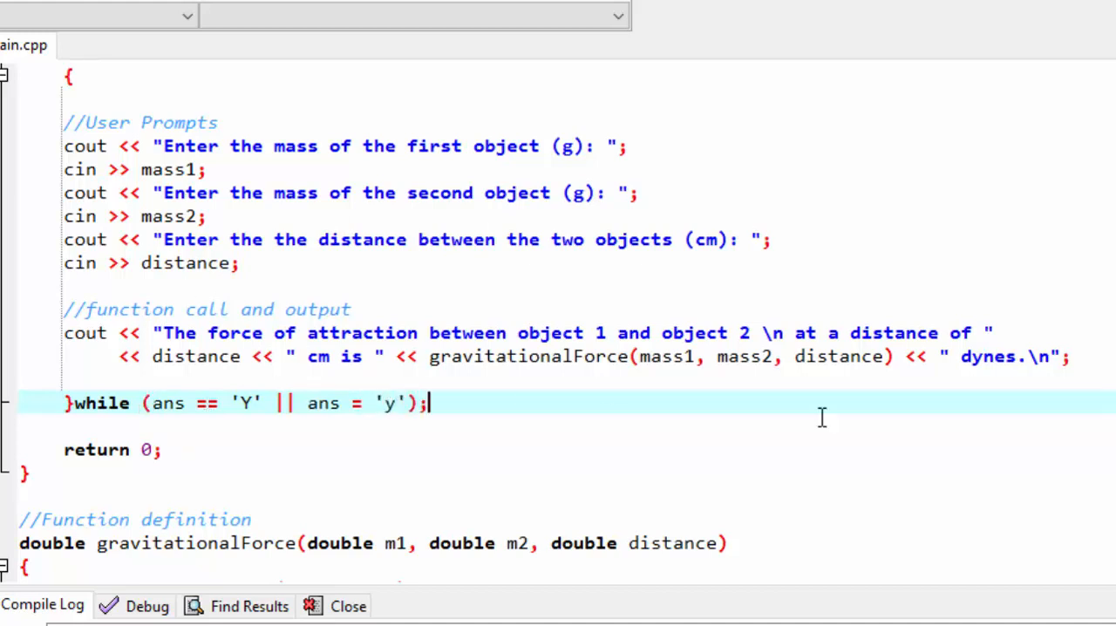
key(enter)
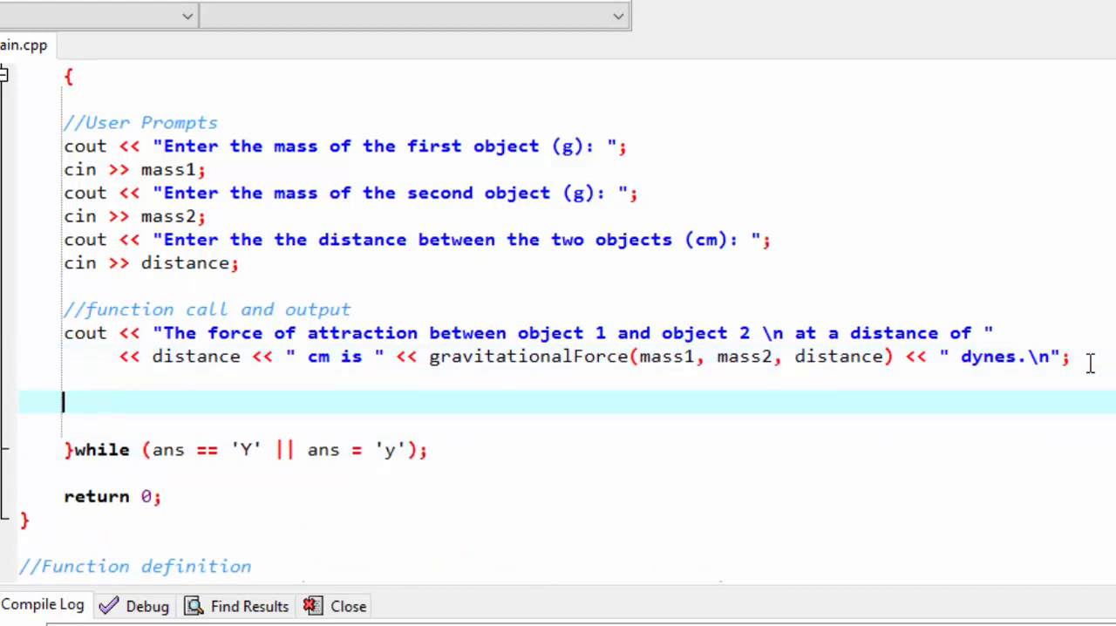
Print the prompt "Calculate force between two new bodies? Type Y for yes or anything else to quit".
text(cout)
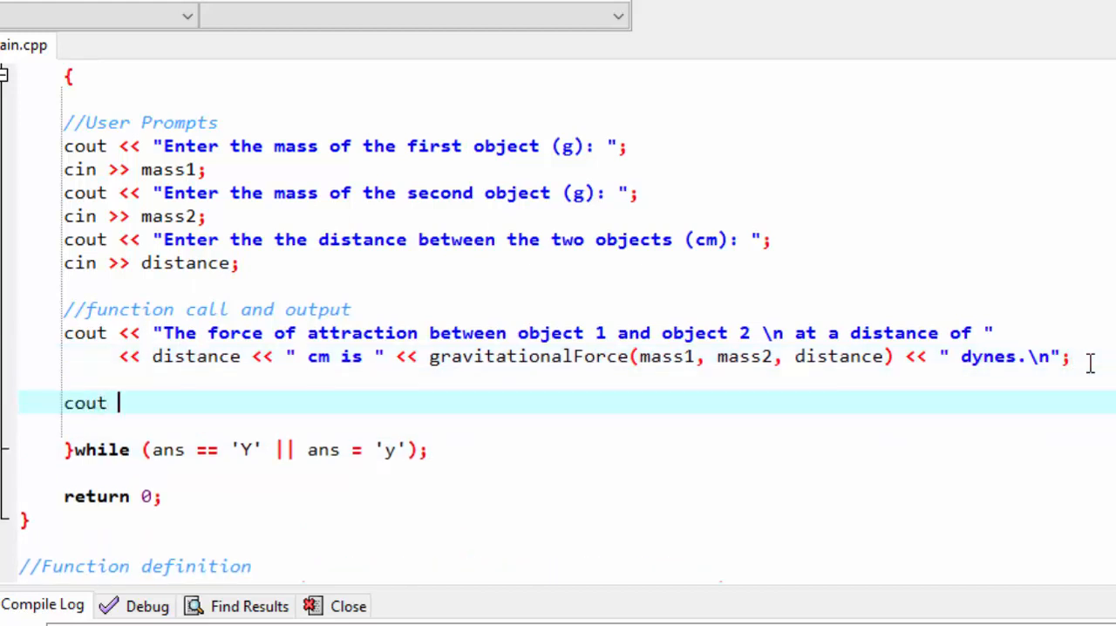
text(<< en)
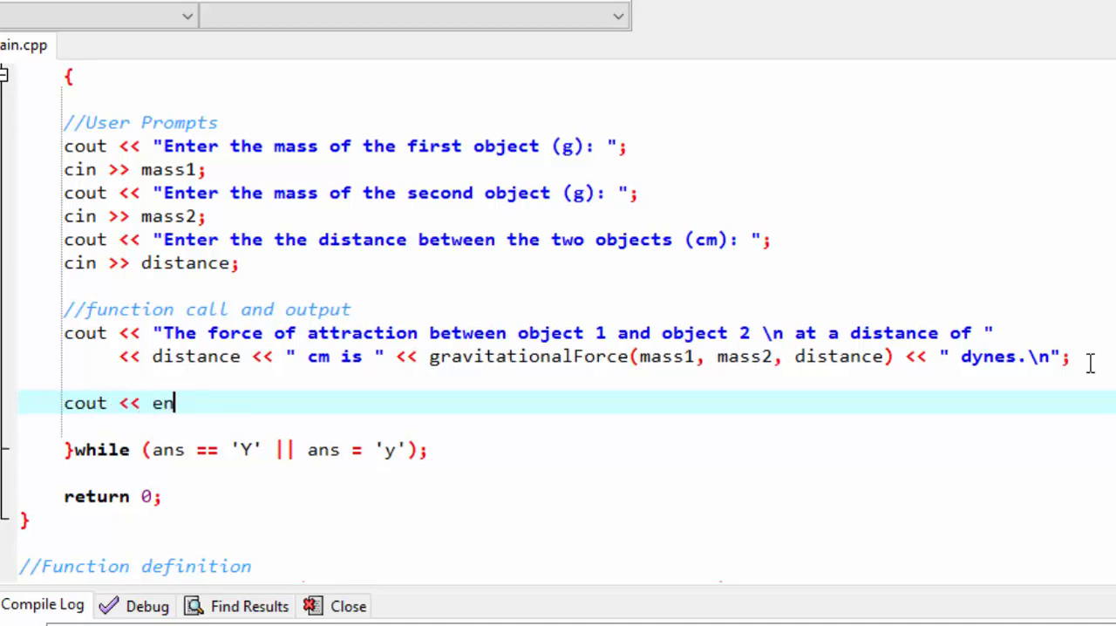
text(dl)
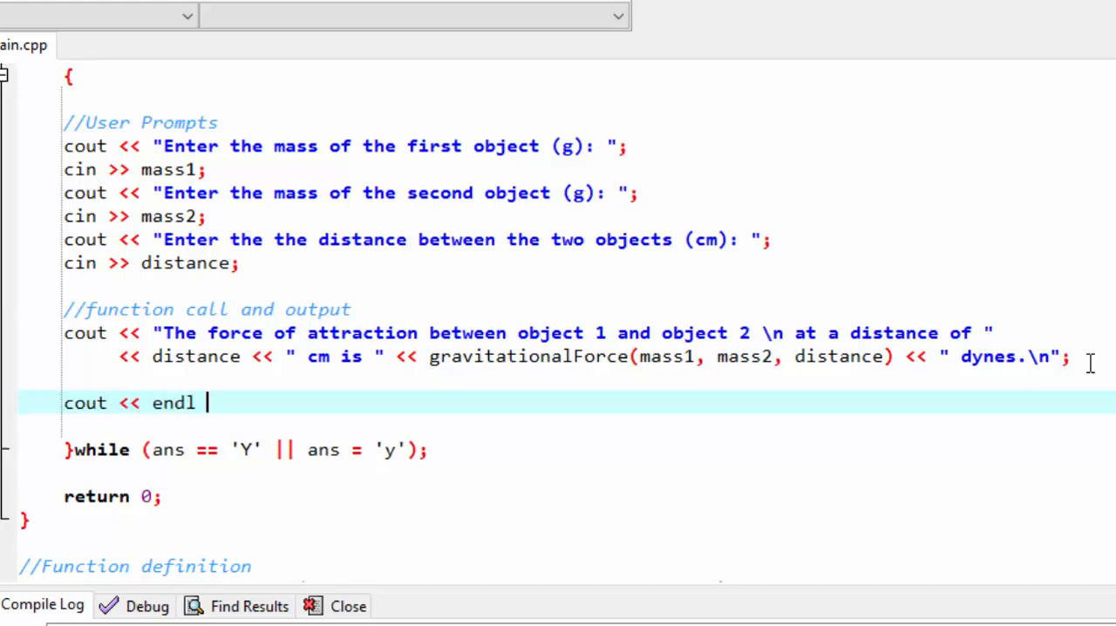
text(<< ")
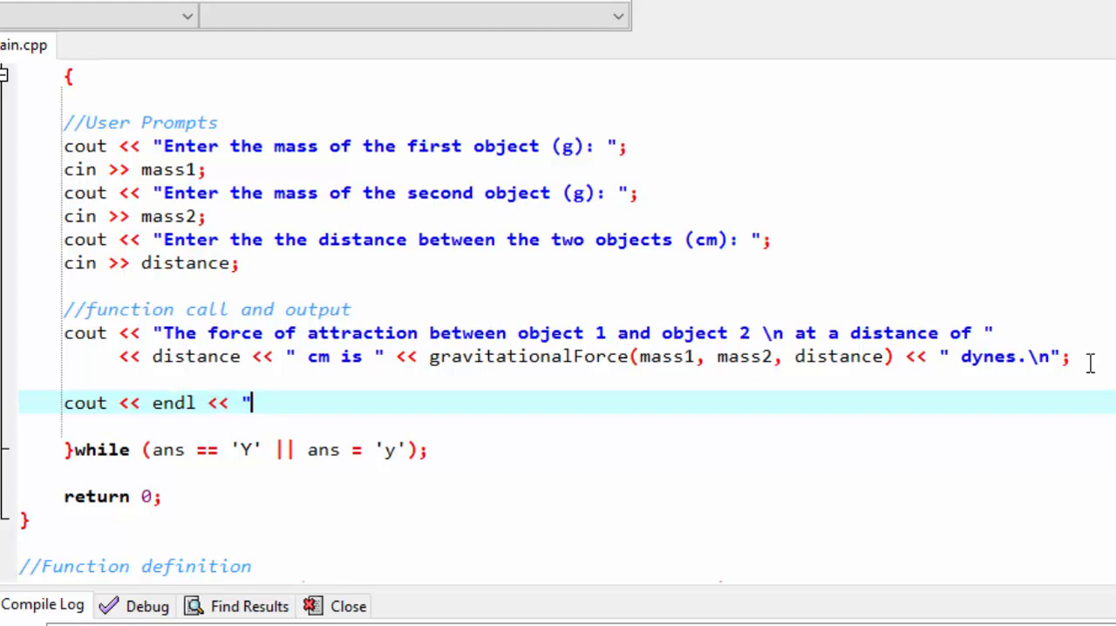
text(Calculate a)
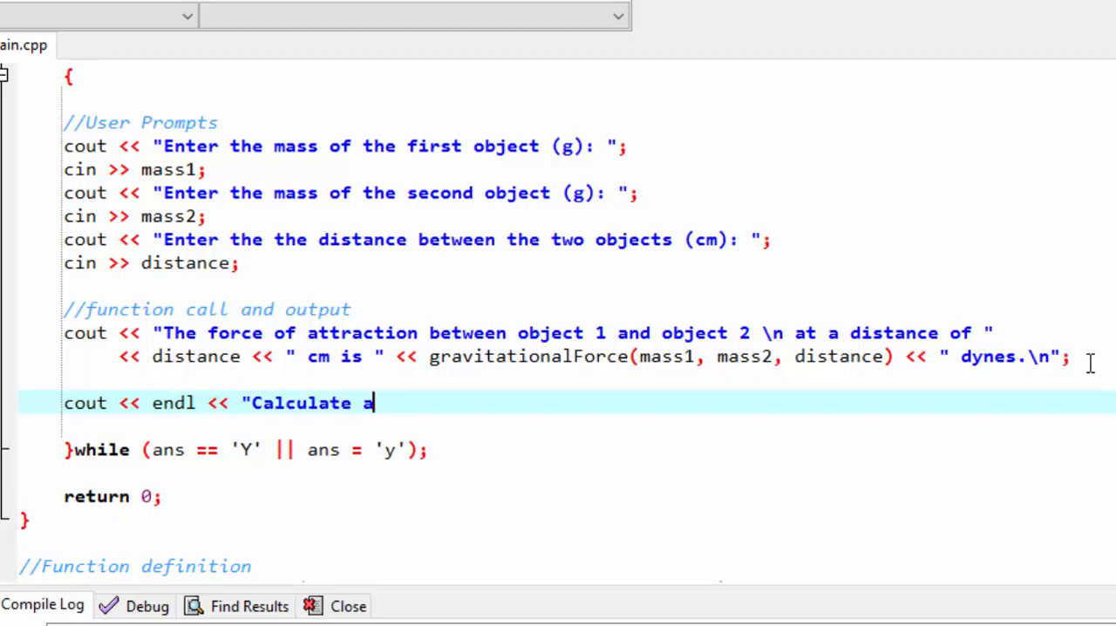
text(nother)
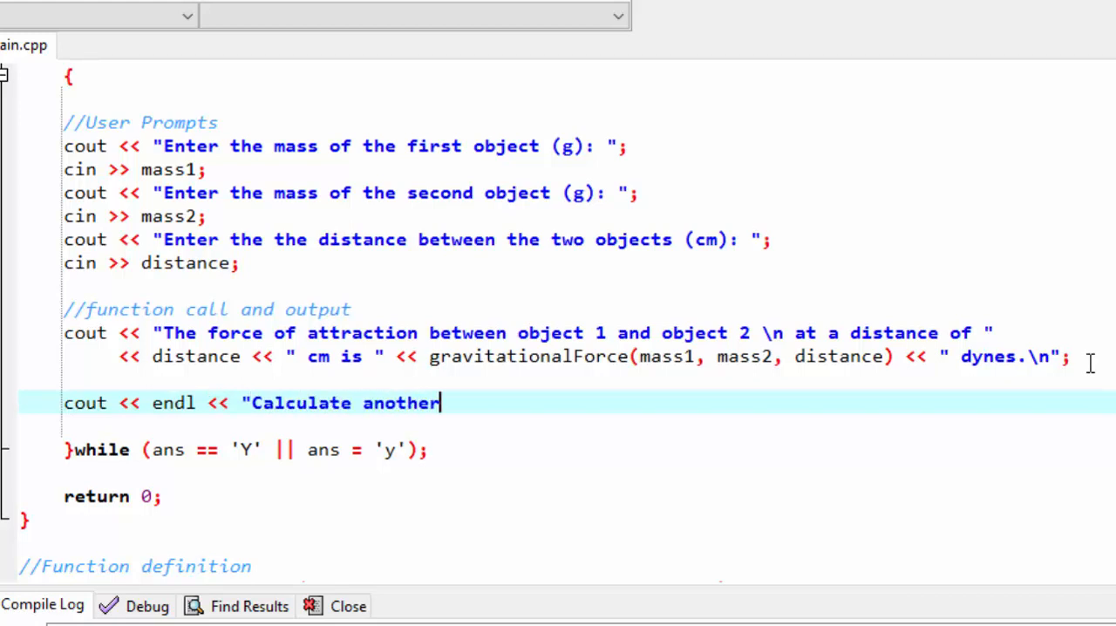
key(BackSpace)
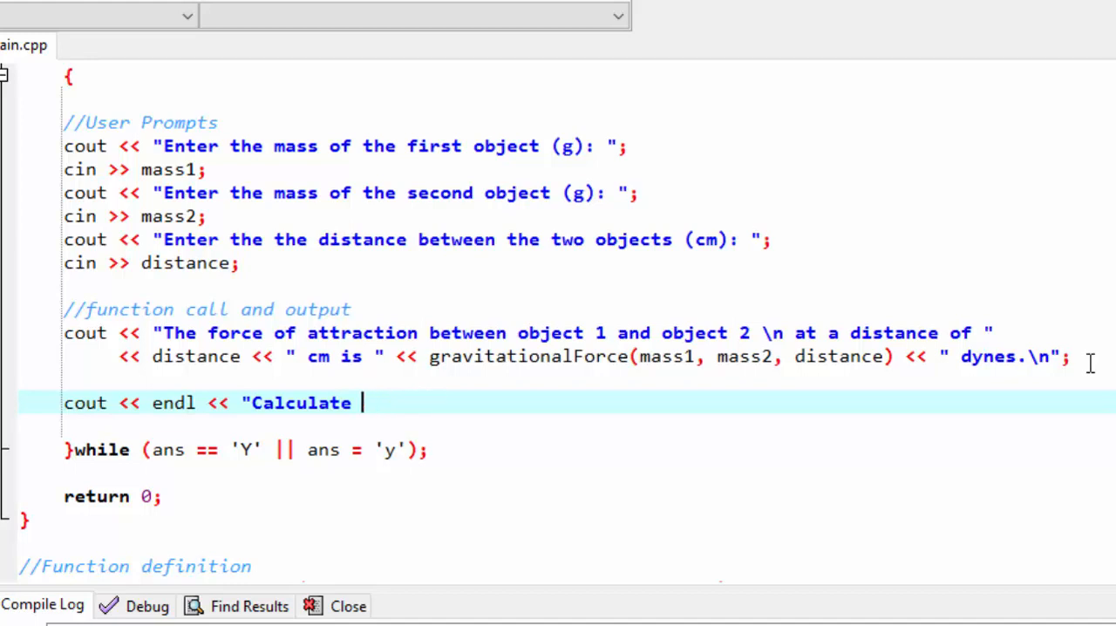
text(force between two n)
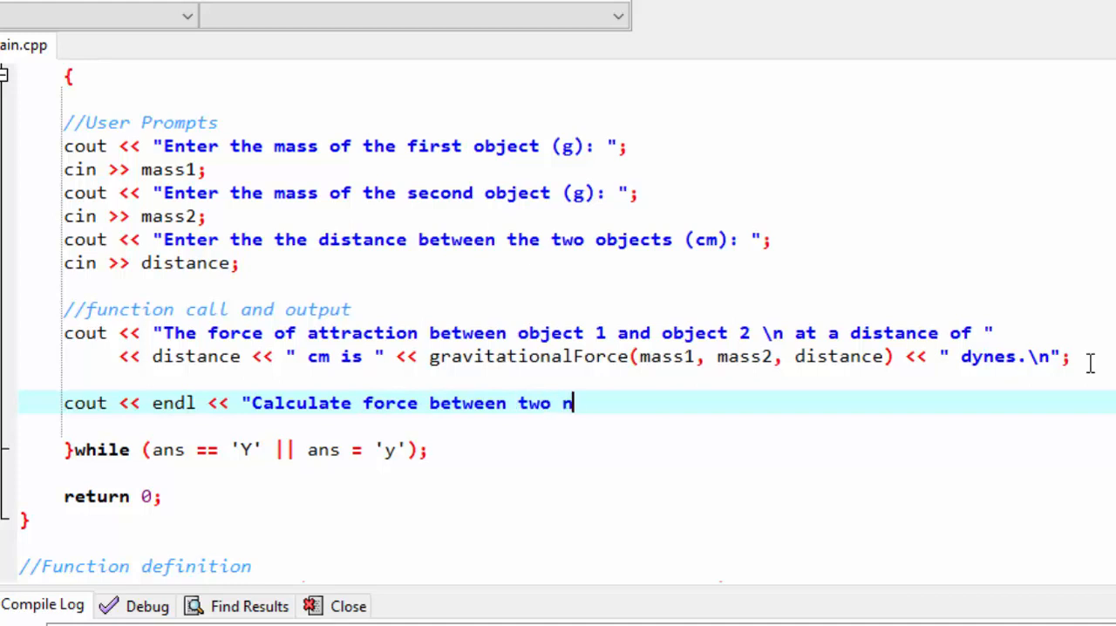
text(ew bode)
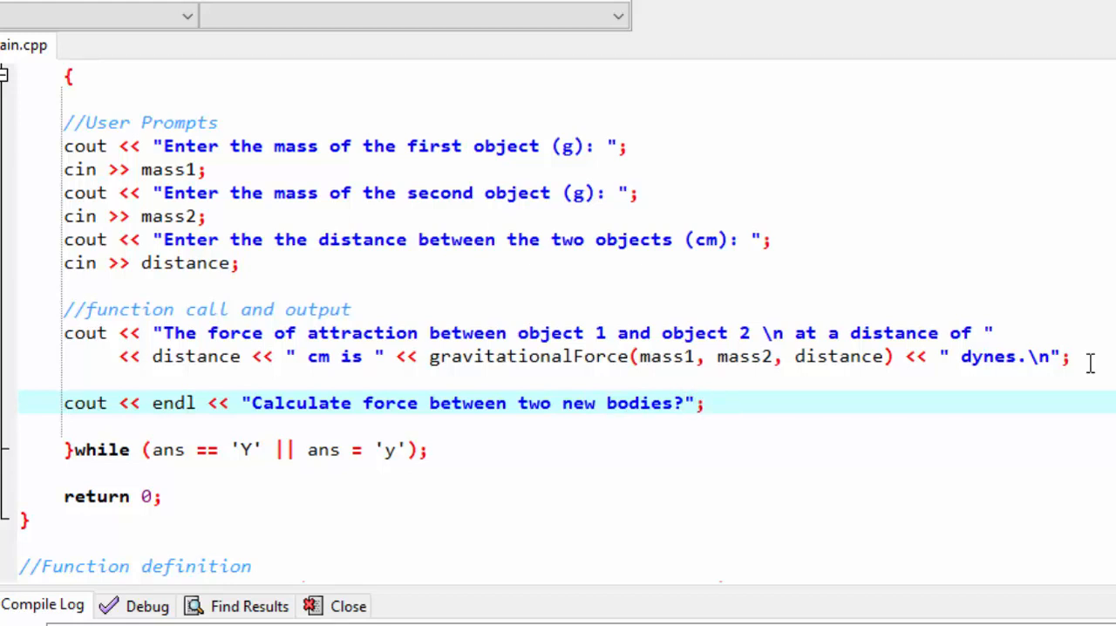
text(" ")
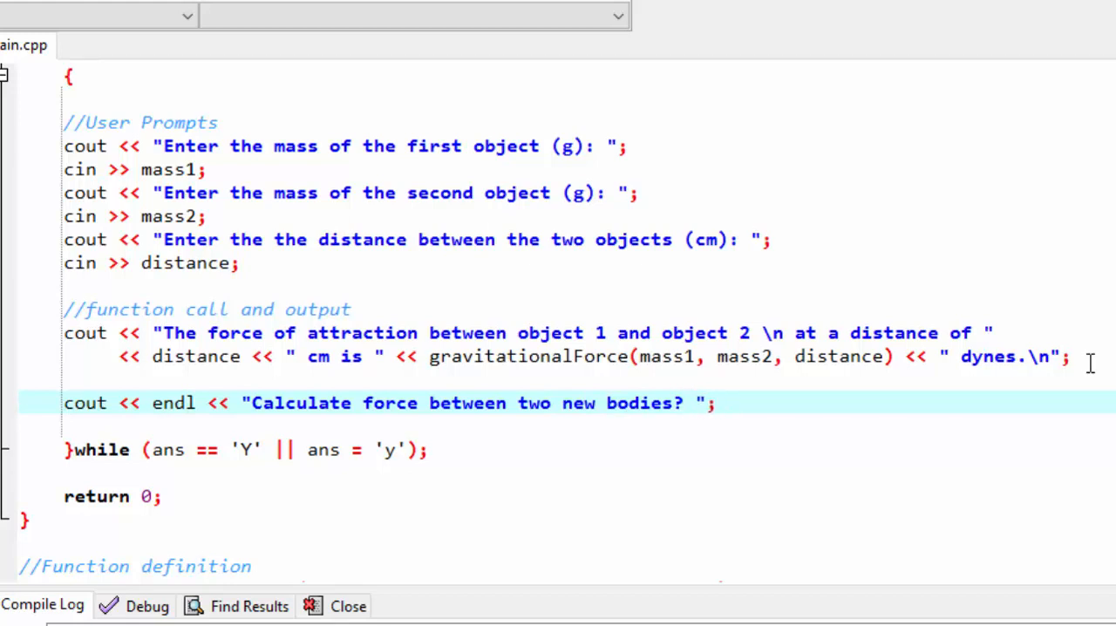
text(Type Y)
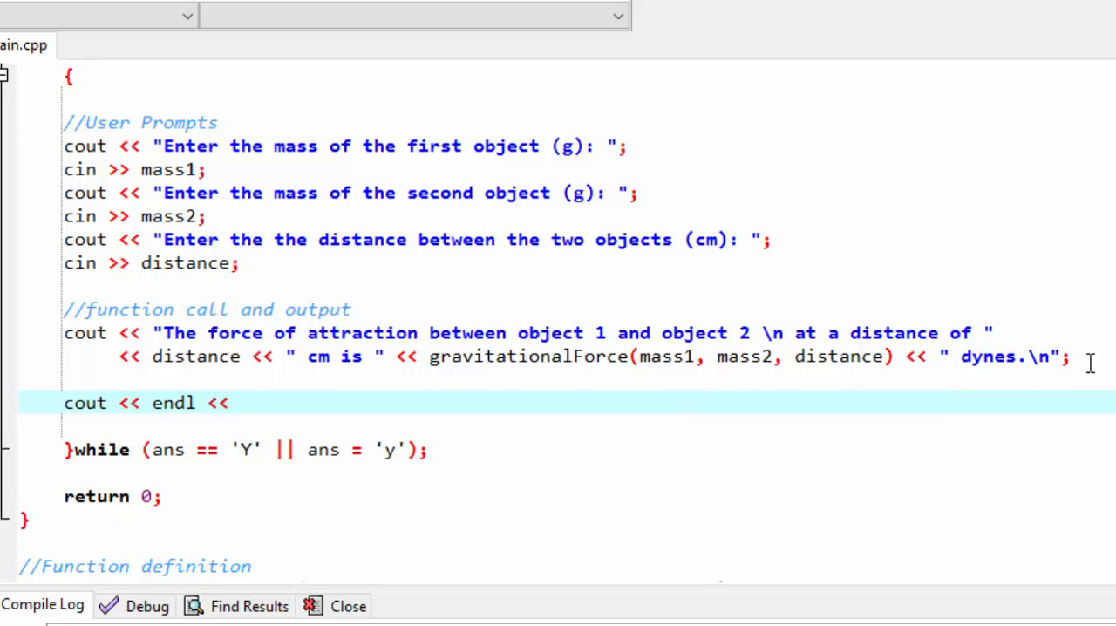
text("Calculate force between two new bodies? Type Y for yes or anything else to qui)
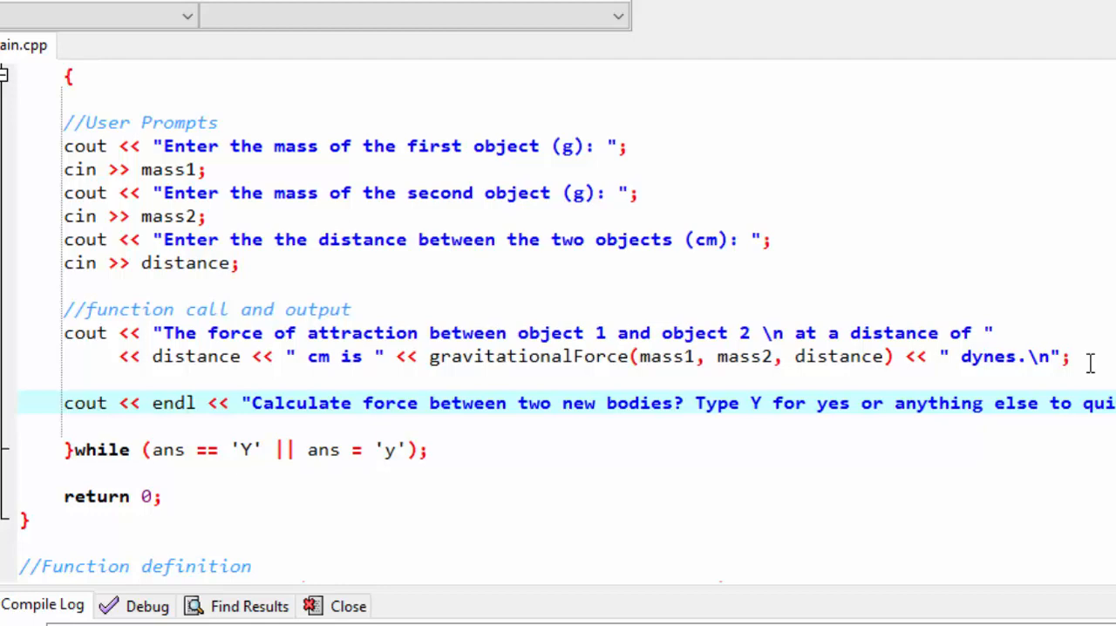
mouse_move(870, 399)
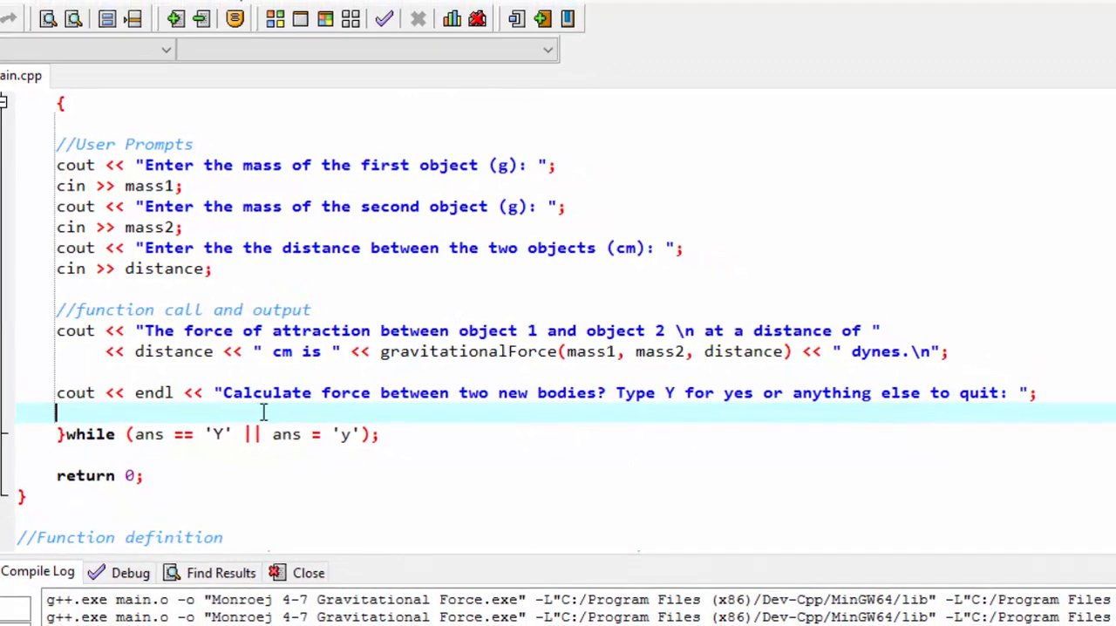
Read the yes-or-quit answer with cin >> ans; after the repeat prompt.
text(cin >> a)
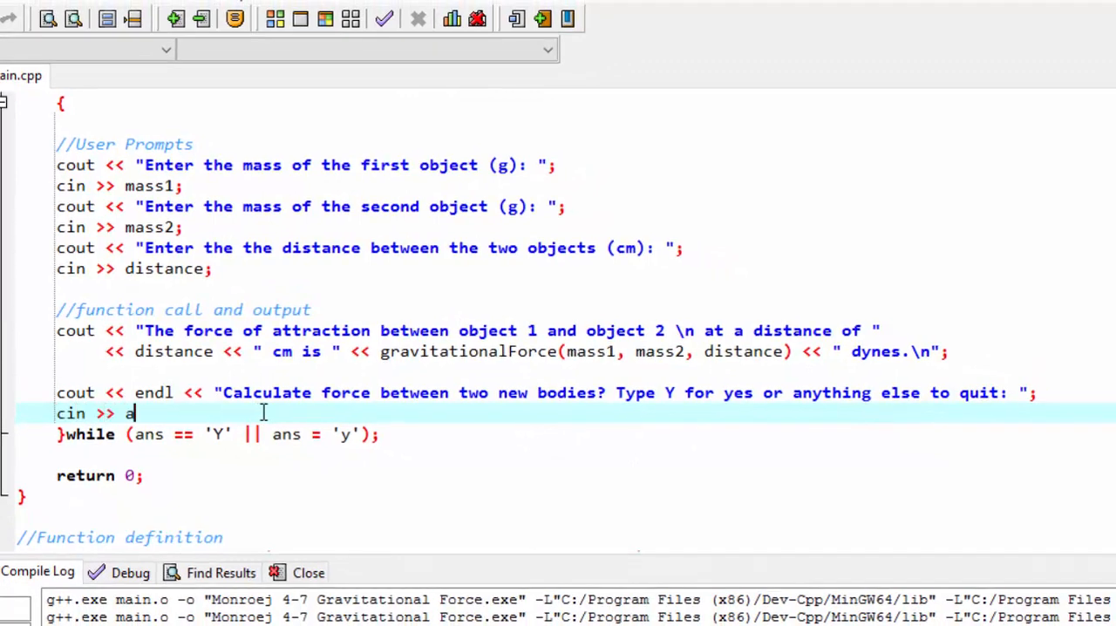
text(s)
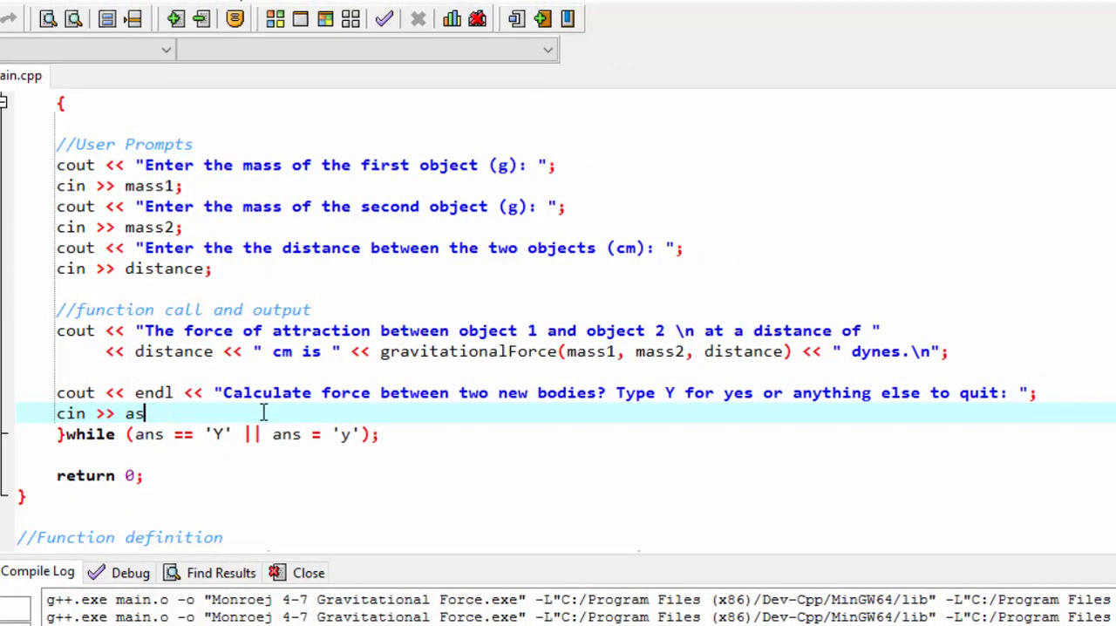
text(s;)
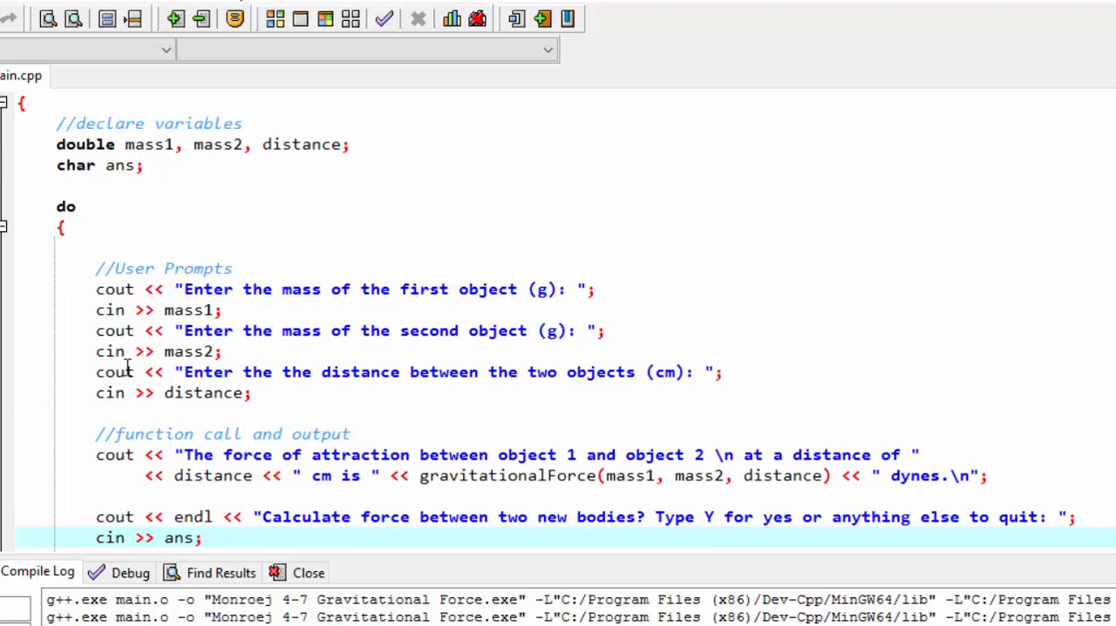
scroll(down, 3)
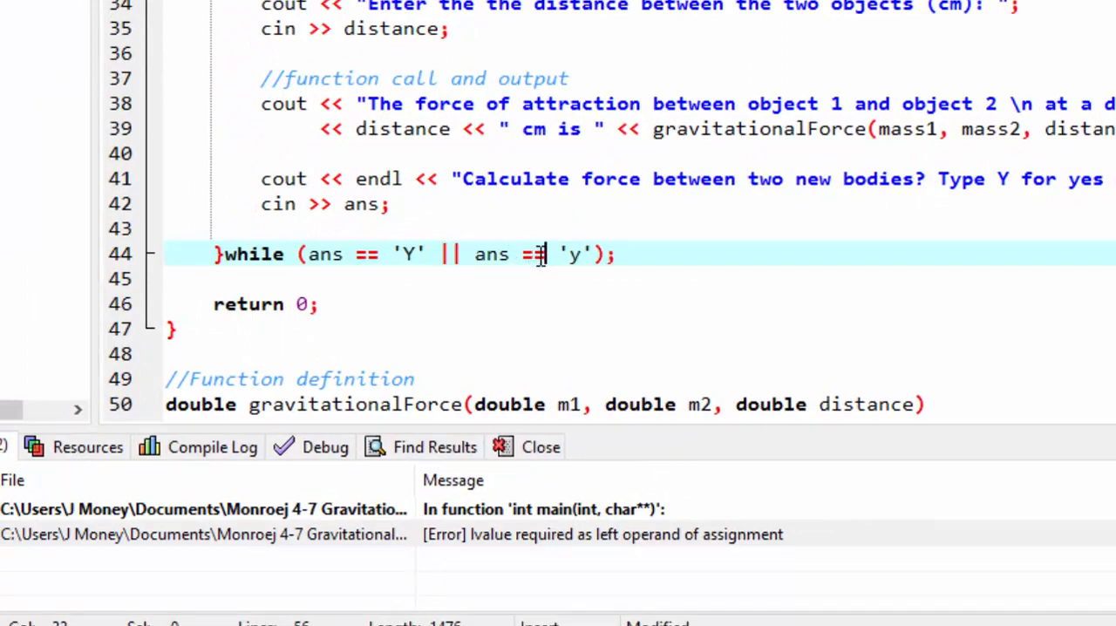
Correct the second check to ans == 'y' so the condition compiles and the program runs.
double_click(530, 255)
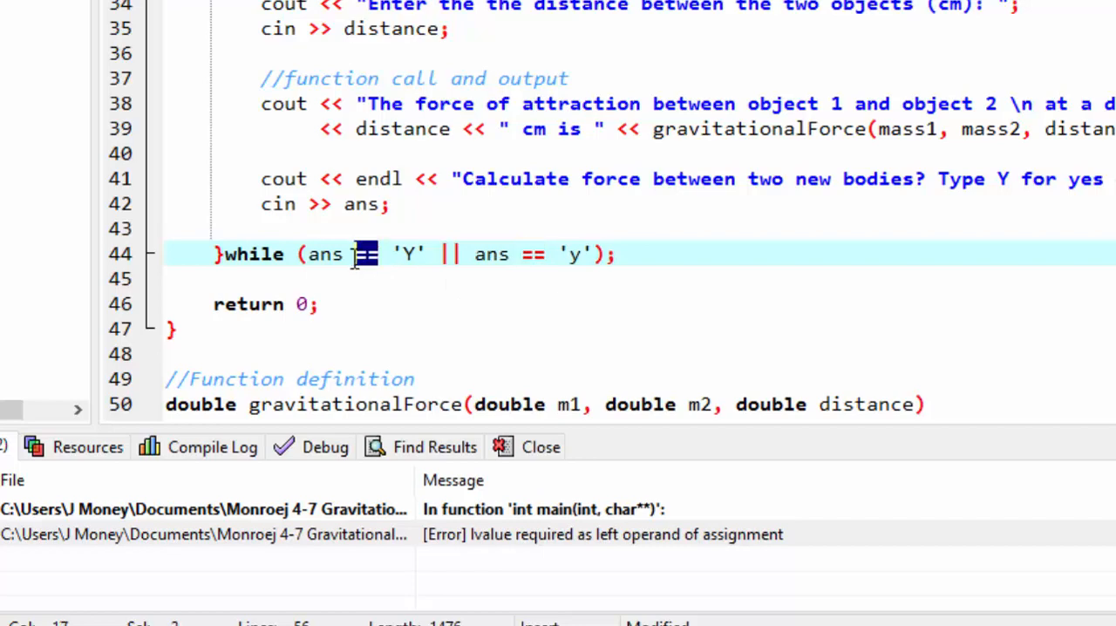
click(533, 278)
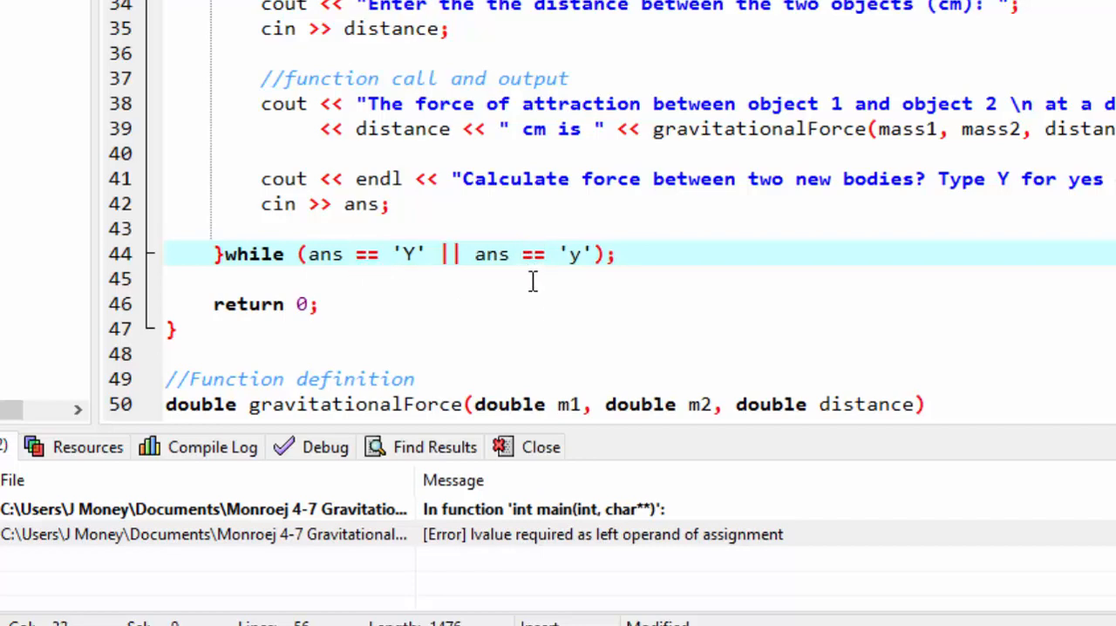
click(537, 255)
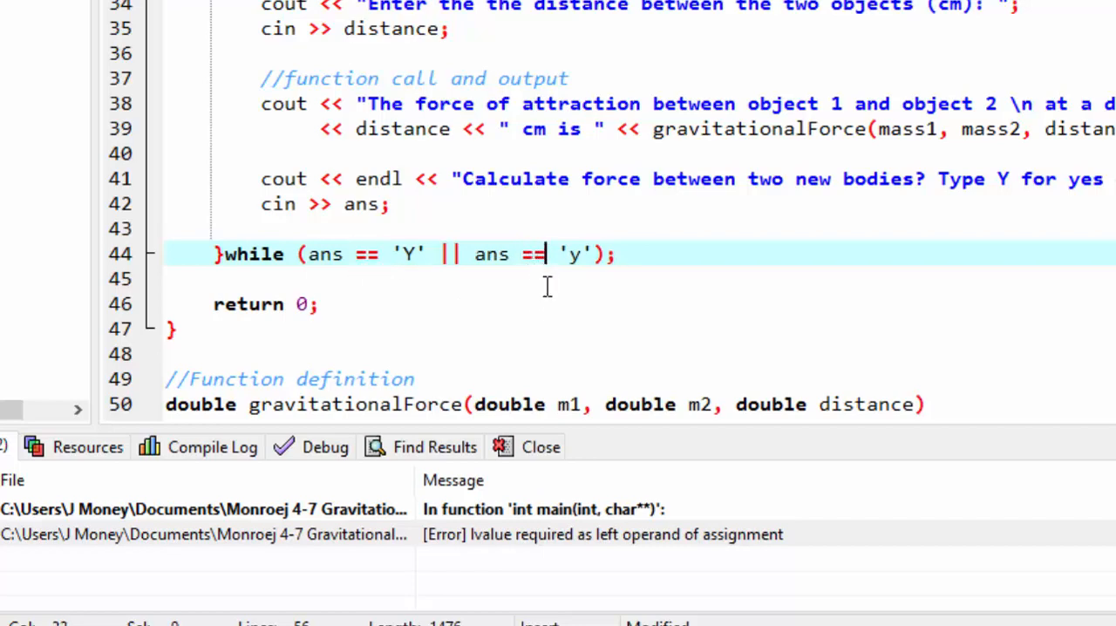
mouse_move(568, 298)
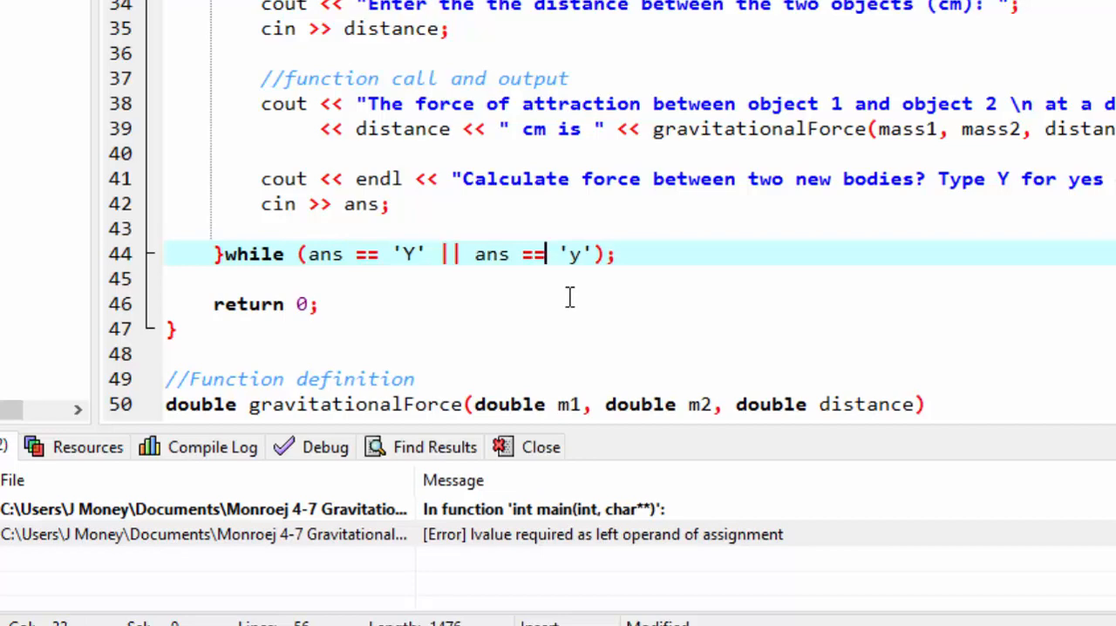
click(198, 446)
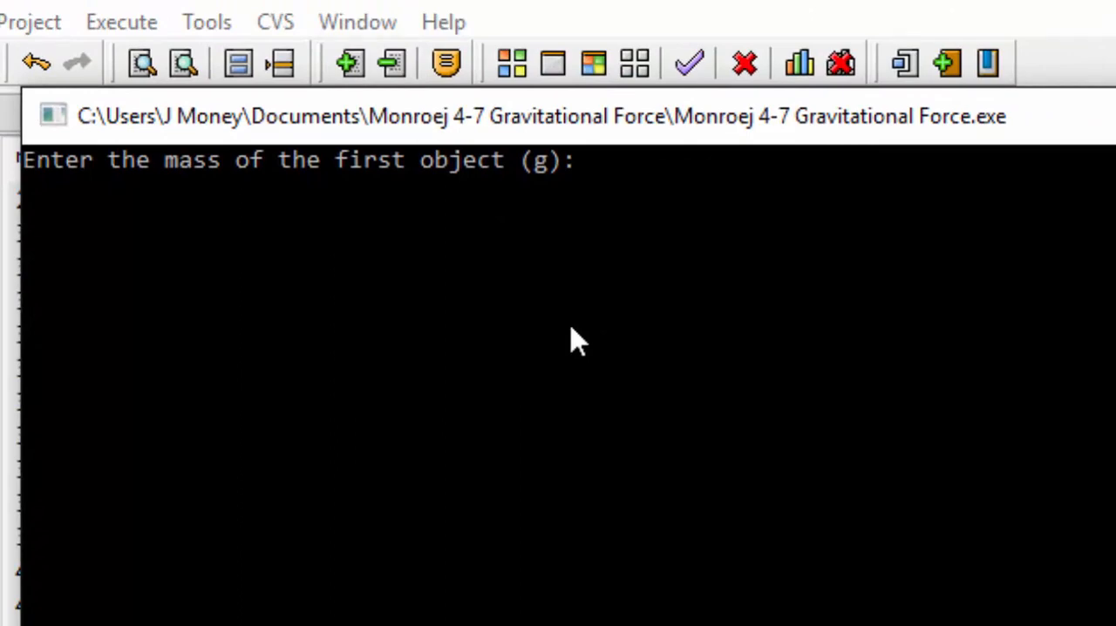
Enter masses 1000 and 2000 g at 2500 cm, getting 2.13536e-008 dynes and the repeat prompt.
text(1000)
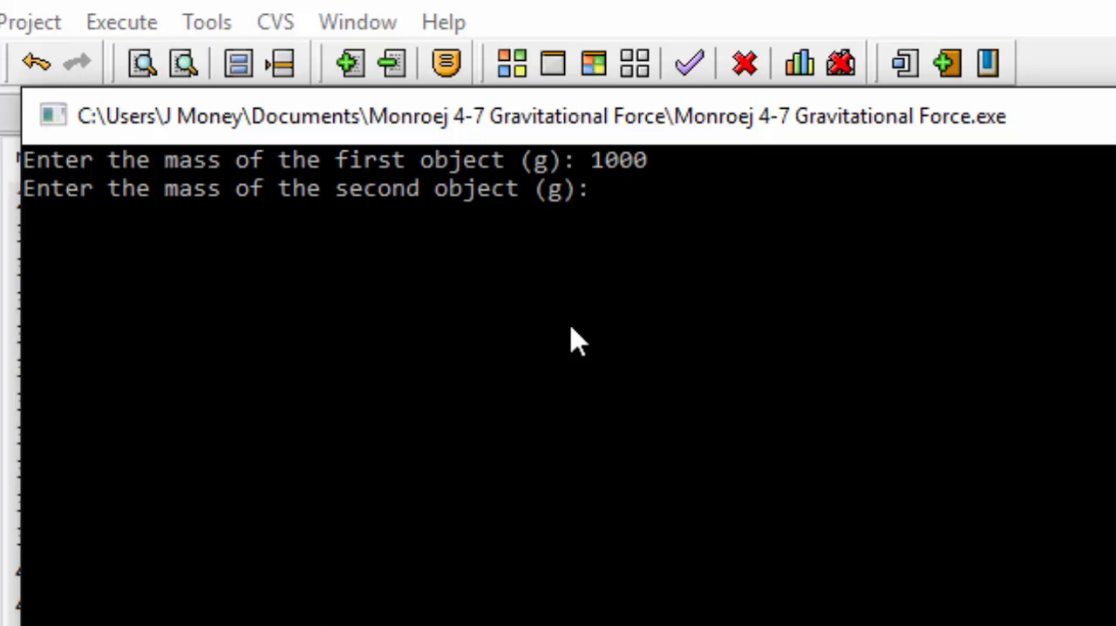
text(2000)
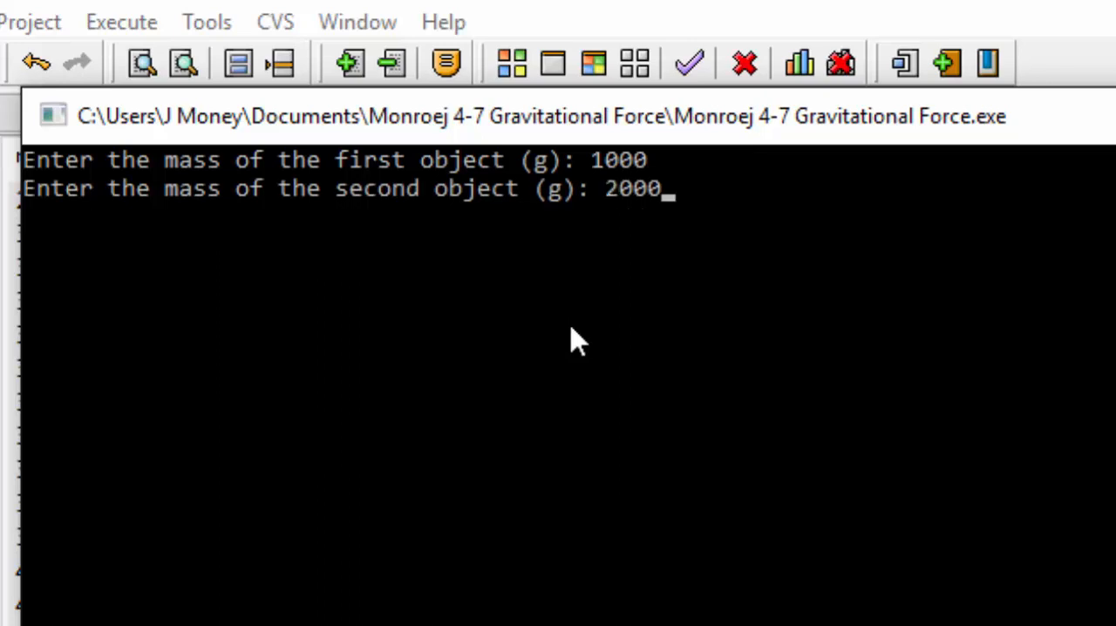
key(enter)
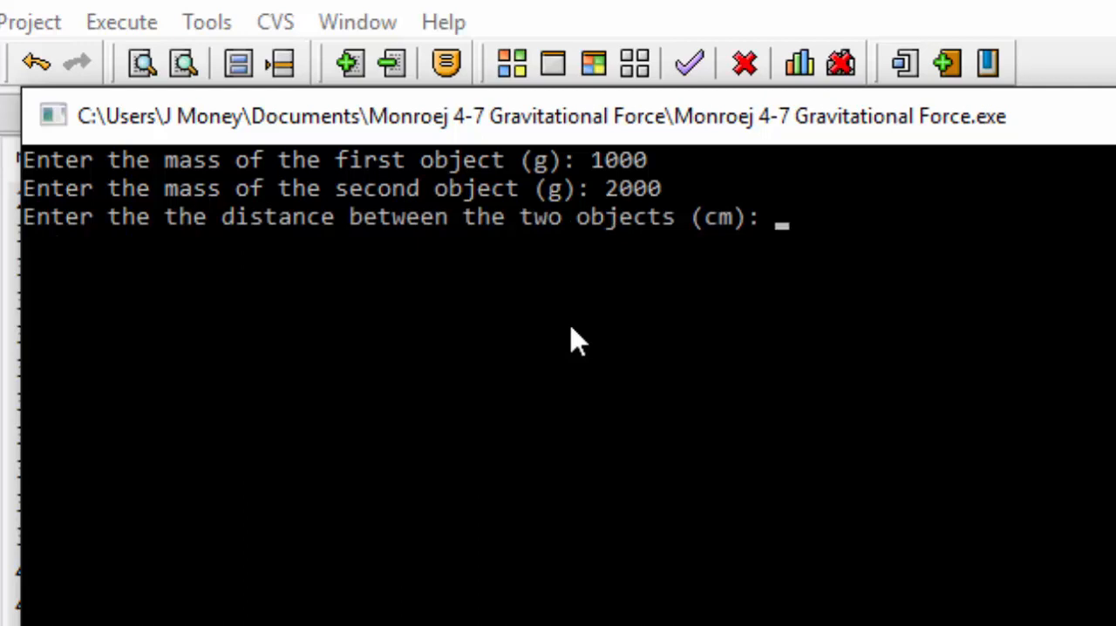
text(2500)
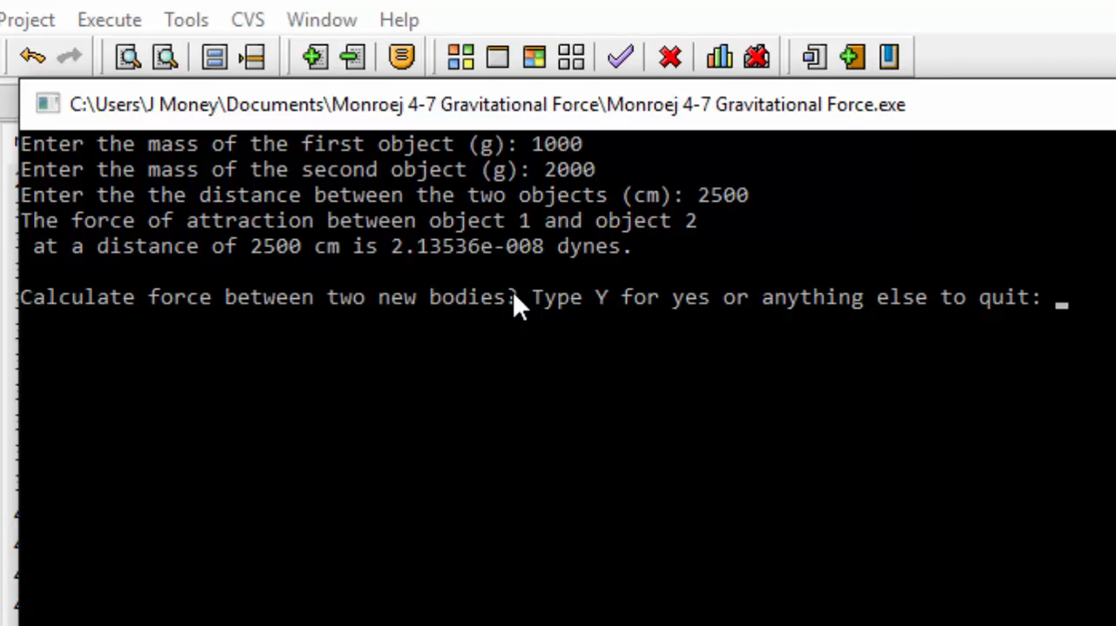
mouse_move(590, 340)
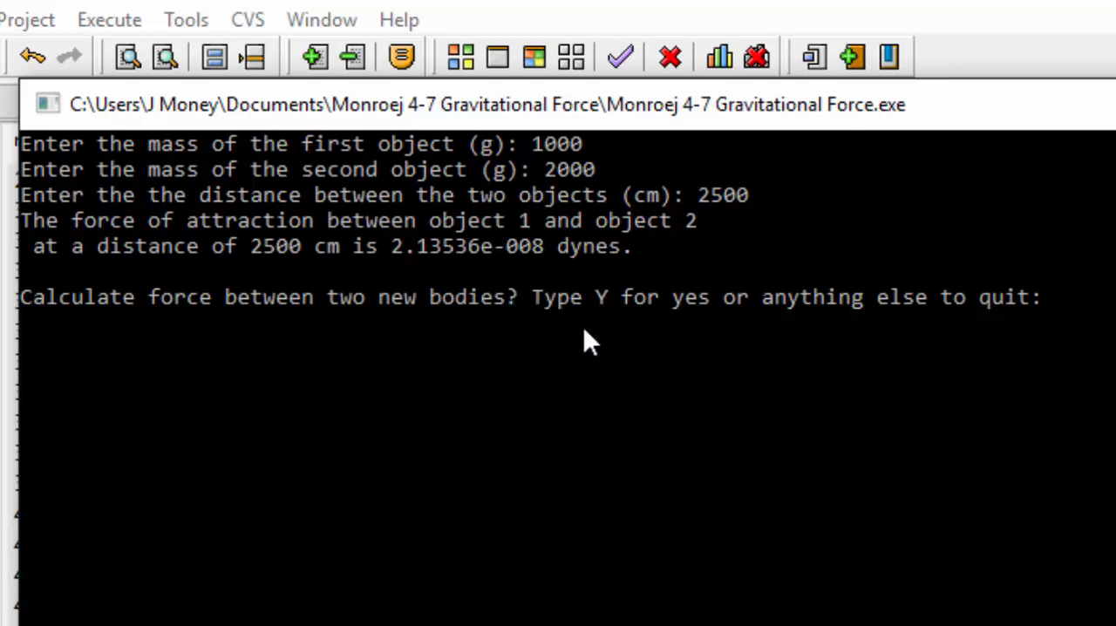
Answer y and enter 4000 and 8000 g at 1000000 cm, getting 2.13536e-012 dynes.
text(y)
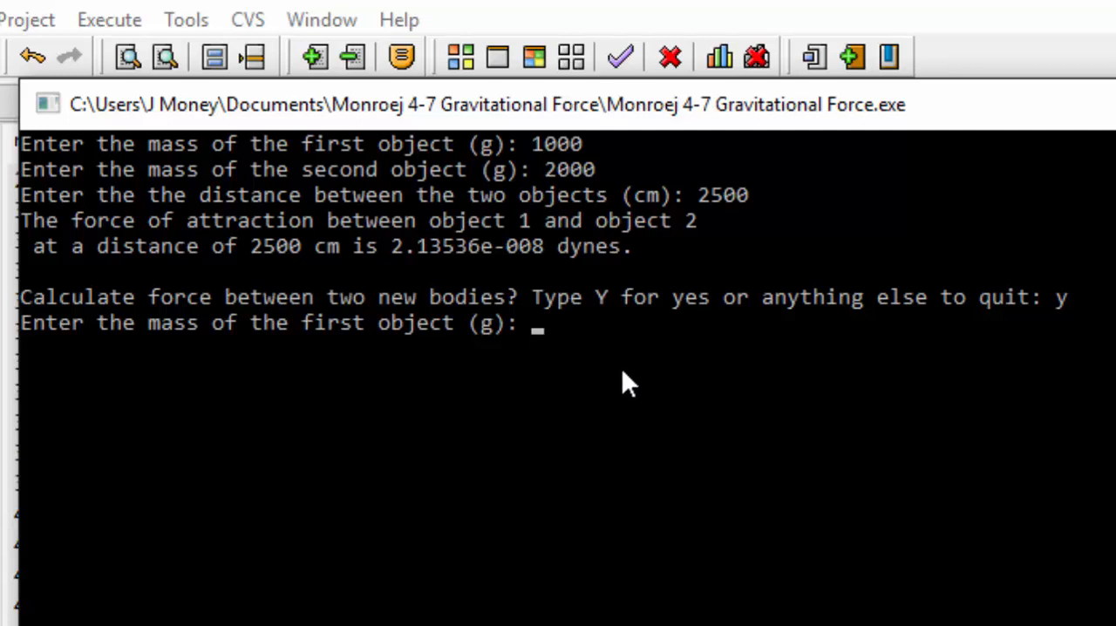
text(4000)
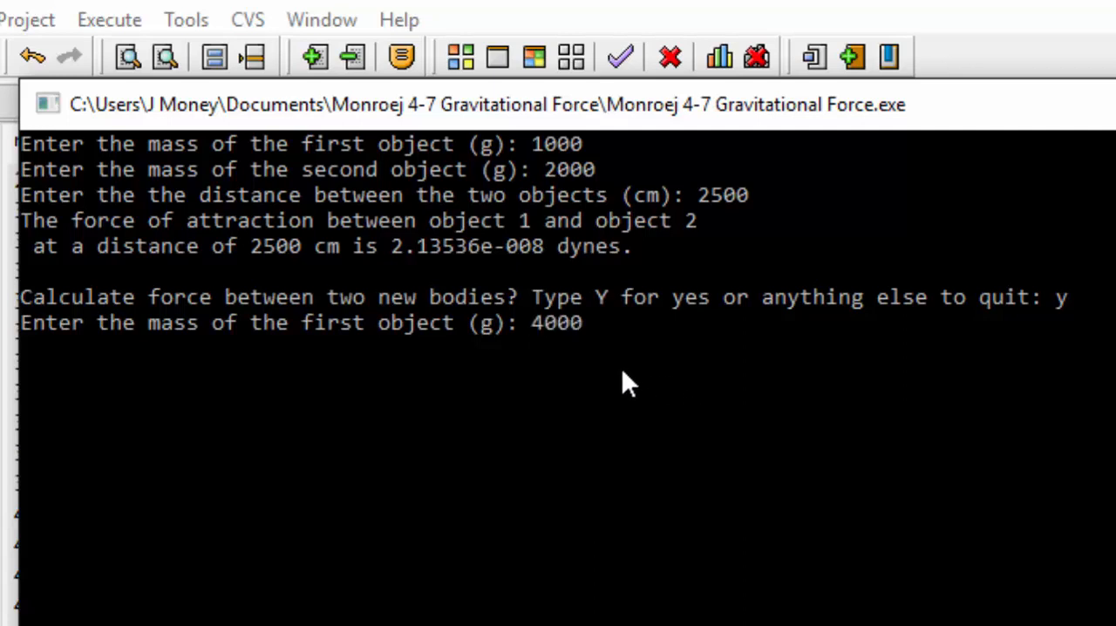
text(8)
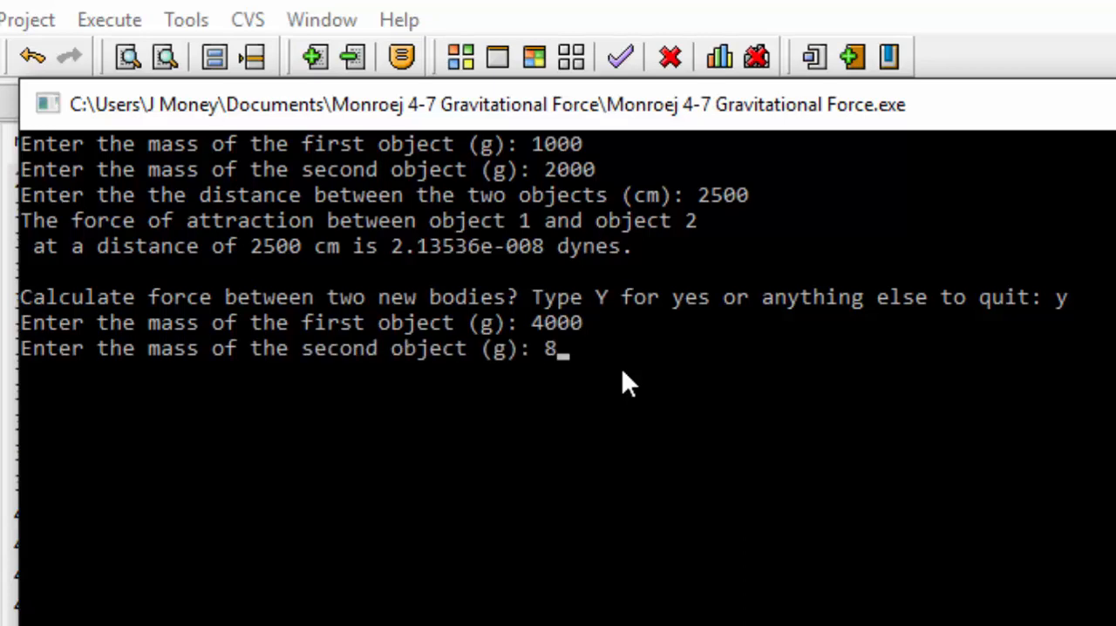
text(000)
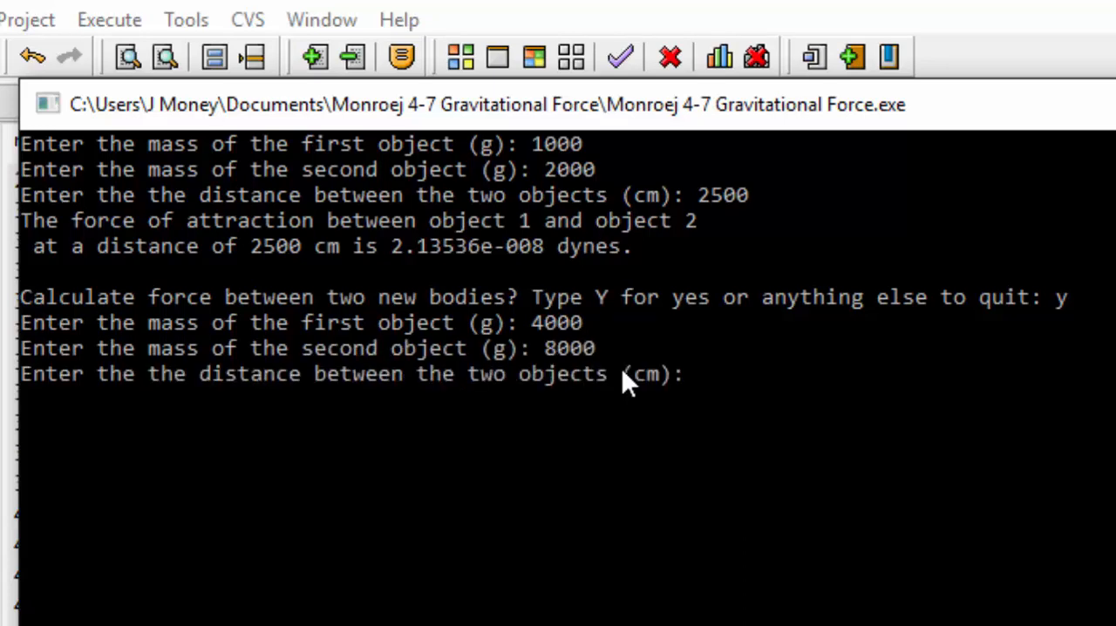
text(1)
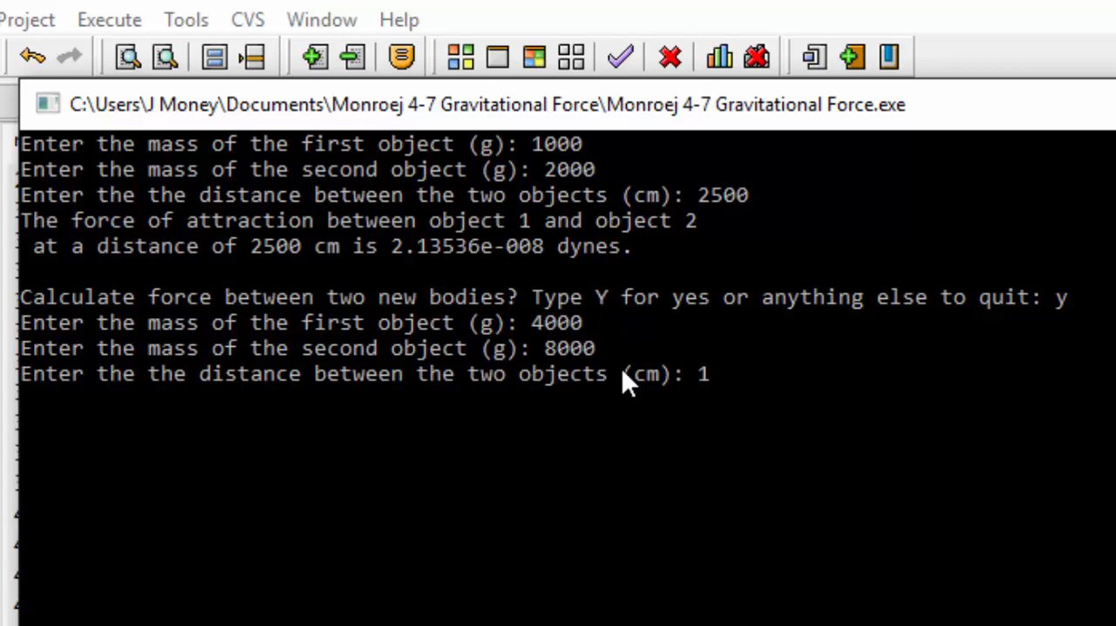
text(000000)
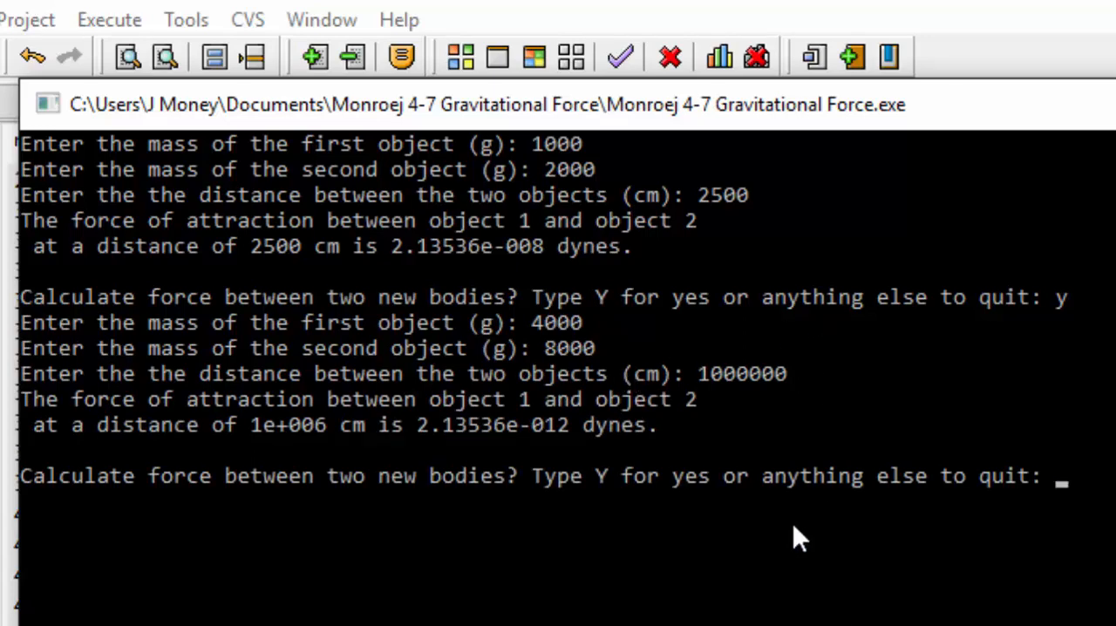
Answer k to quit the loop and return to the code.
text(k)
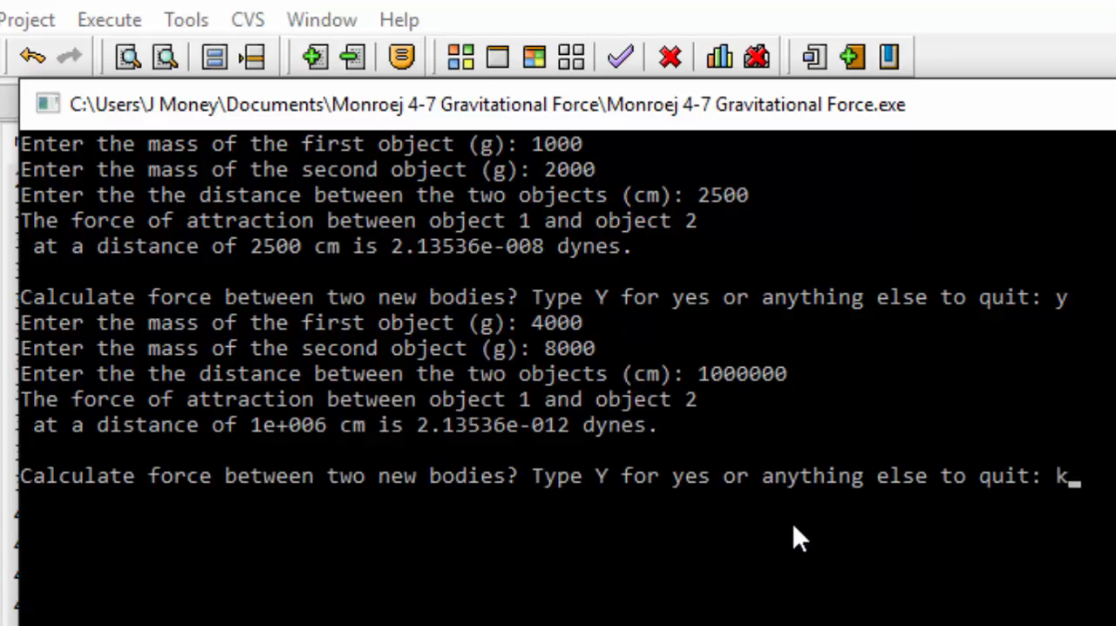
key(Return)
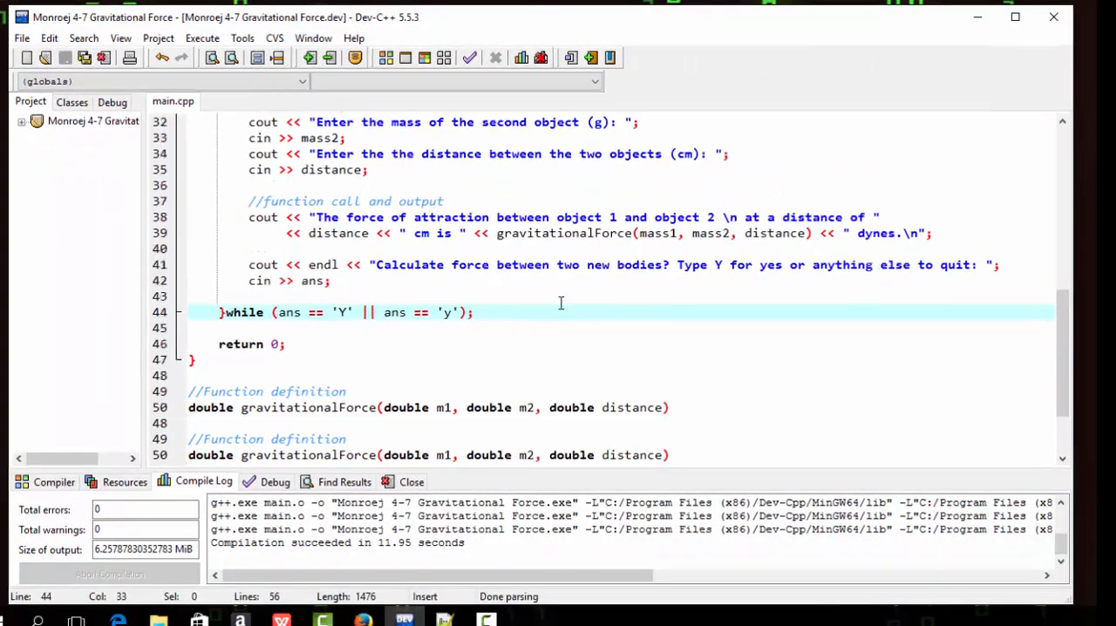
scroll(down, 3)
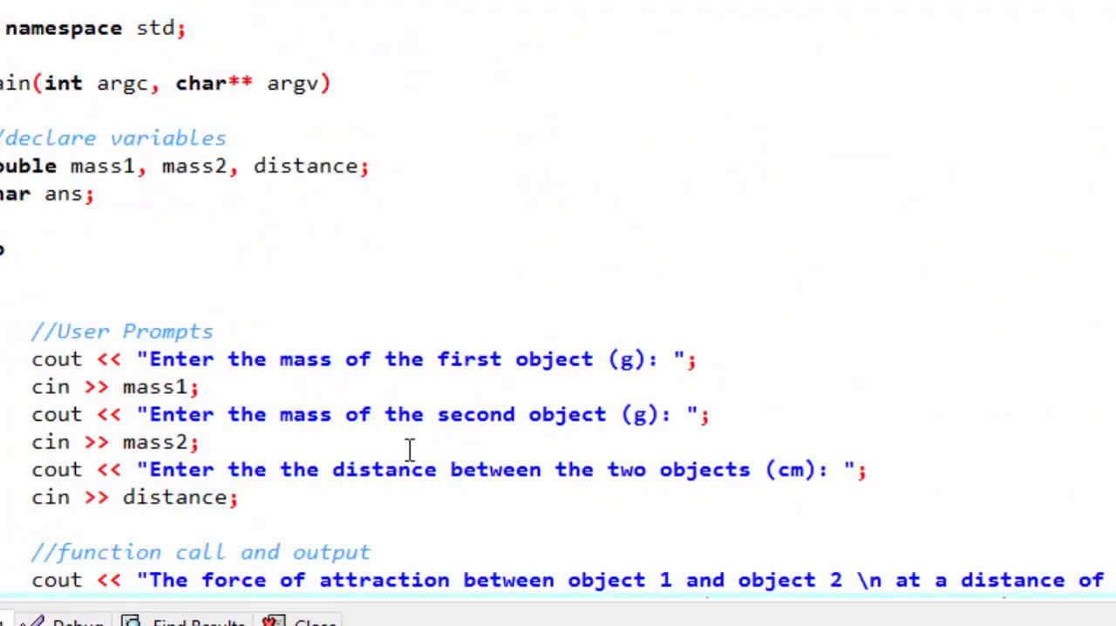
scroll(down, 3)
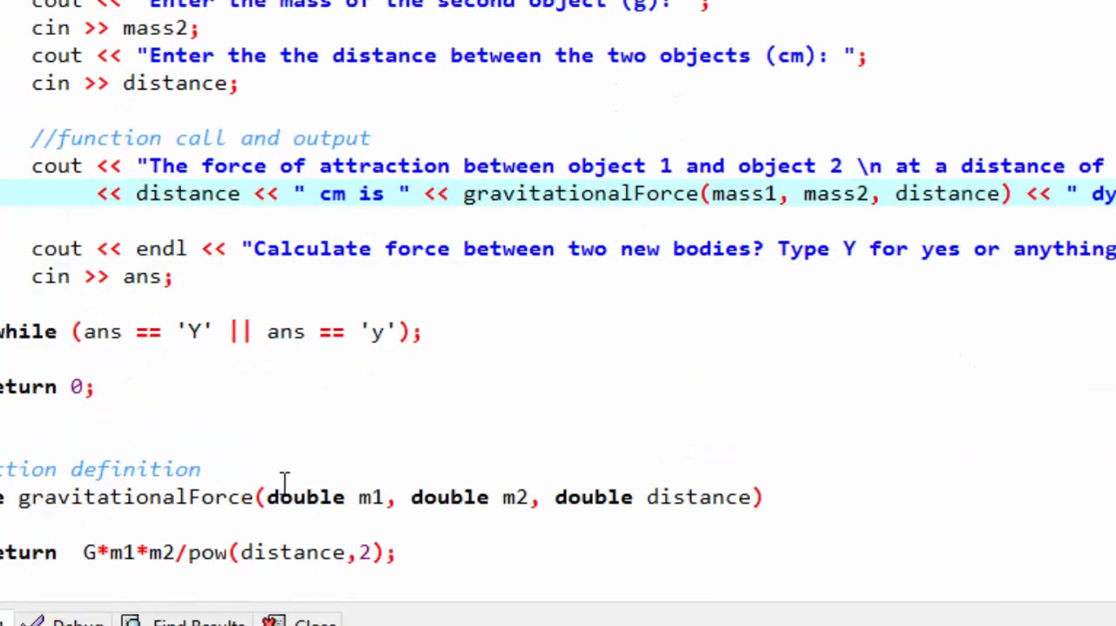